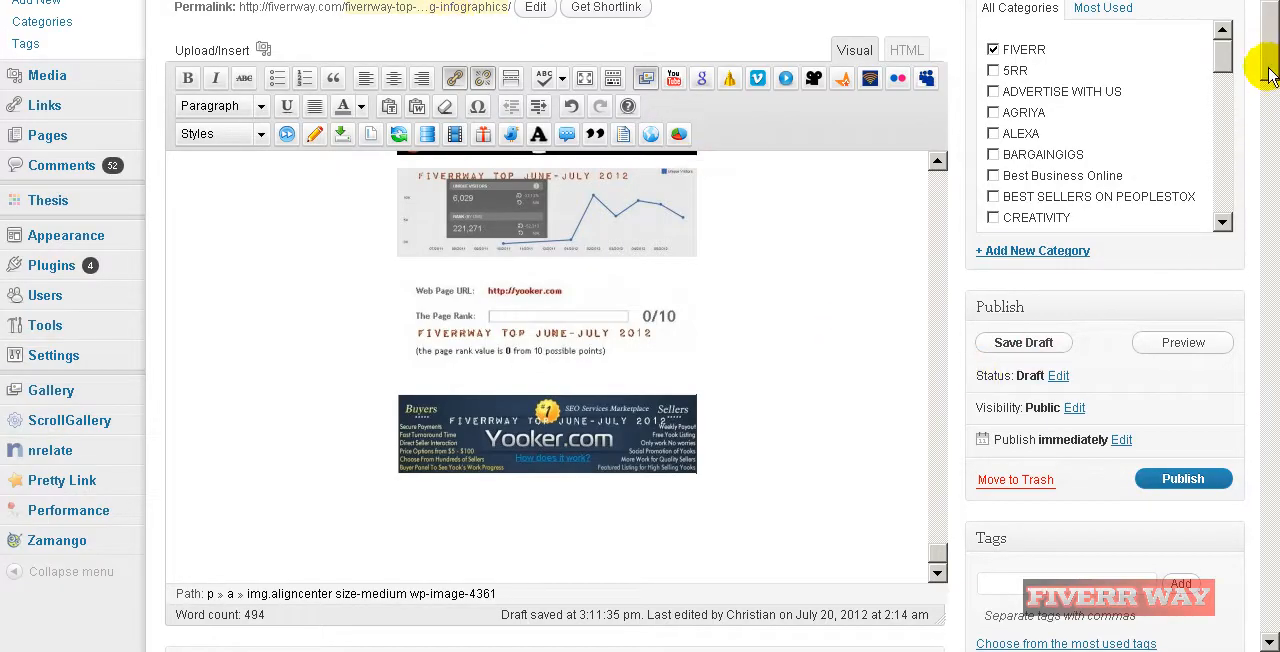
Add a '2. Gigbucks.' line below the Yooker banner and format it as Heading 2.
scroll("up", 3)
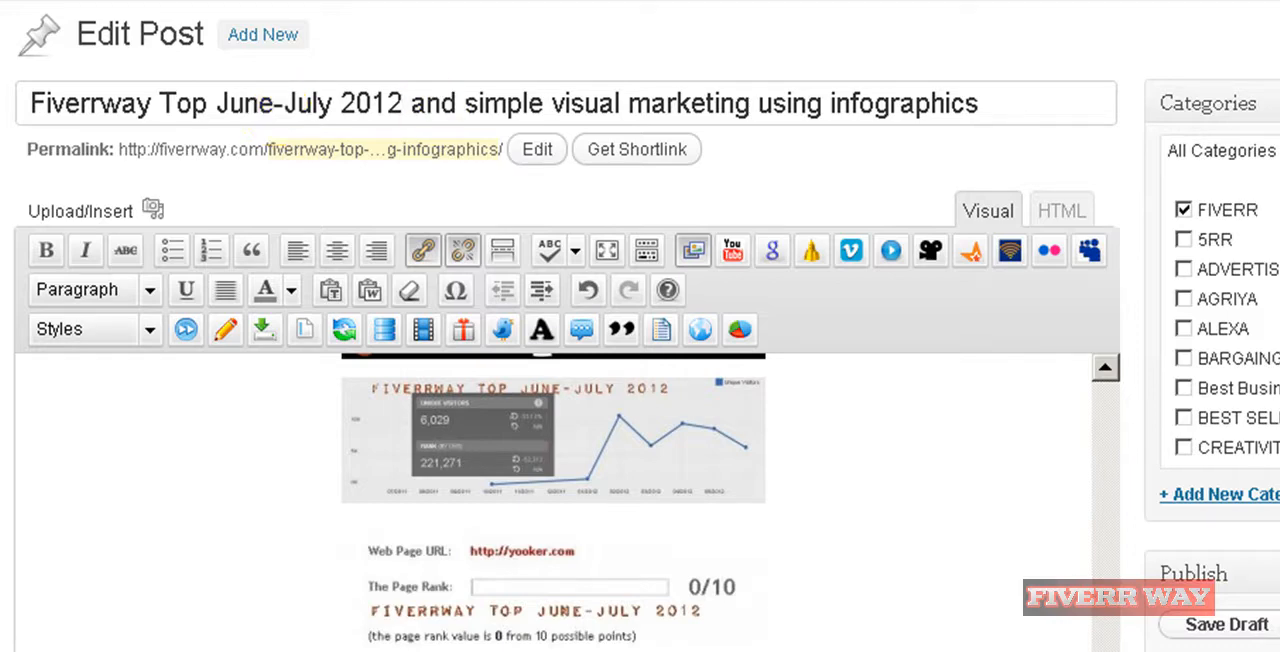
scroll("down", 3)
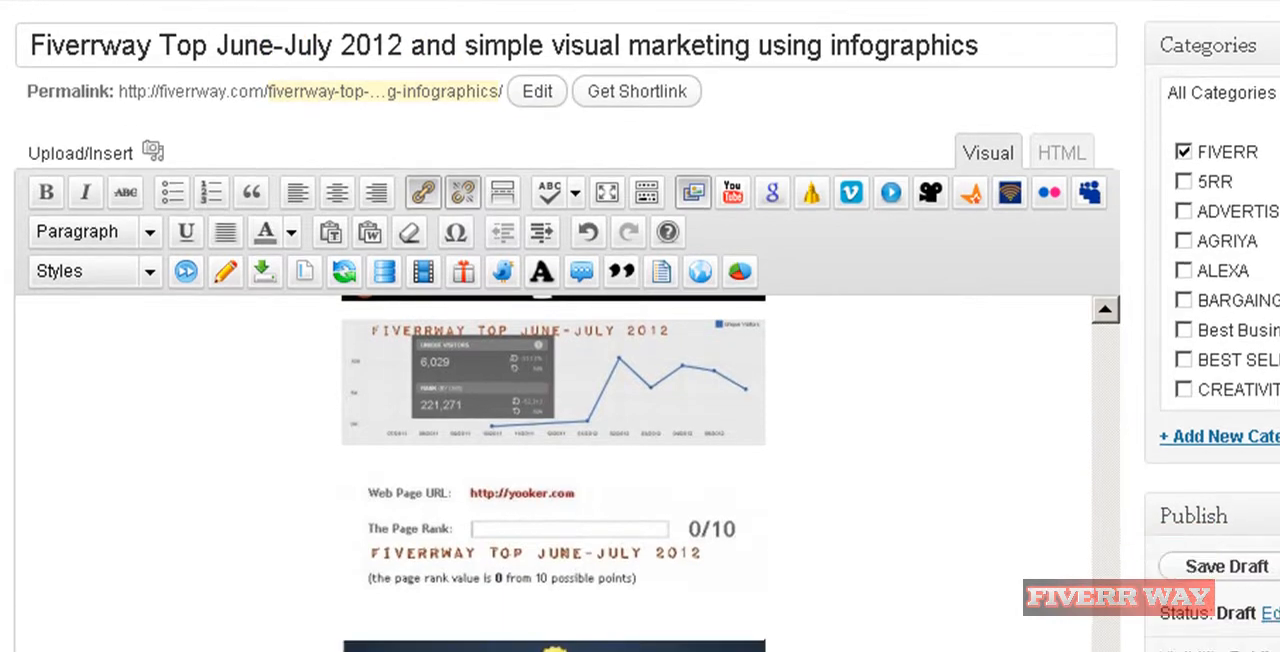
scroll("down", 3)
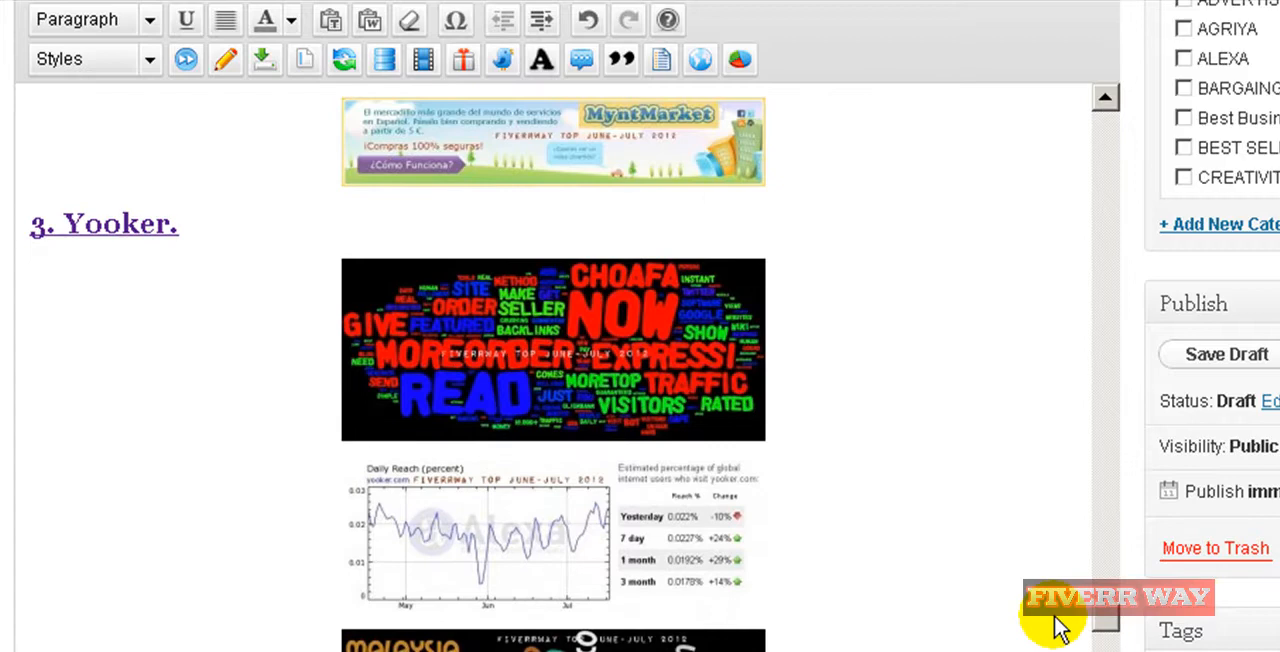
scroll("down", 3)
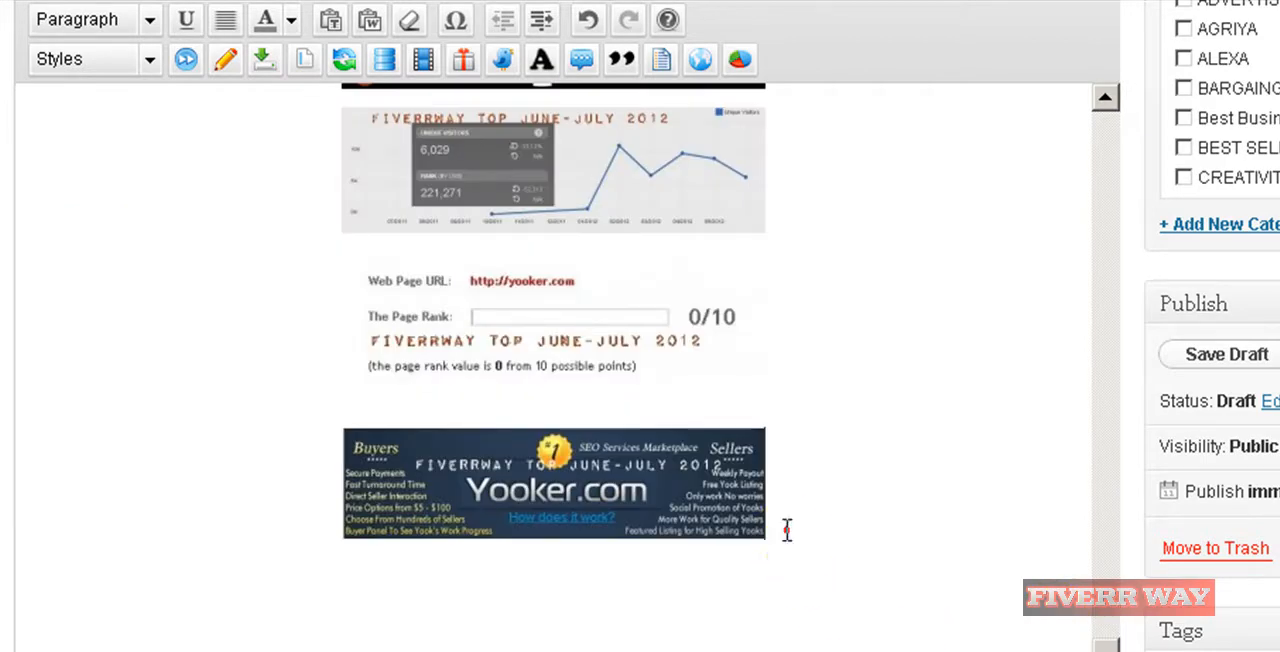
left_click(553, 485)
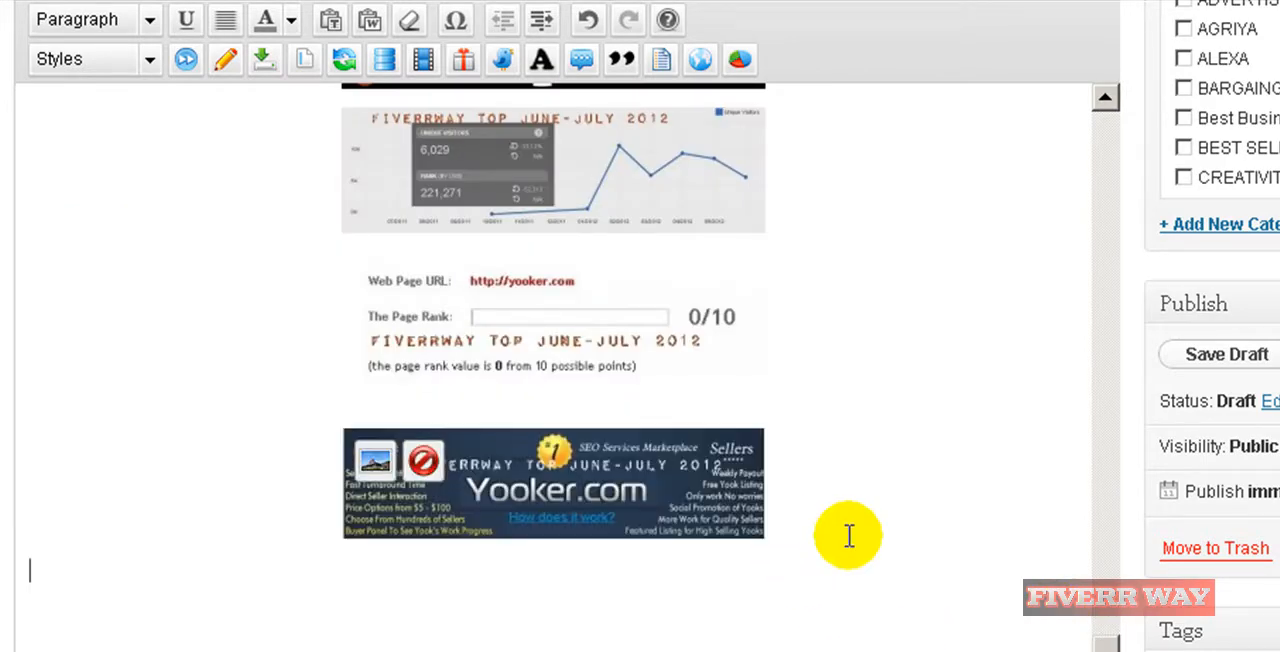
type("2.")
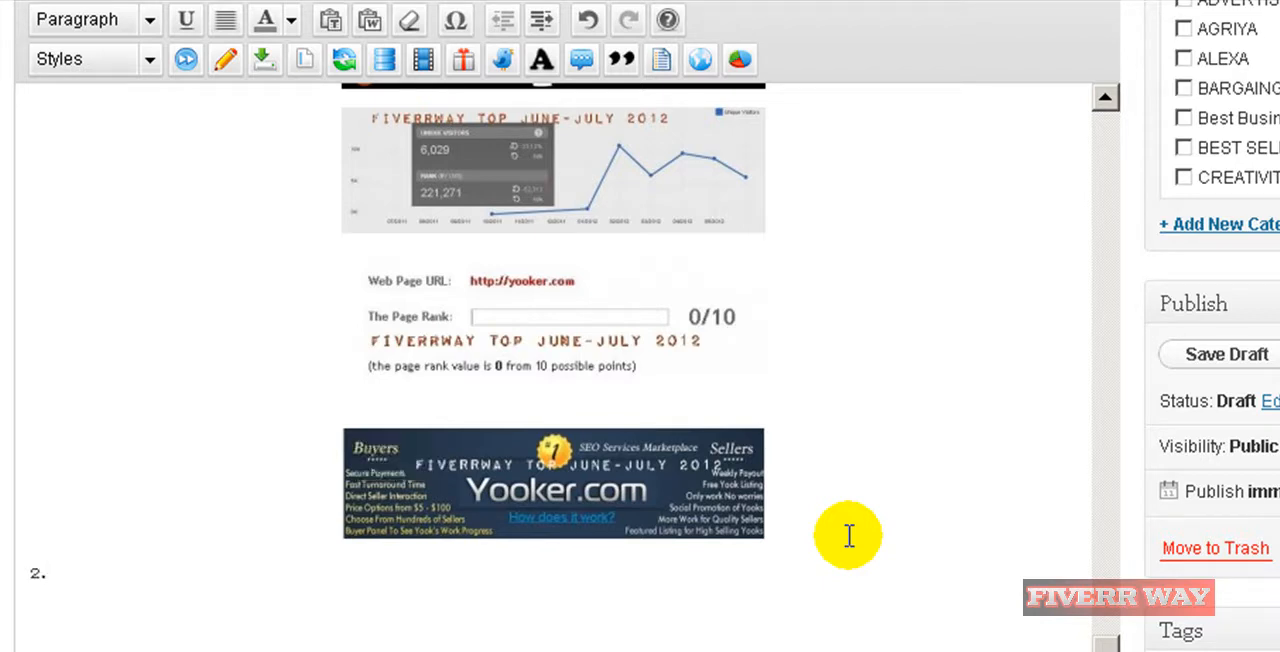
type("Gigbuck")
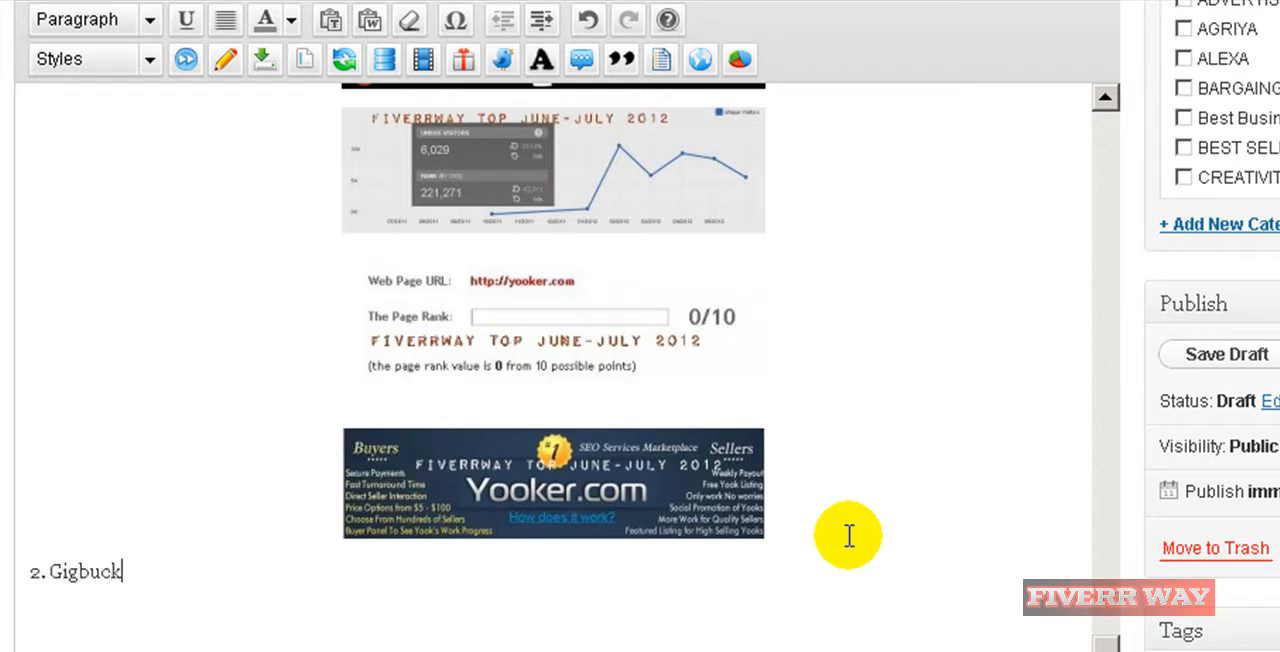
type("s.")
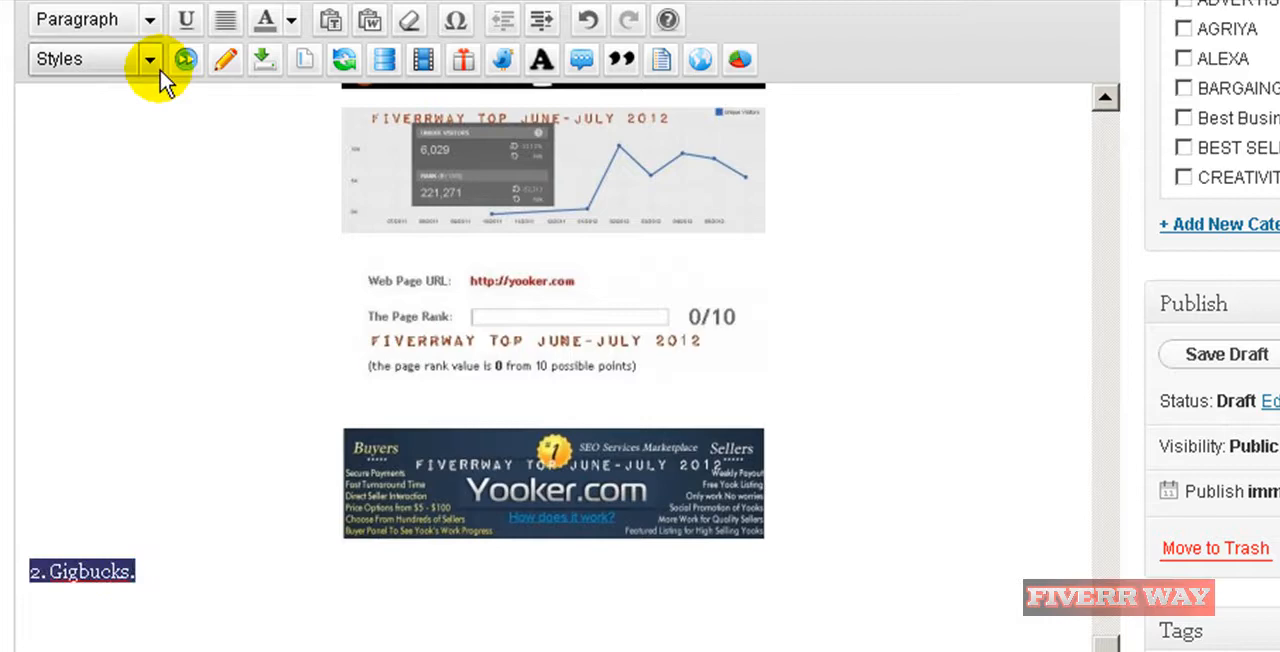
scroll("up", 3)
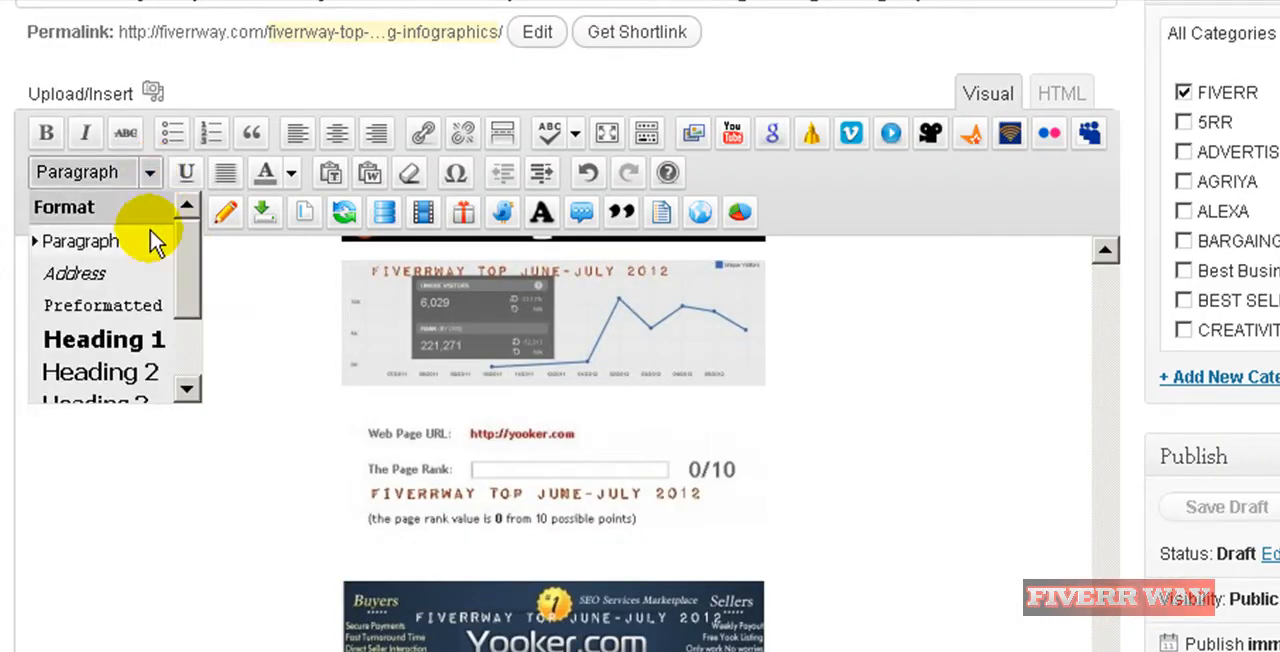
mouse_move(100, 372)
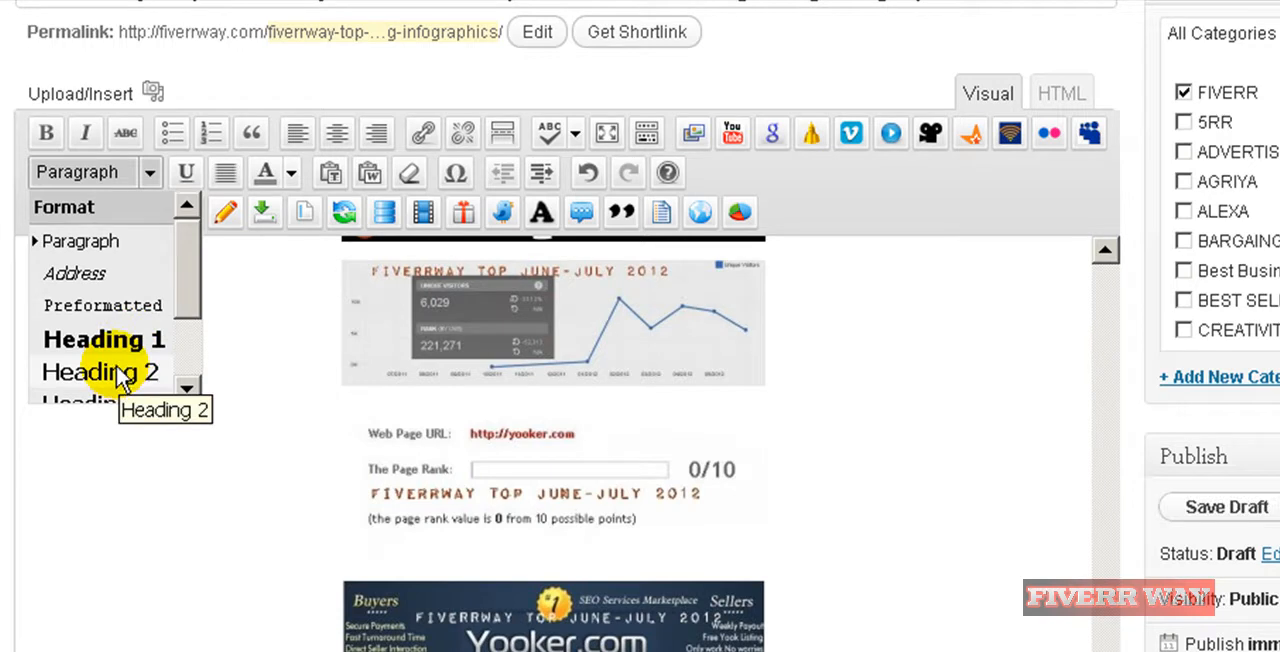
left_click(100, 371)
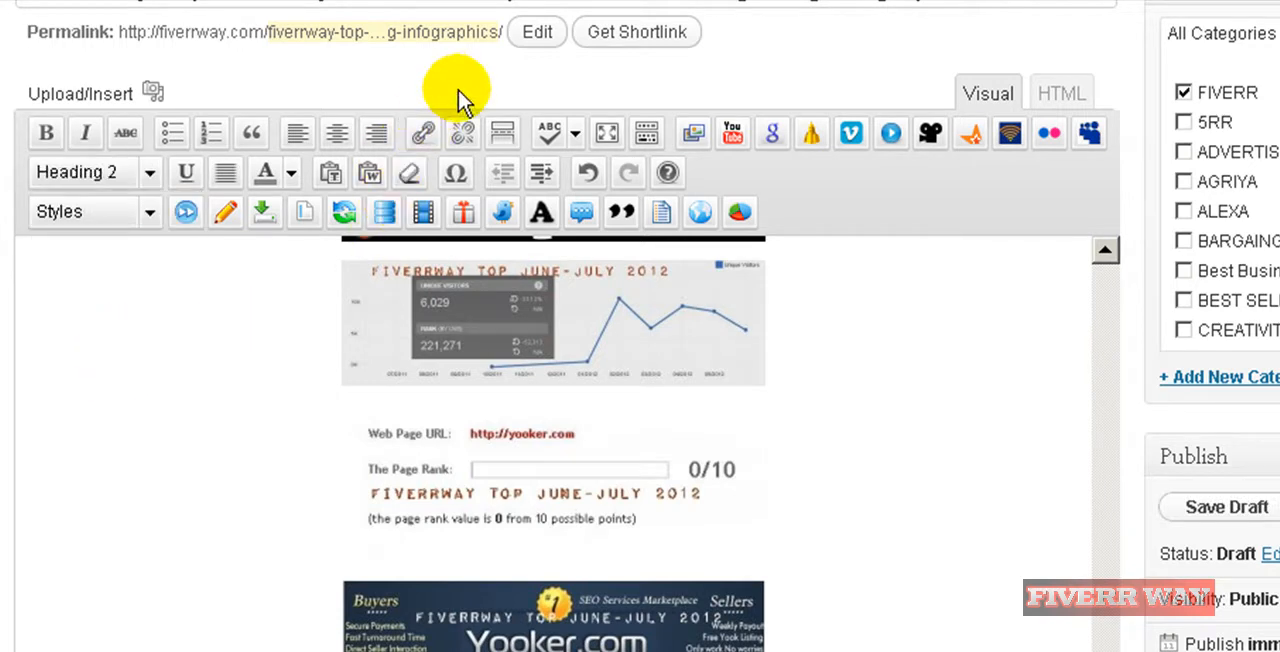
left_click(422, 132)
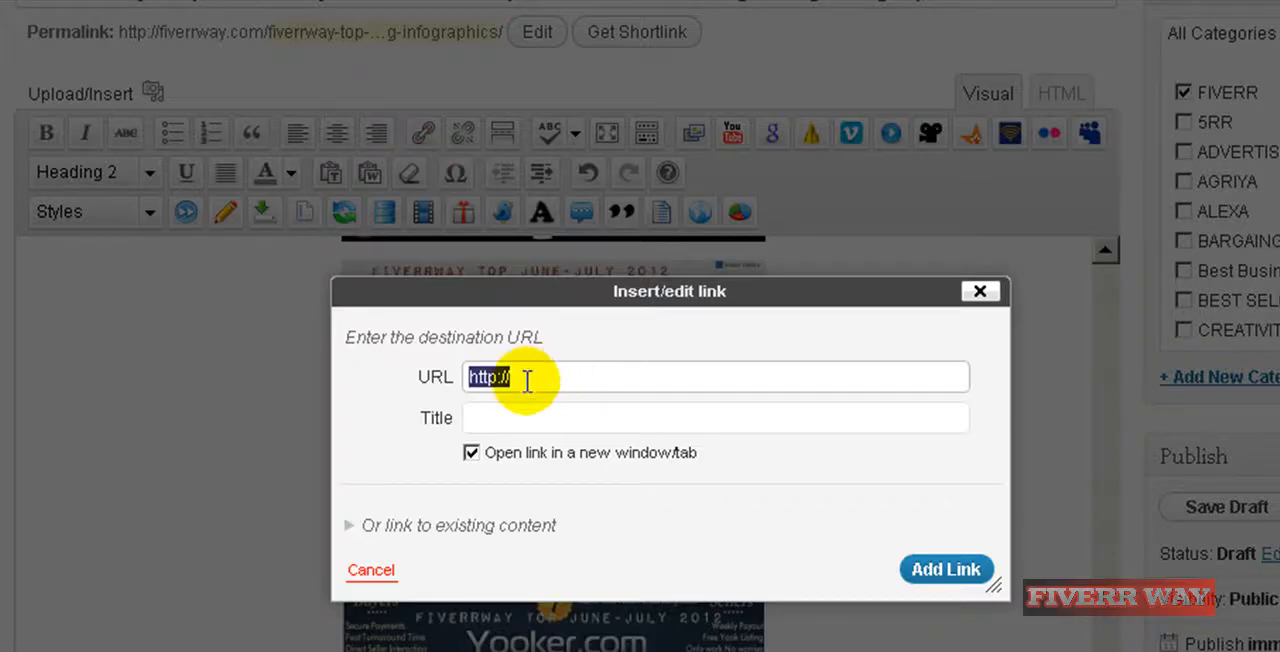
type("gigbucks.com")
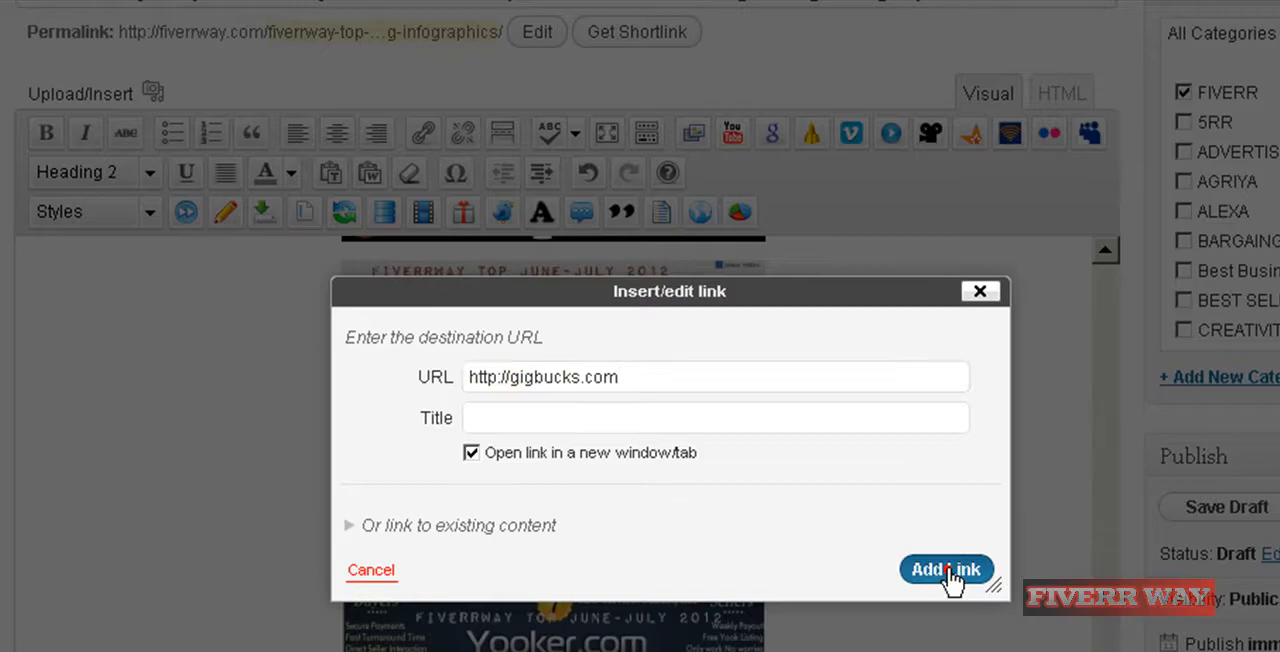
left_click(946, 569)
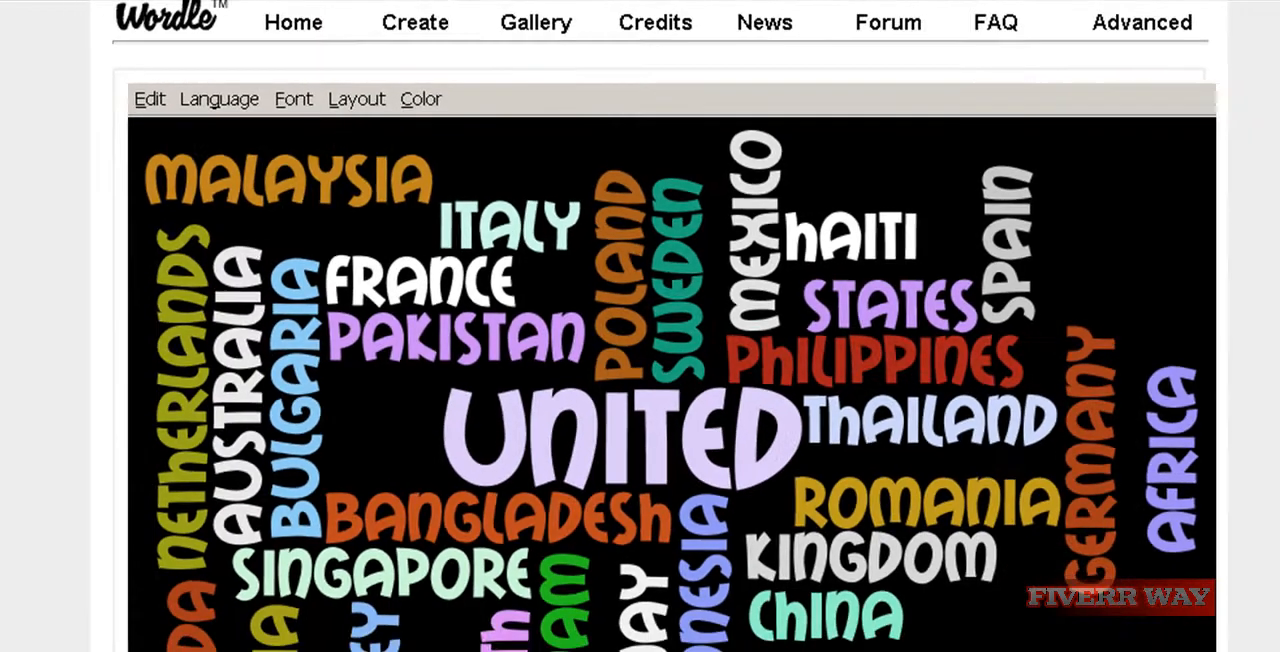
mouse_move(443, 17)
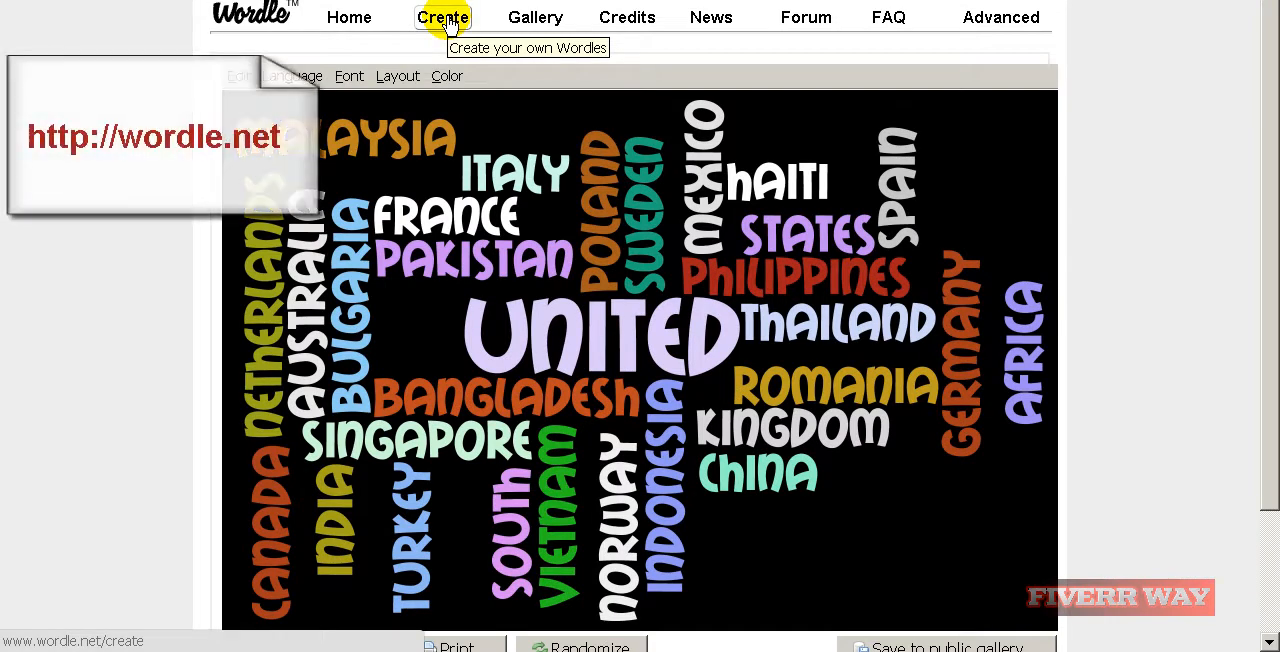
left_click(442, 17)
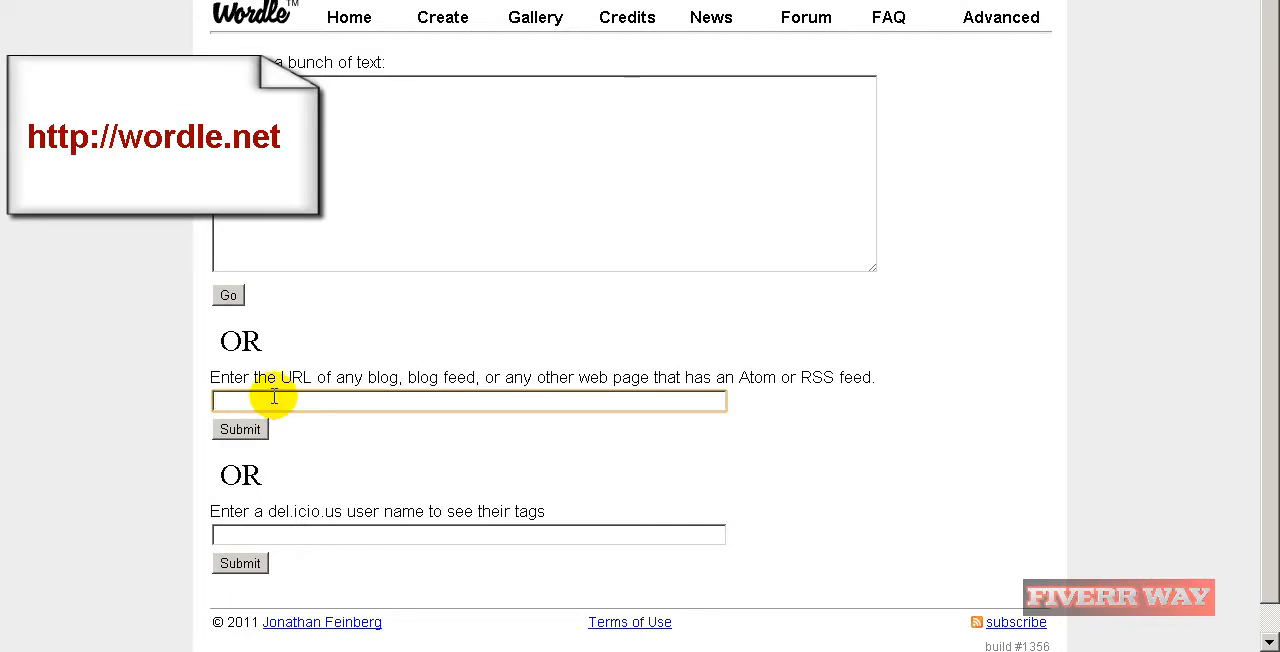
type("http")
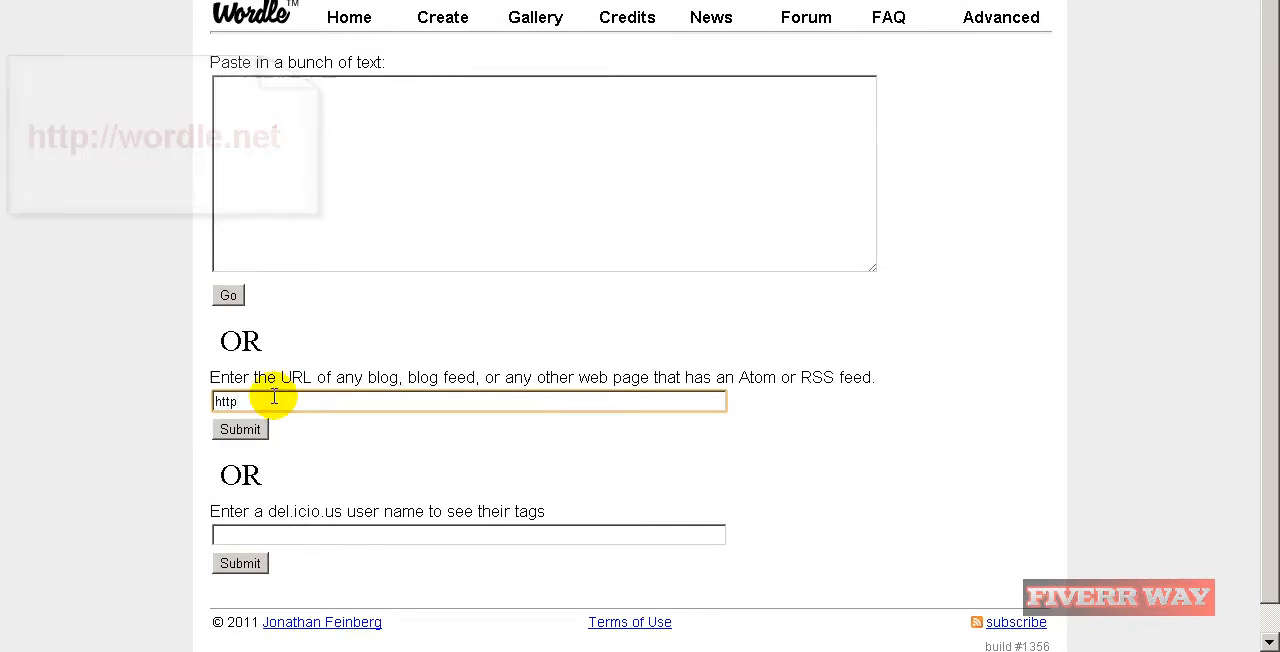
type("://gig")
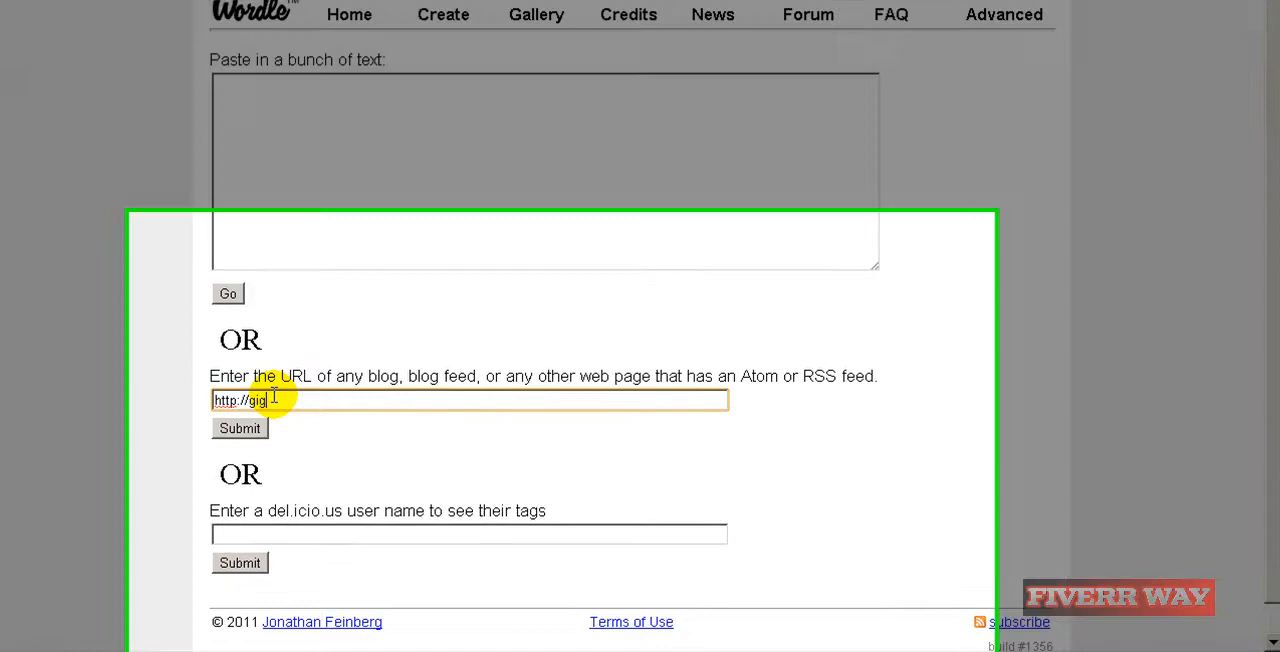
type("bucks.com")
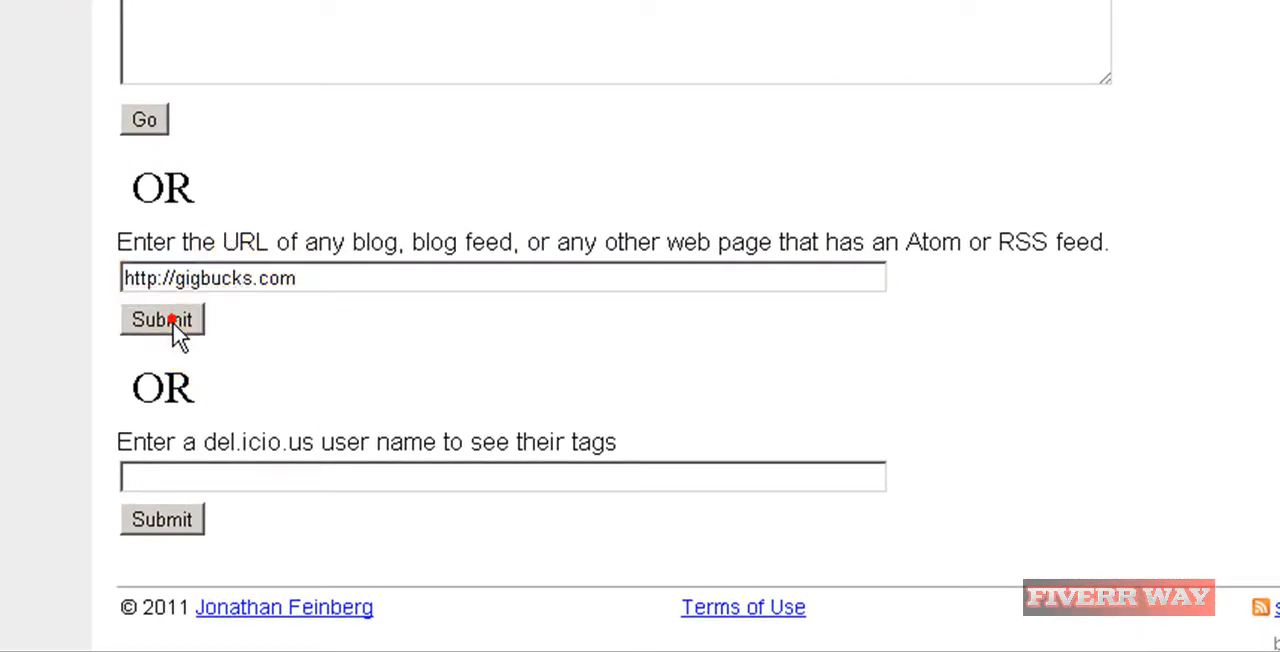
left_click(161, 319)
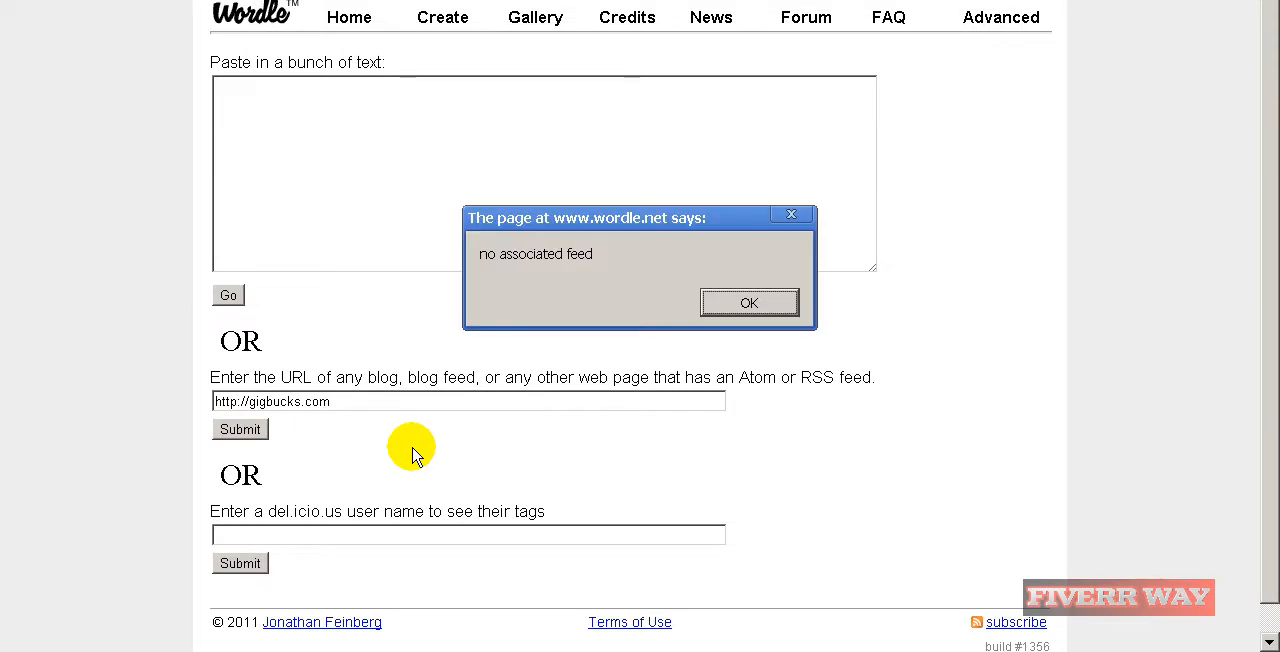
left_click(749, 302)
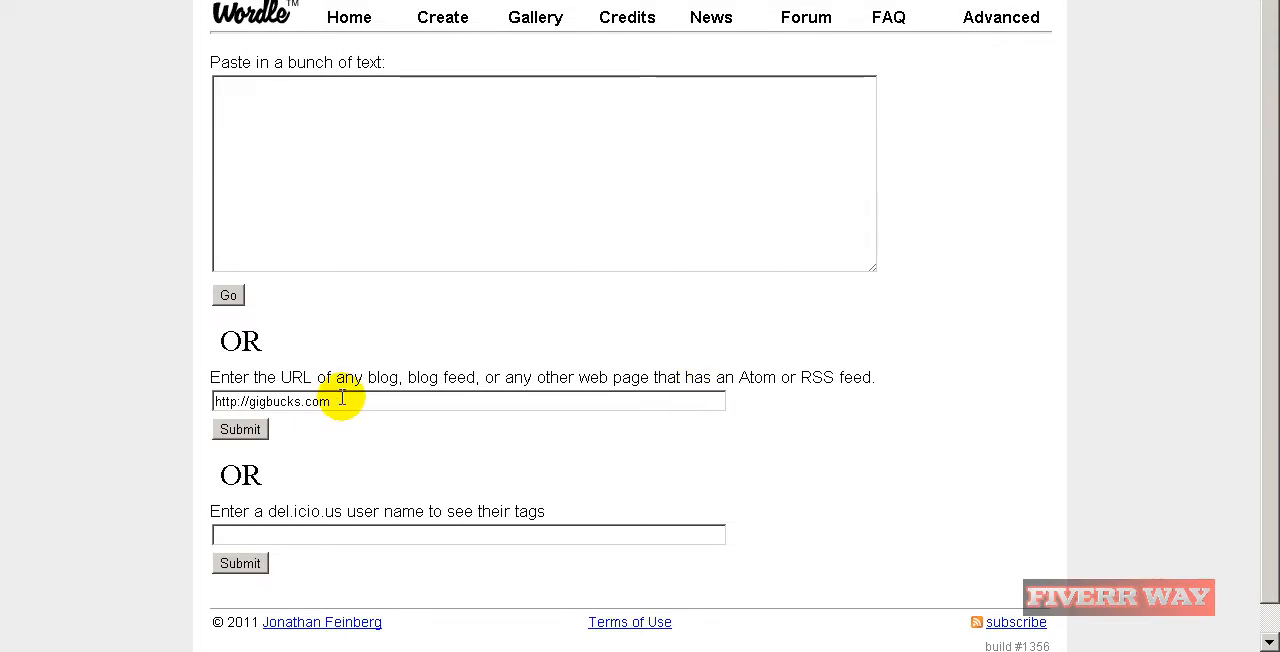
type("/")
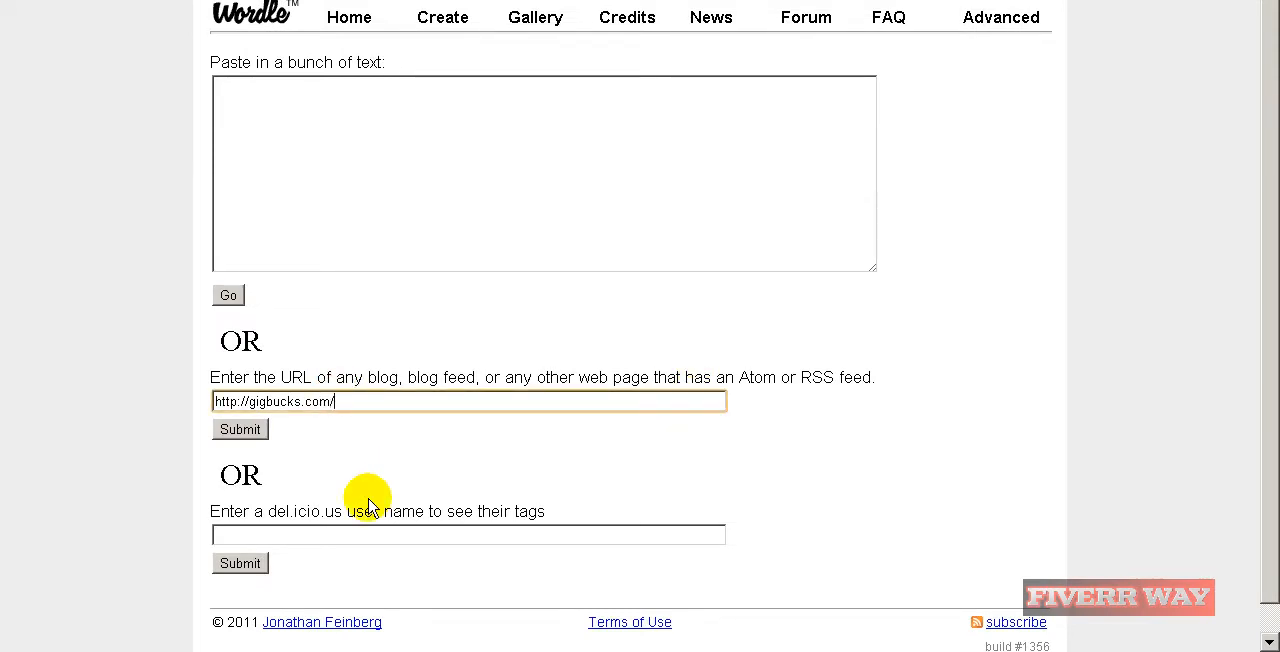
type("rss")
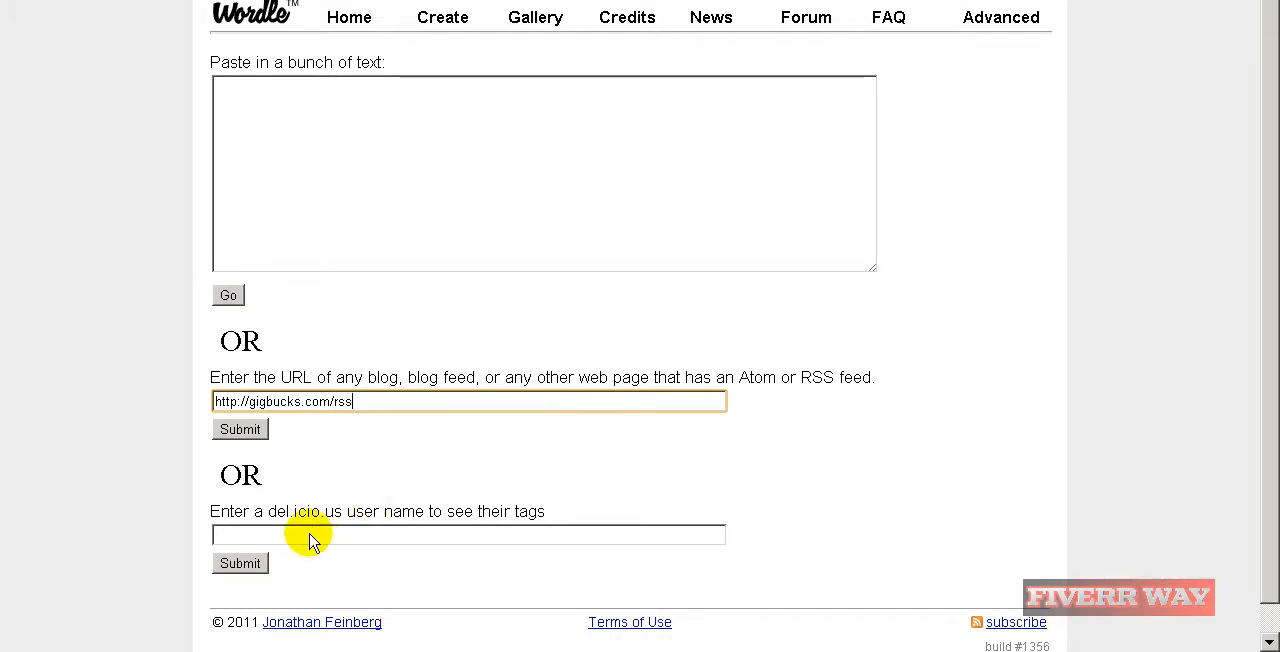
mouse_move(385, 448)
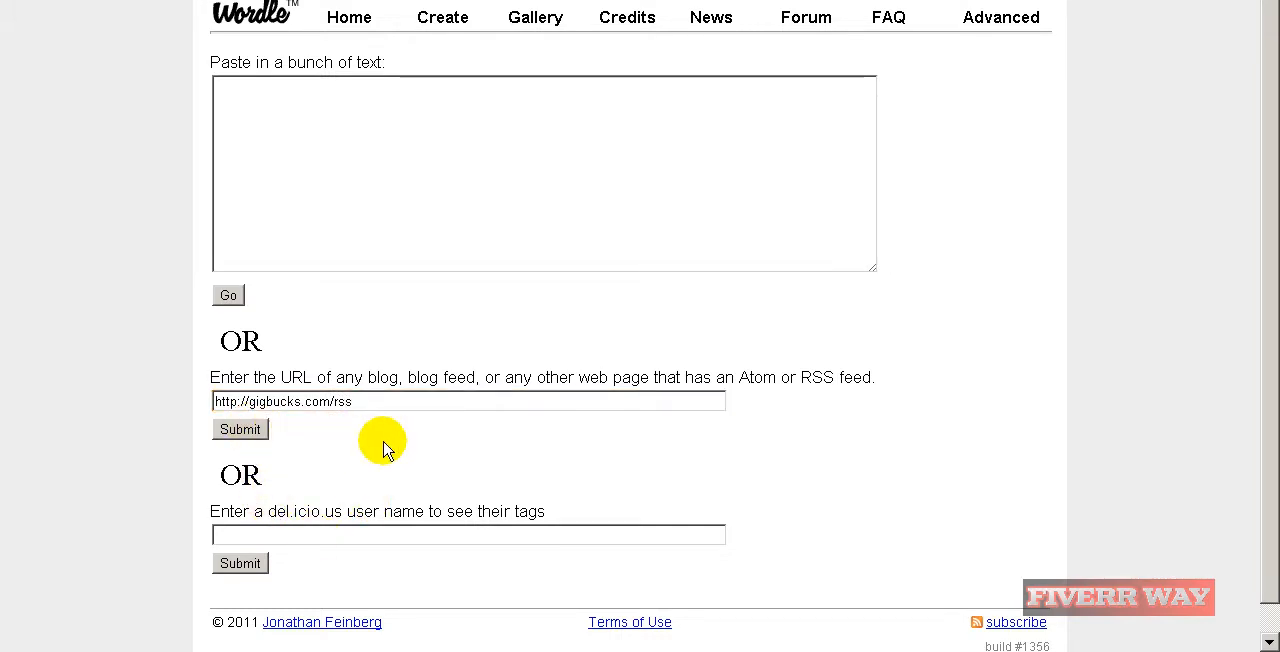
left_click(240, 429)
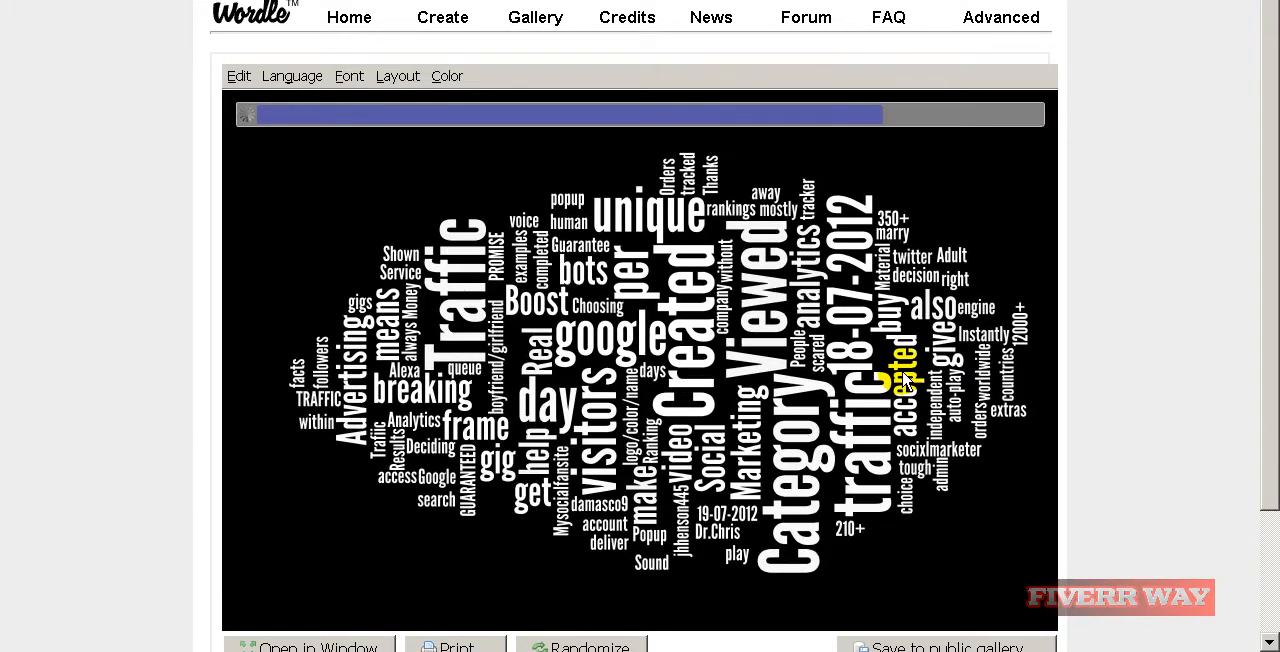
left_click(580, 645)
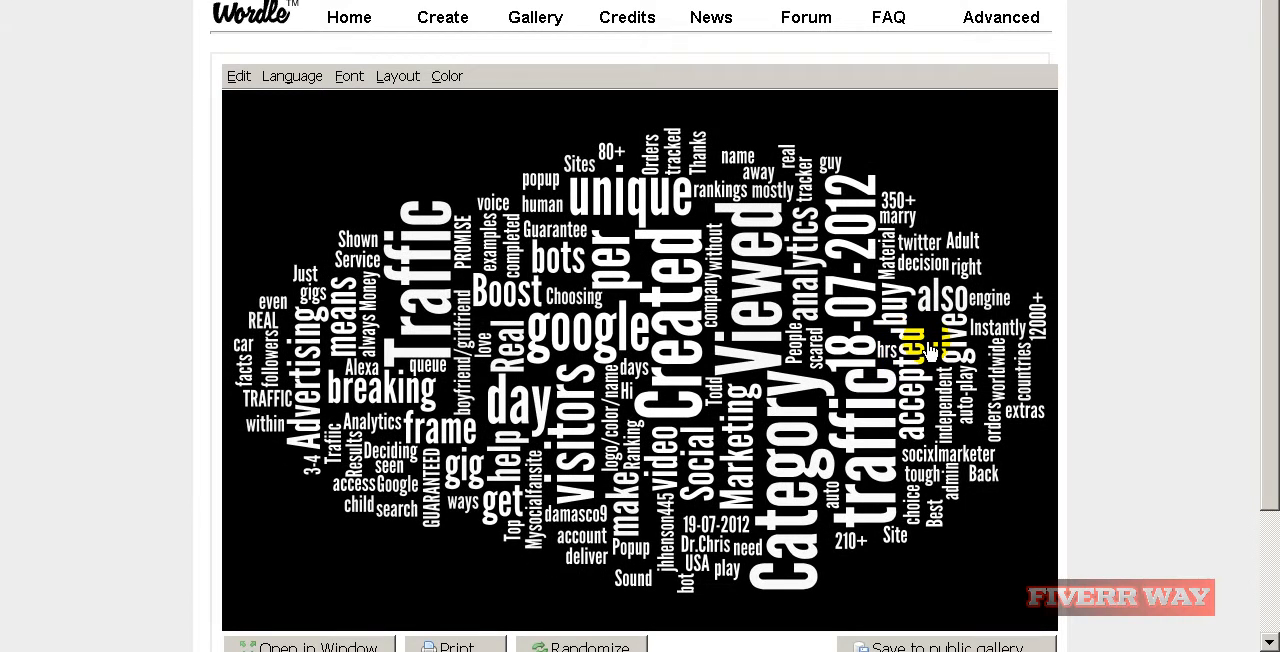
mouse_move(420, 45)
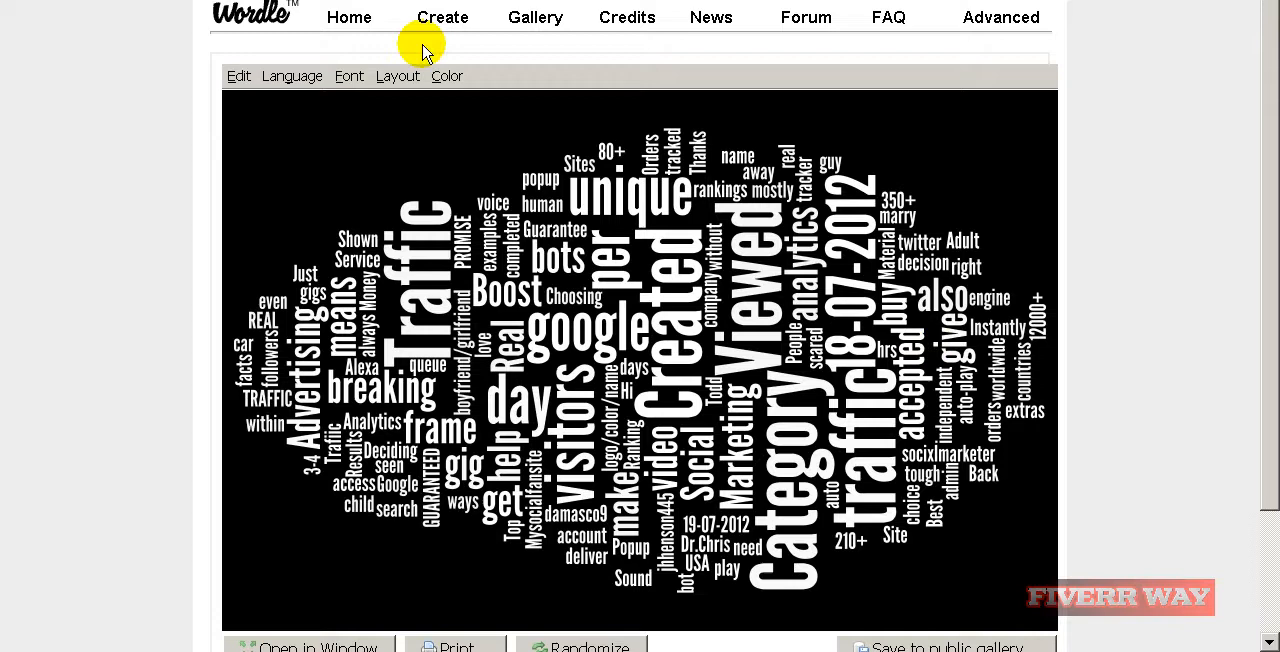
scroll("down", 3)
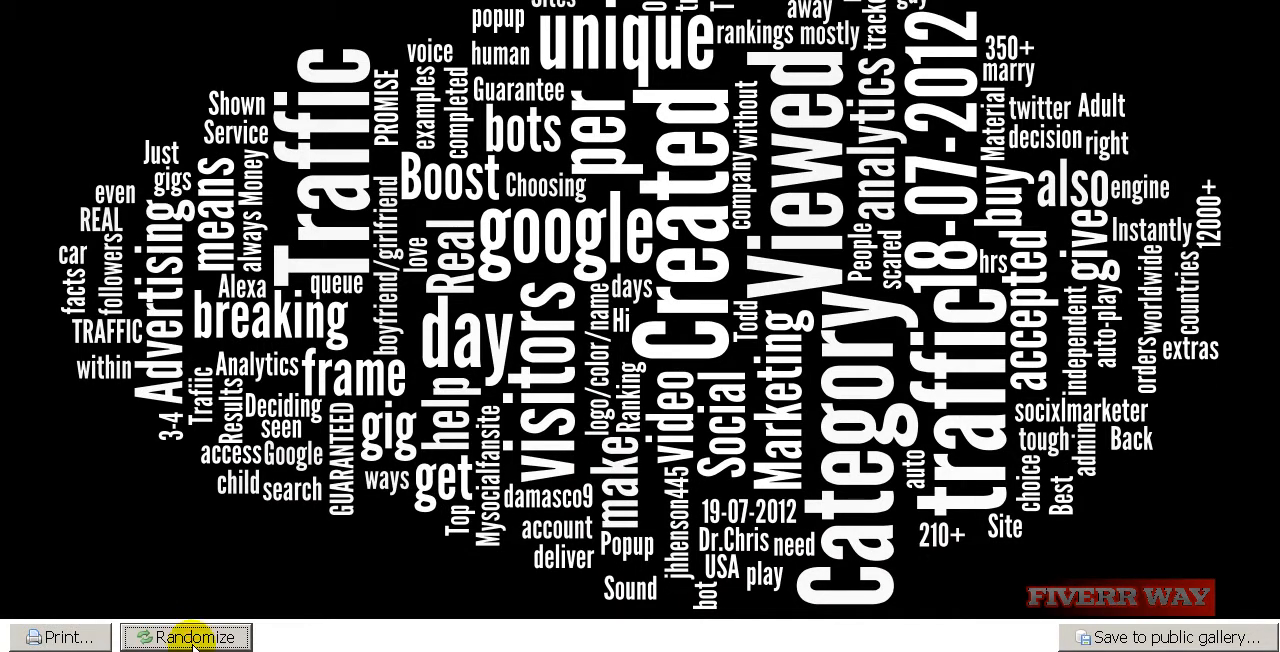
Randomize the Gigbucks word cloud three times until a multicoloured, rounded-font layout appears.
left_click(185, 637)
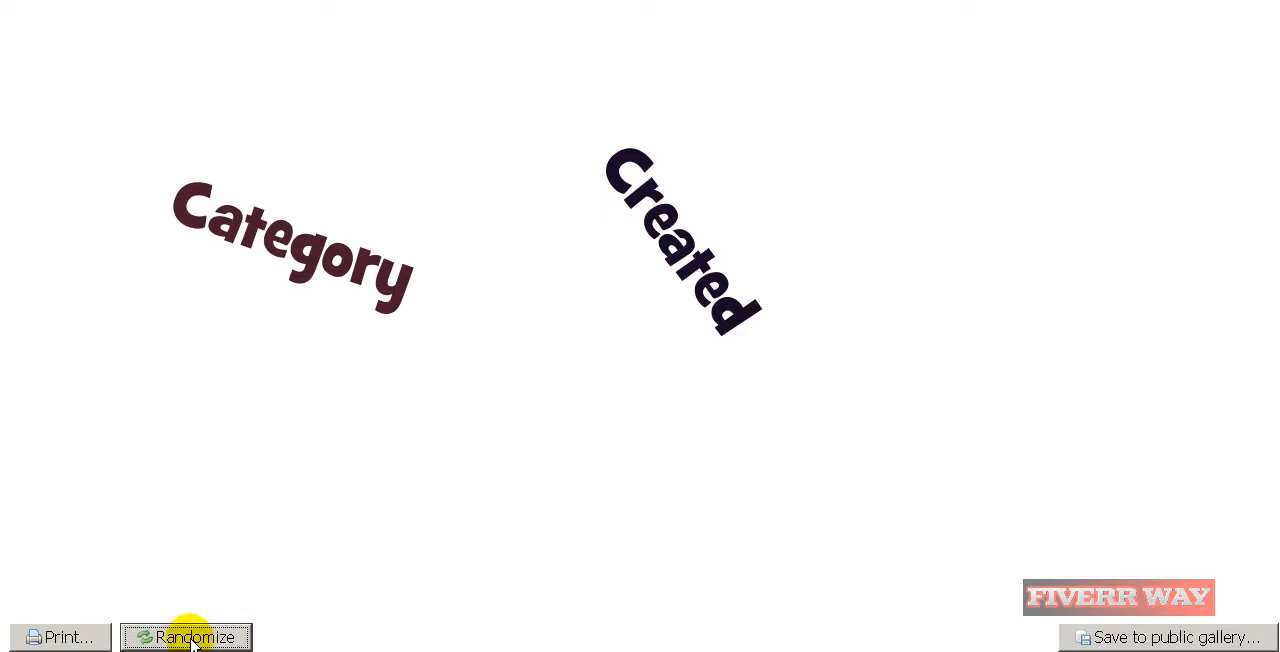
left_click(185, 637)
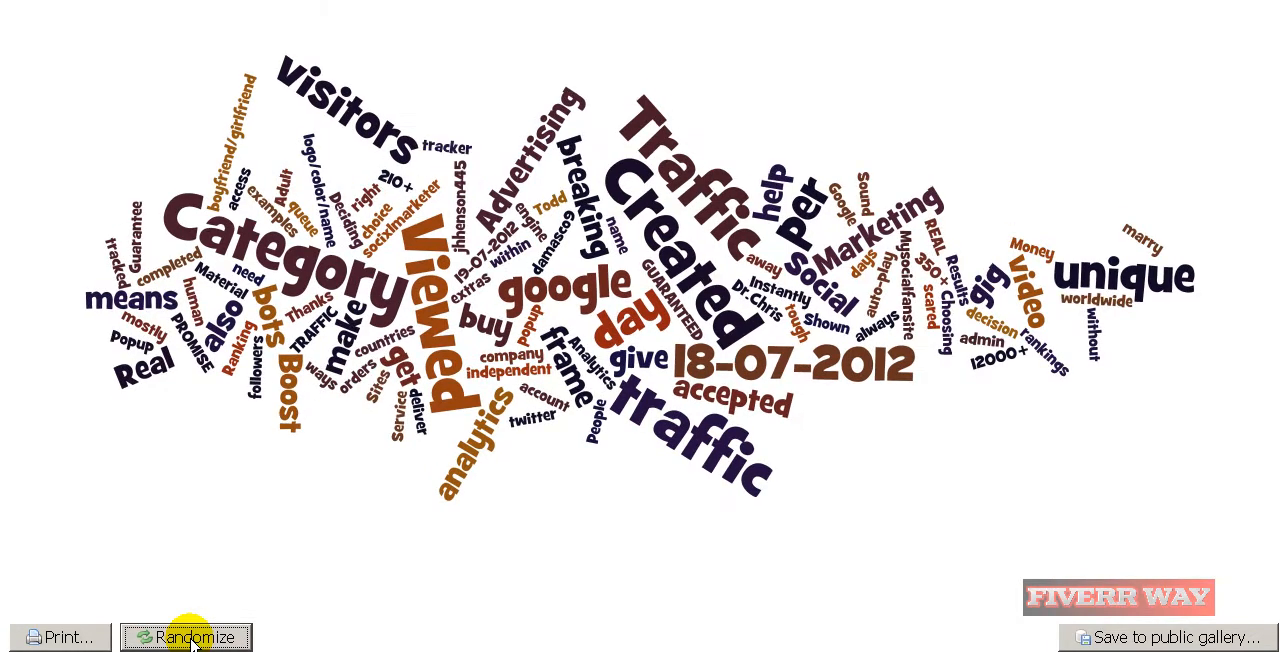
left_click(185, 637)
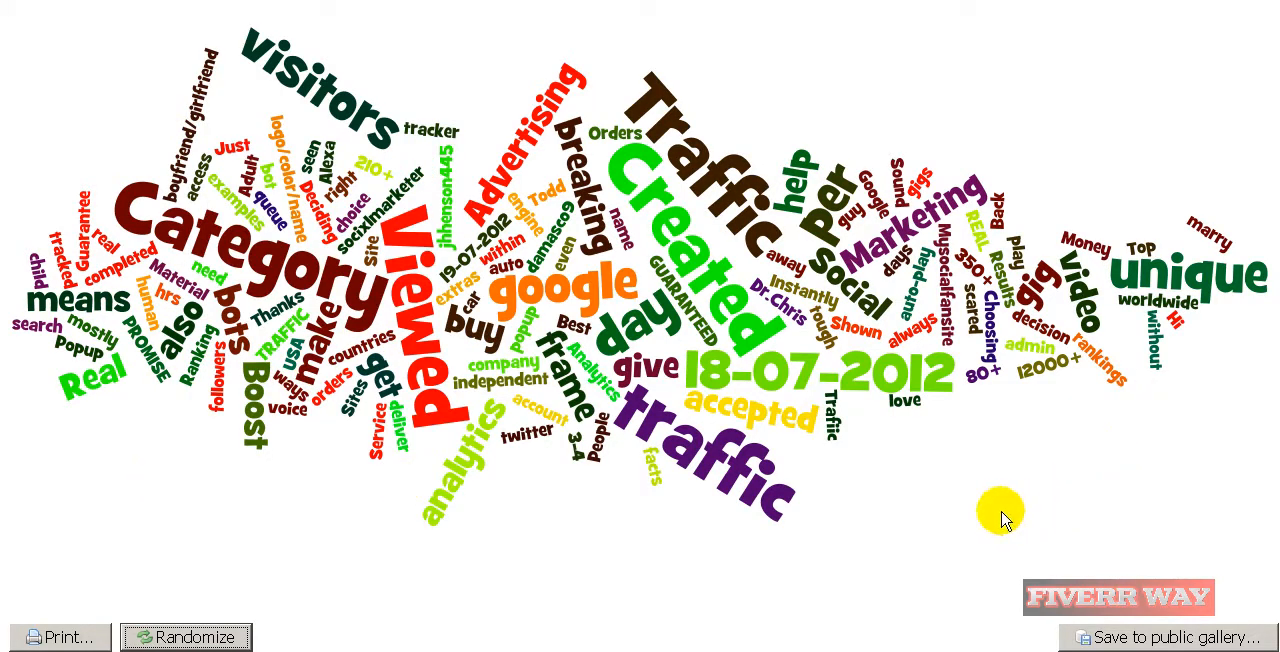
left_click(20, 640)
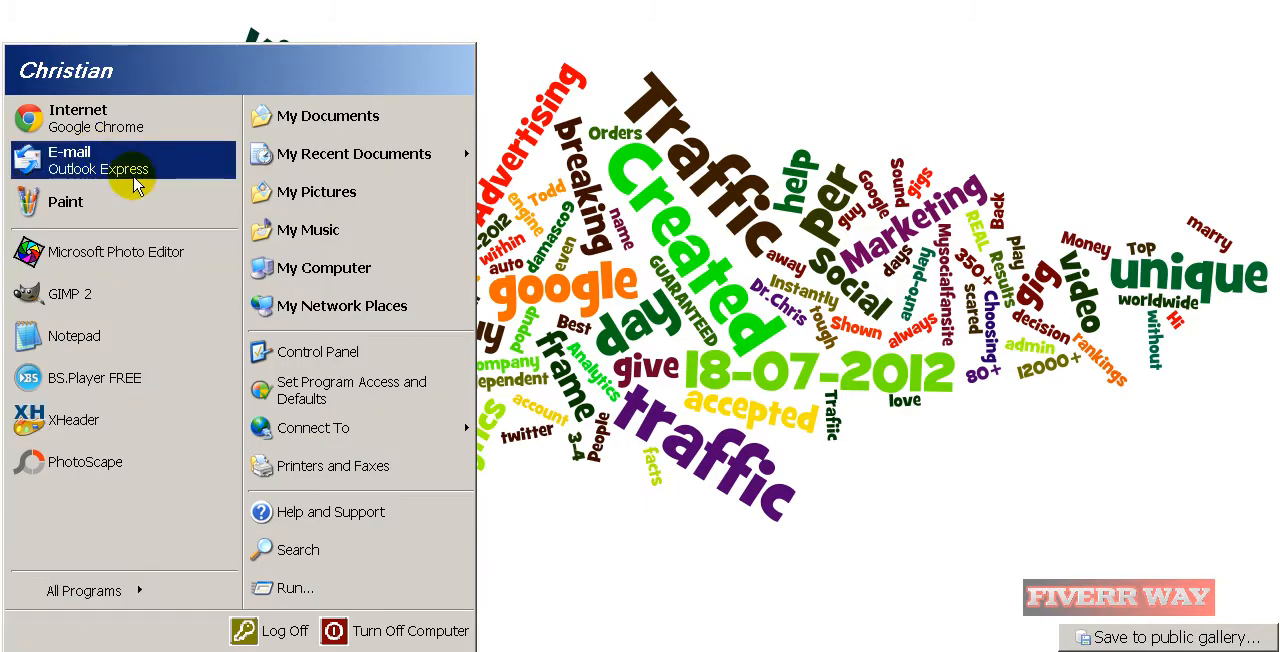
mouse_move(65, 201)
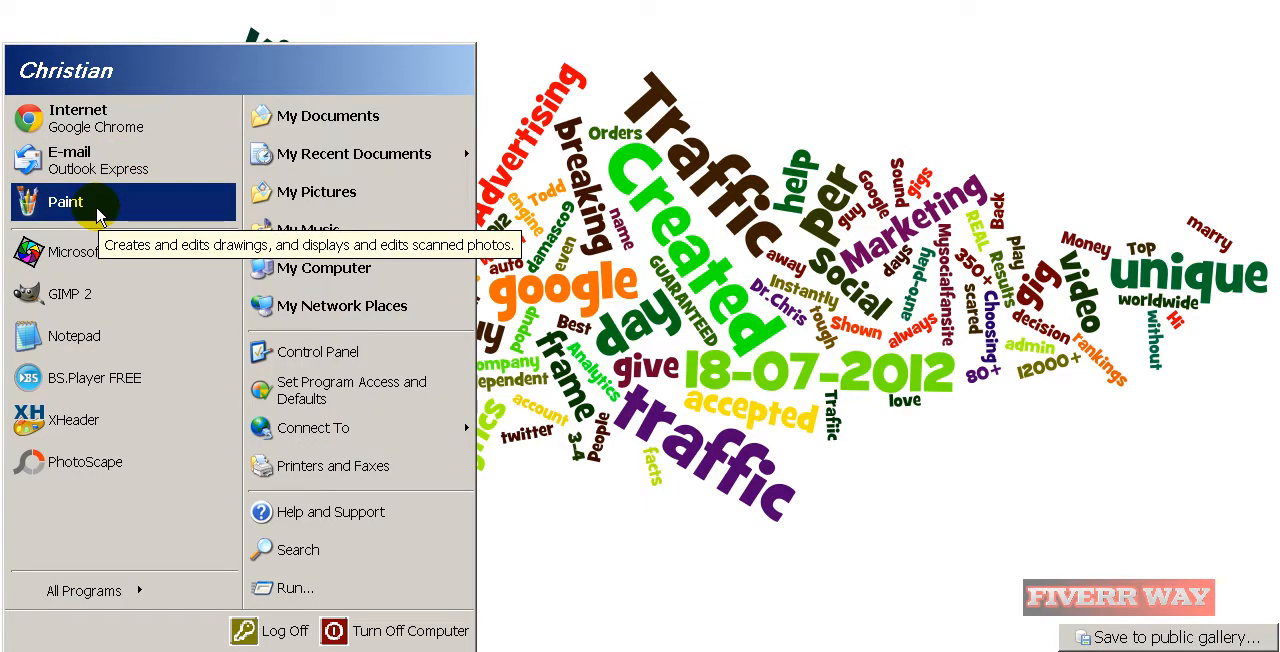
Launch Paint and check the pasted capture of the multicoloured word cloud.
left_click(65, 201)
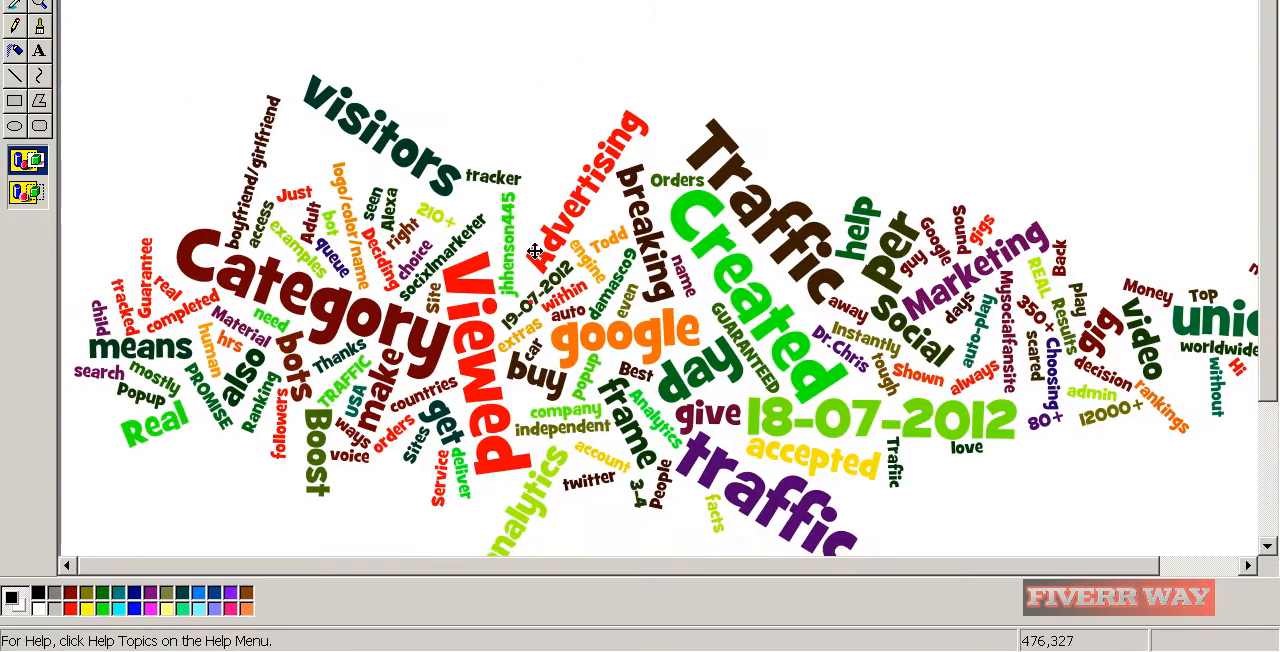
scroll("down", 3)
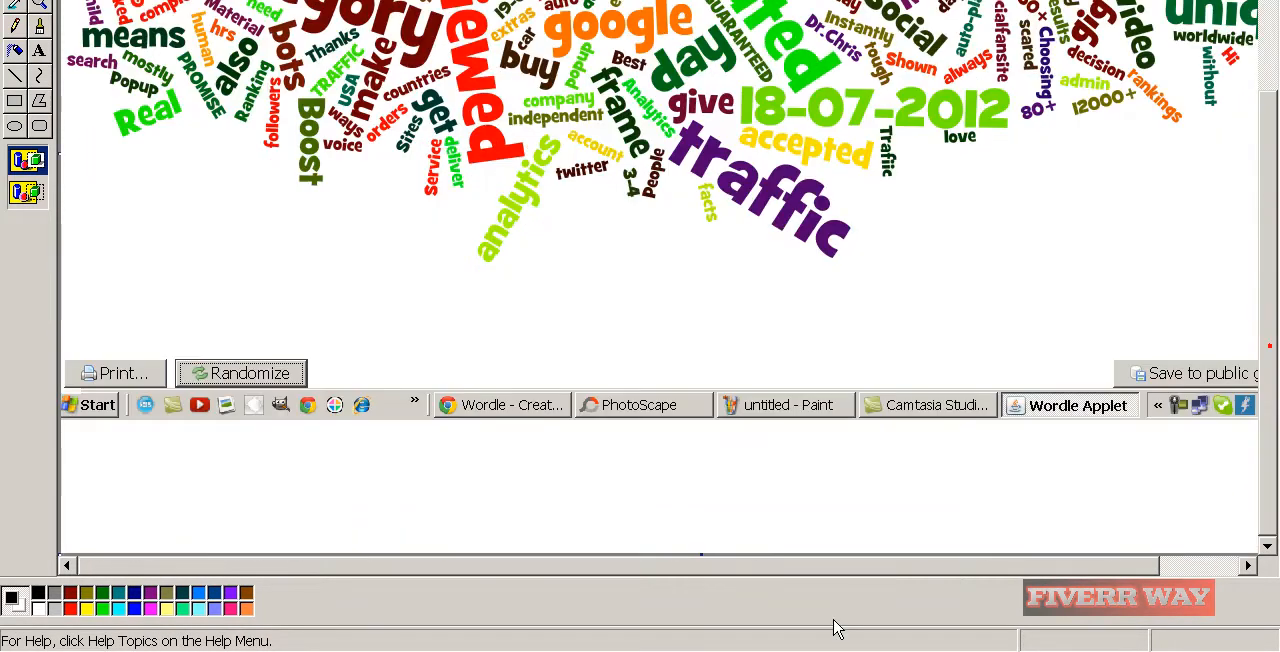
mouse_move(700, 553)
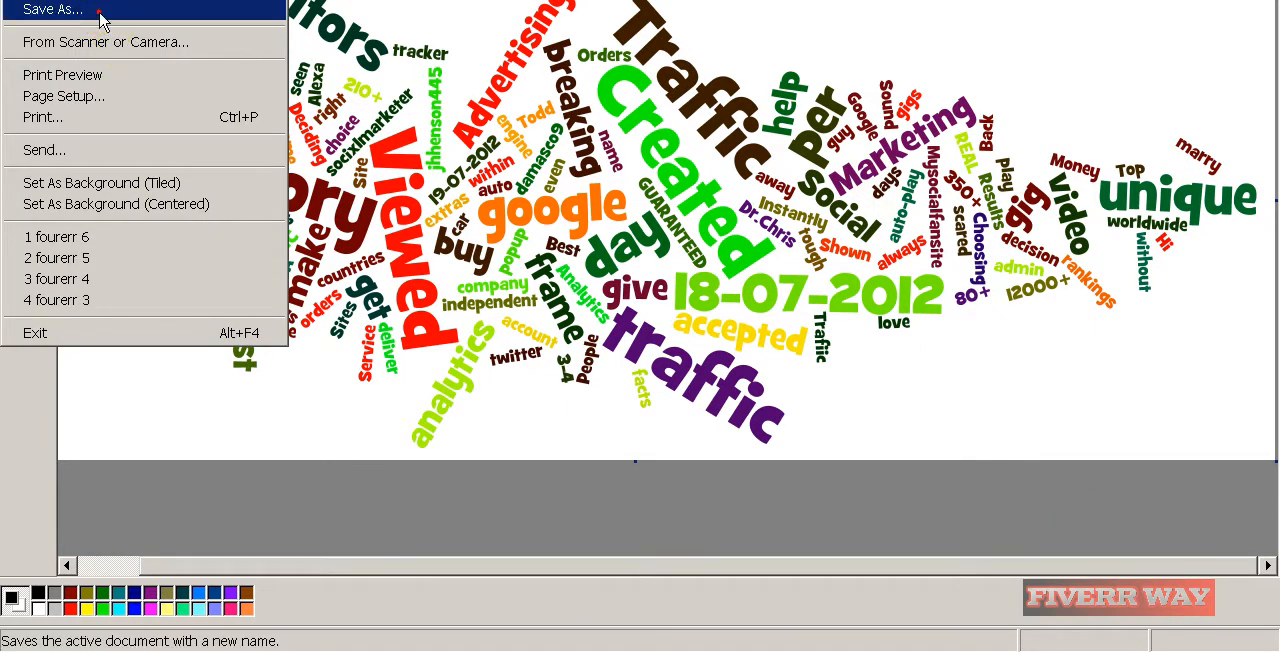
Save the Paint image as 'zzzzzz 1' in 24-bit Bitmap format.
left_click(51, 9)
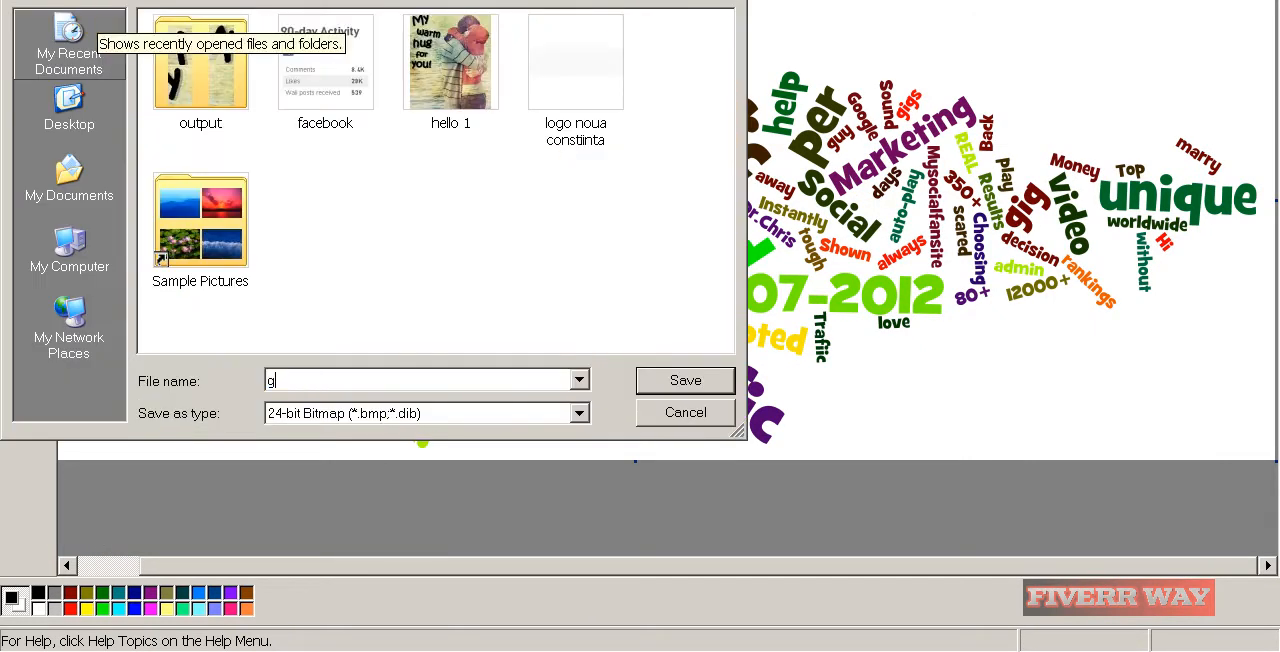
type("z")
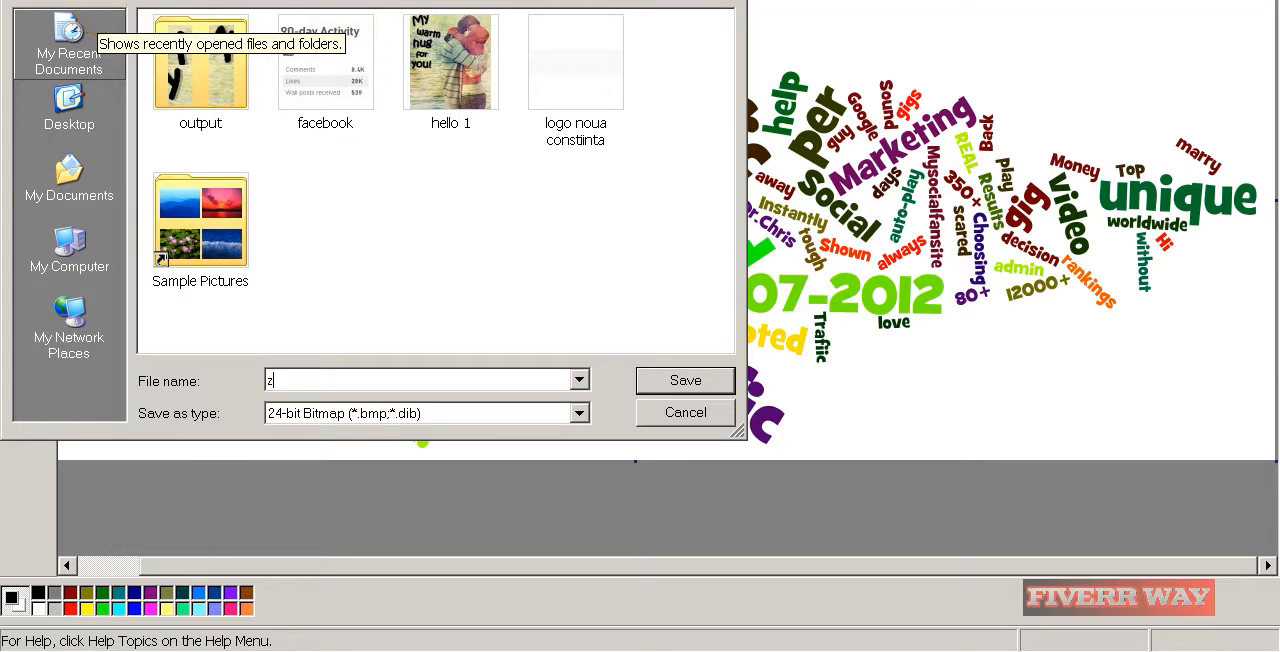
type("zzzzz 1")
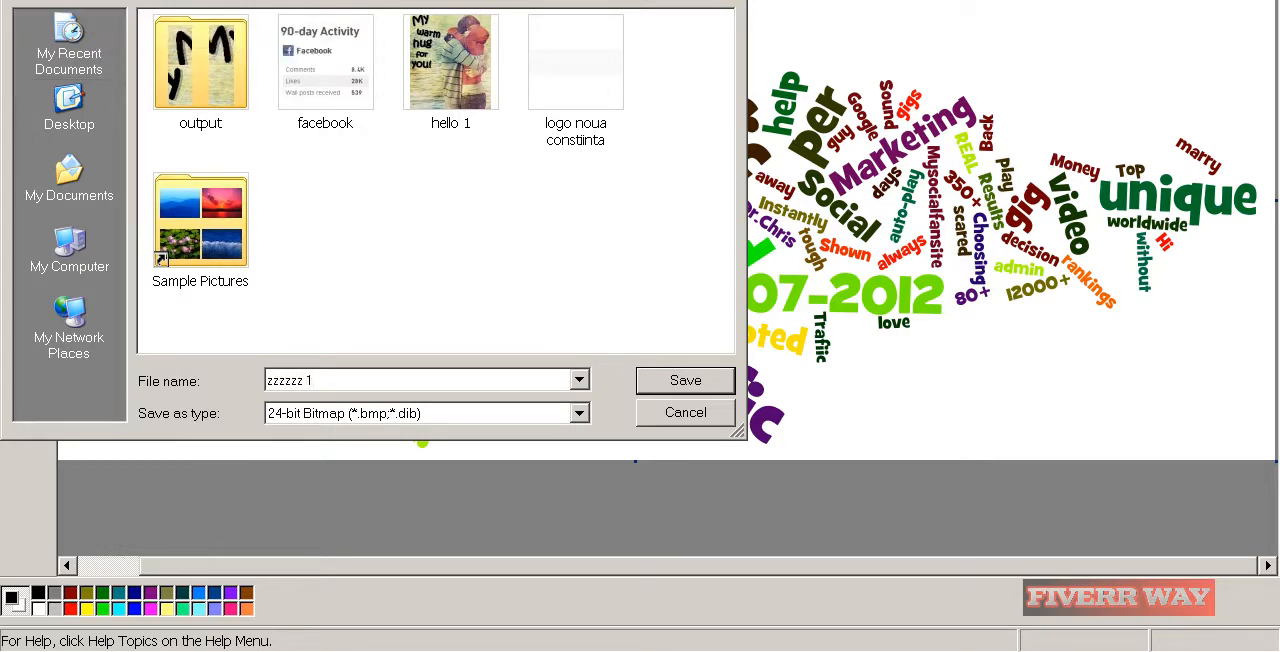
left_click(415, 413)
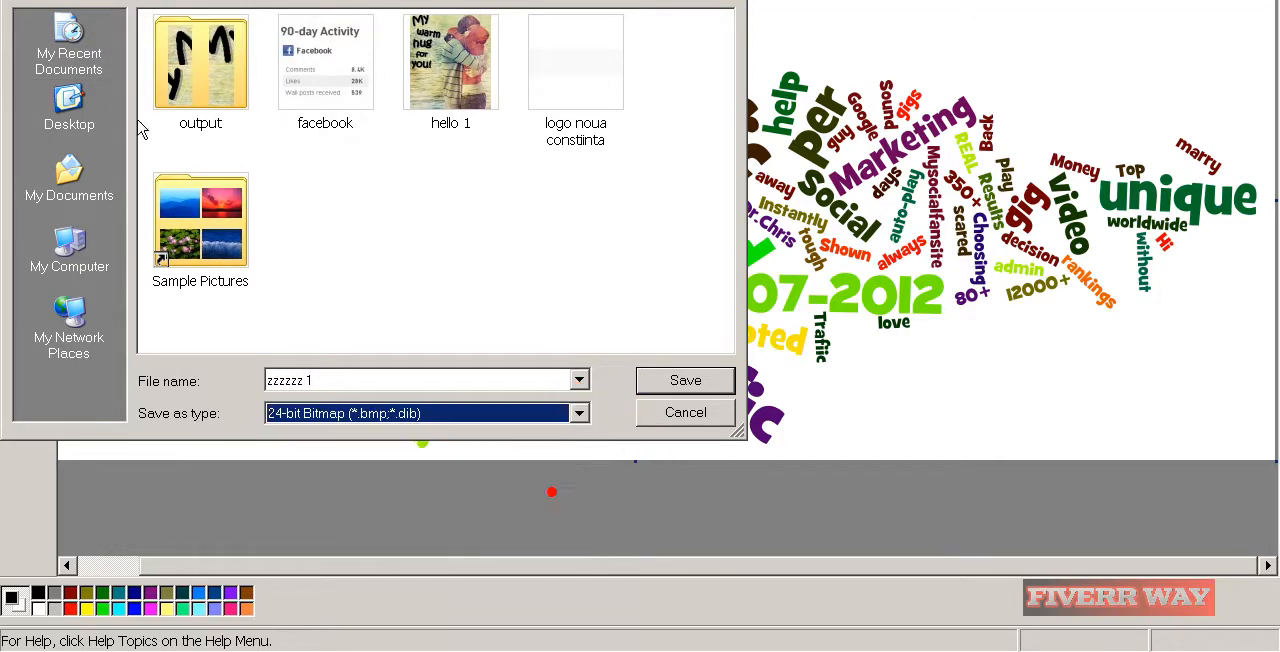
left_click(685, 380)
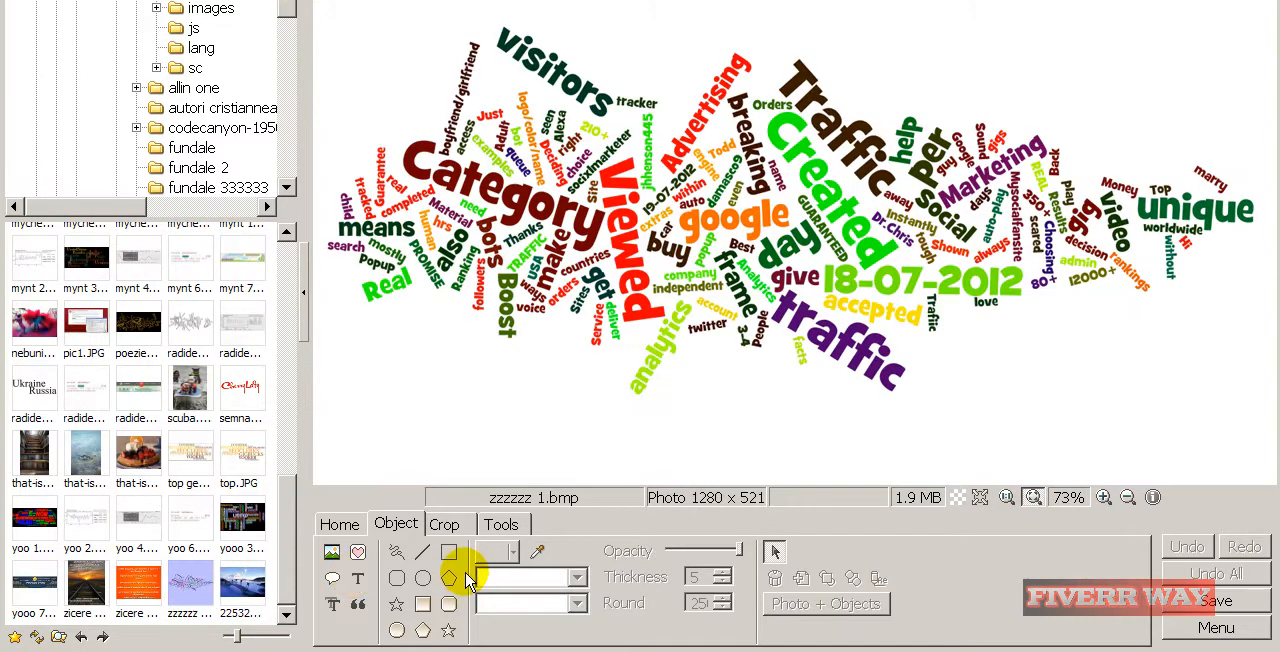
Place a 'Fiverrway Top June-July 2012' text watermark on the word cloud and save it.
left_click(357, 578)
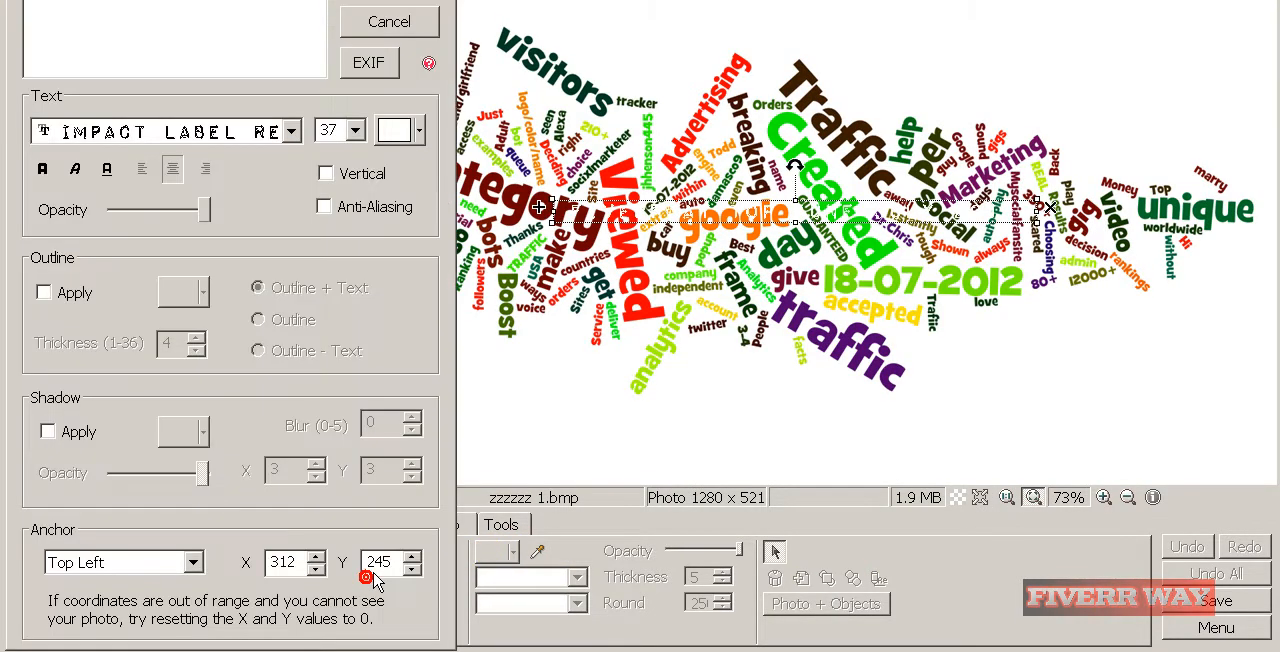
left_click(417, 130)
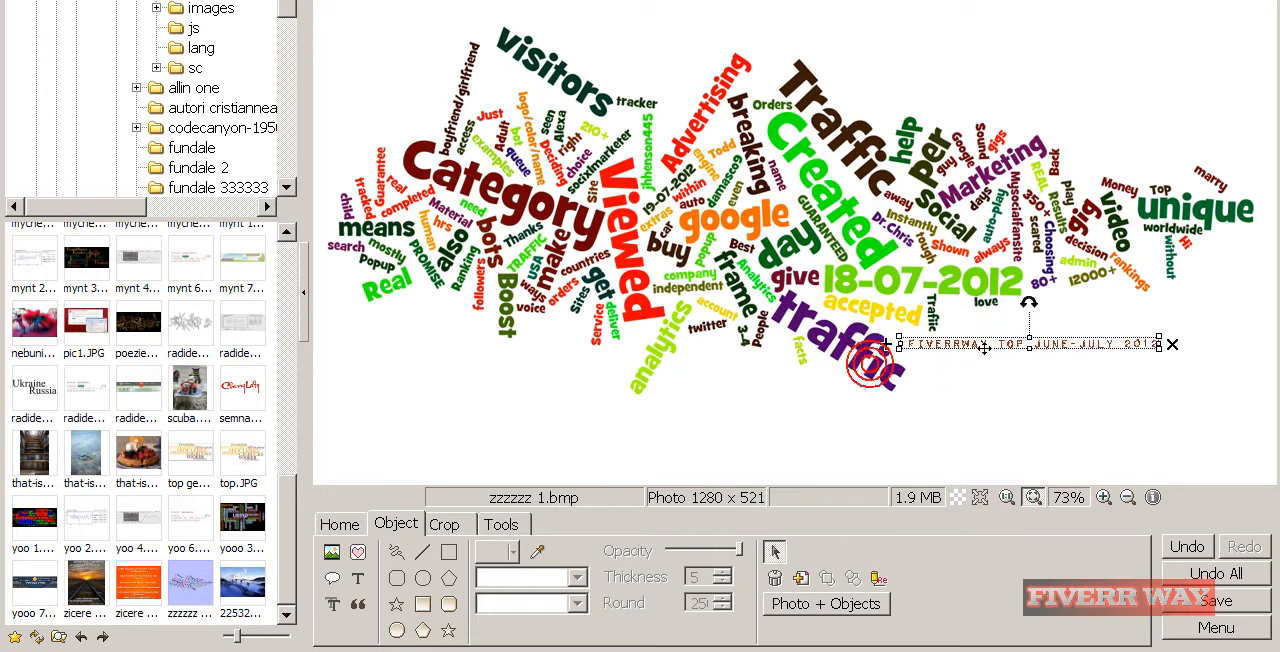
left_click(1216, 599)
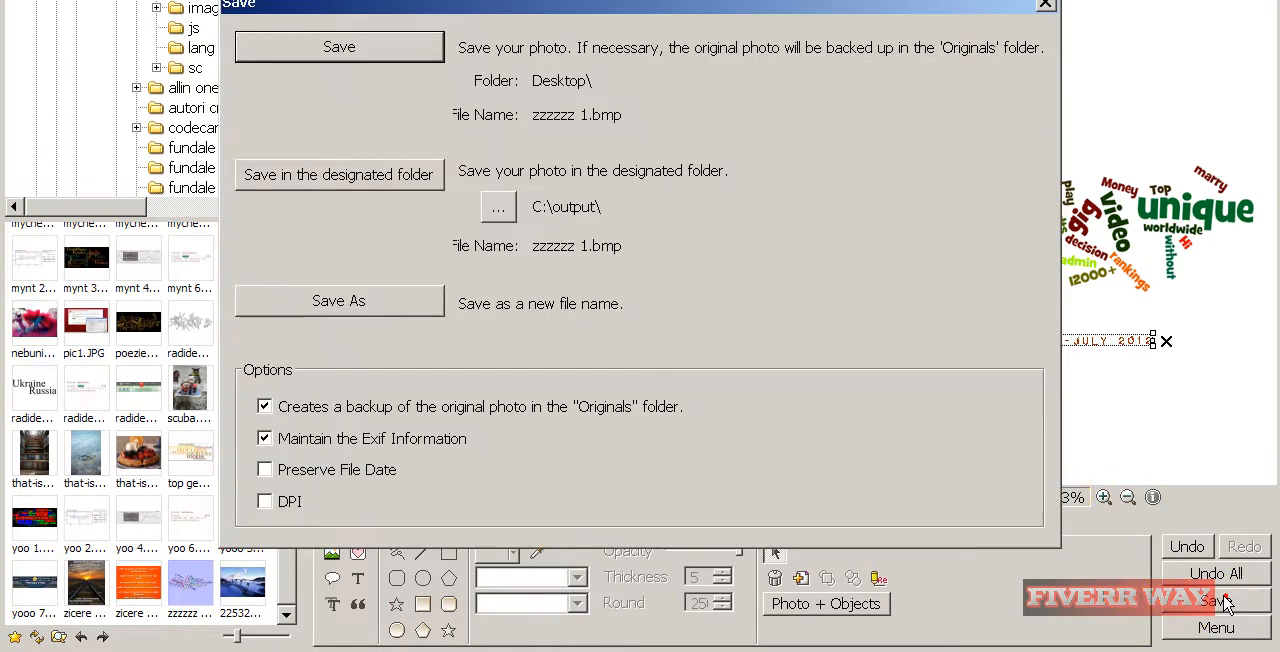
left_click(338, 300)
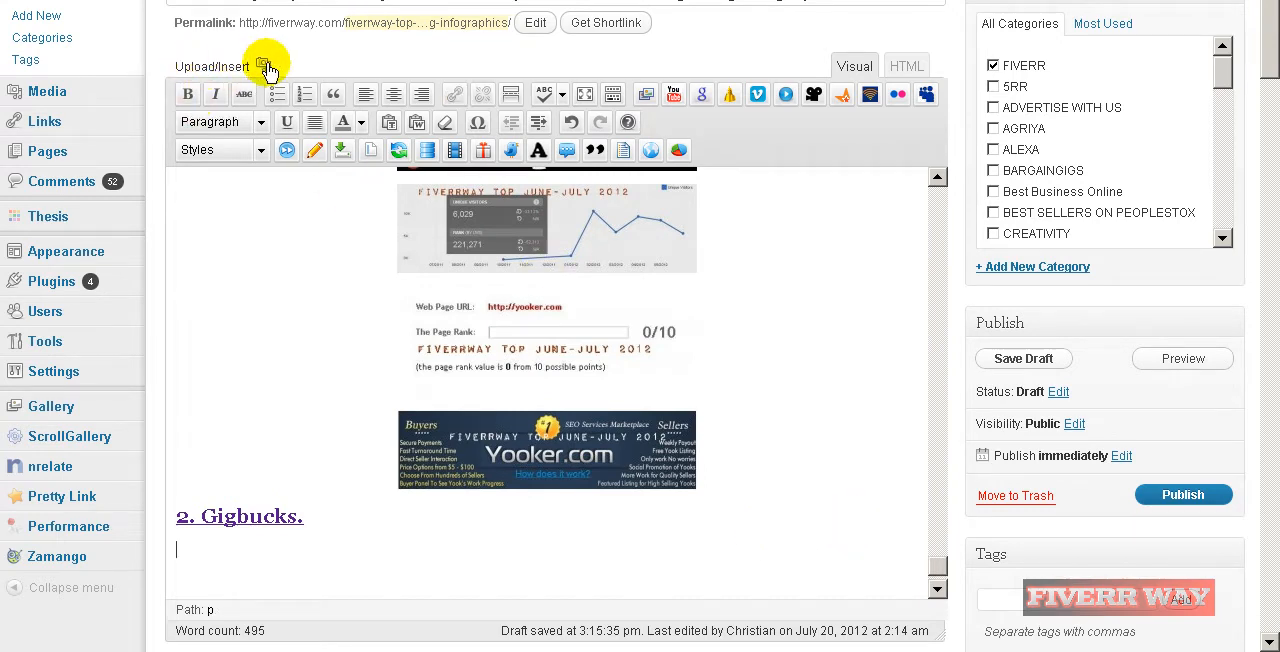
Upload the zzzzzz 1 image through the post's media uploader.
left_click(264, 66)
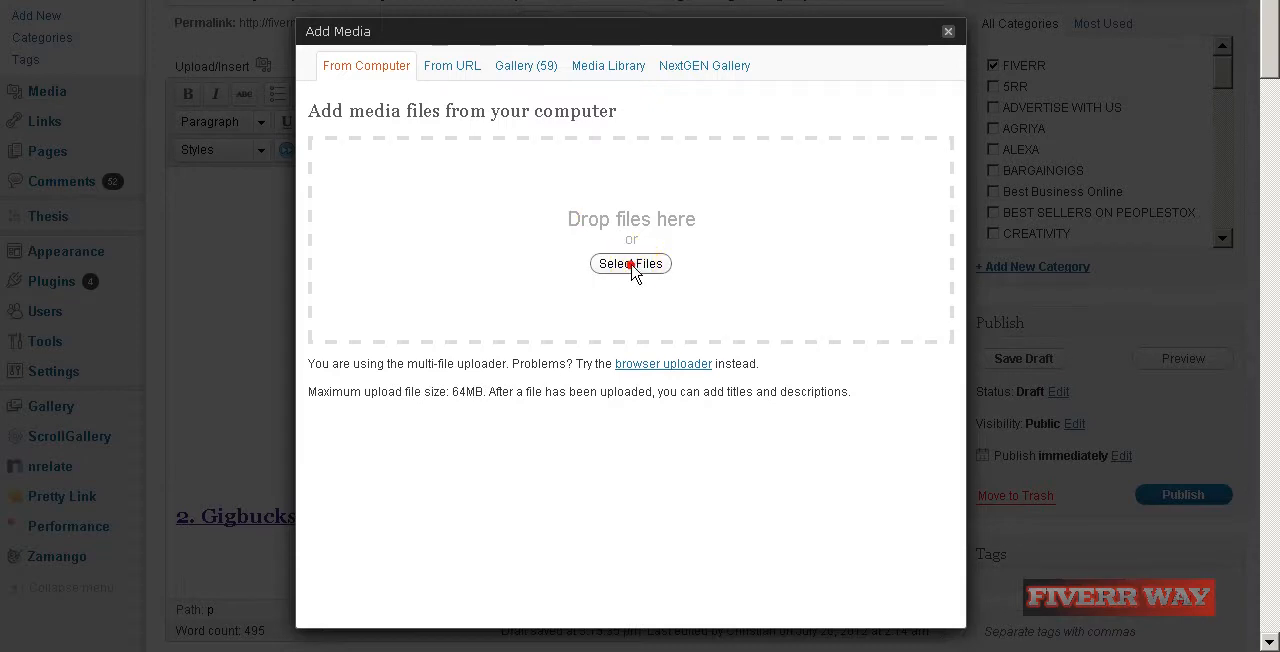
left_click(631, 263)
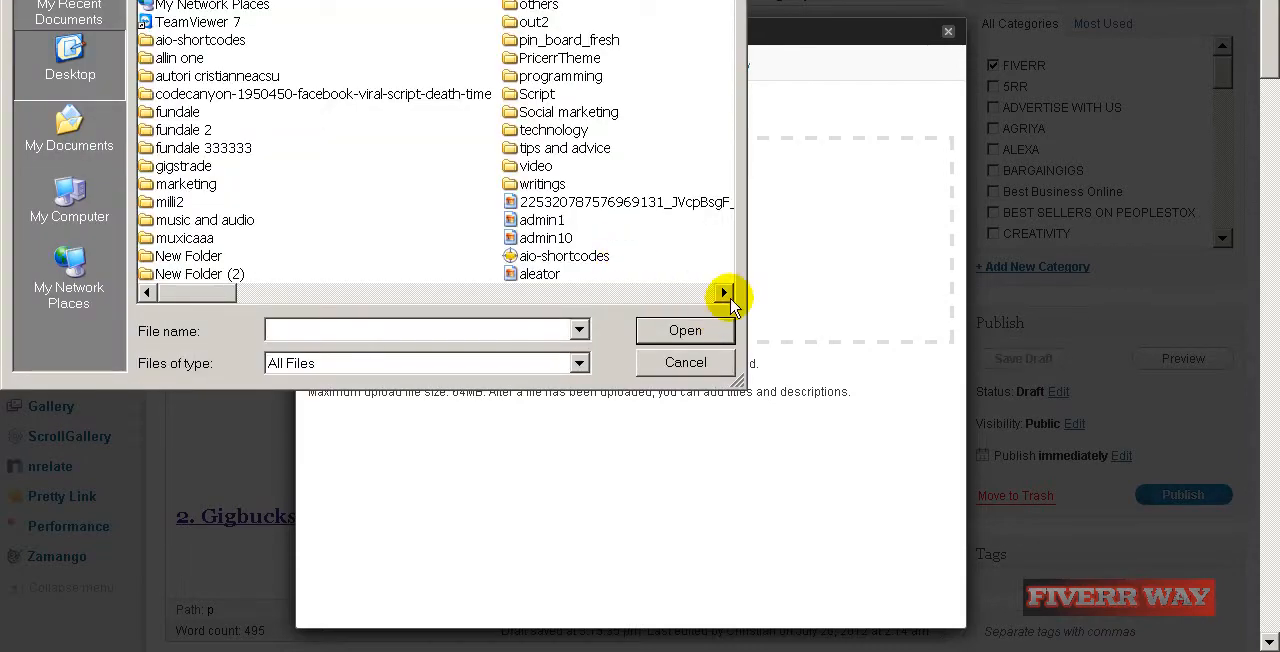
left_click(725, 291)
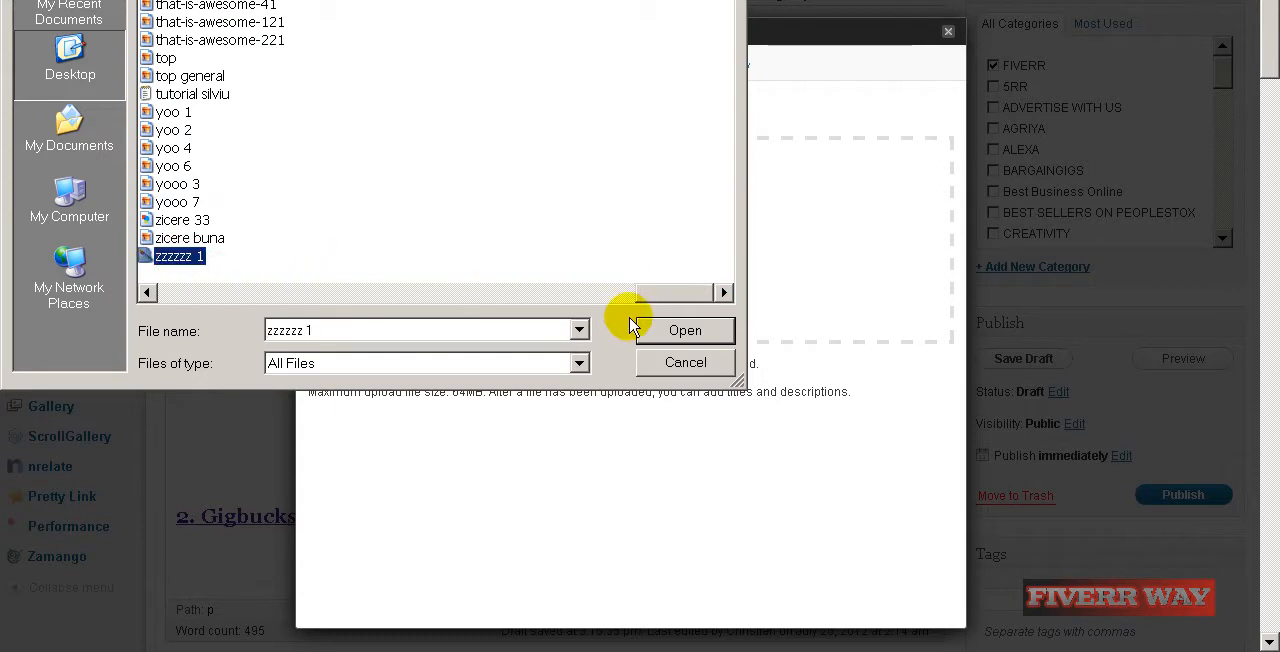
left_click(685, 330)
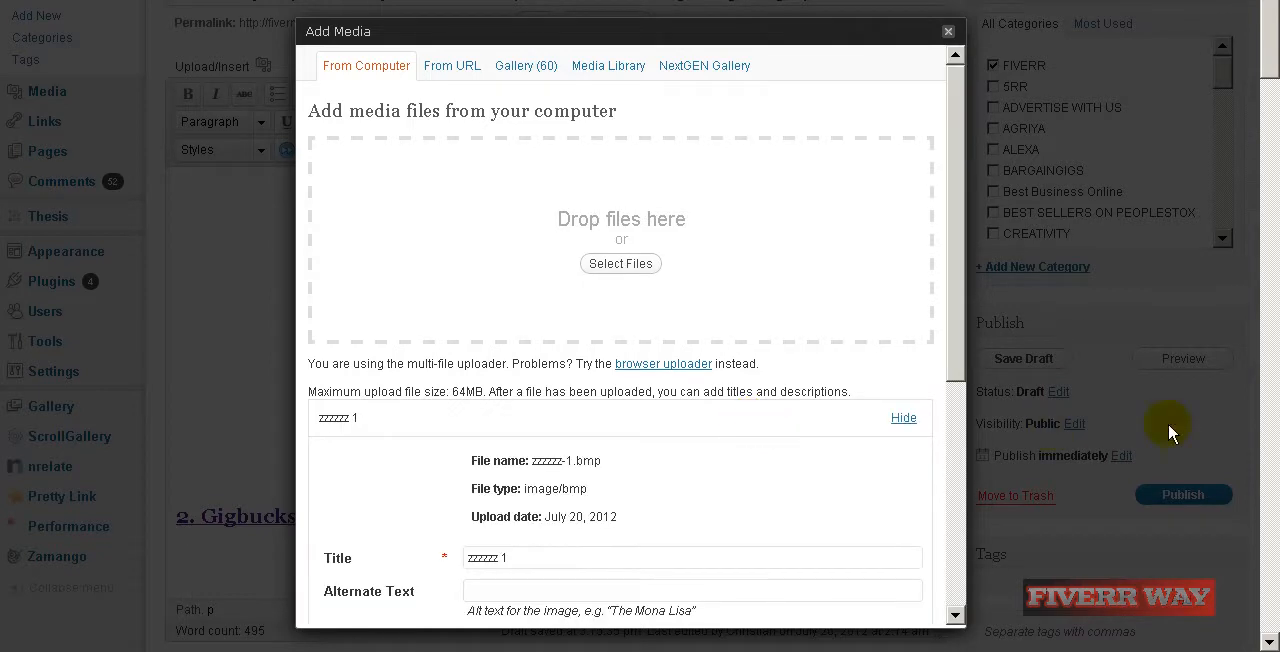
Insert the uploaded word cloud into the post centred at full size.
scroll("down", 3)
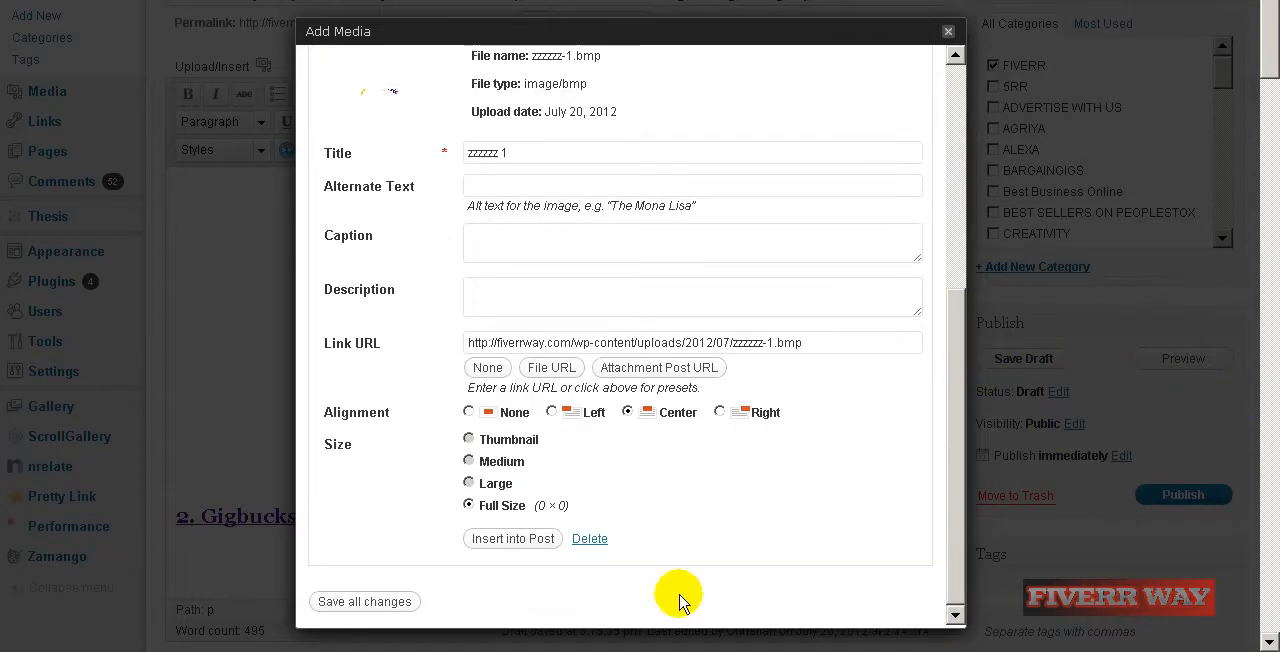
left_click(512, 538)
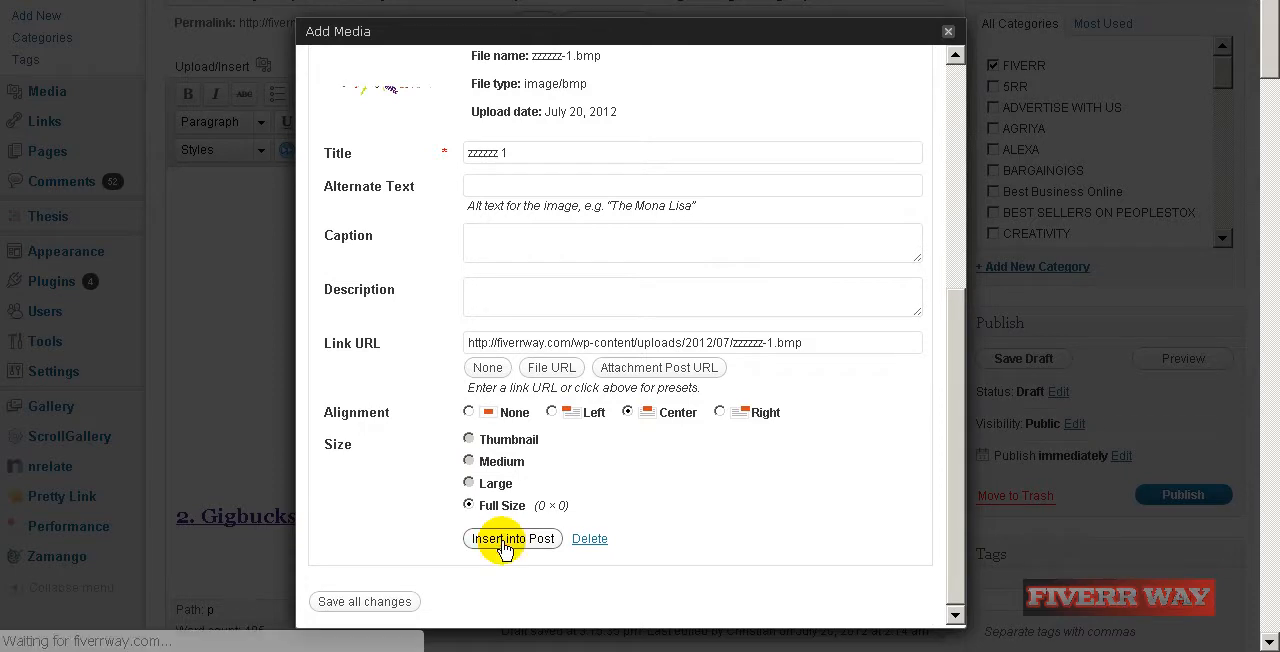
left_click(512, 538)
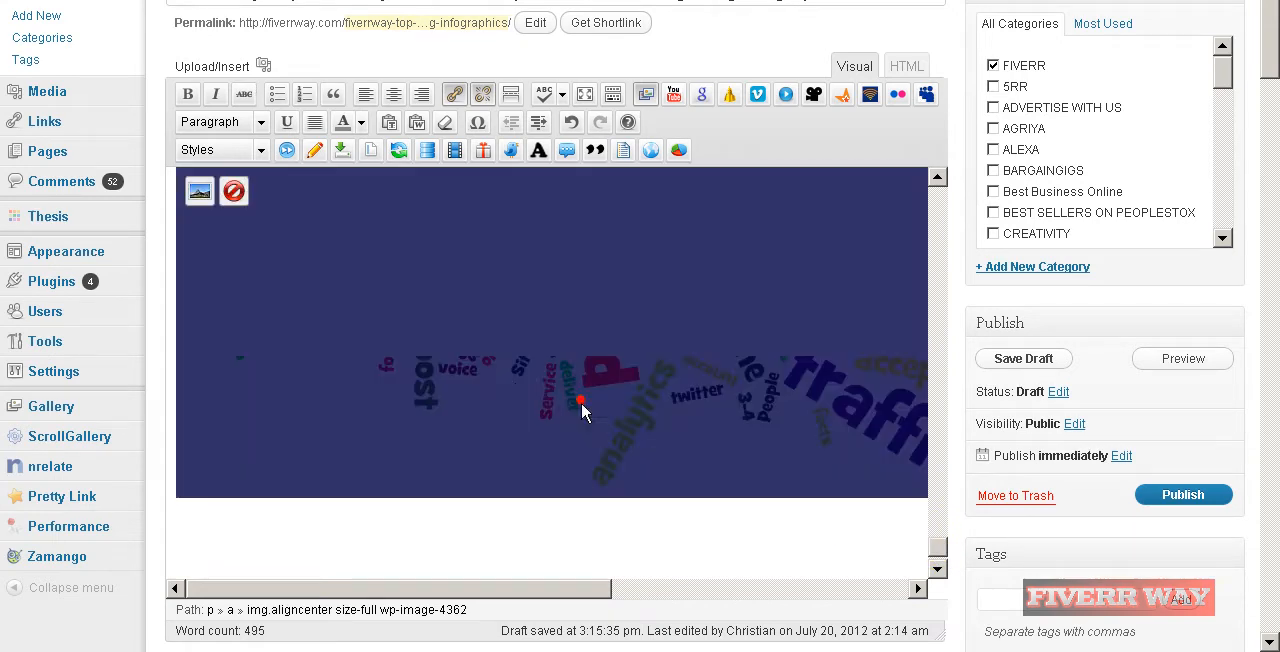
Set the word cloud image's width to 500 and height to 201 in Advanced Settings.
left_click(199, 191)
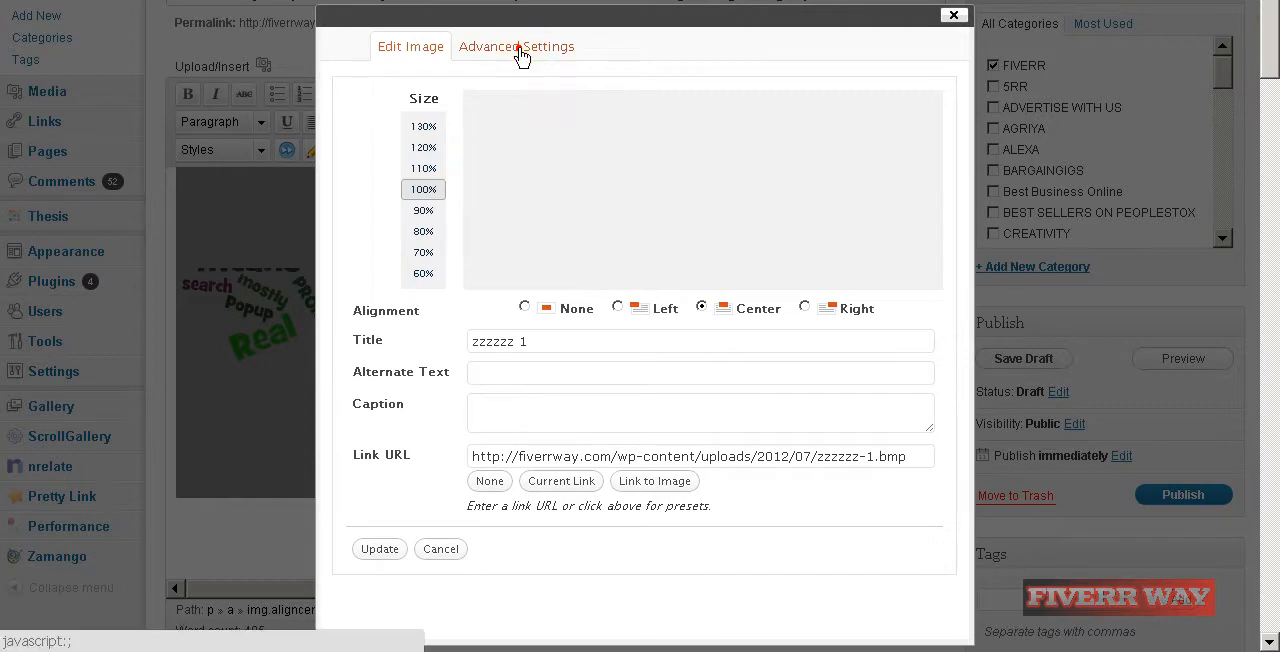
left_click(515, 46)
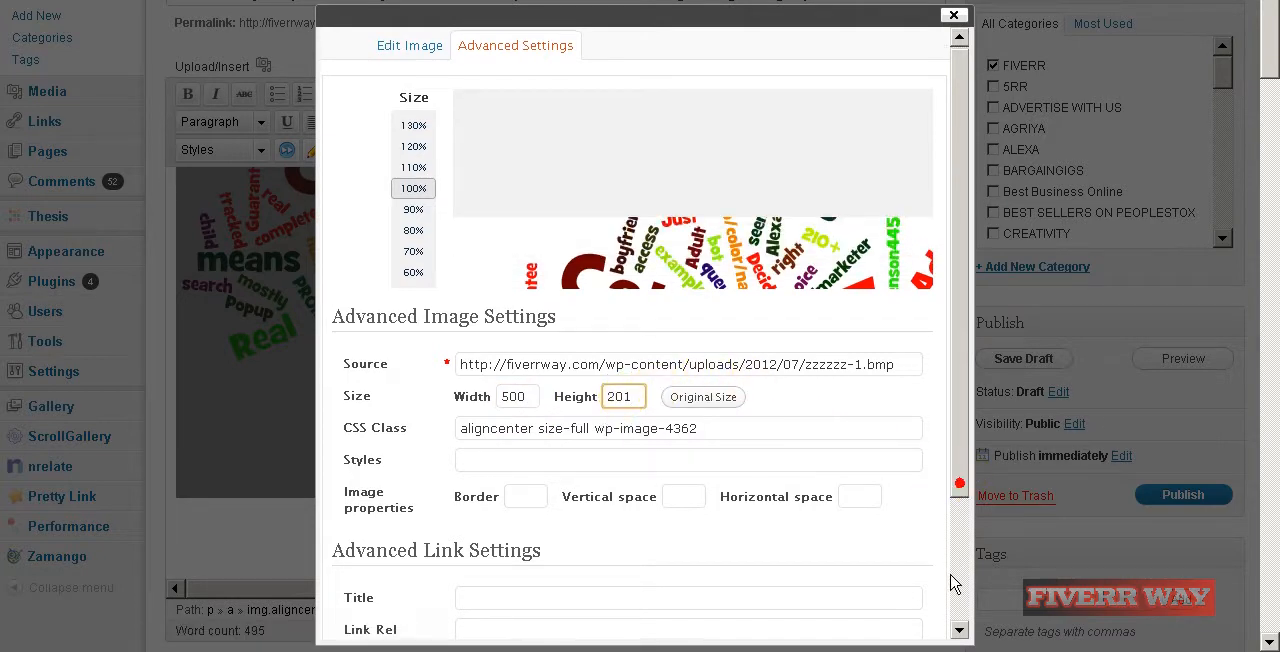
scroll("down", 3)
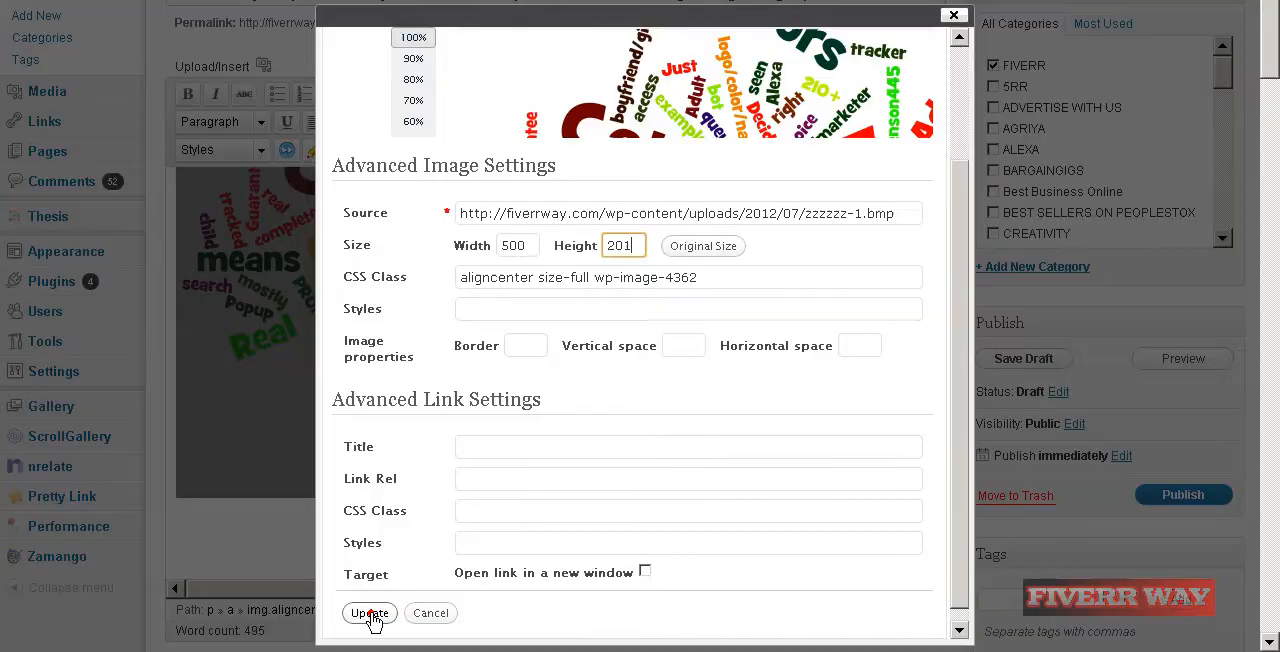
left_click(369, 613)
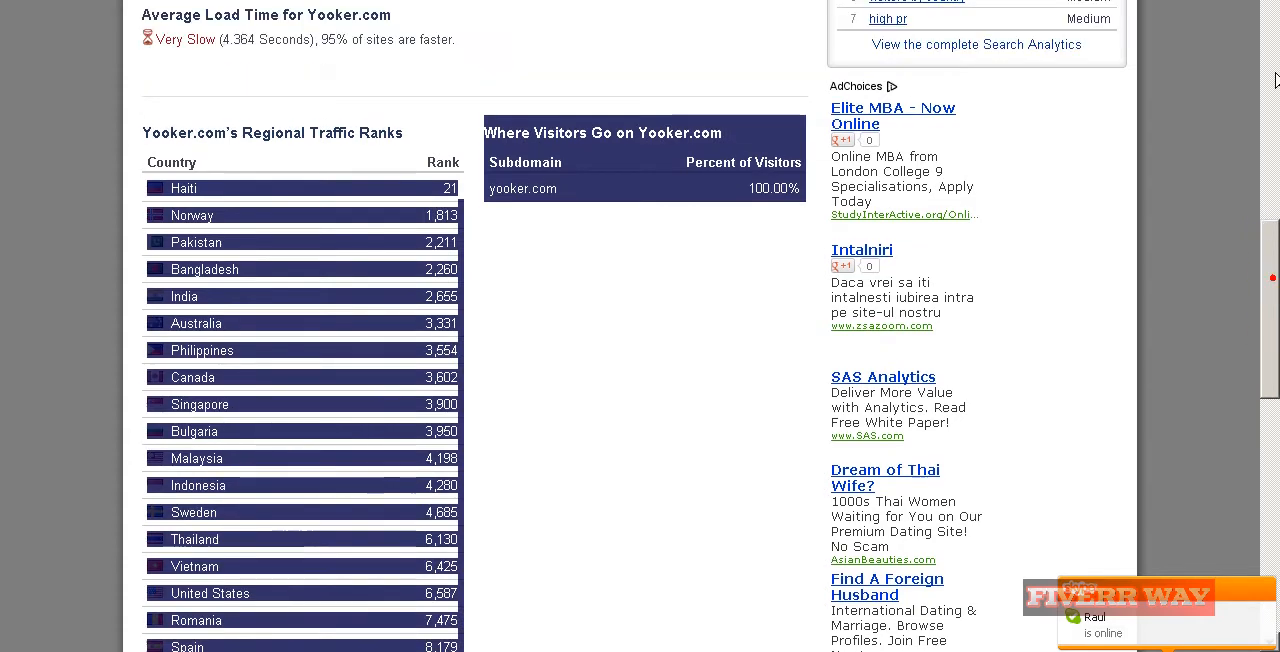
Open gigbucks.com's Alexa details (global rank 8,155) and scroll to the daily reach chart.
scroll("up", 3)
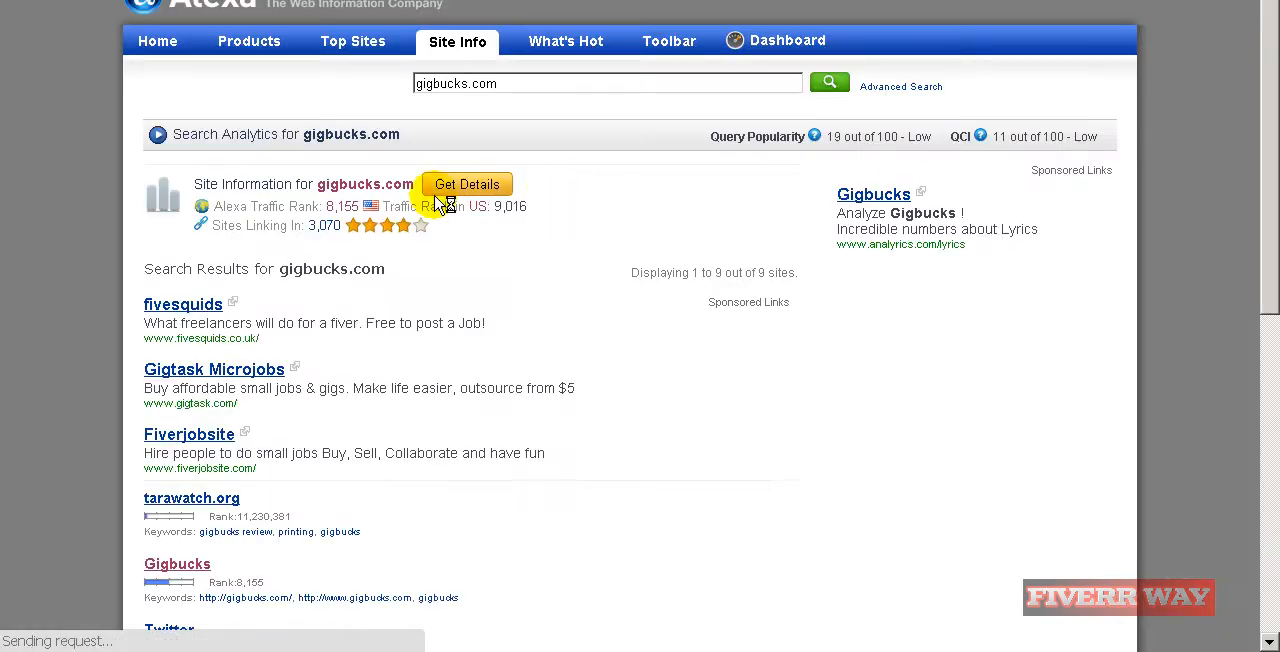
left_click(466, 184)
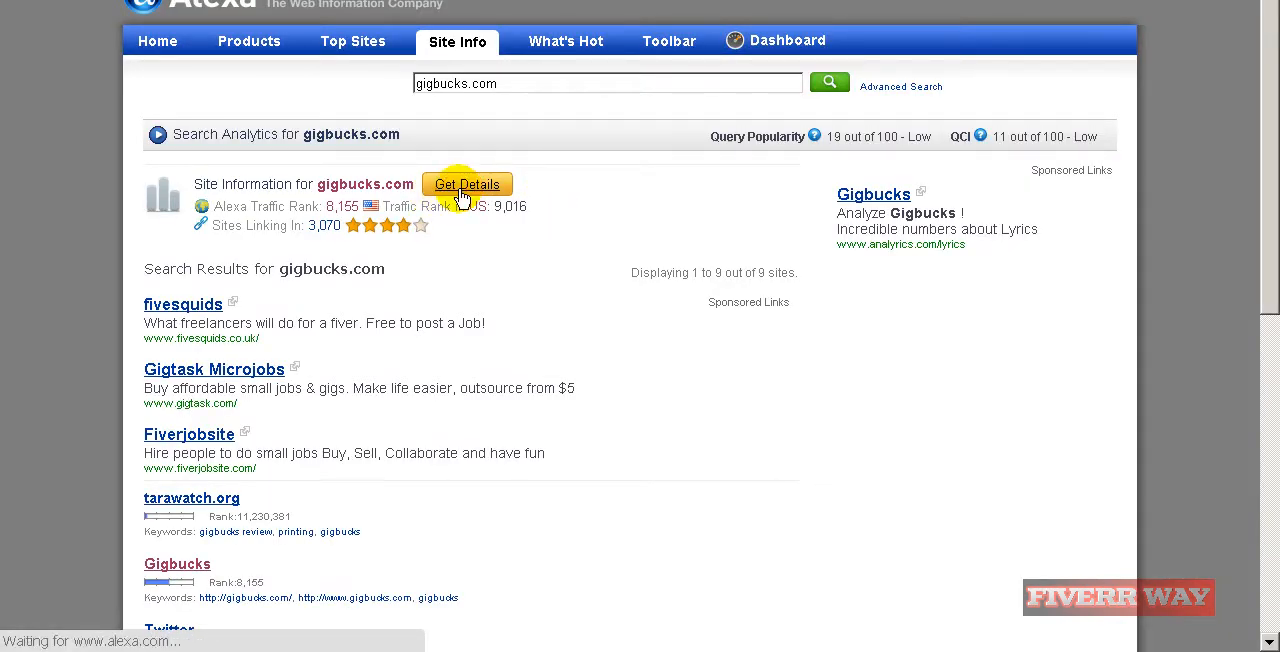
left_click(467, 184)
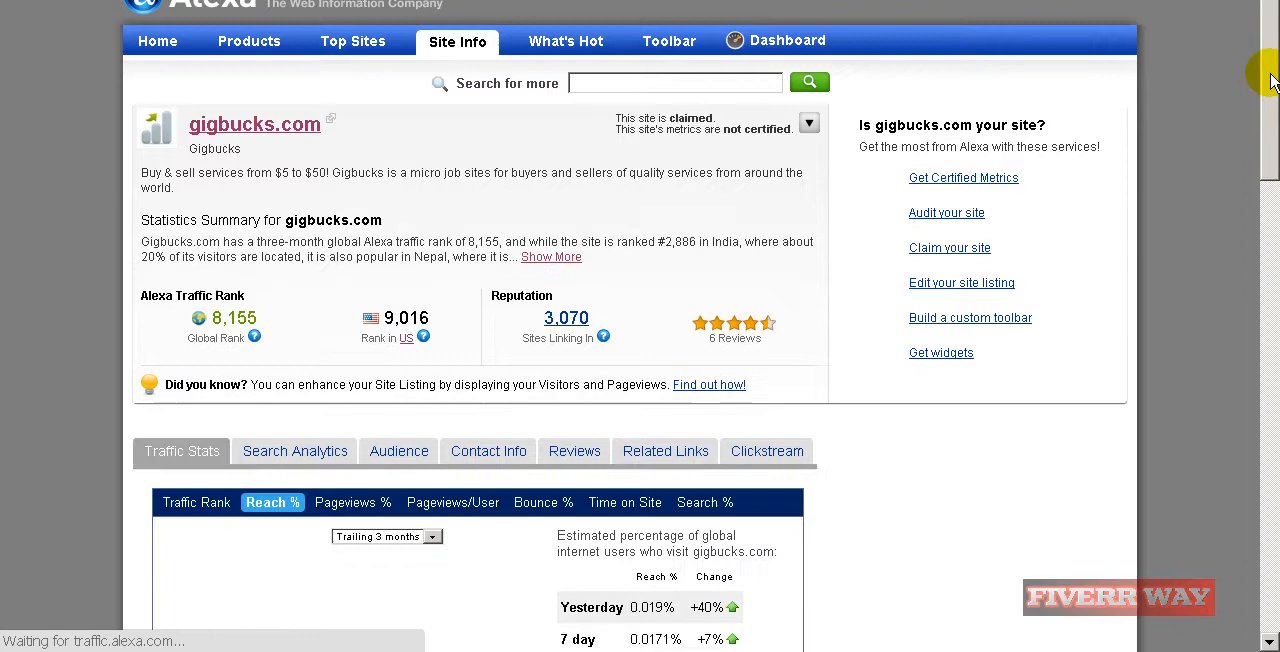
scroll("down", 3)
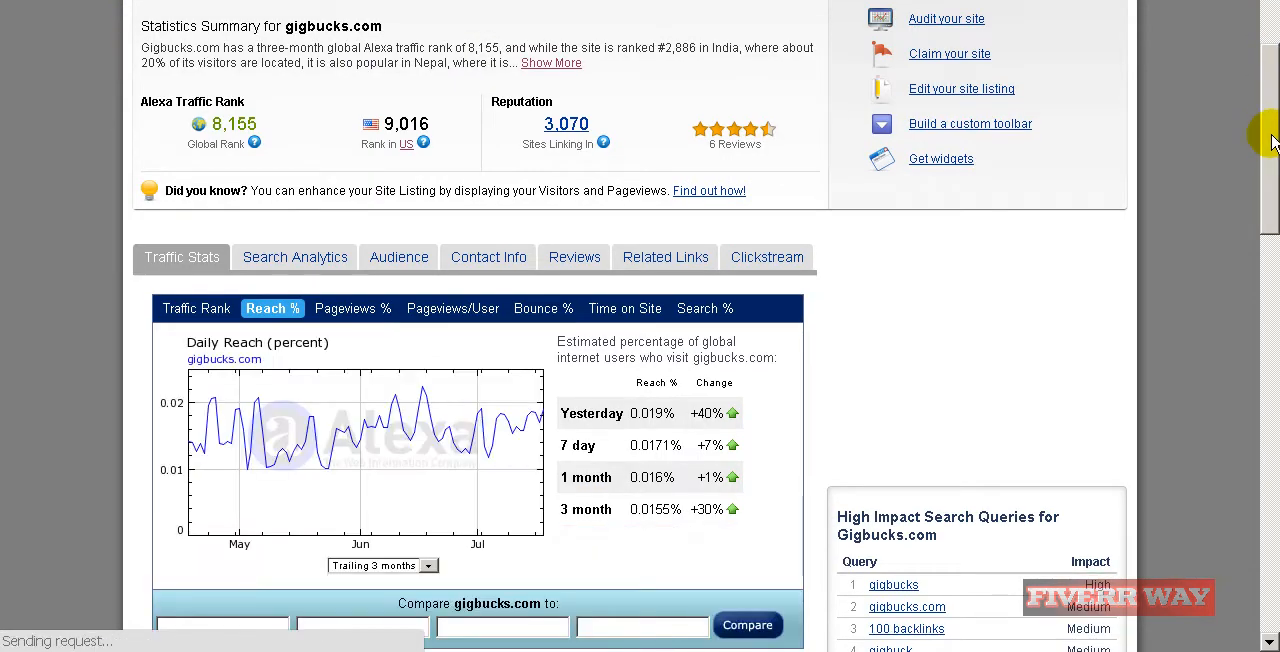
scroll("down", 3)
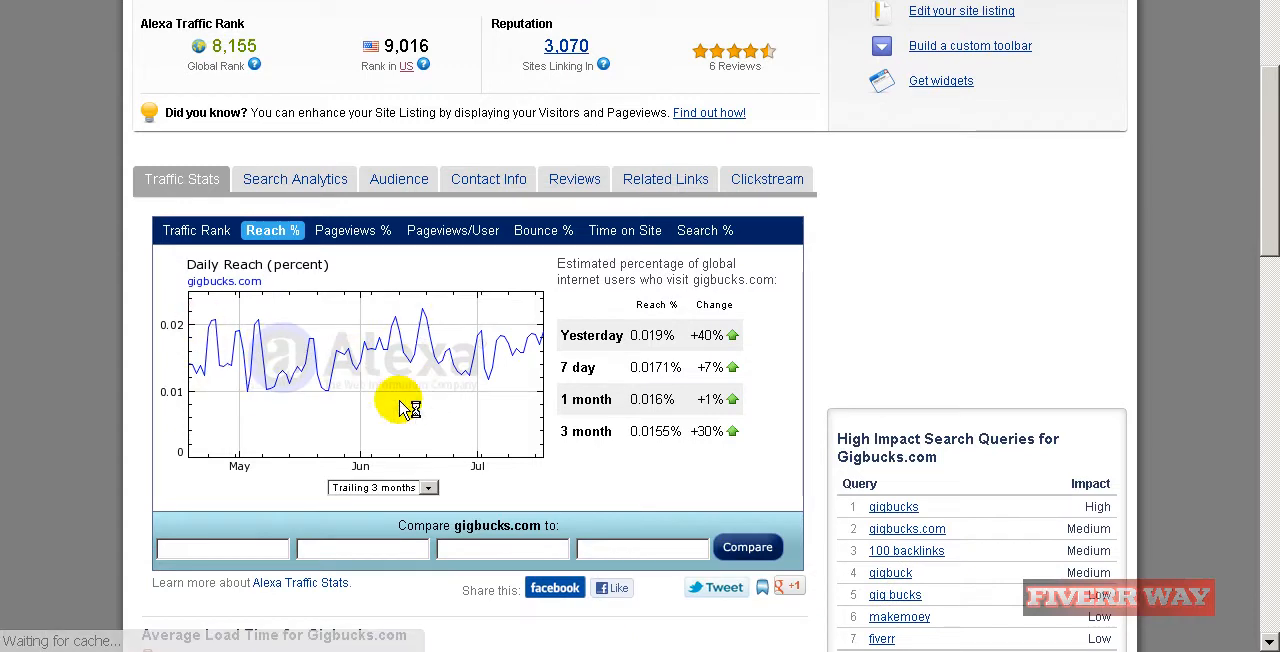
mouse_move(245, 375)
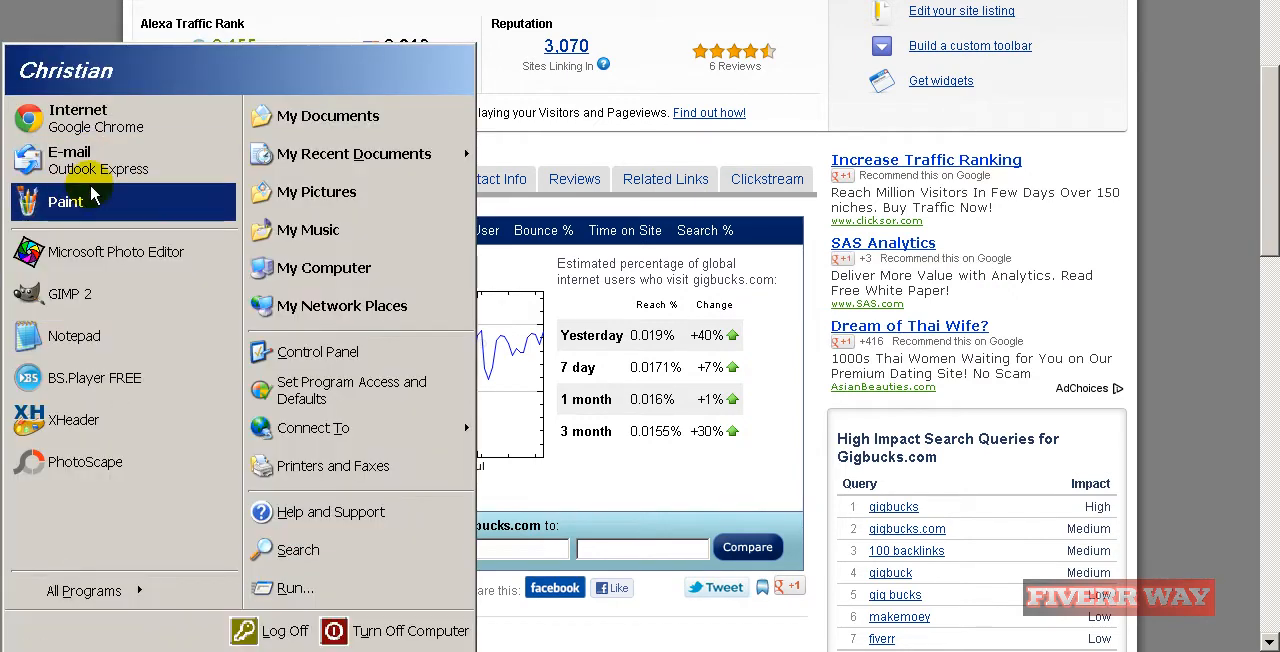
Open Paint with the chart capture and start a new blank image, discarding changes.
left_click(66, 201)
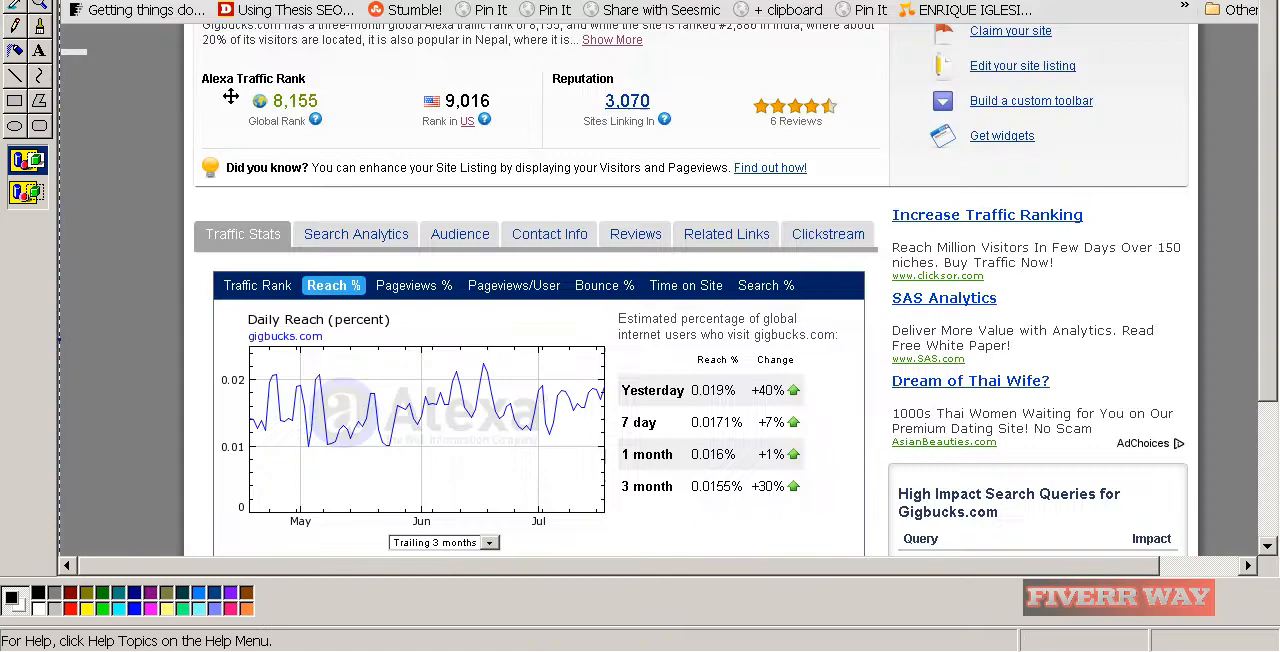
scroll("down", 3)
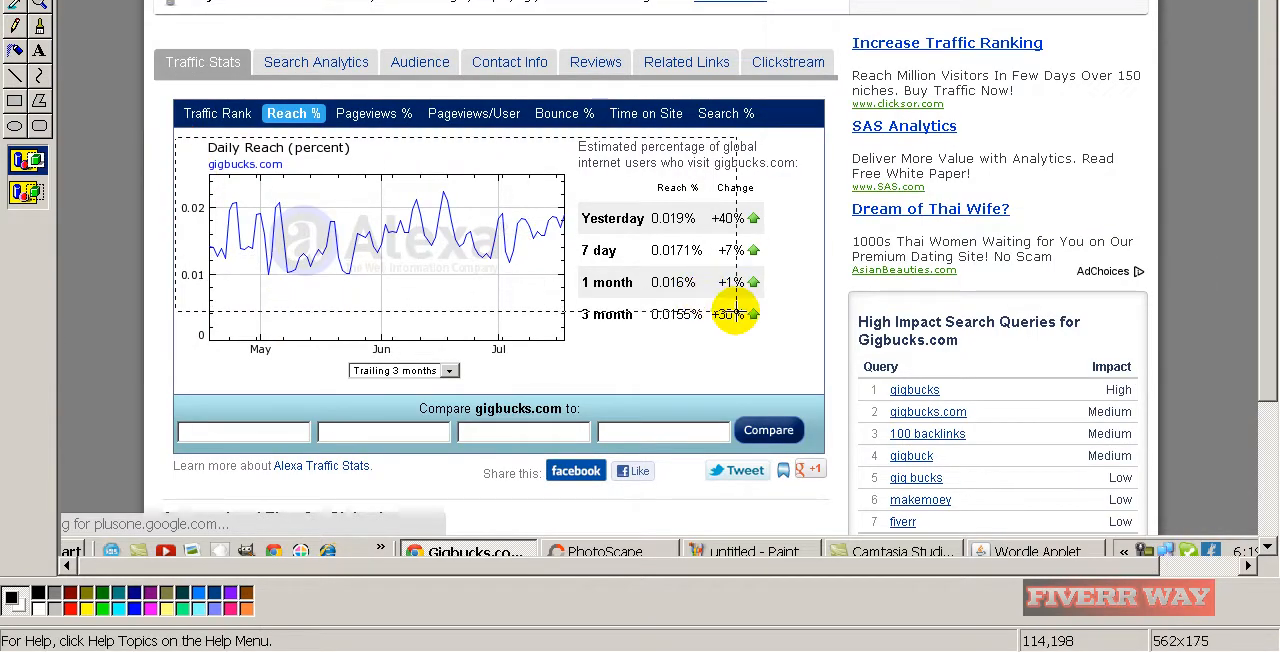
mouse_move(810, 358)
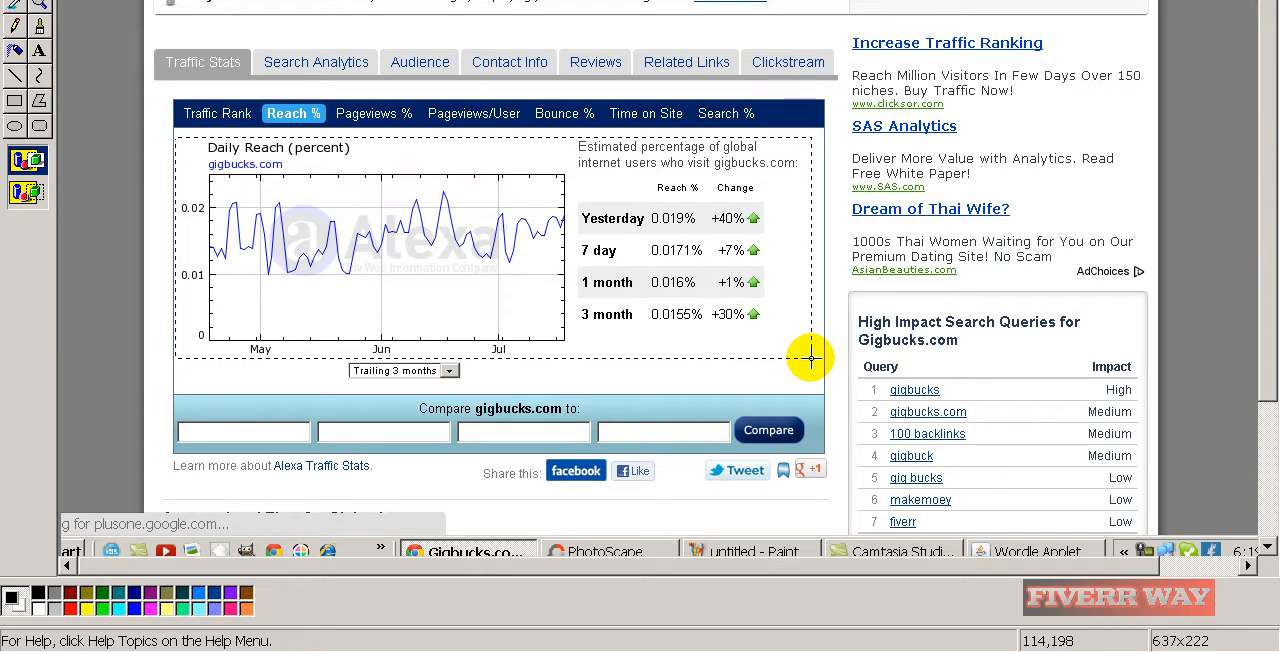
mouse_move(754, 218)
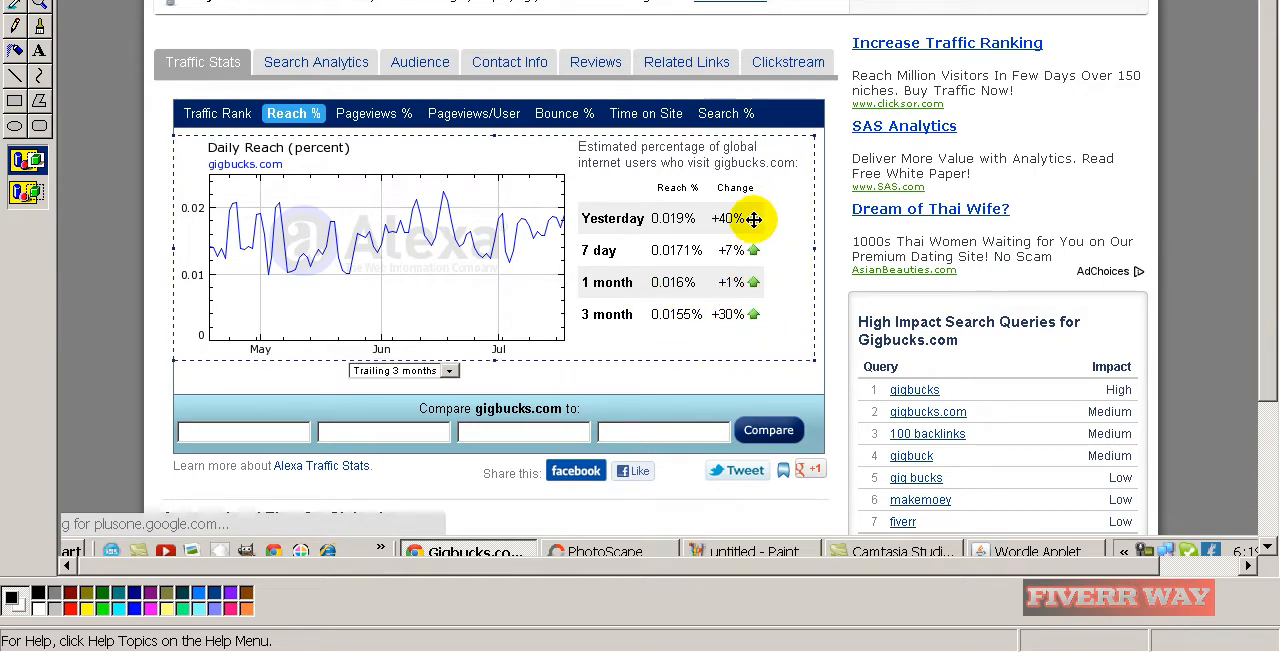
mouse_move(650, 273)
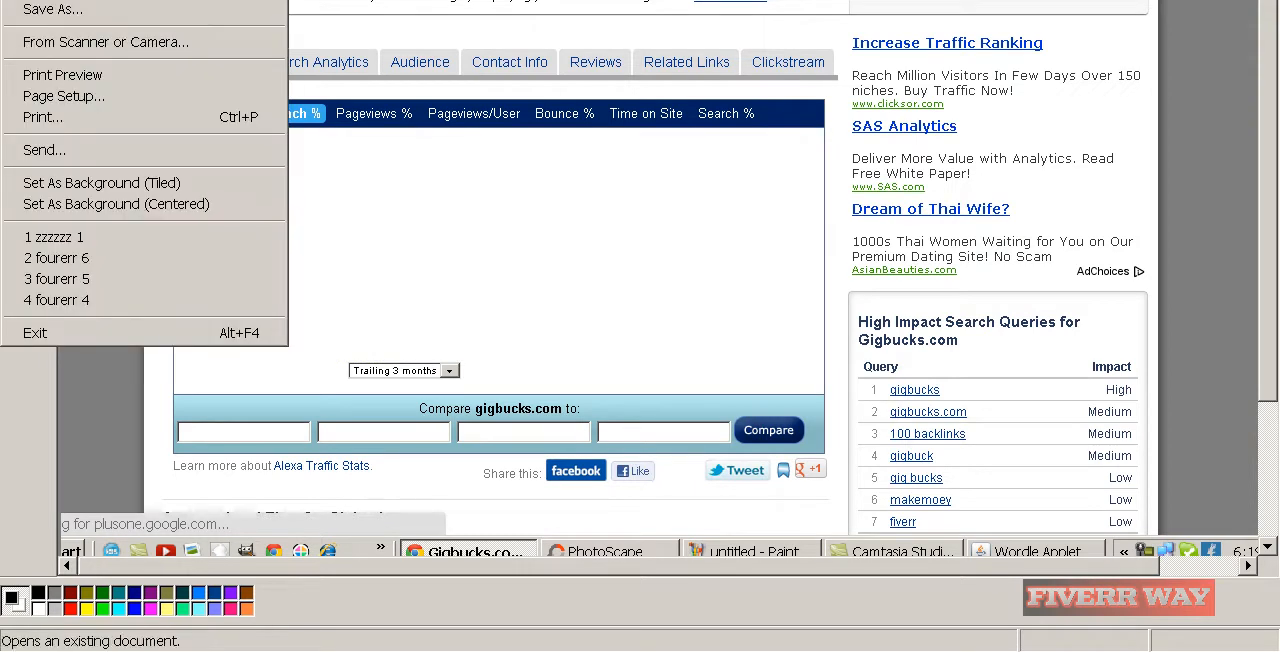
left_click(35, 332)
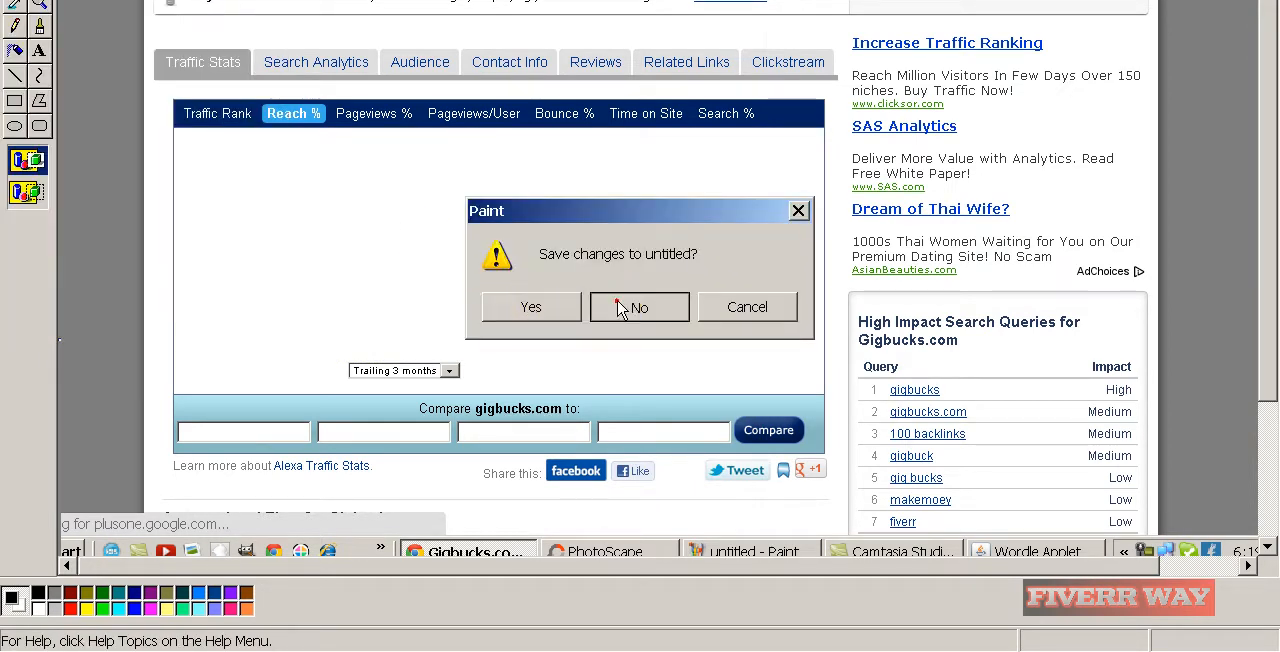
left_click(639, 307)
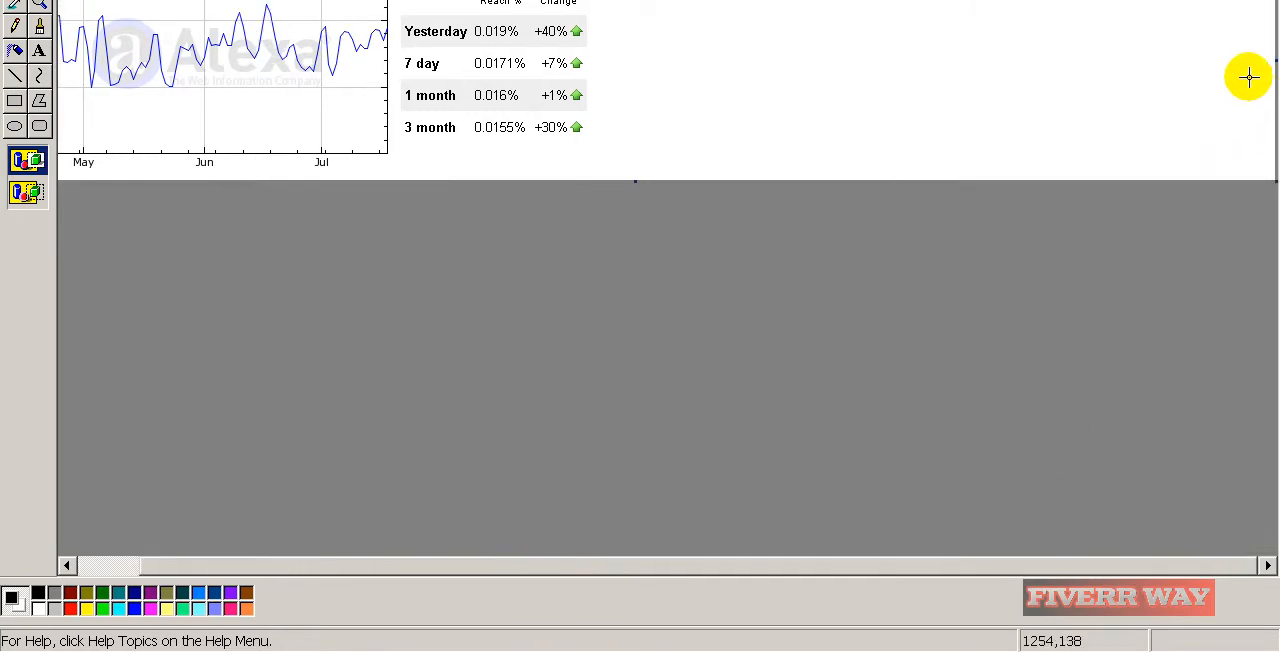
mouse_move(1270, 58)
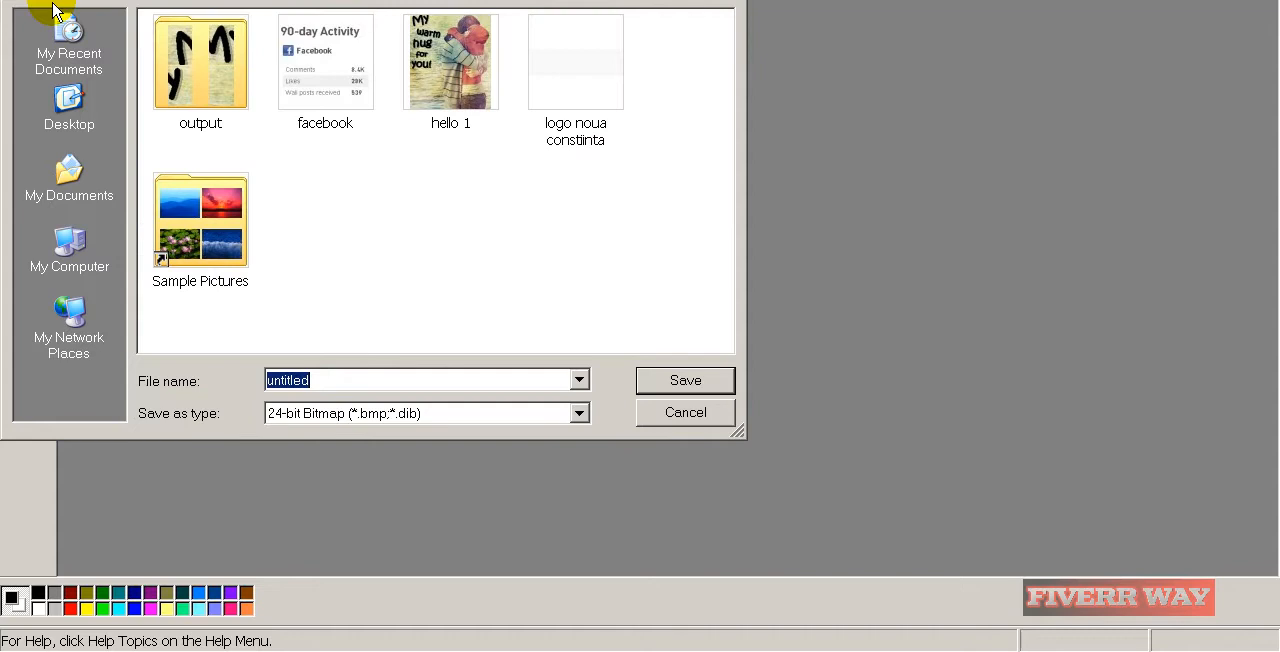
Name the new image zzzzzzzzzz 2 and choose its save file type.
type("zzzzzzzzzz")
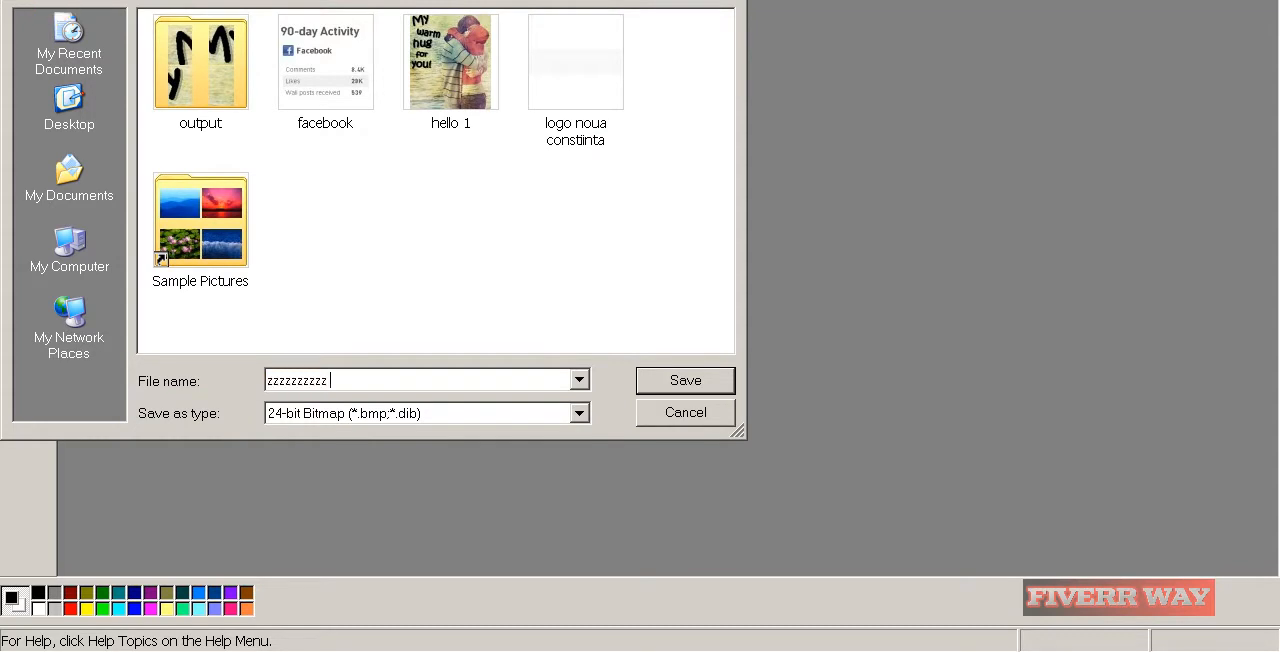
type("2")
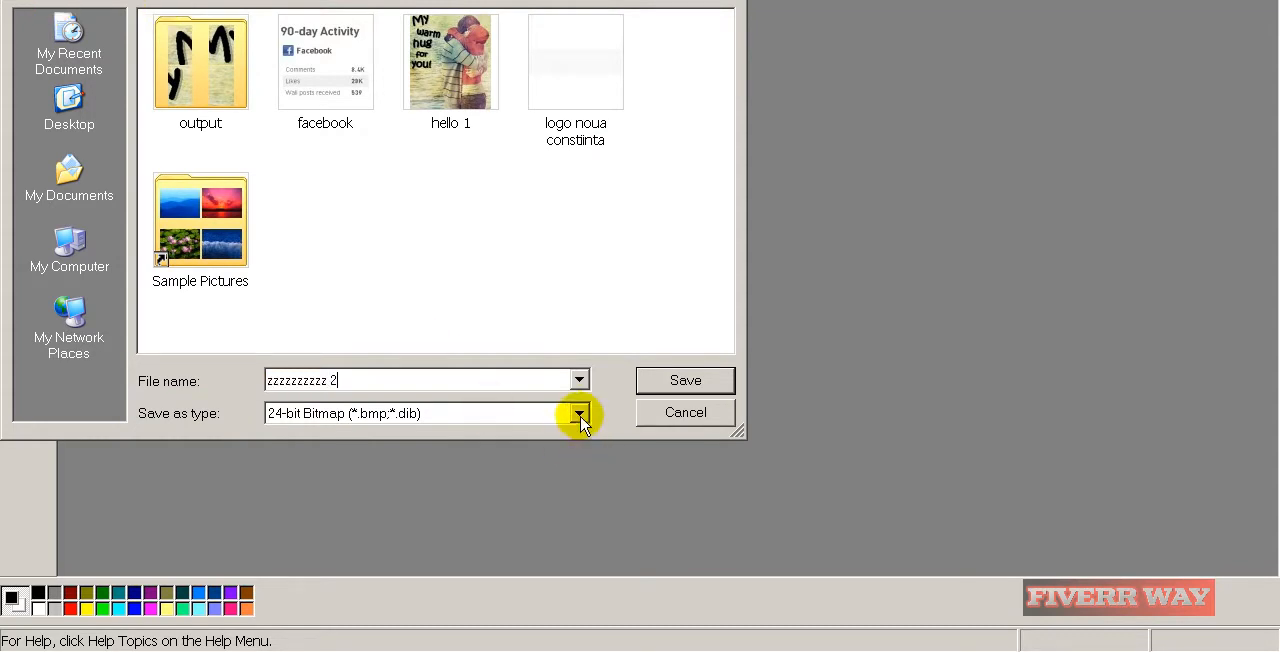
left_click(579, 413)
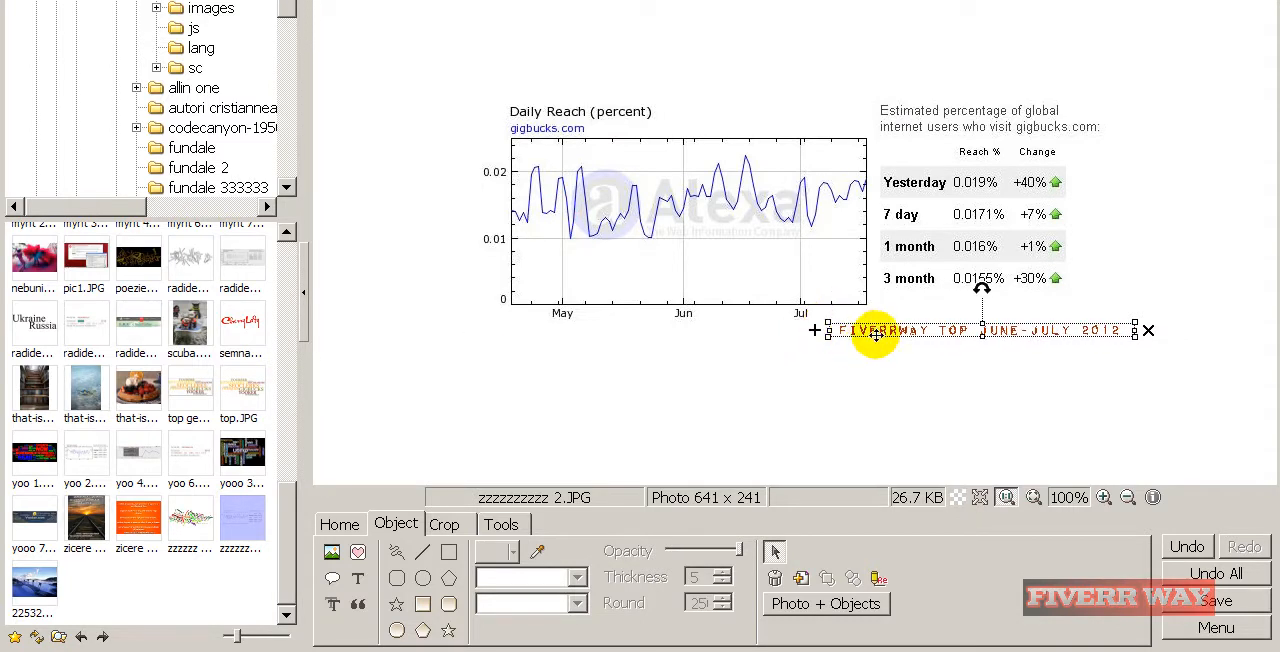
Move the FIVERRWAY TOP JUNE-JULY 2012 caption to the chart's top edge and save the photo.
left_click_drag(875, 331, 640, 128)
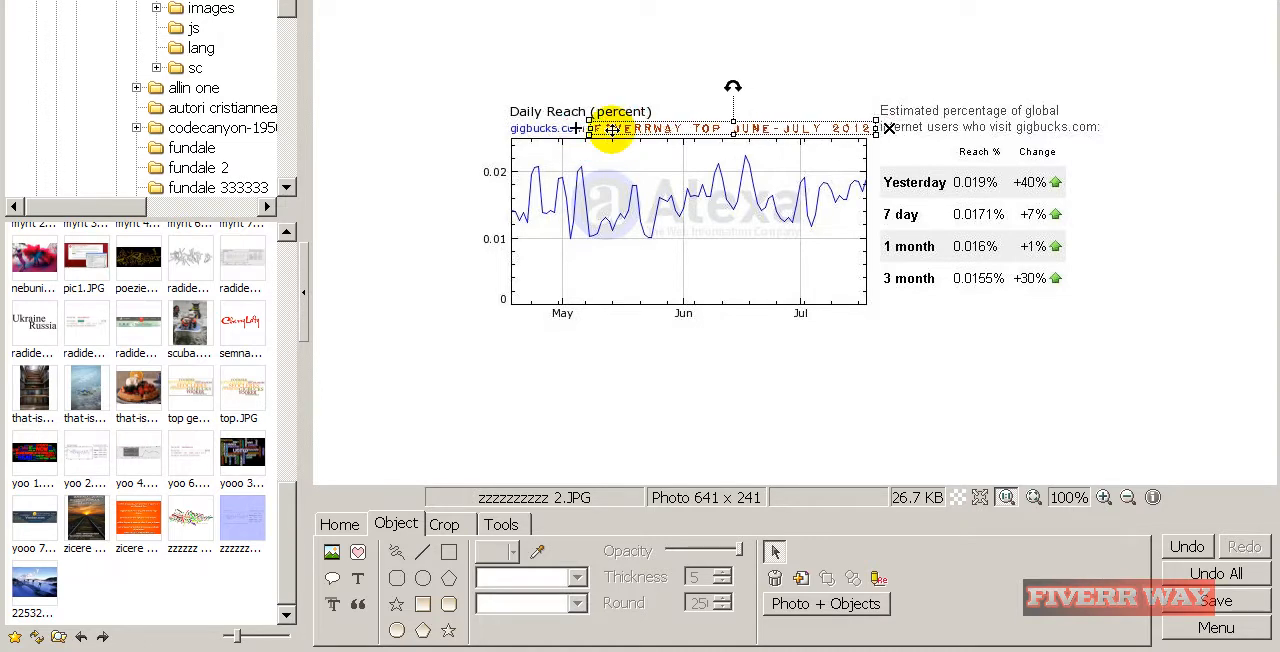
left_click(1214, 600)
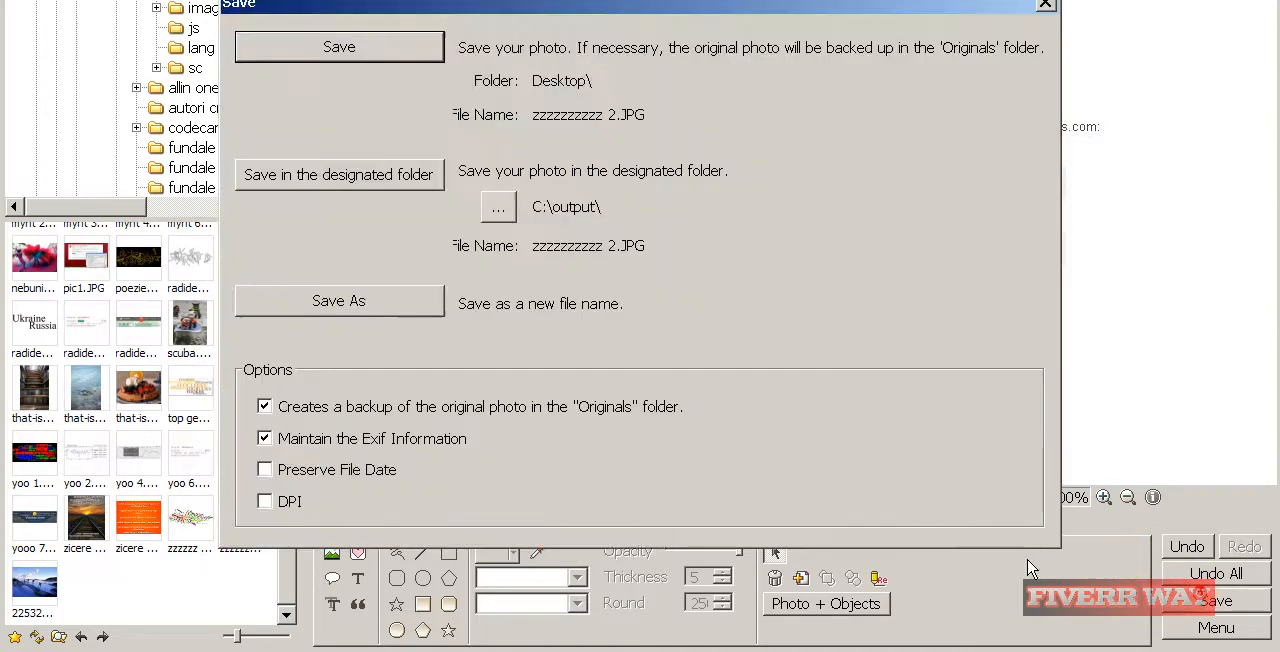
left_click(338, 300)
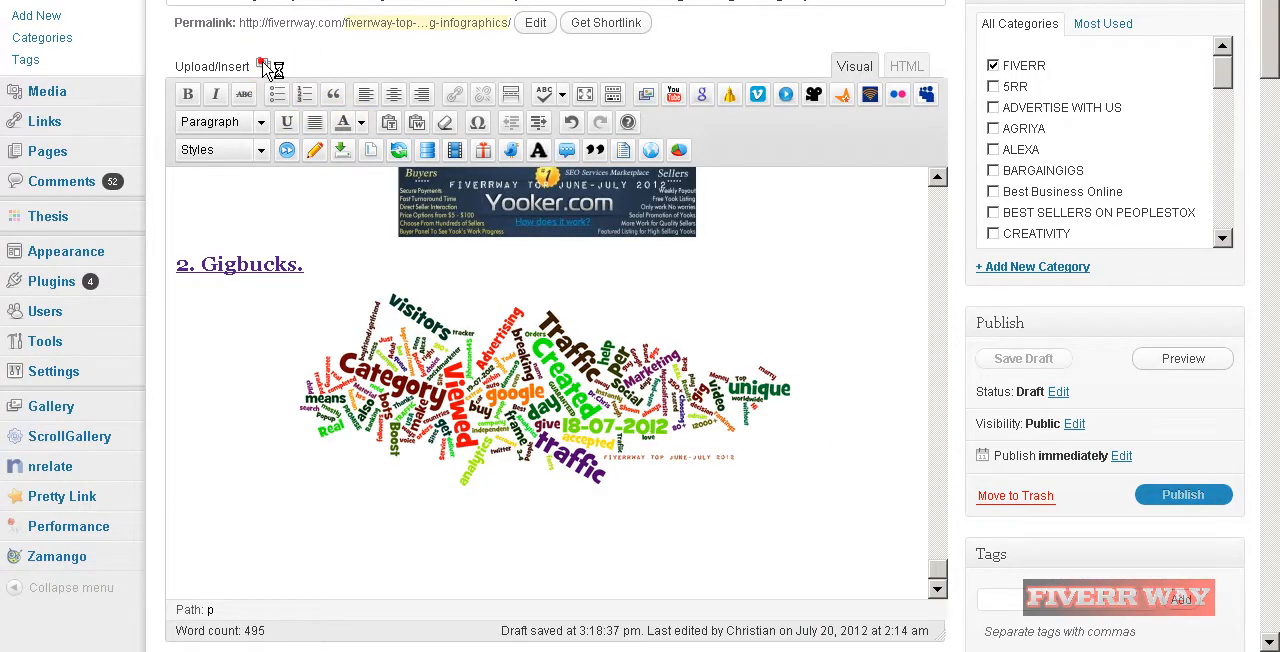
Upload the zzzzzzzzzz 2 reach chart and insert it centred into the post.
left_click(263, 66)
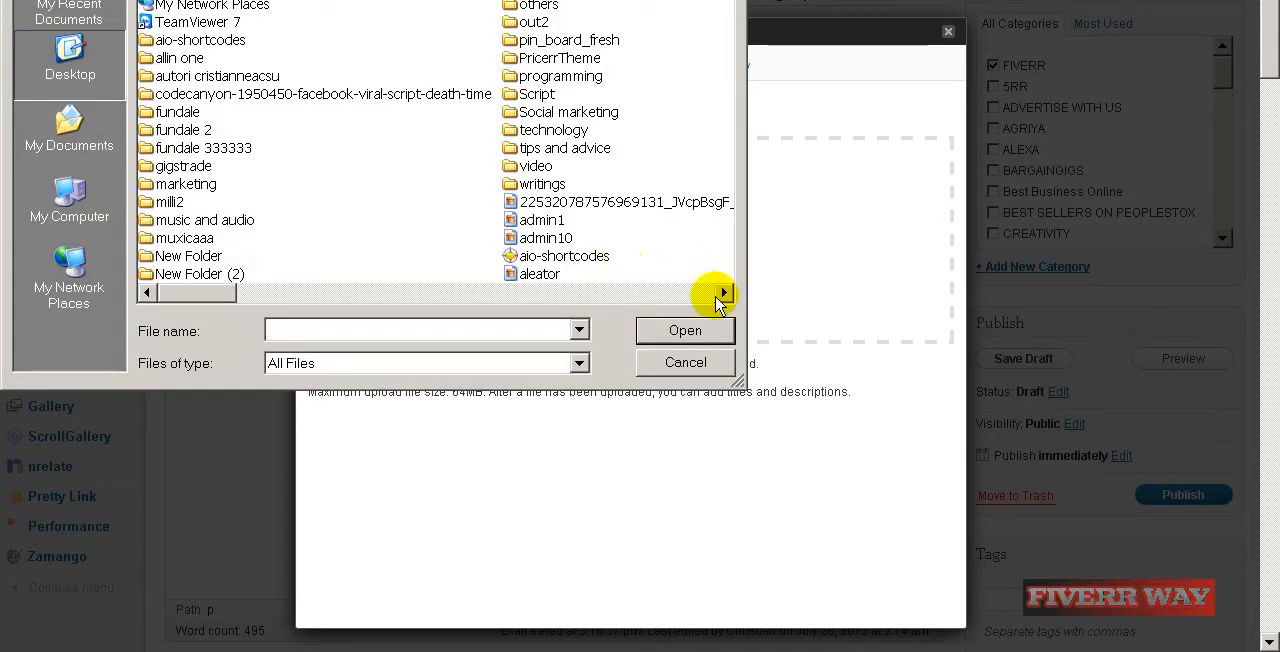
left_click(723, 292)
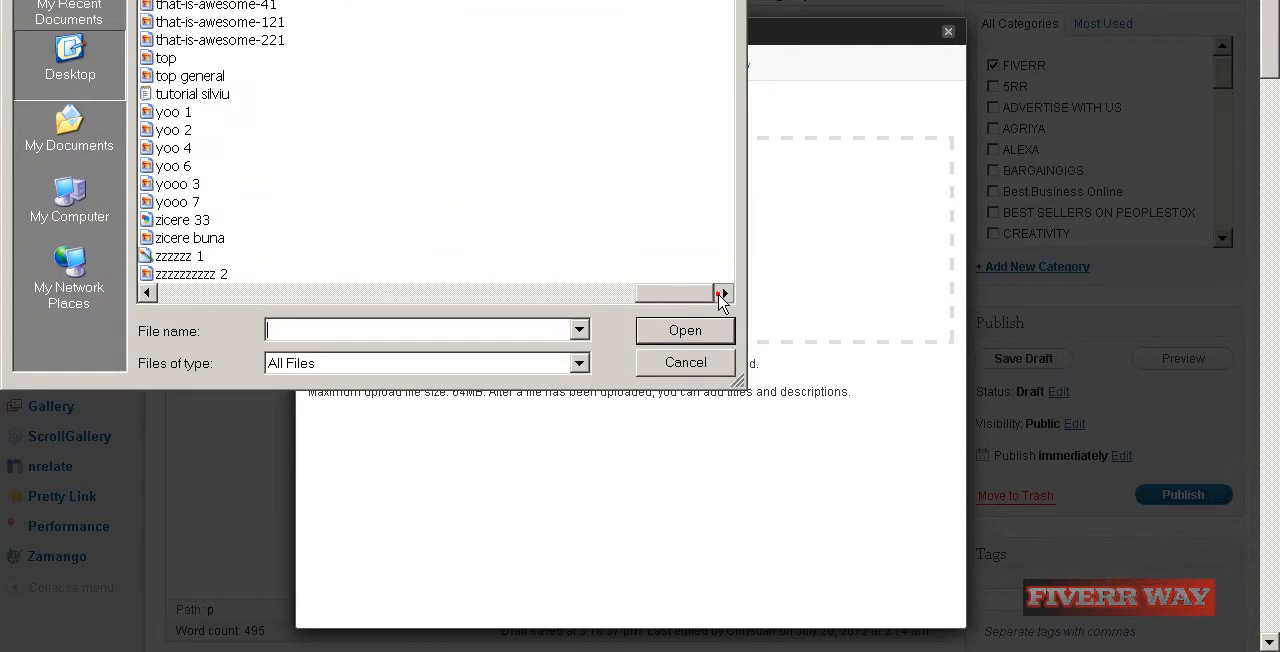
left_click(191, 273)
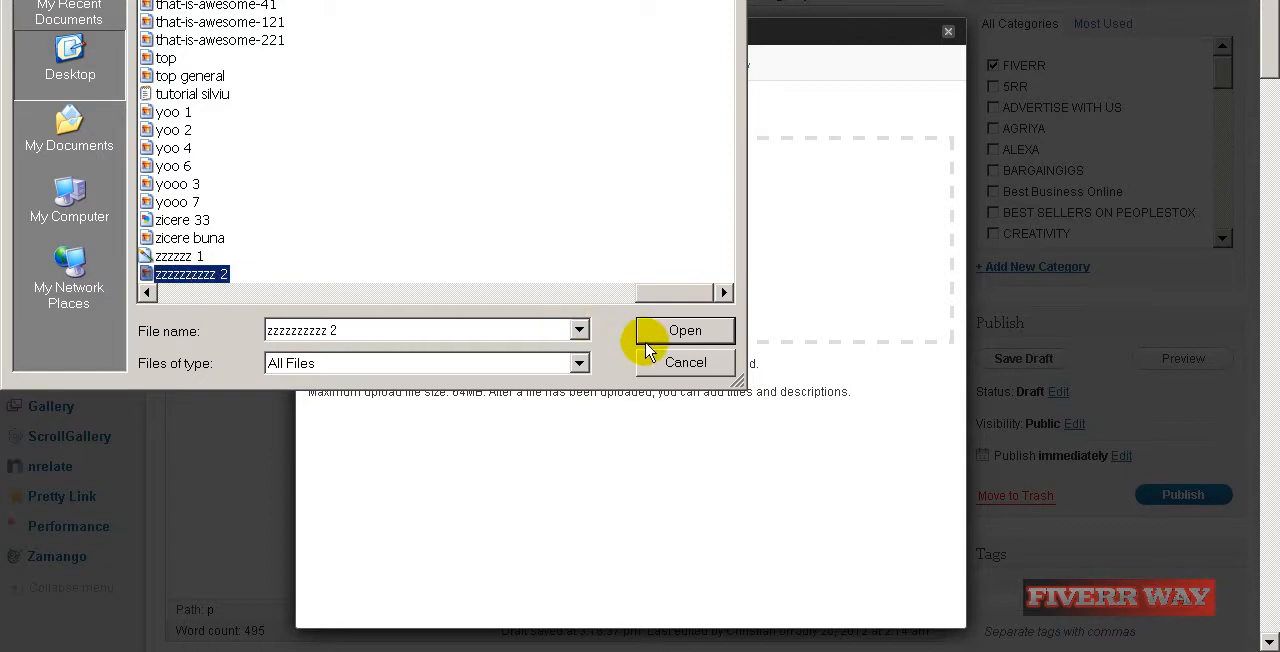
left_click(685, 330)
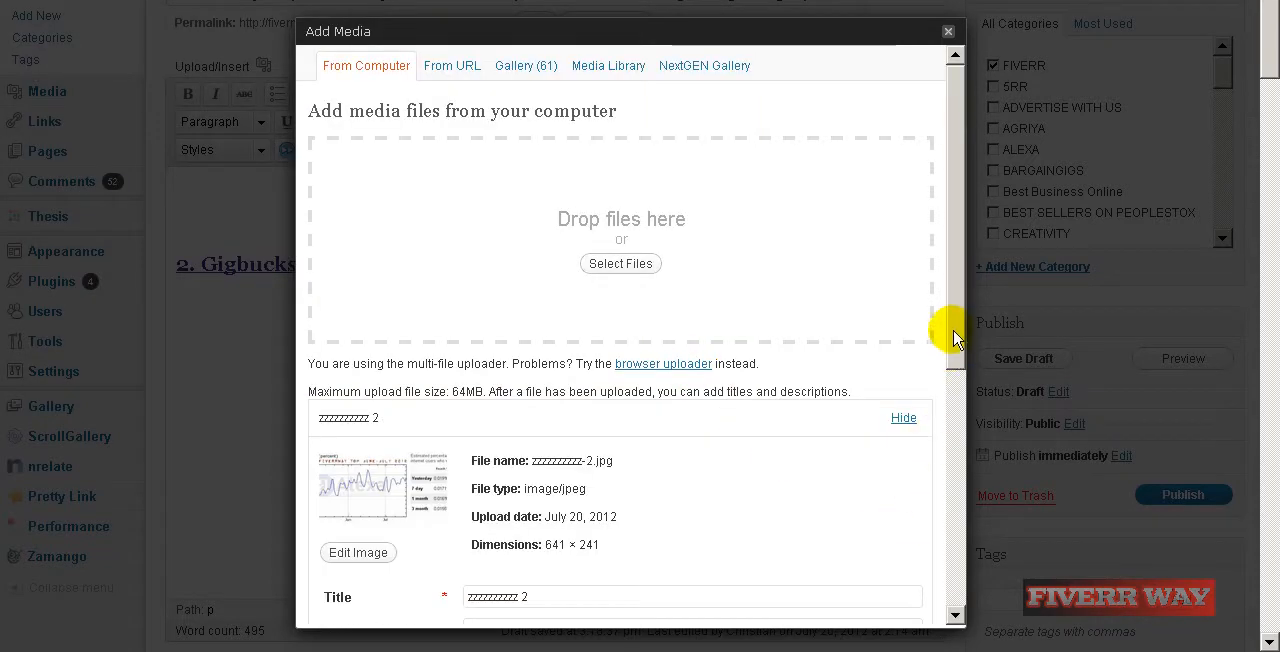
scroll("down", 3)
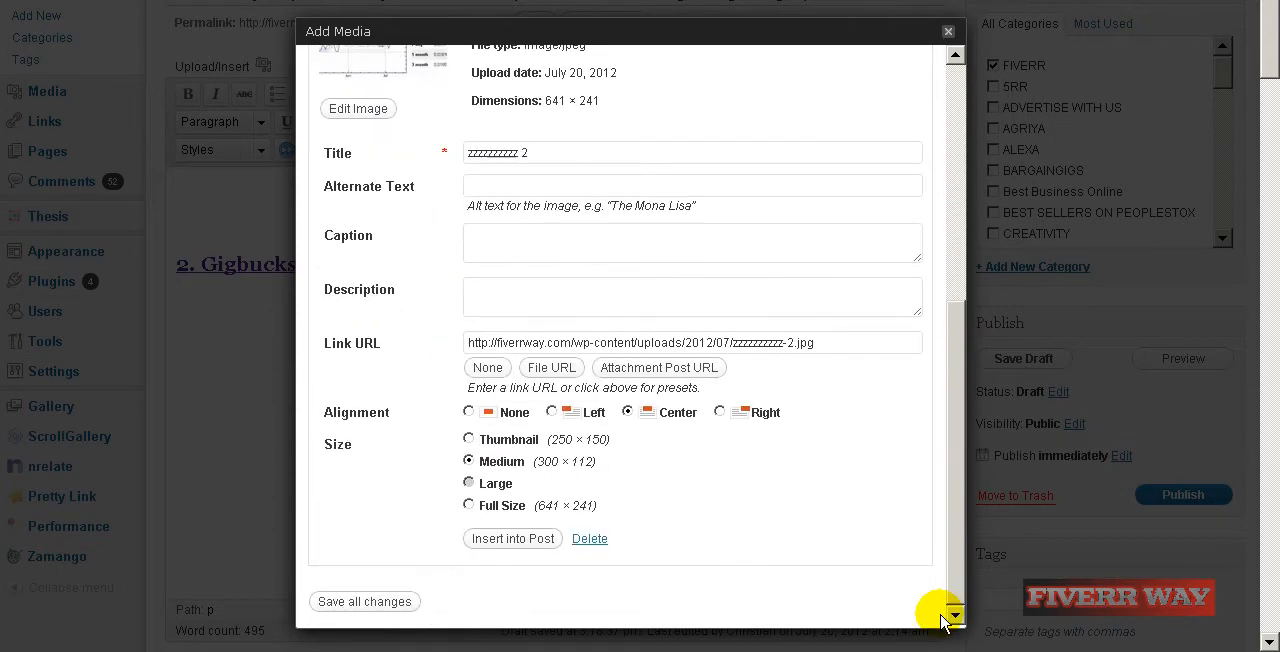
left_click(512, 538)
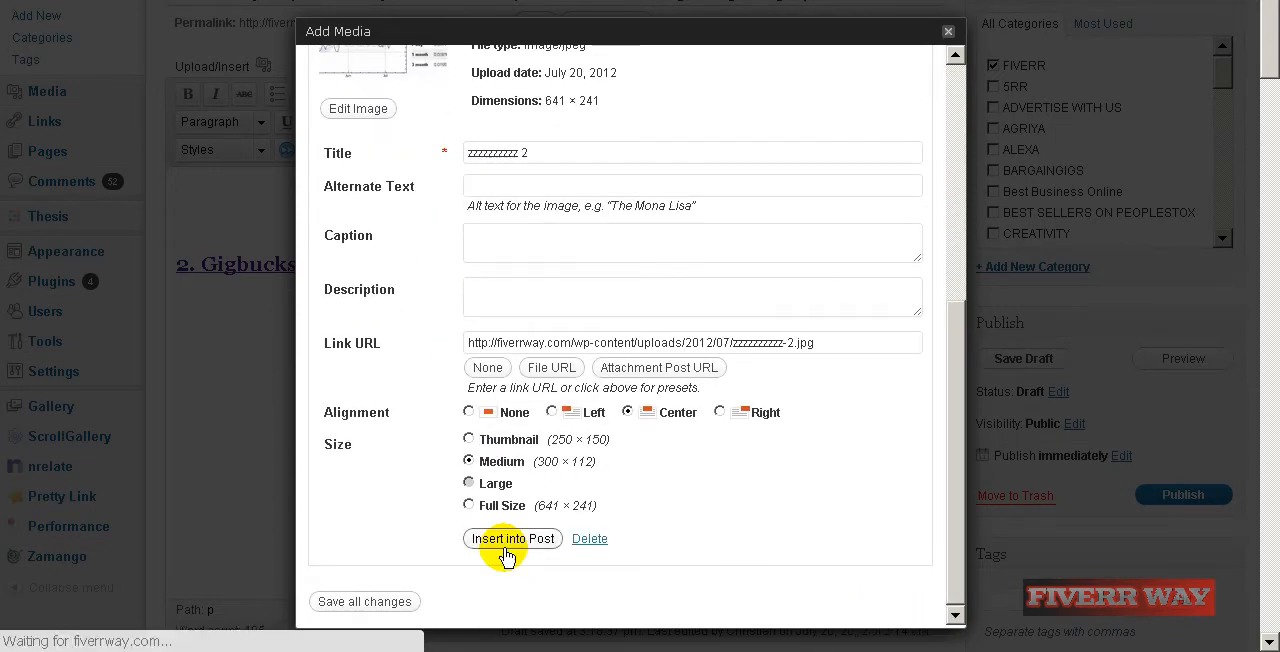
left_click(512, 538)
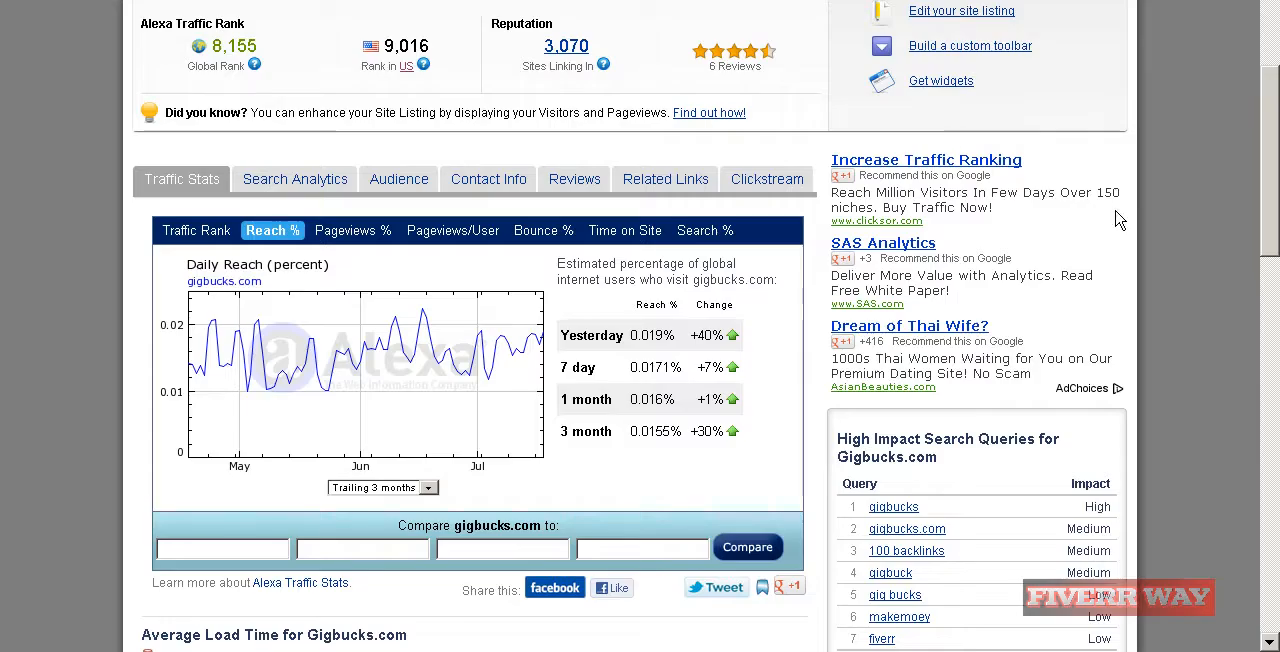
Expand Gigbucks.com's regional traffic ranks and scroll to the last row, France 29,772.
scroll("down", 3)
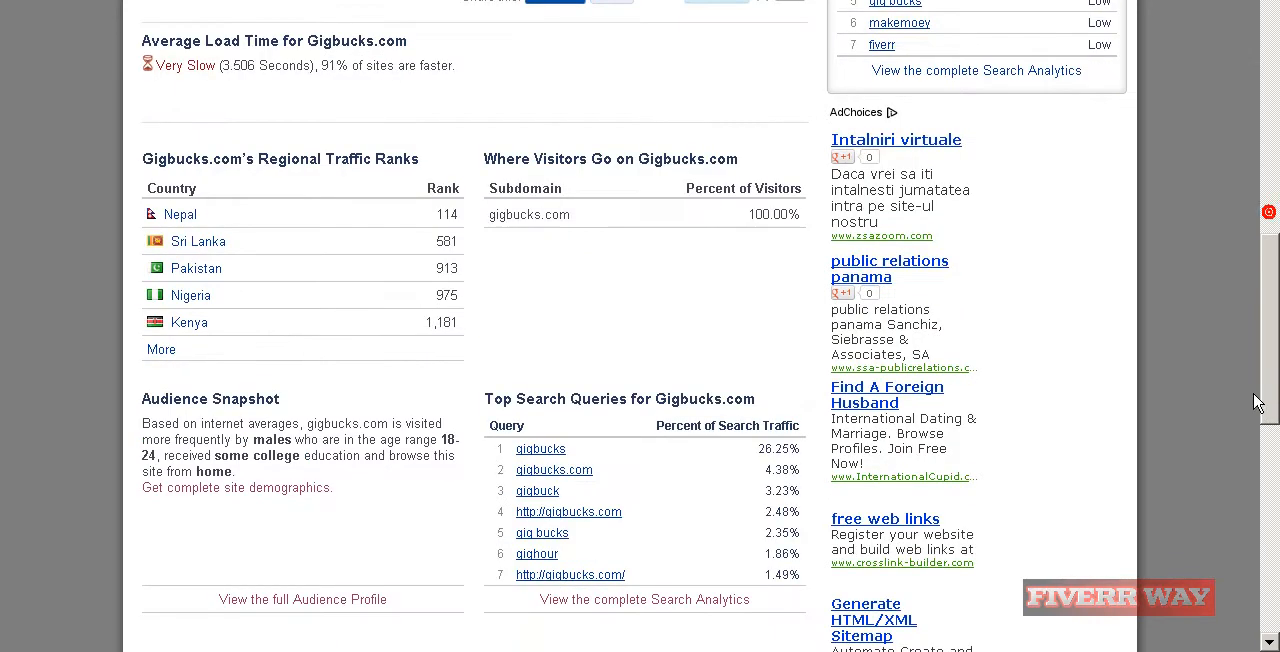
left_click(161, 349)
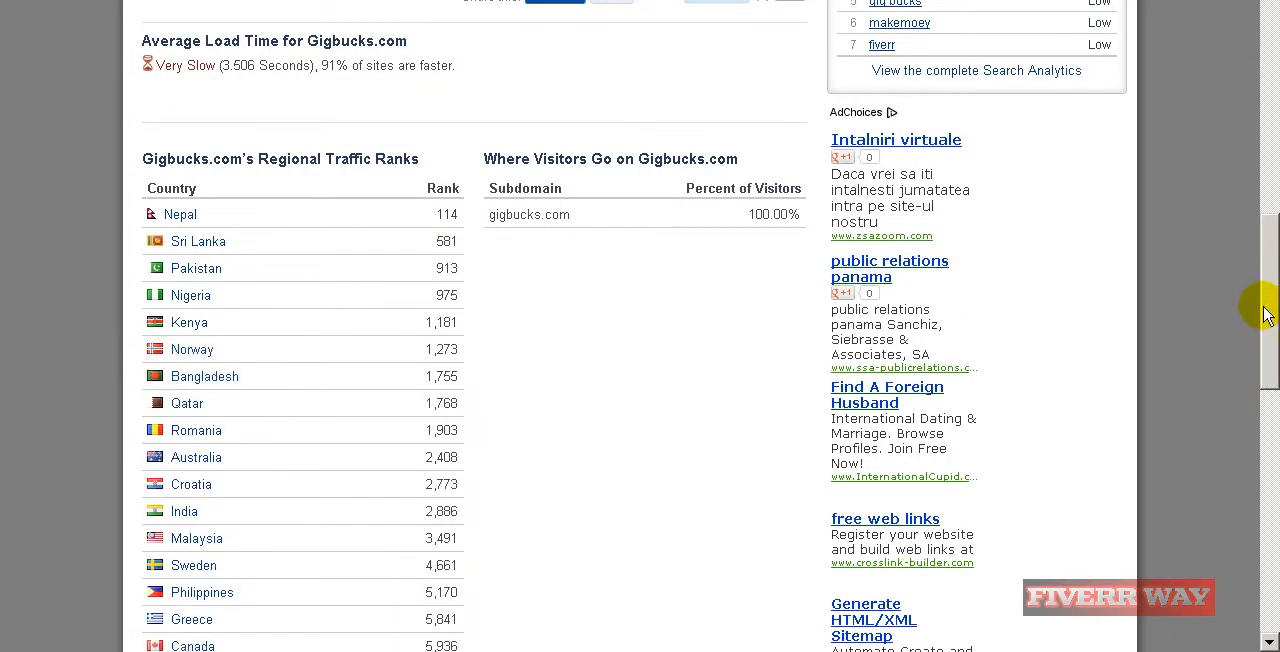
scroll("down", 3)
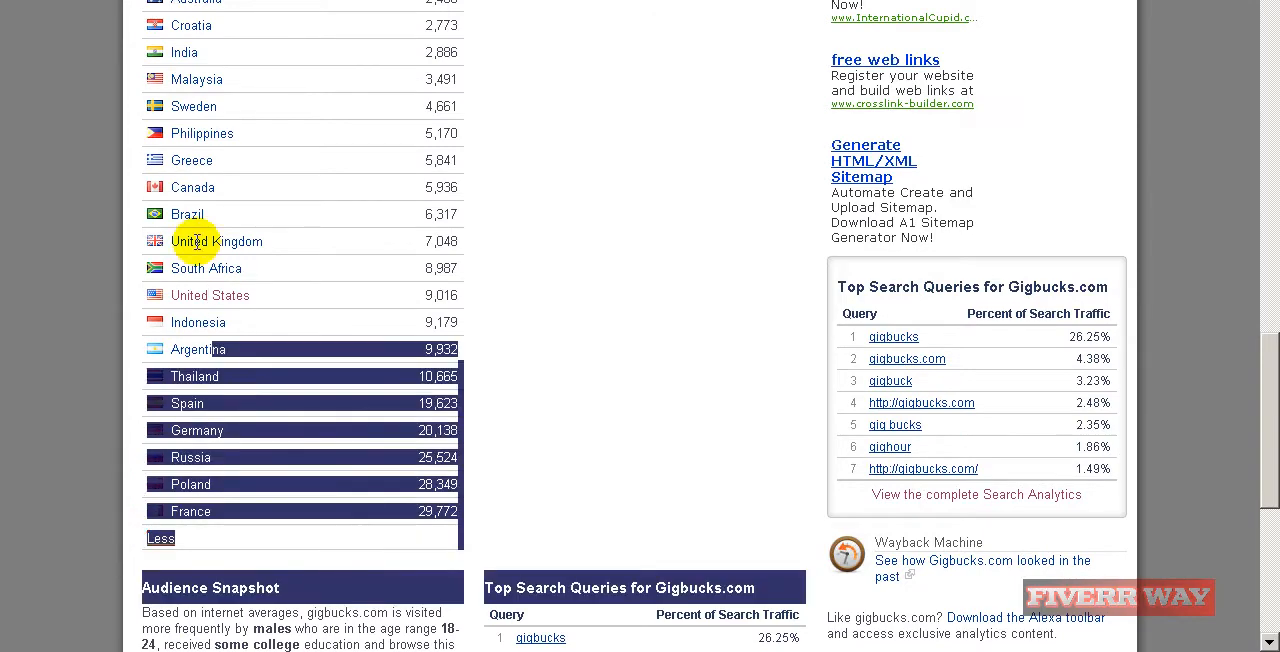
scroll("up", 3)
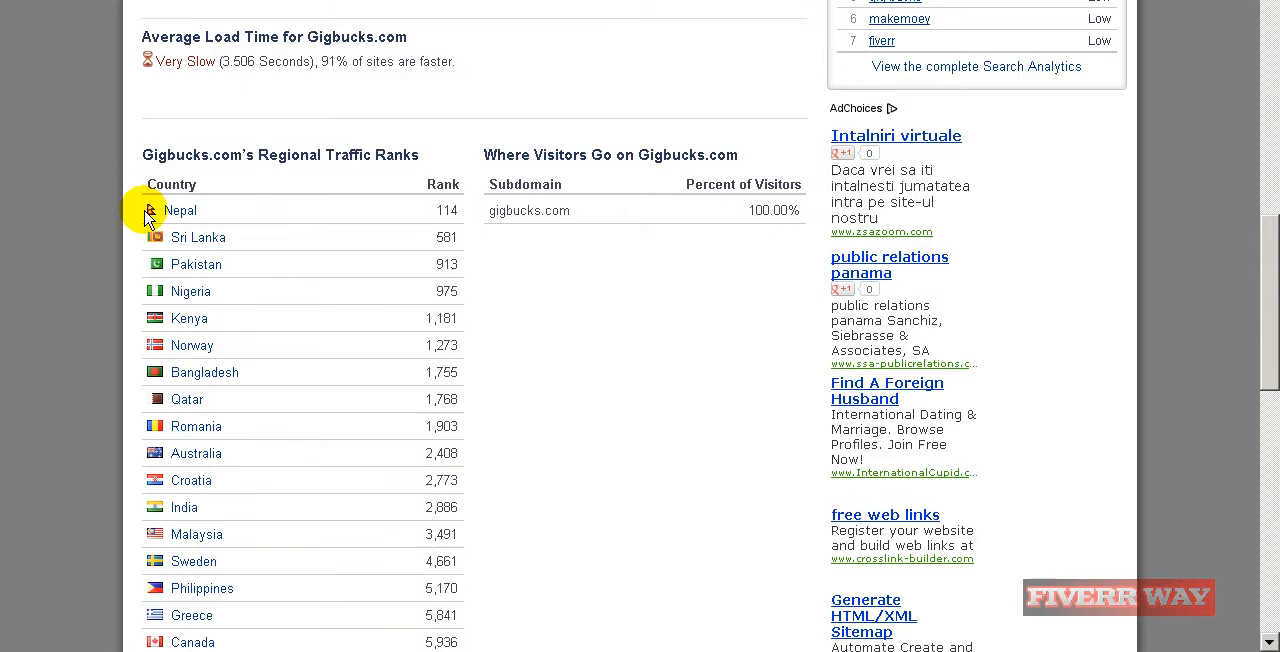
scroll("down", 3)
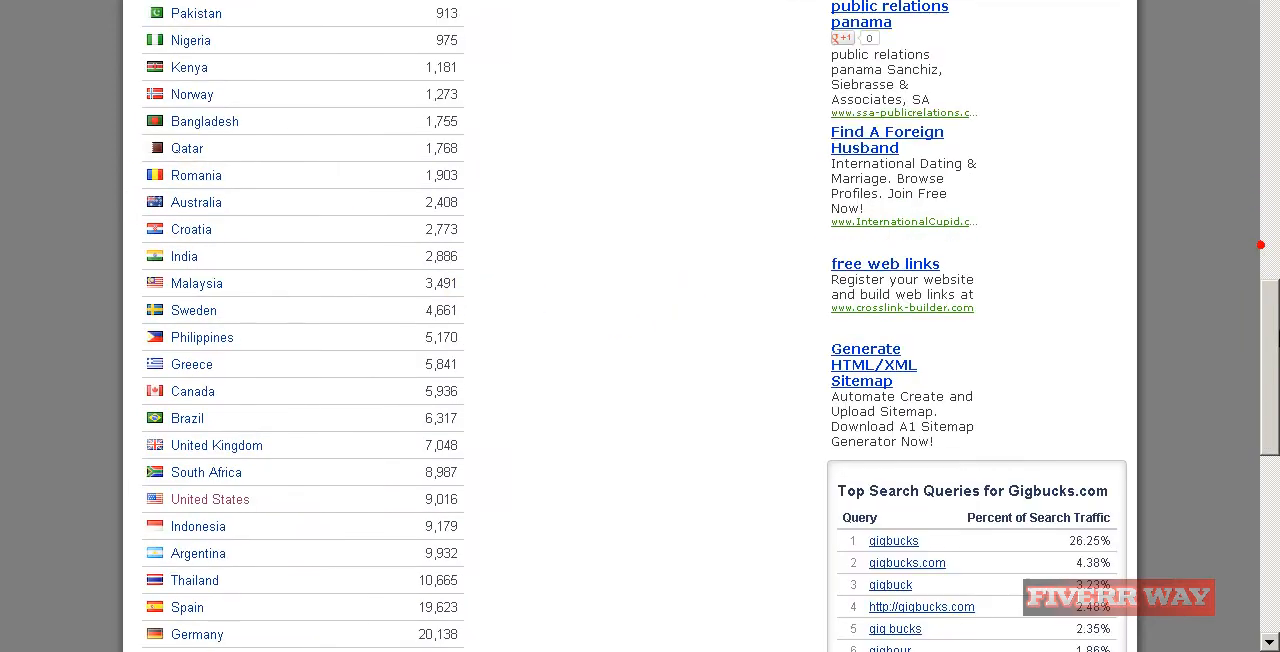
scroll("down", 3)
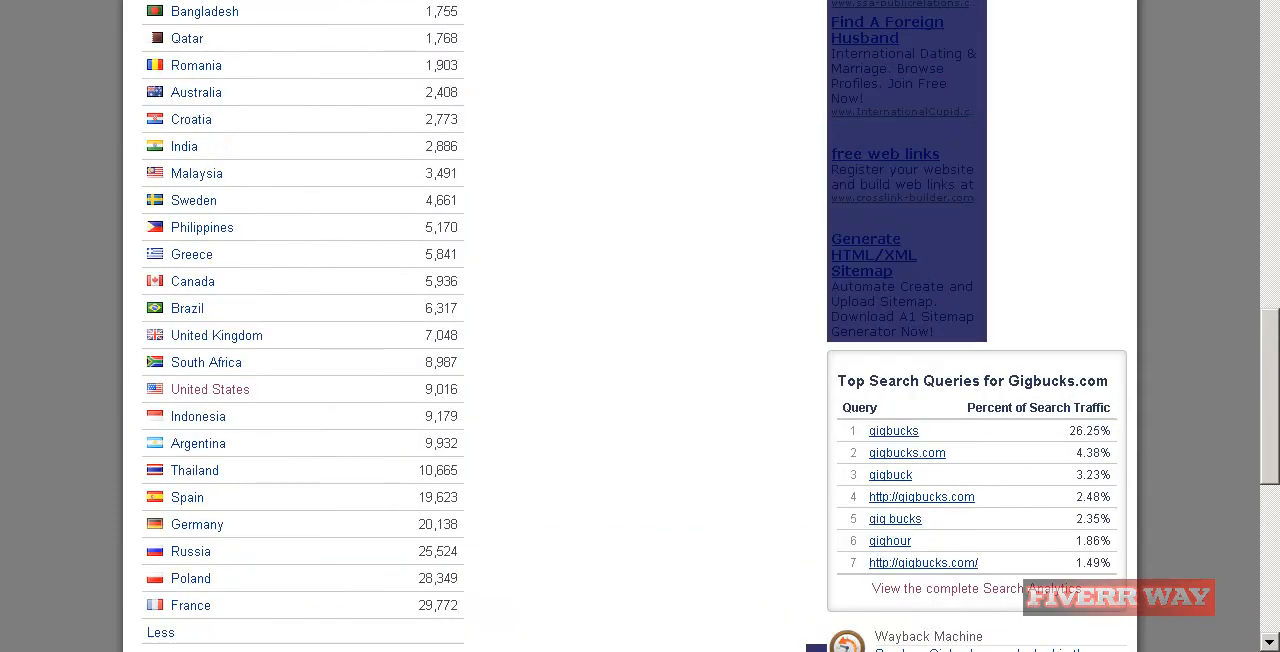
scroll("up", 3)
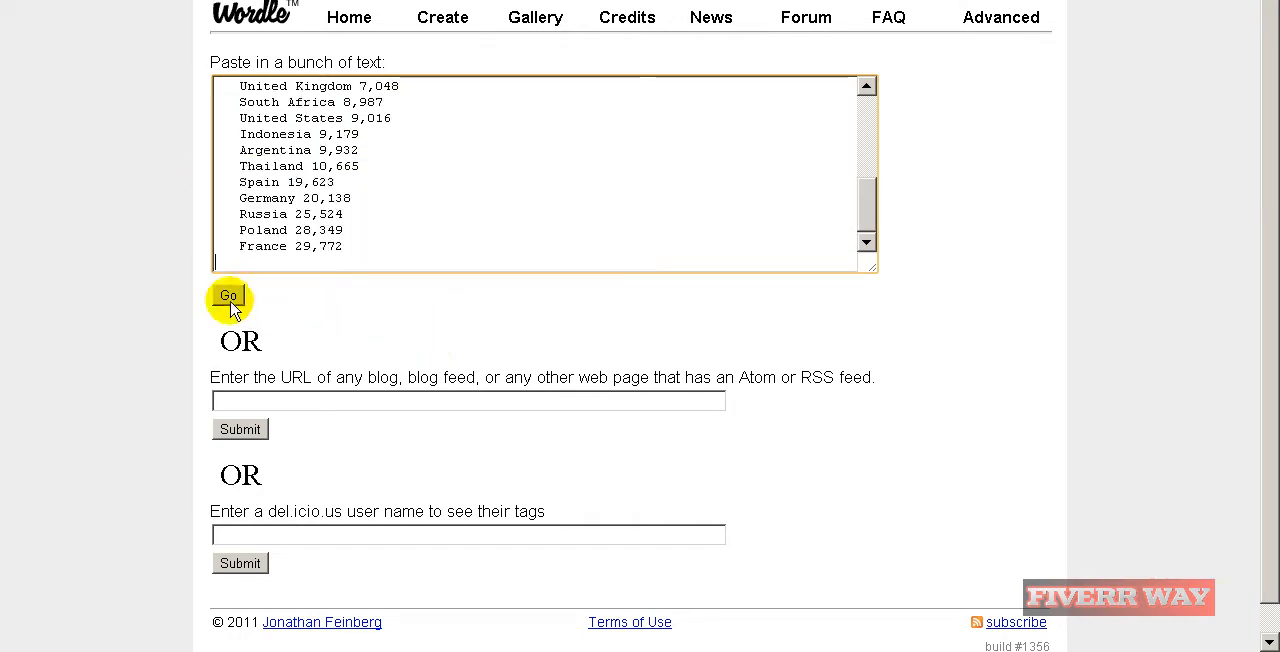
Generate a Wordle cloud from the pasted Gigbucks country list.
left_click(228, 296)
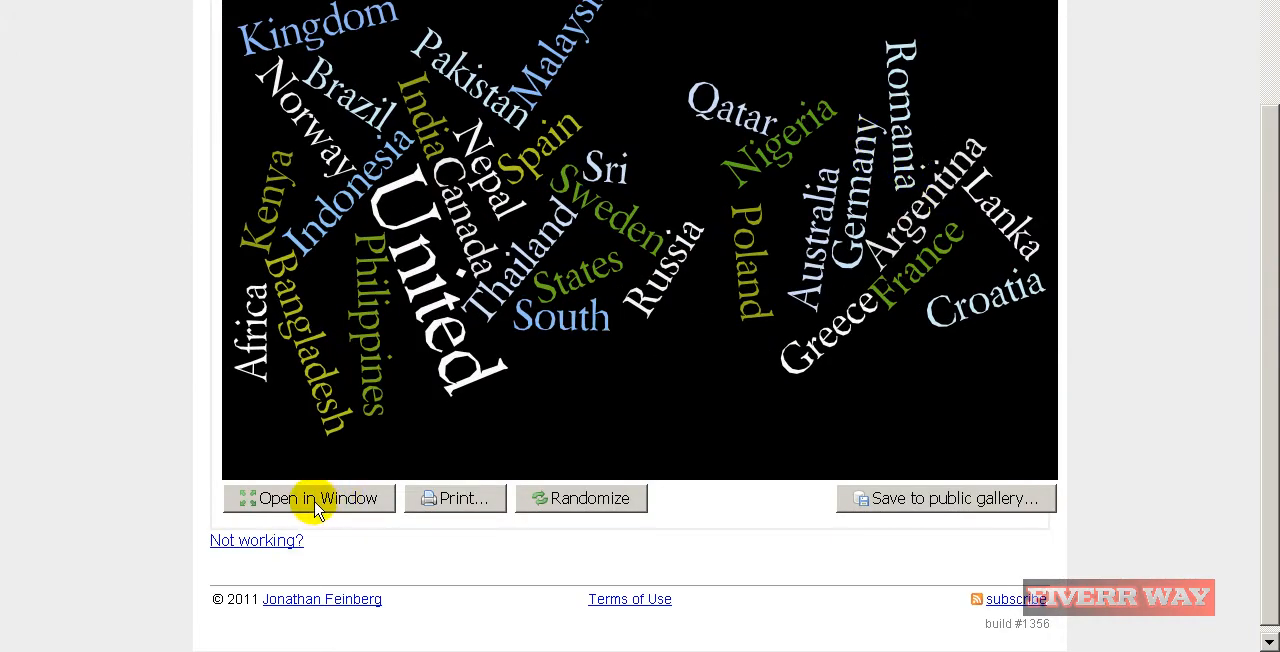
Open the country word cloud in its own window and apply the Organic Carrot colours.
left_click(309, 498)
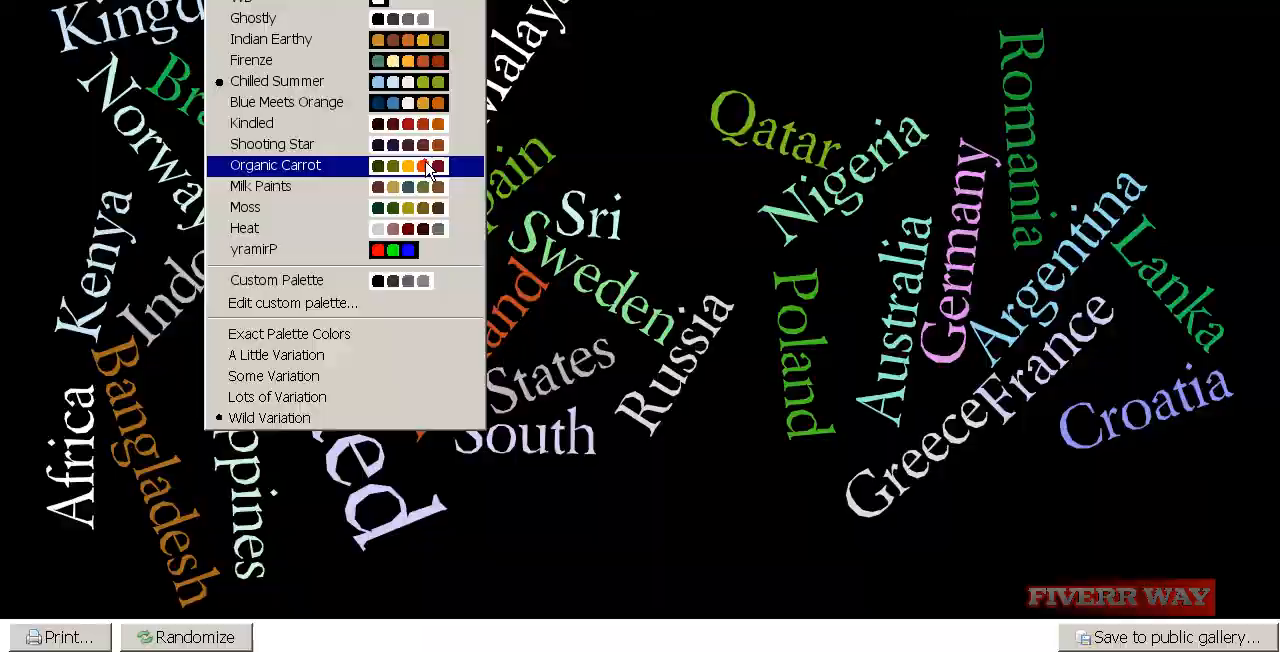
left_click(275, 165)
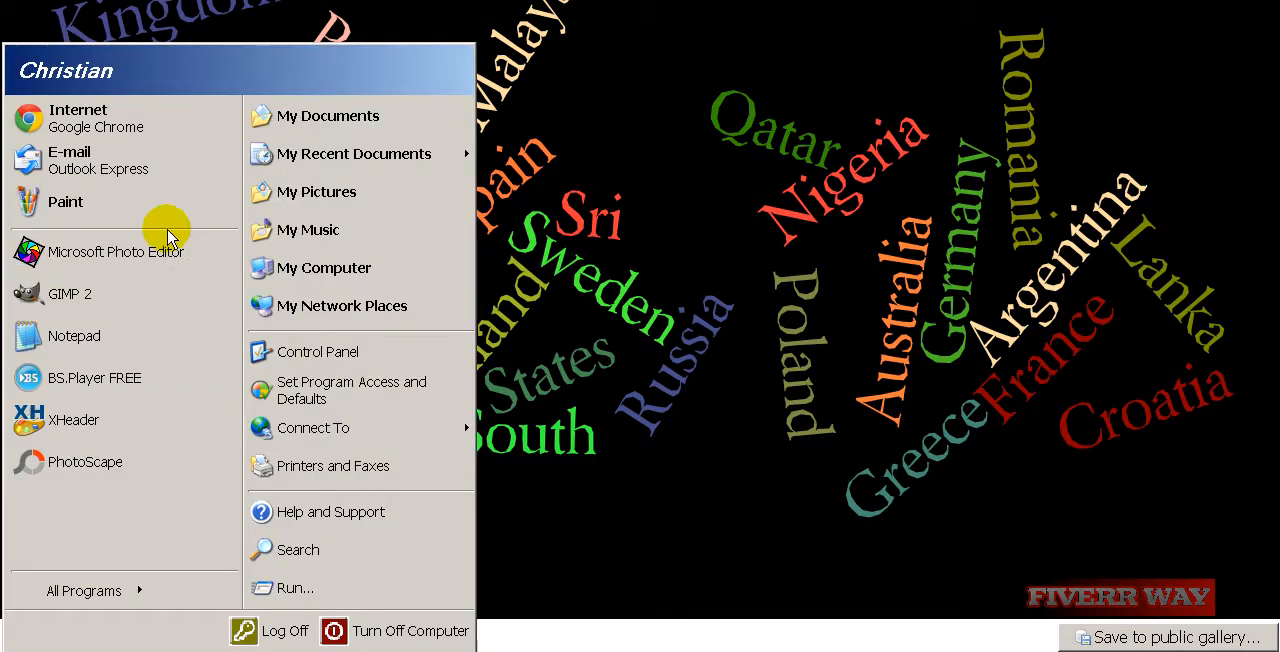
Paste the word cloud into Paint and trim the canvas to 1214×678.
left_click(64, 201)
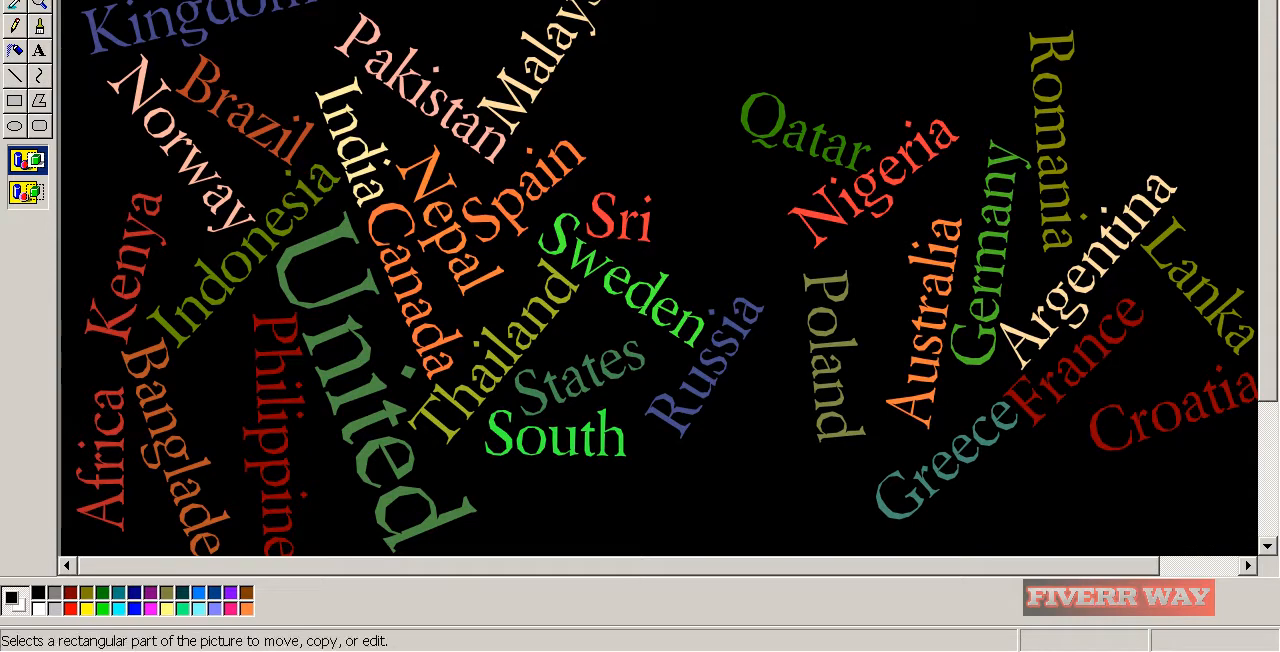
mouse_move(1270, 310)
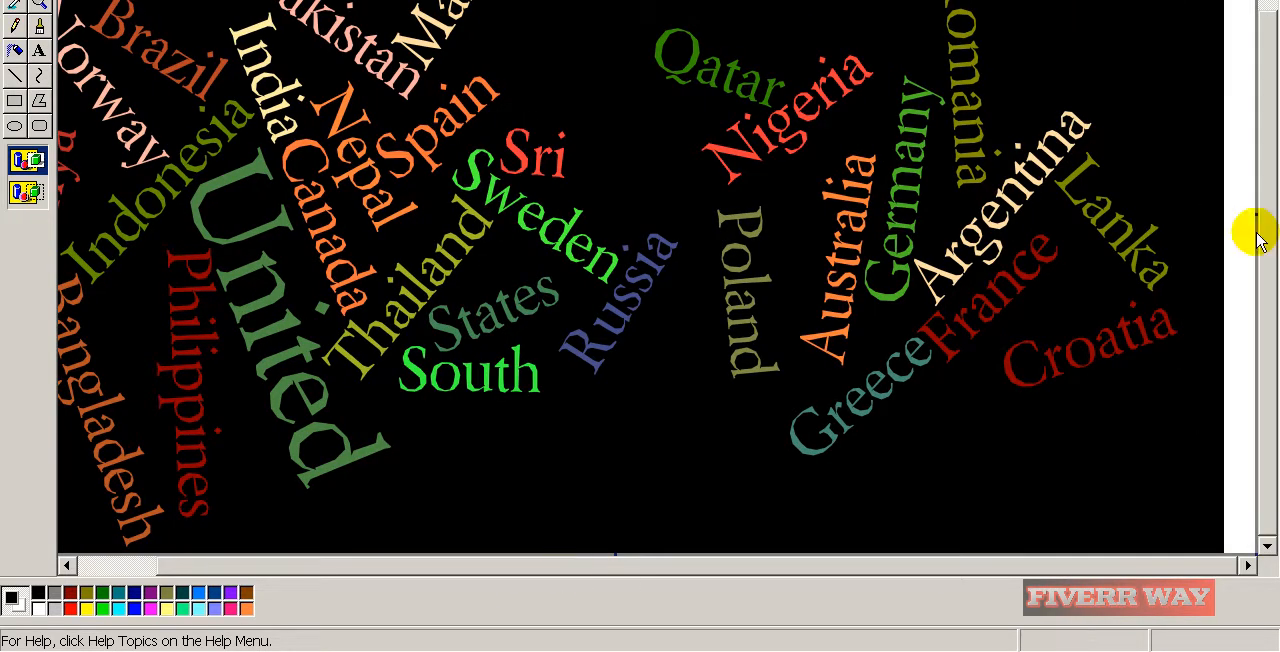
mouse_move(1256, 213)
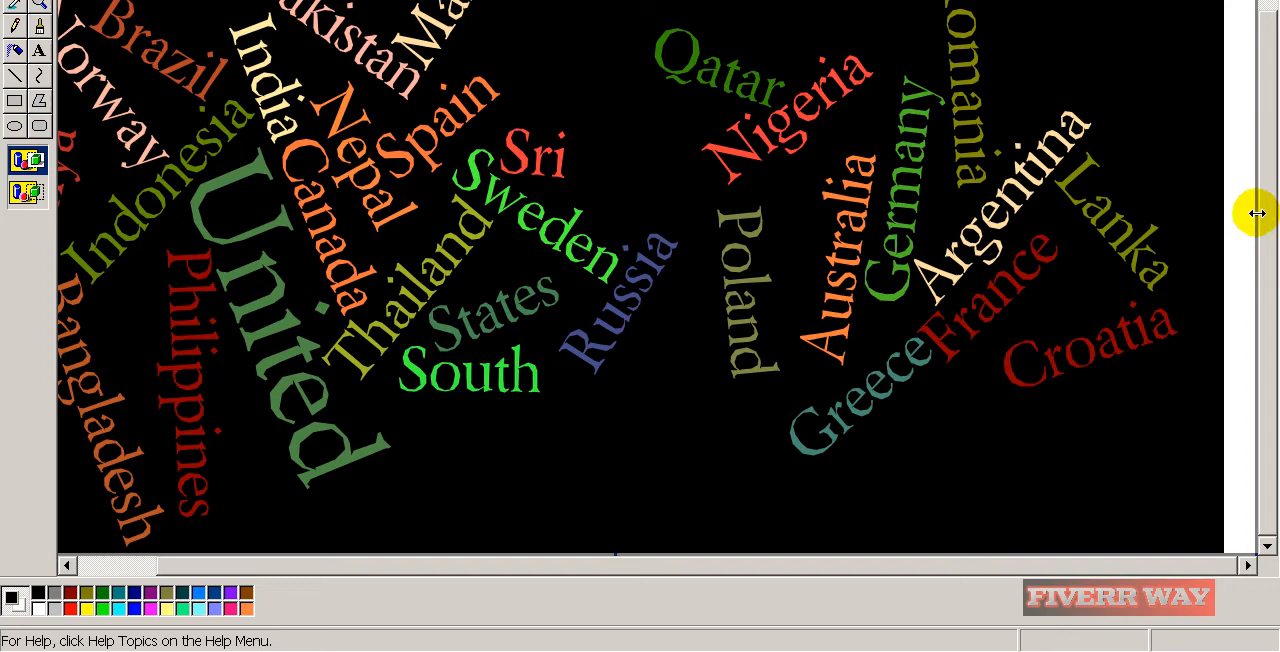
left_click_drag(1256, 212, 1188, 212)
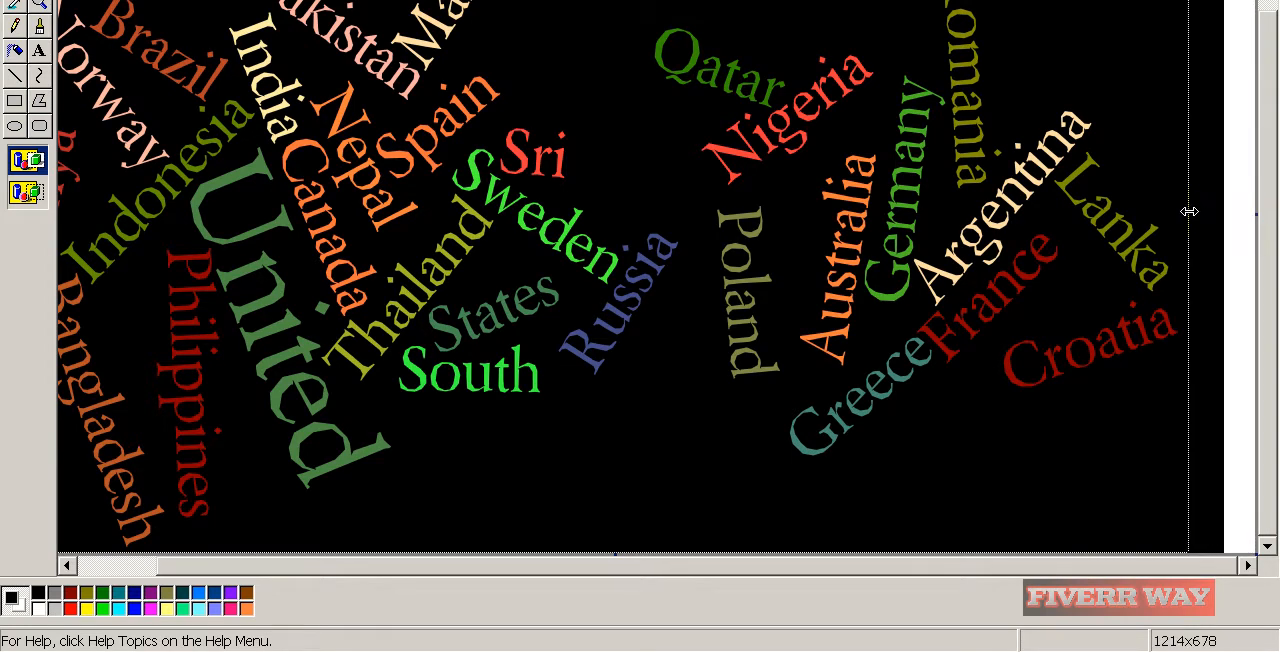
scroll("left", 3)
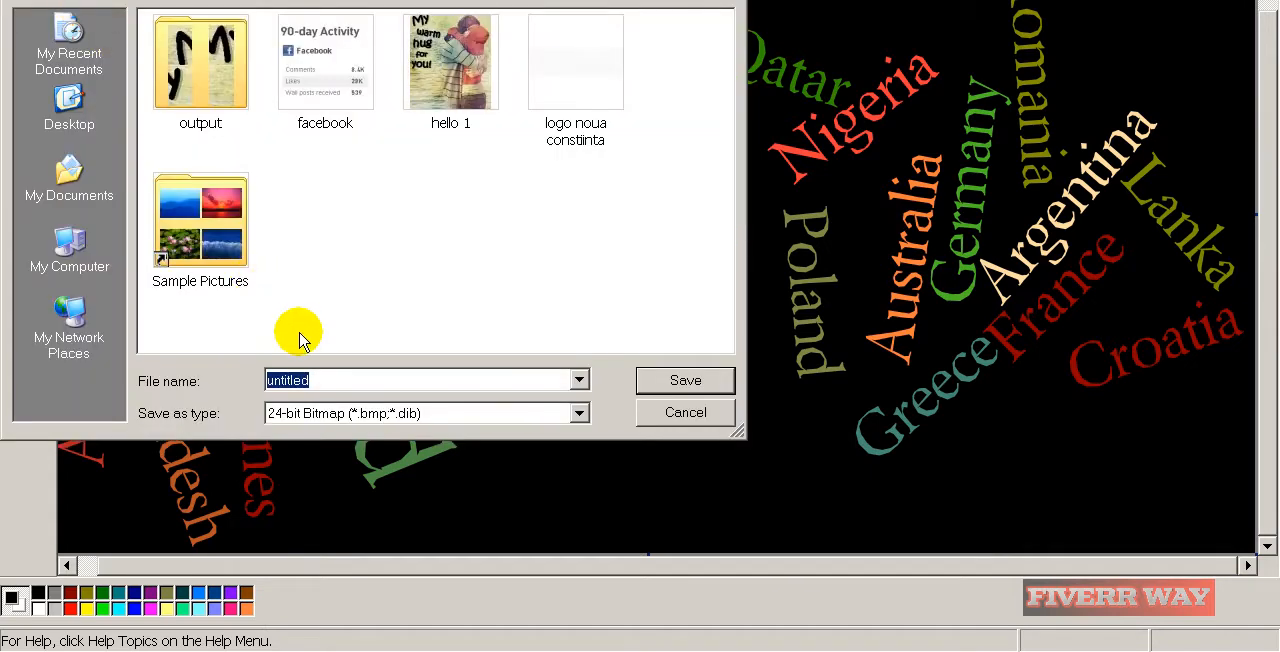
Save the image as a JPEG named zzzzzzzz 3 on the Desktop.
type("zzzzzzzz")
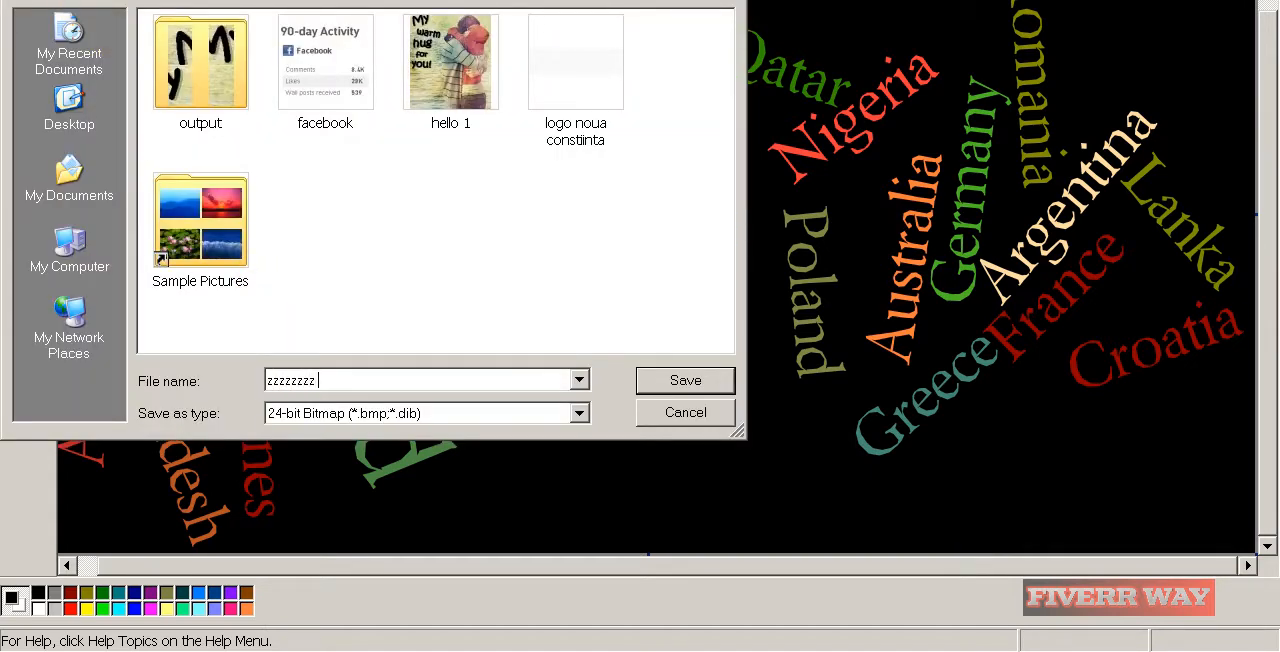
left_click(579, 413)
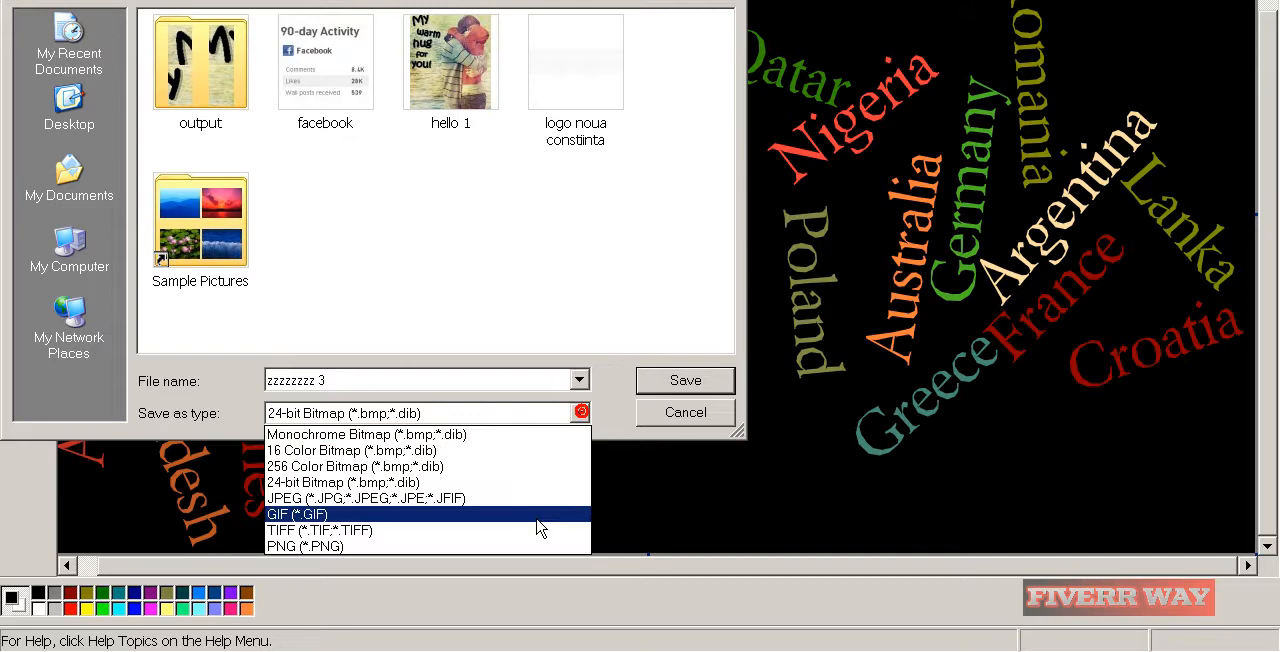
left_click(365, 498)
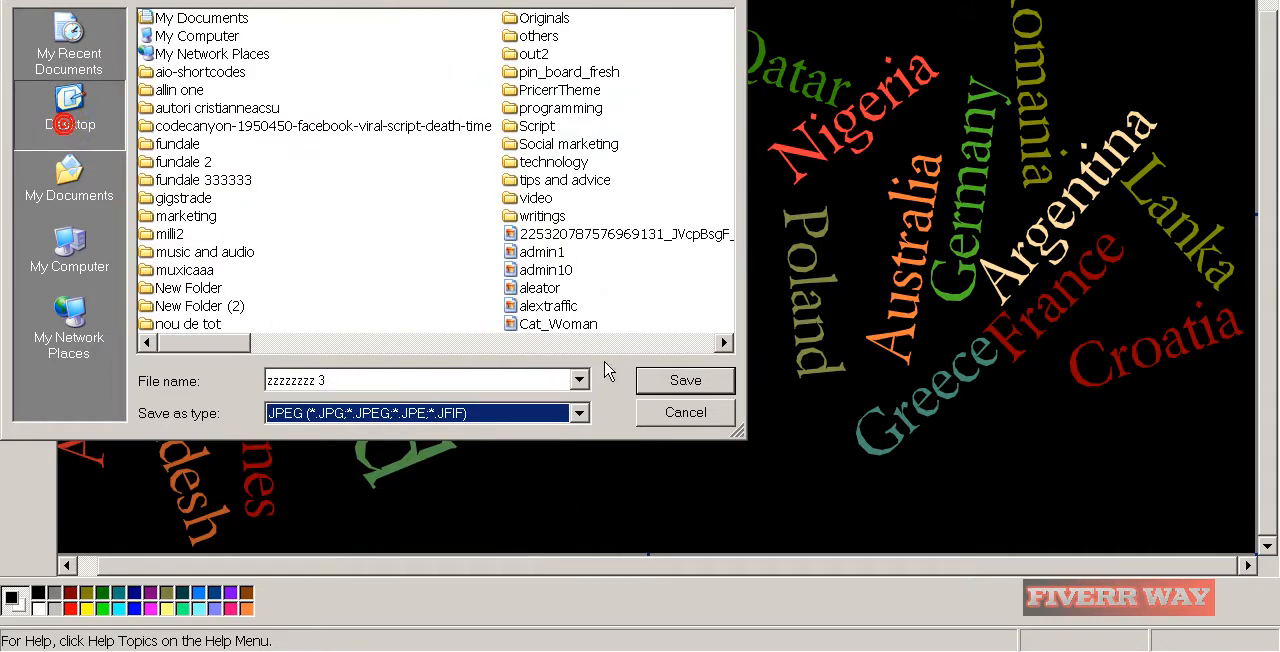
left_click(685, 380)
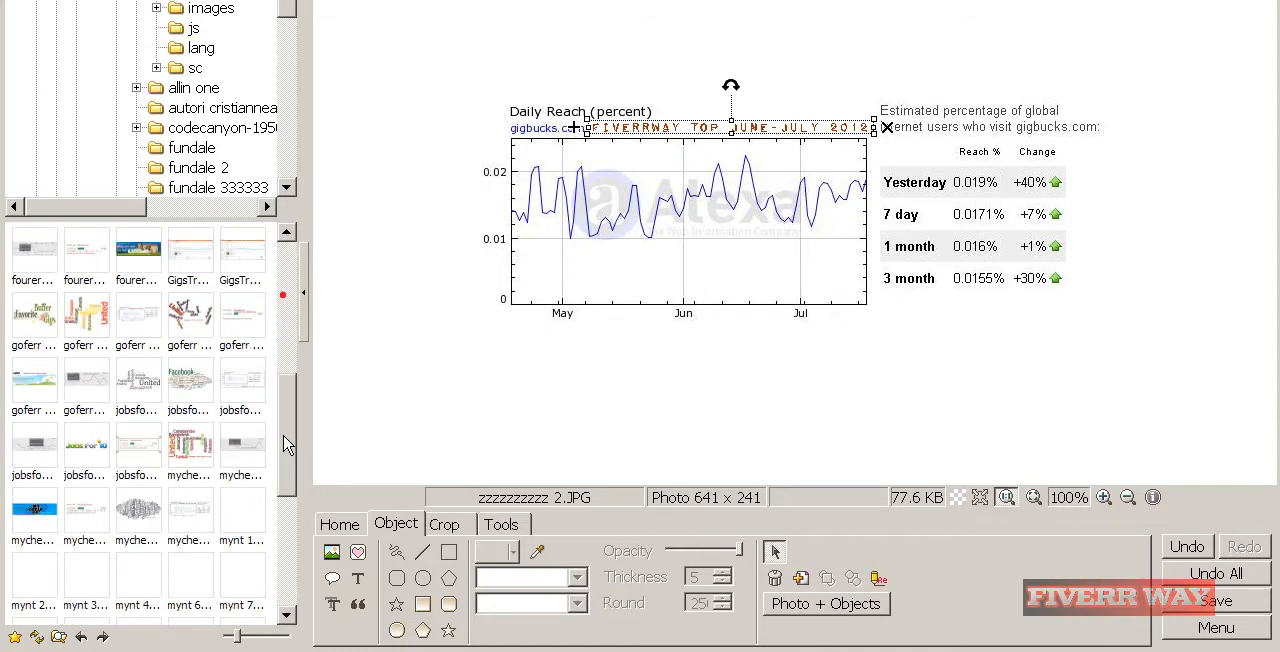
Add the FIVERRWAY TOP JUNE-JULY 2012 text object to the word cloud in white.
scroll("down", 3)
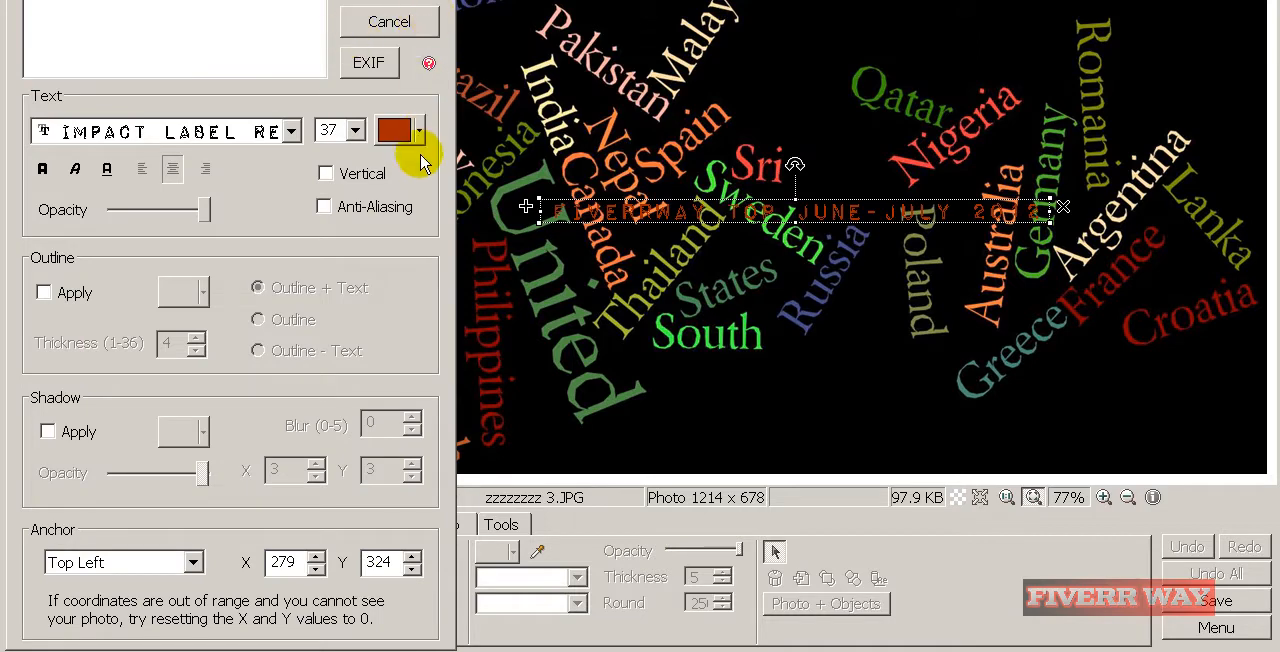
left_click(400, 130)
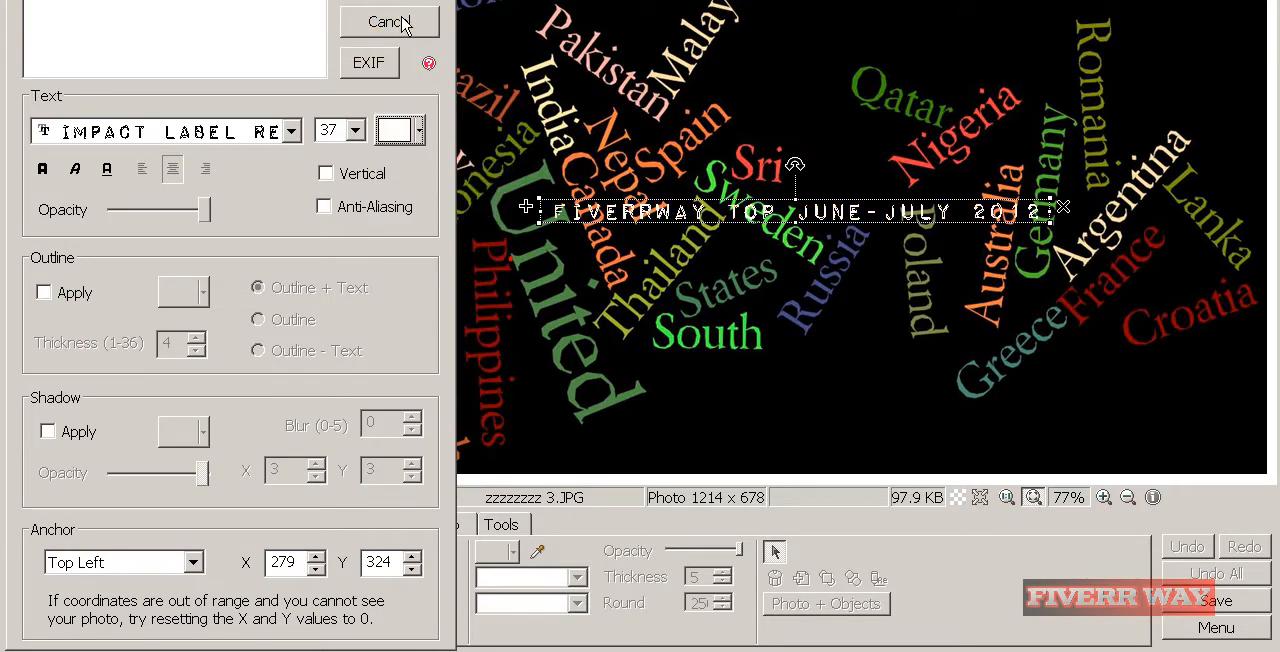
left_click(386, 22)
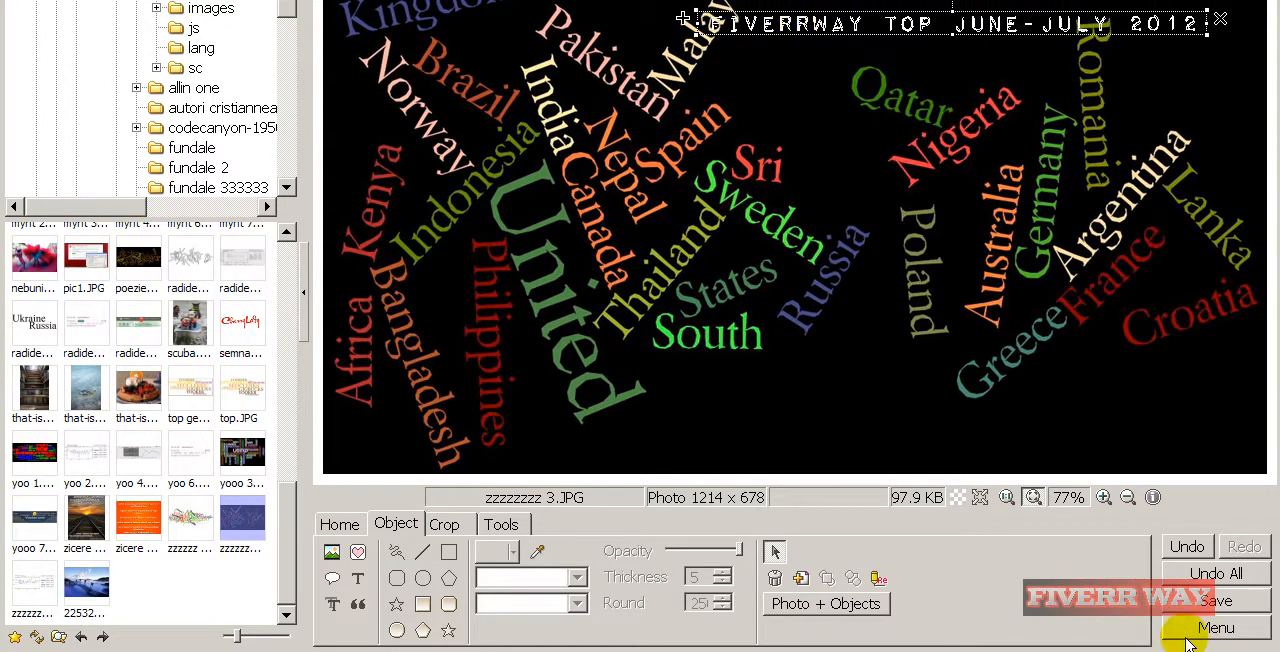
Save the watermarked word cloud over the original at 100% quality.
left_click(1216, 600)
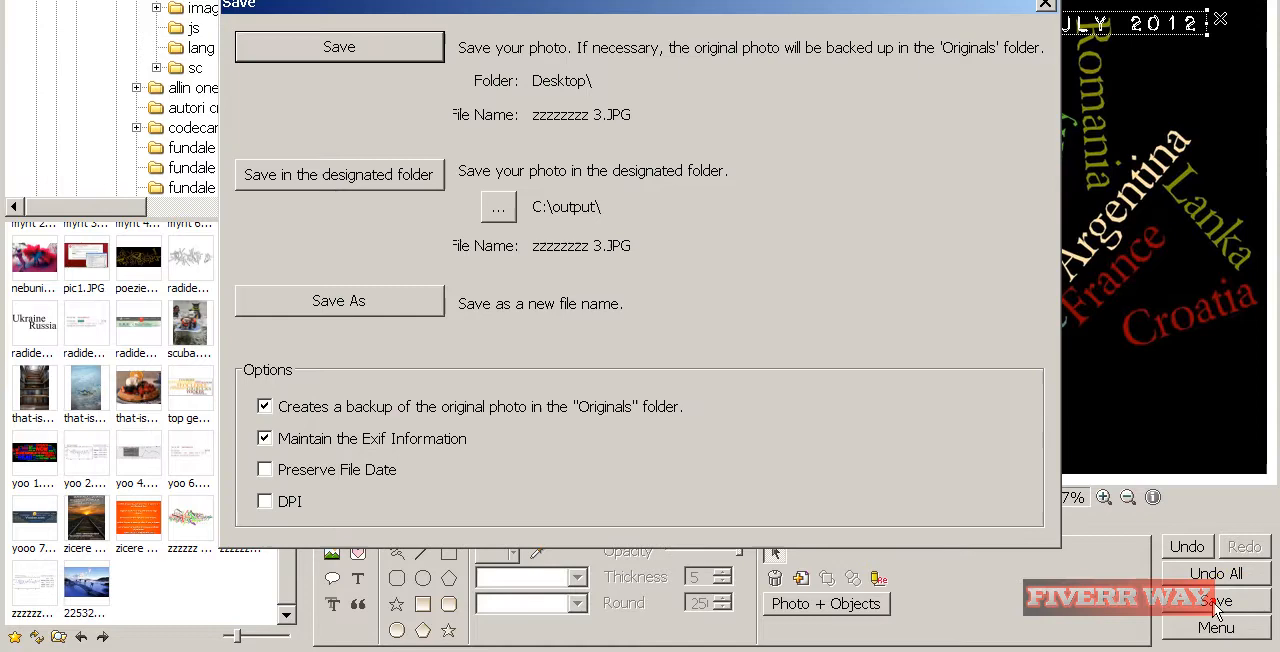
left_click(338, 300)
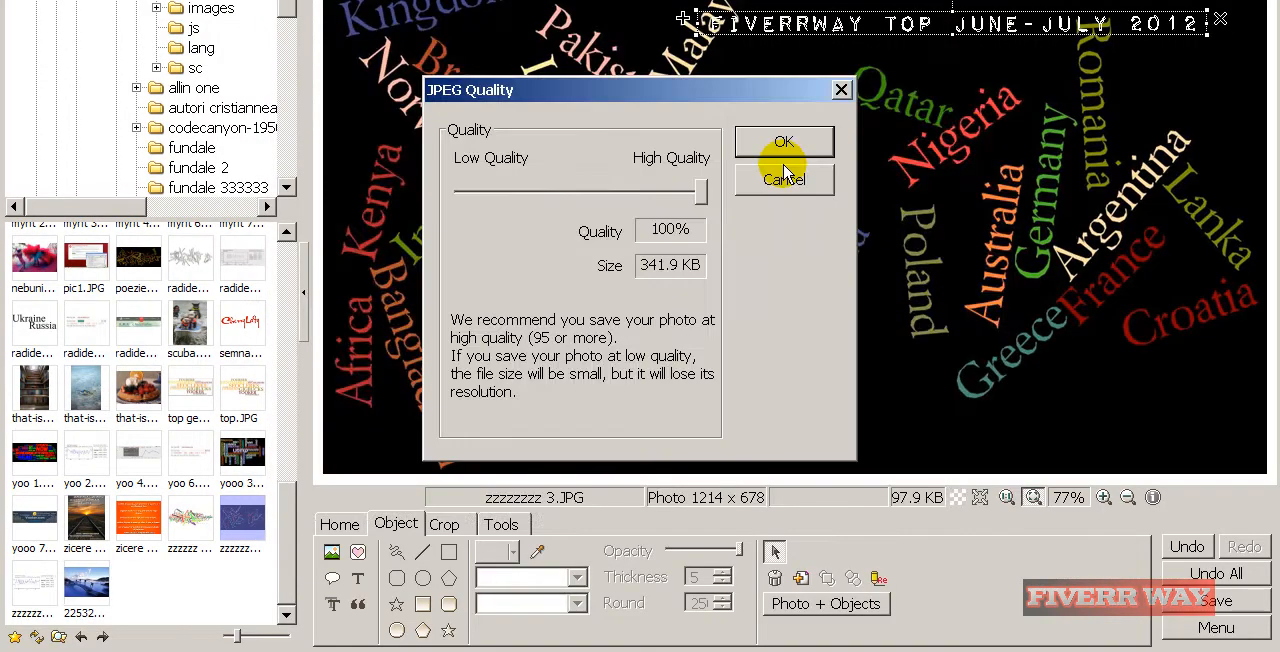
left_click(784, 142)
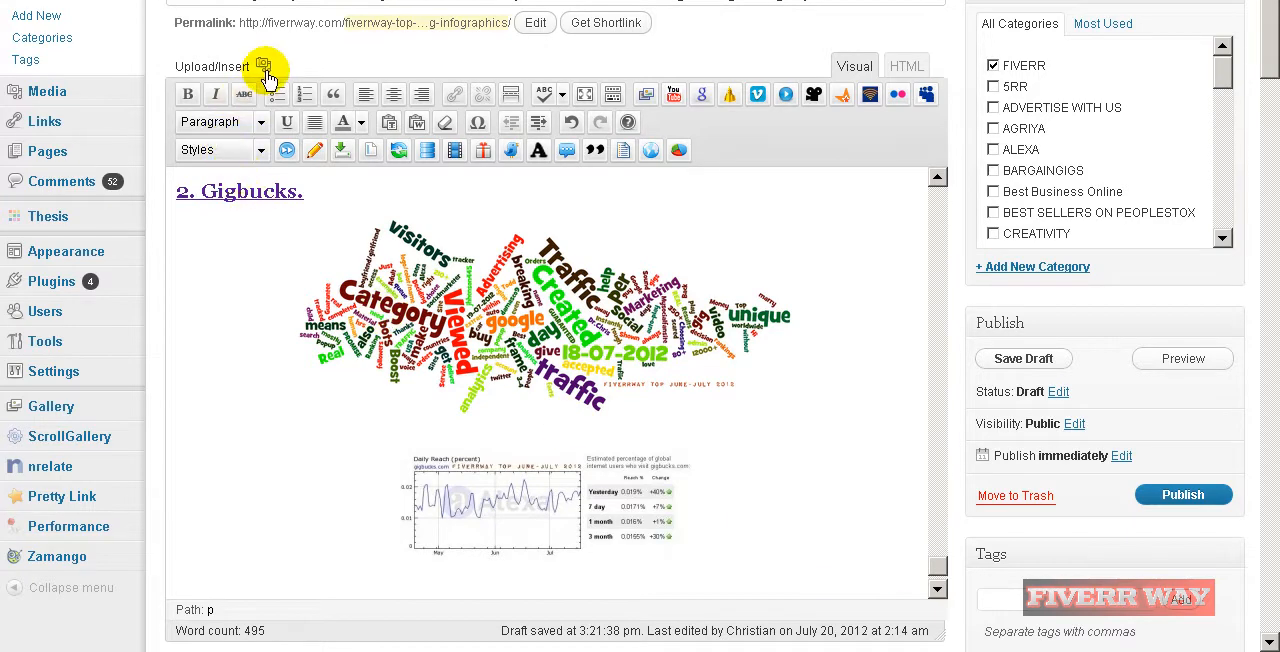
Upload zzzzzzzz 3 from the Desktop and insert it centred at medium size.
left_click(264, 66)
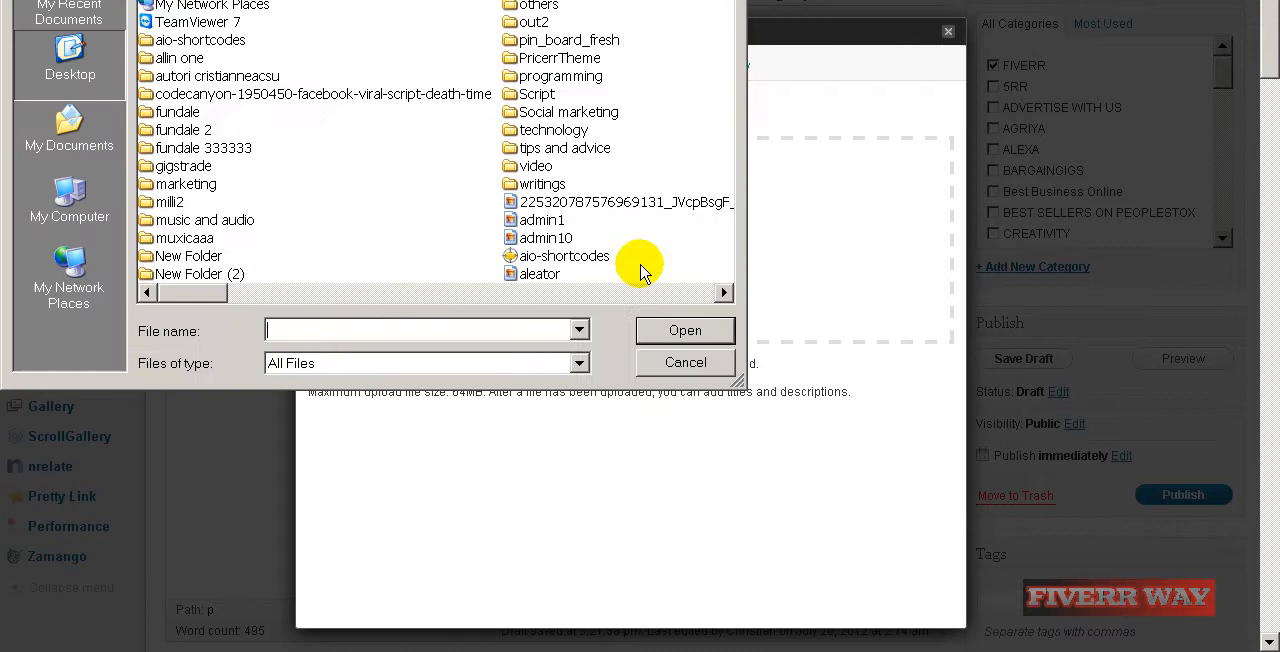
left_click(723, 291)
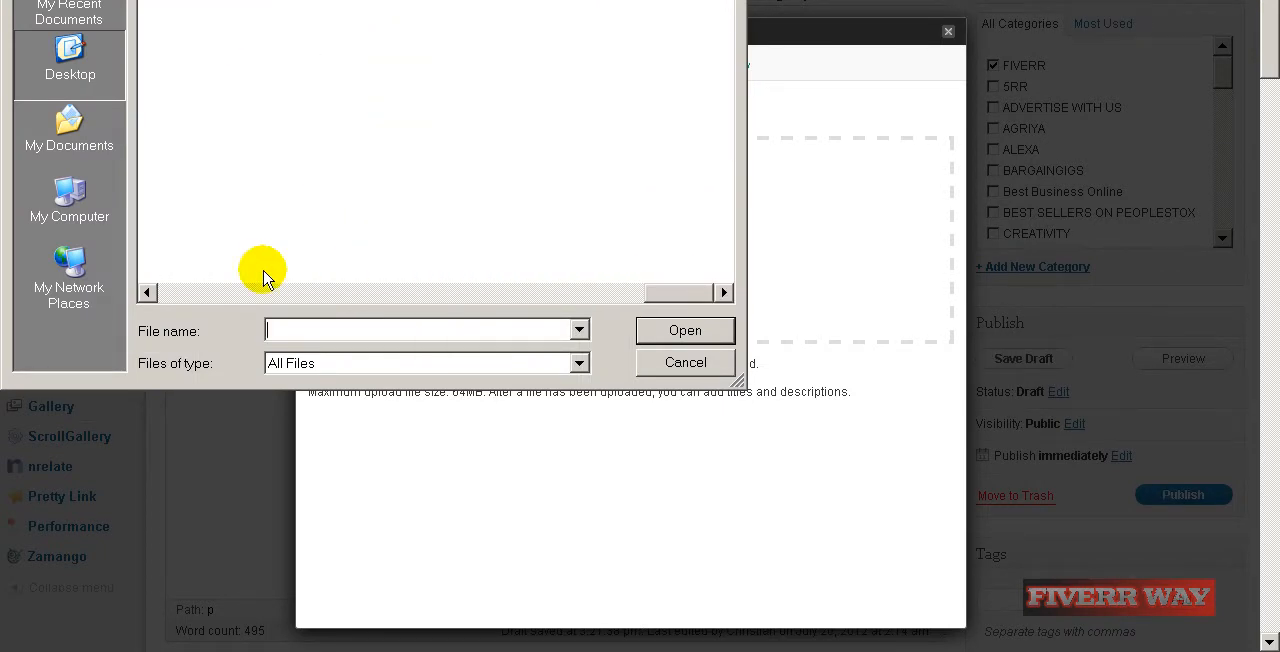
left_click(190, 273)
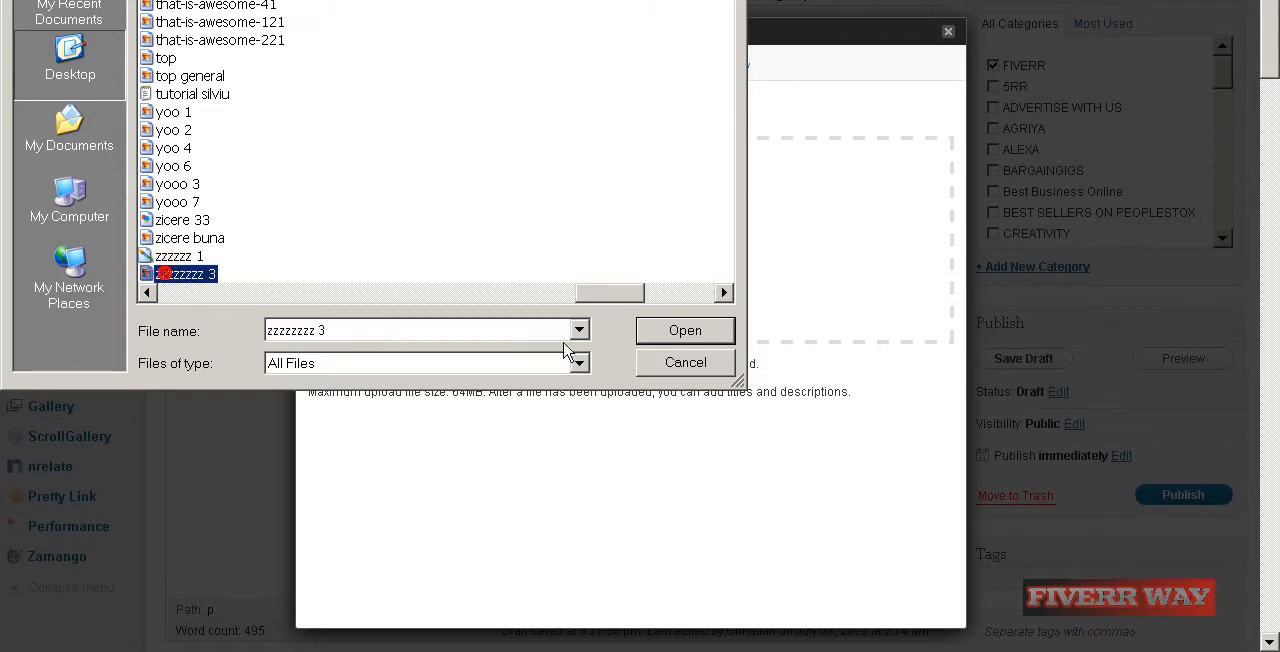
left_click(685, 330)
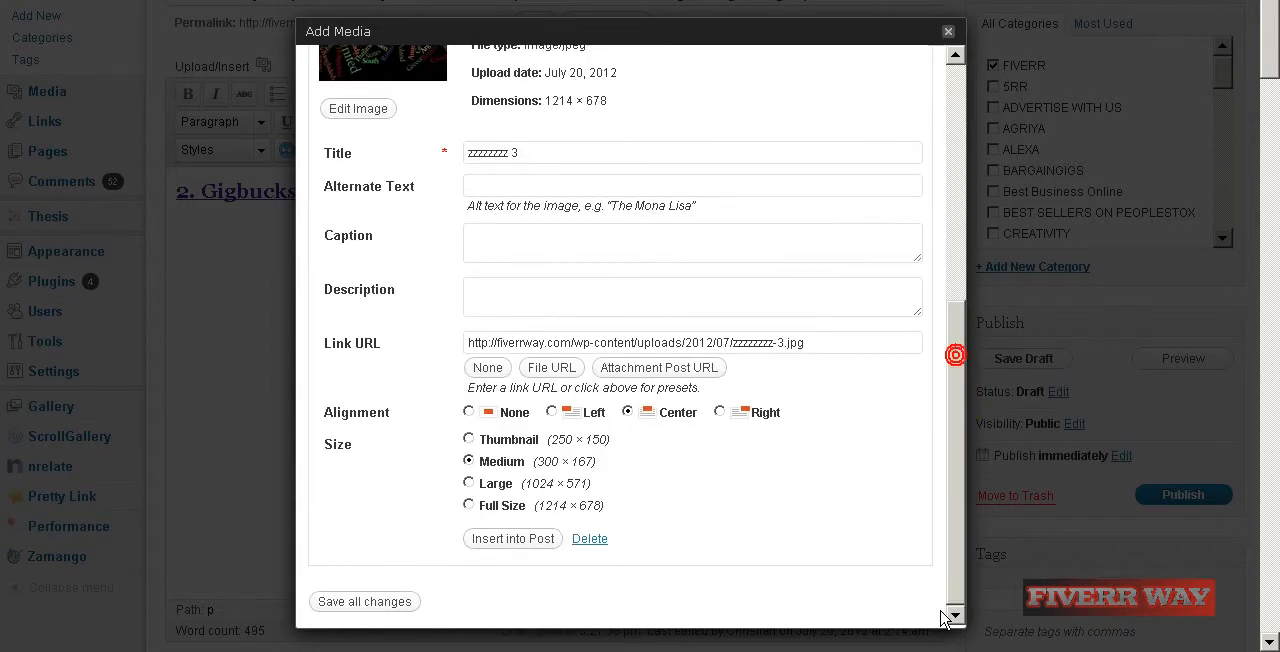
left_click(512, 538)
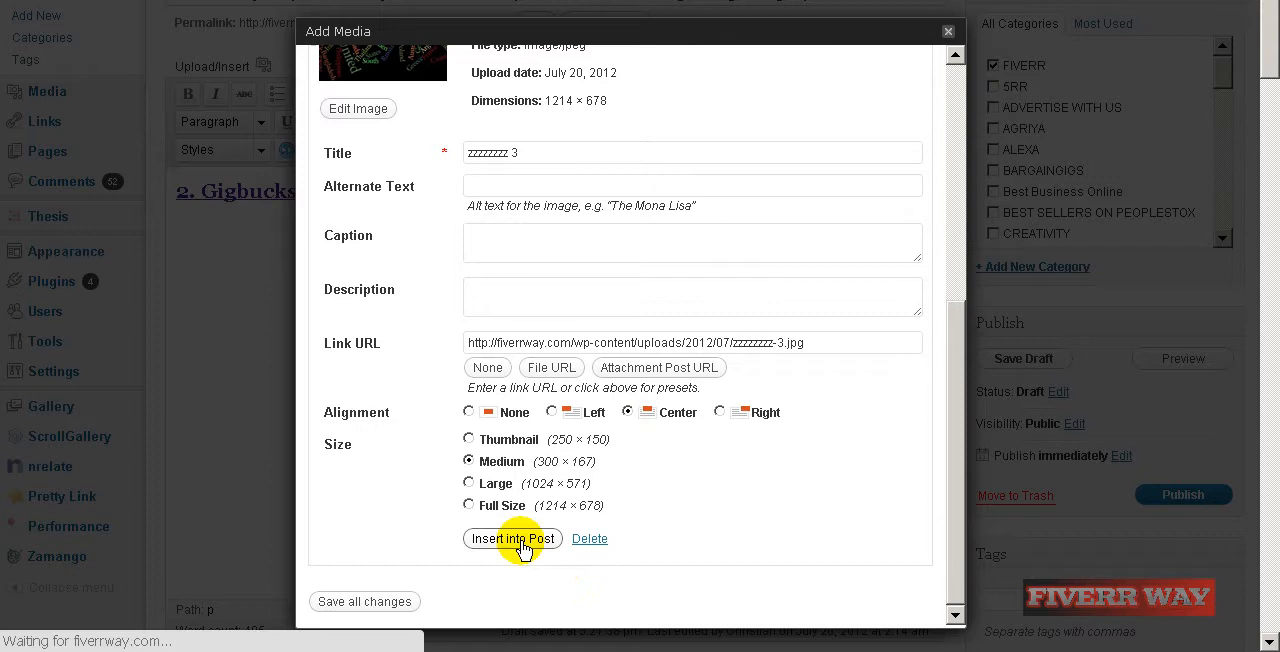
left_click(512, 538)
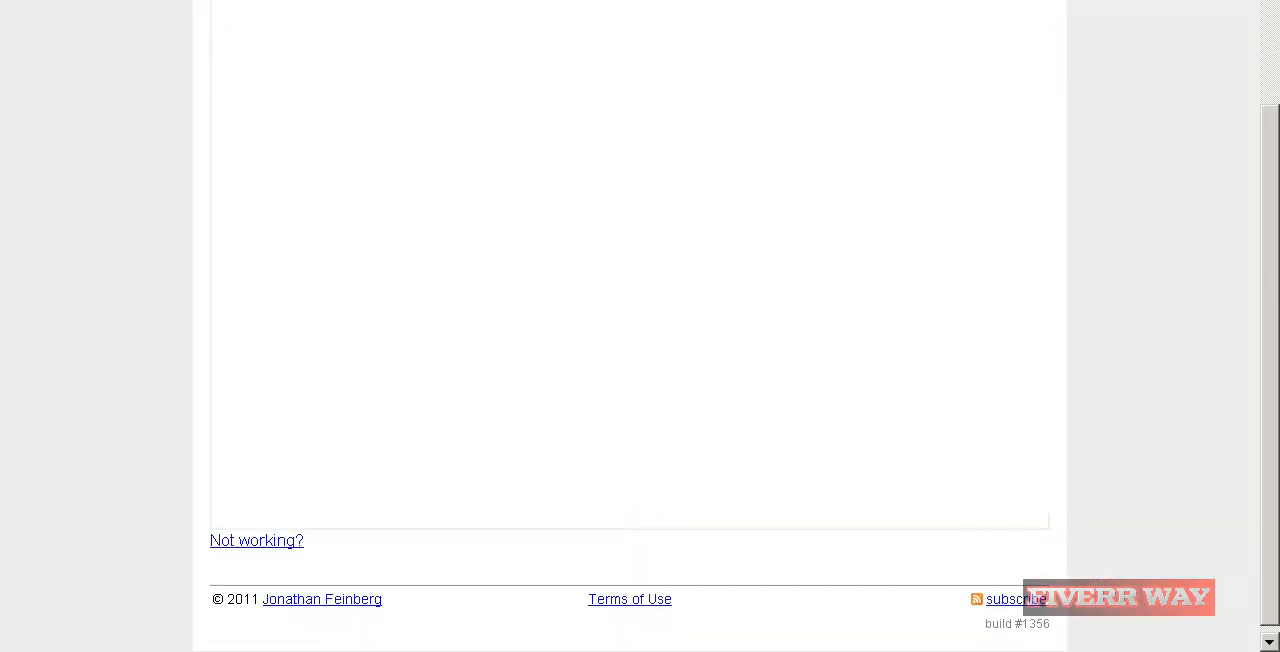
Search Compete for gigbucks.com to load its unique-visitors traffic chart.
scroll("up", 3)
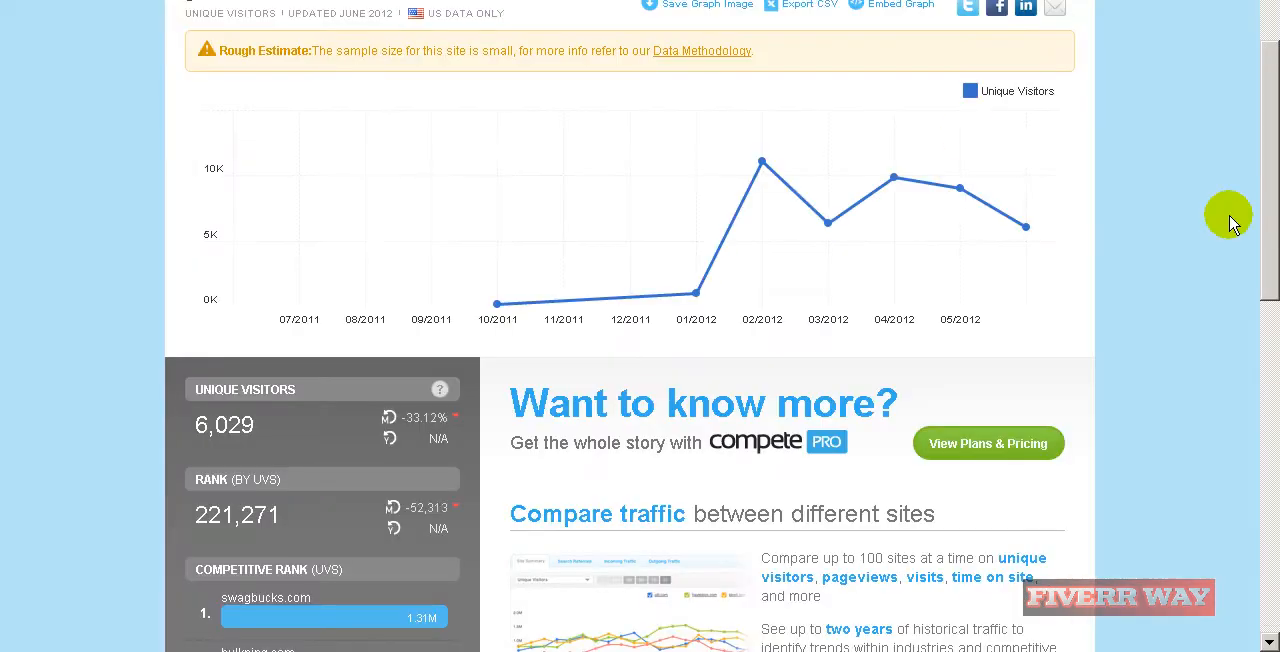
scroll("up", 3)
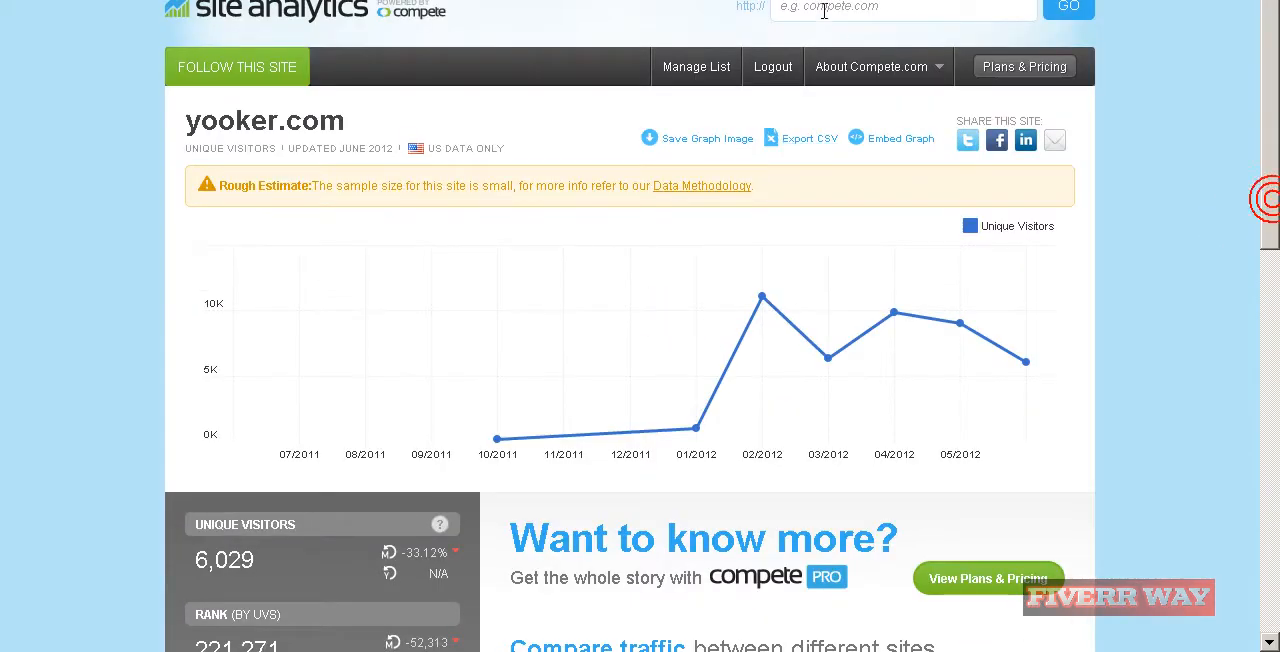
type("gigb")
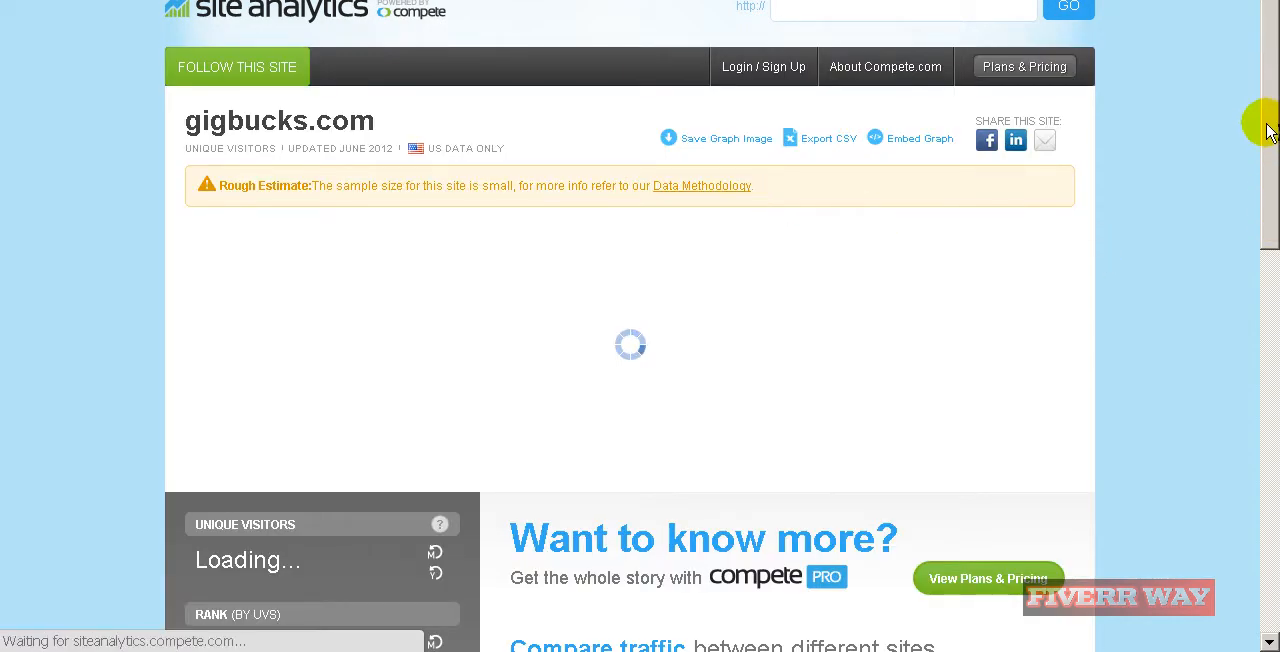
scroll("down", 3)
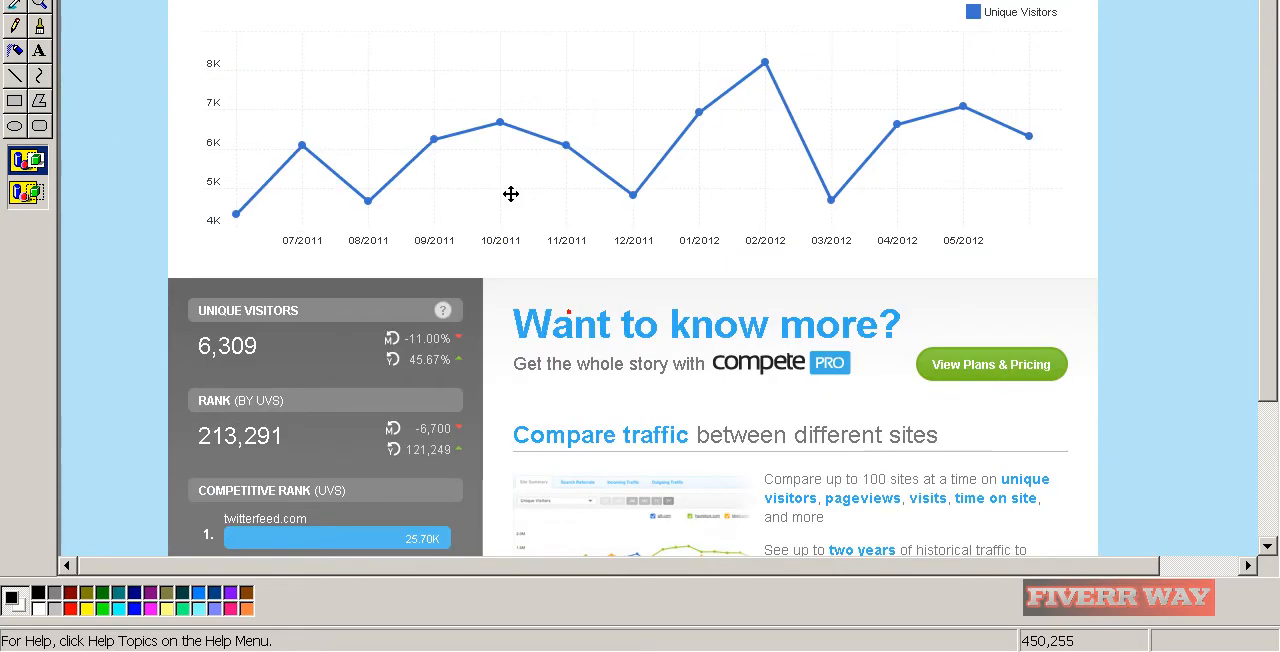
mouse_move(163, 366)
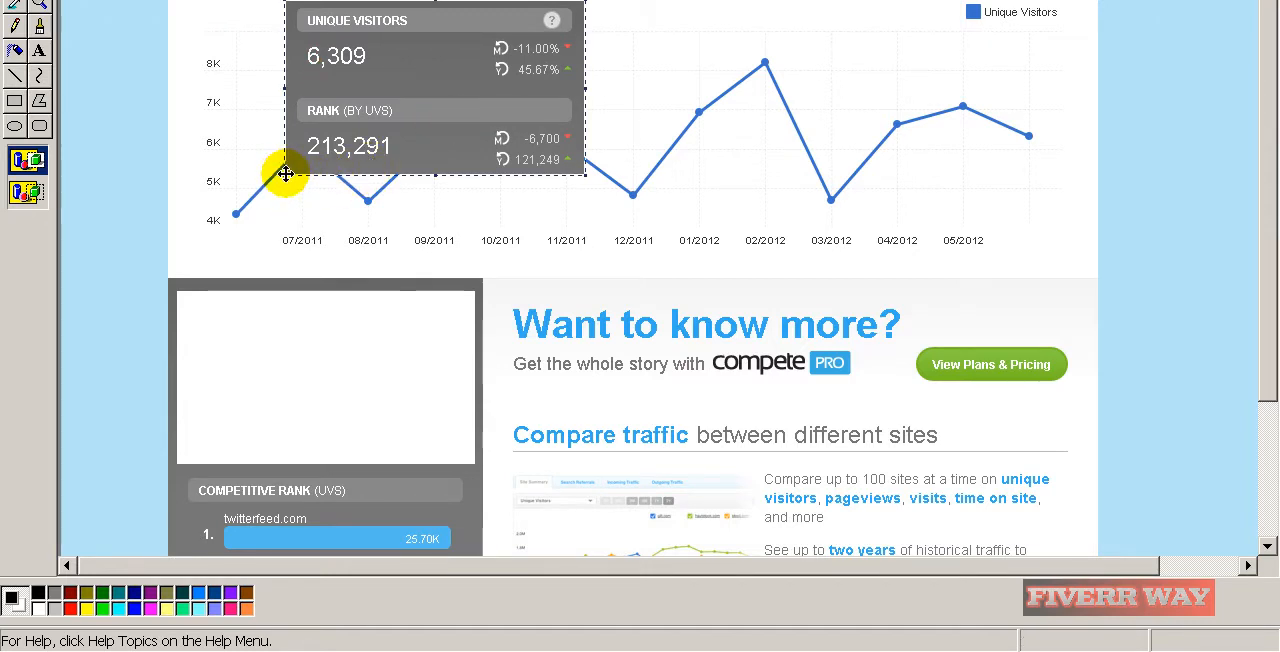
mouse_move(368, 113)
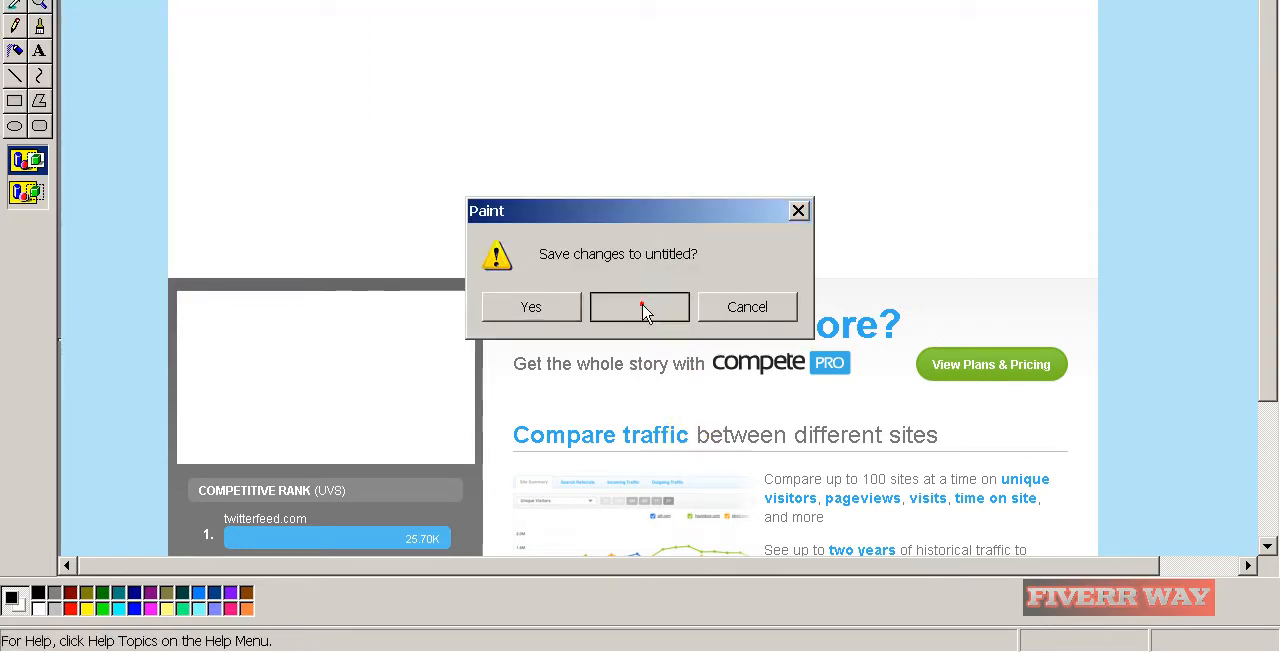
Close the rearranged gigbucks.com chart capture in Paint, discarding changes.
left_click(639, 307)
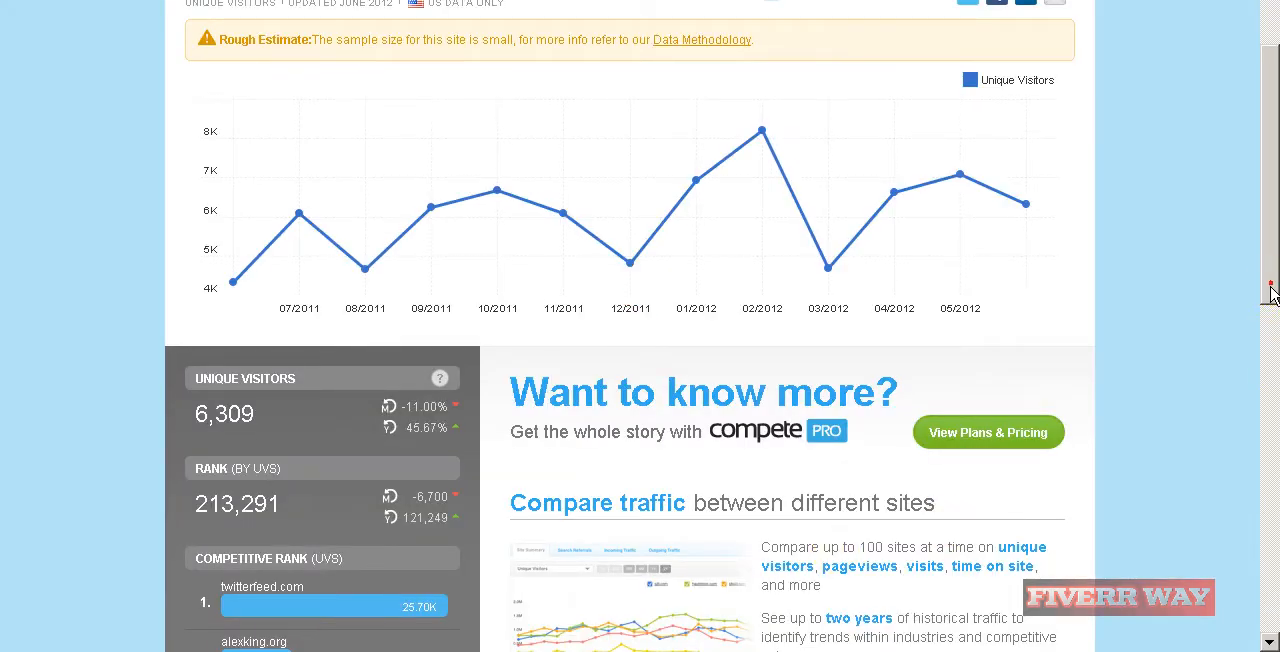
Paste the gigbucks.com chart with its 213,291 rank panel into new Paint image and keep it.
scroll("down", 3)
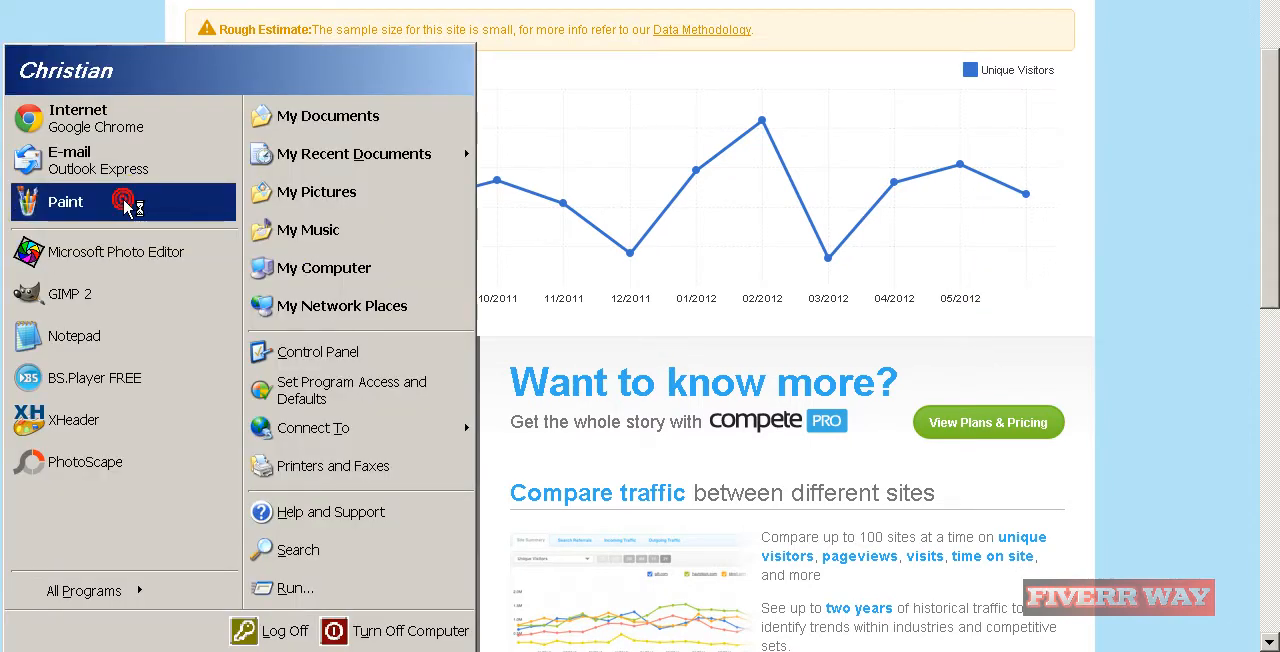
left_click(65, 201)
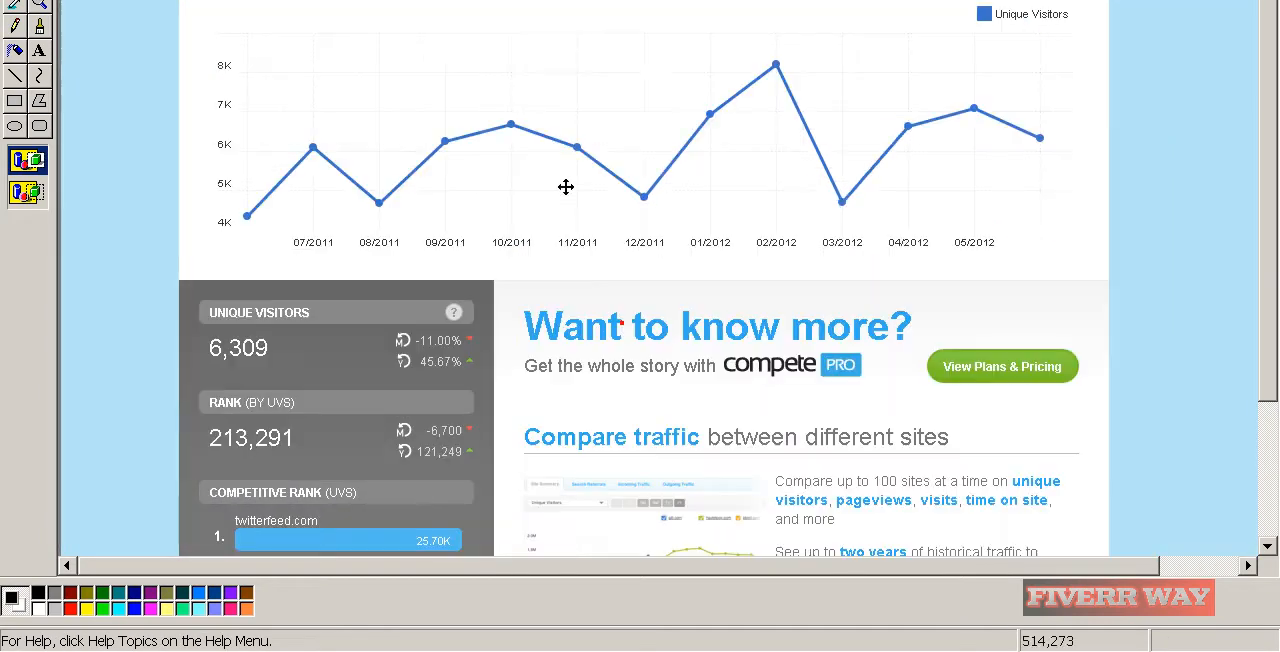
scroll("down", 3)
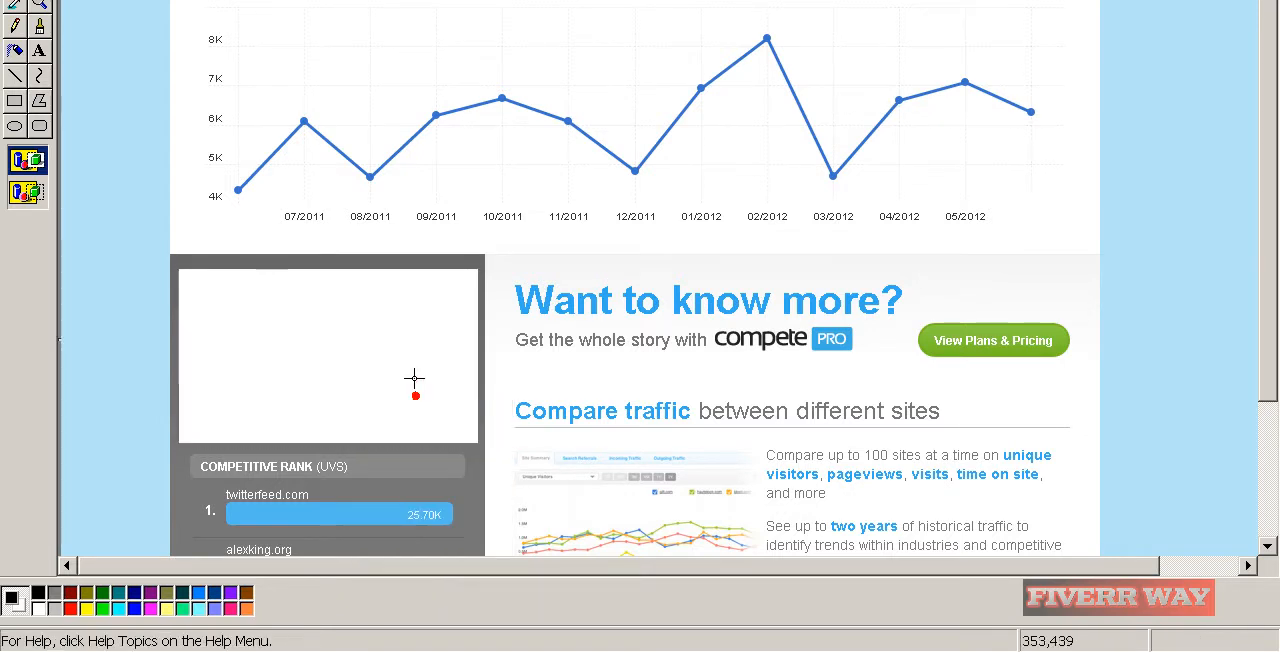
mouse_move(503, 96)
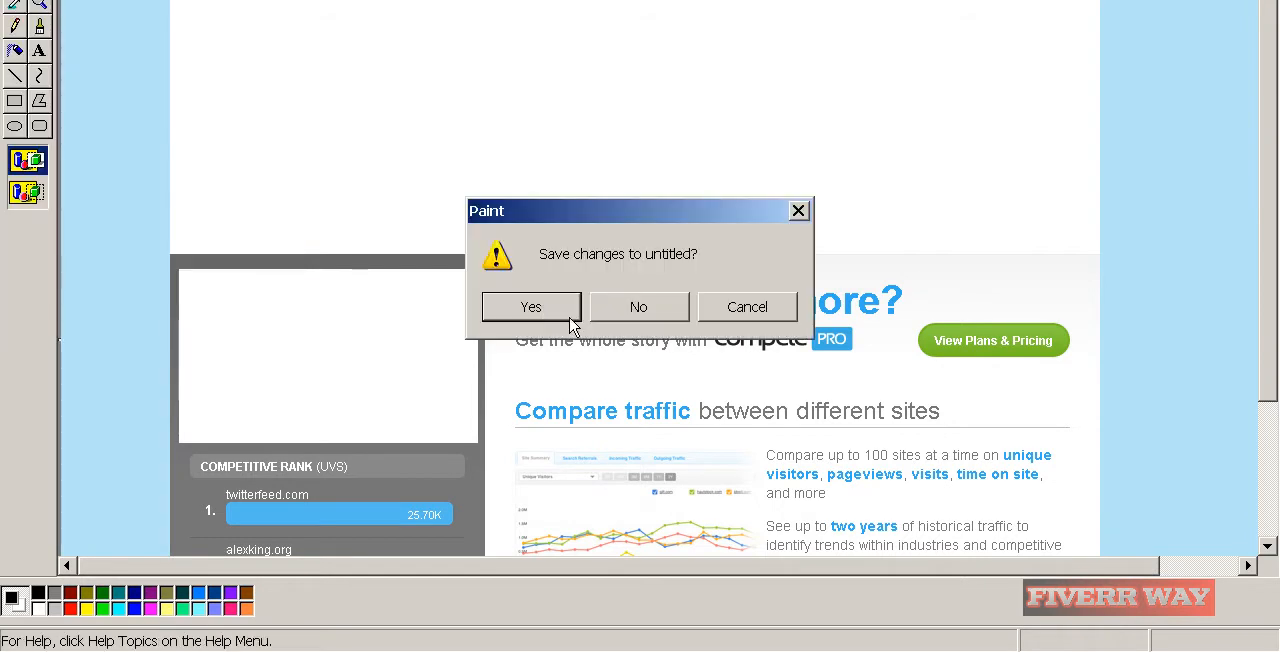
left_click(638, 307)
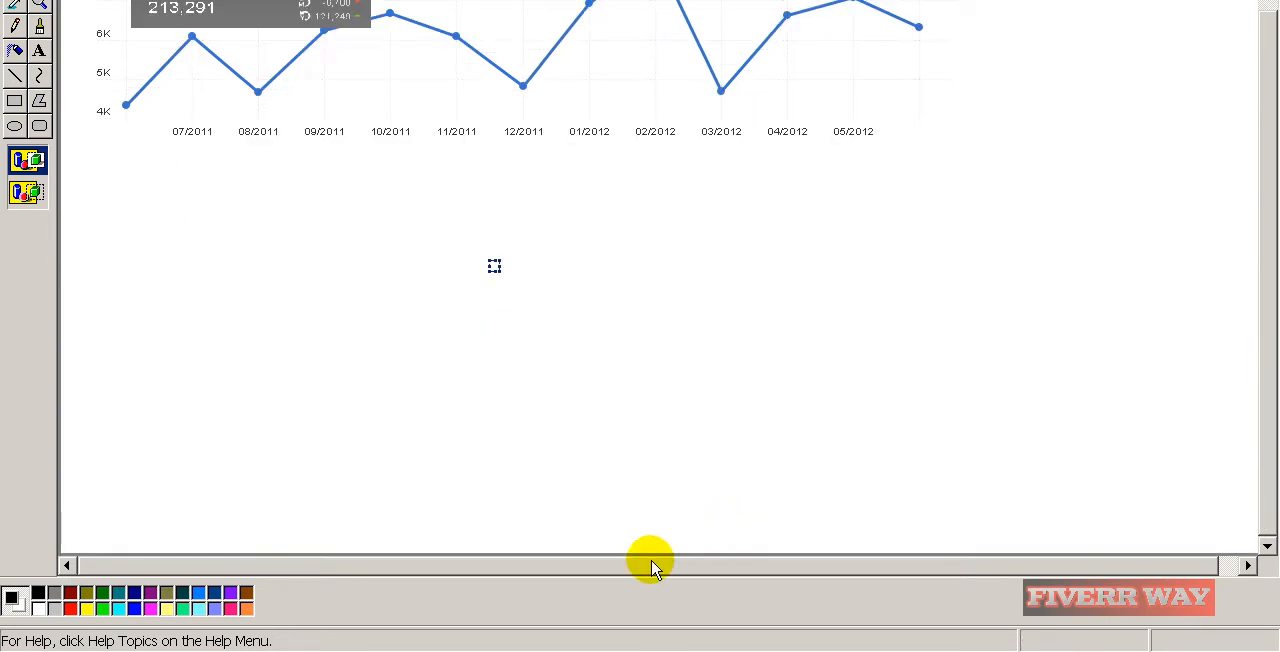
mouse_move(615, 547)
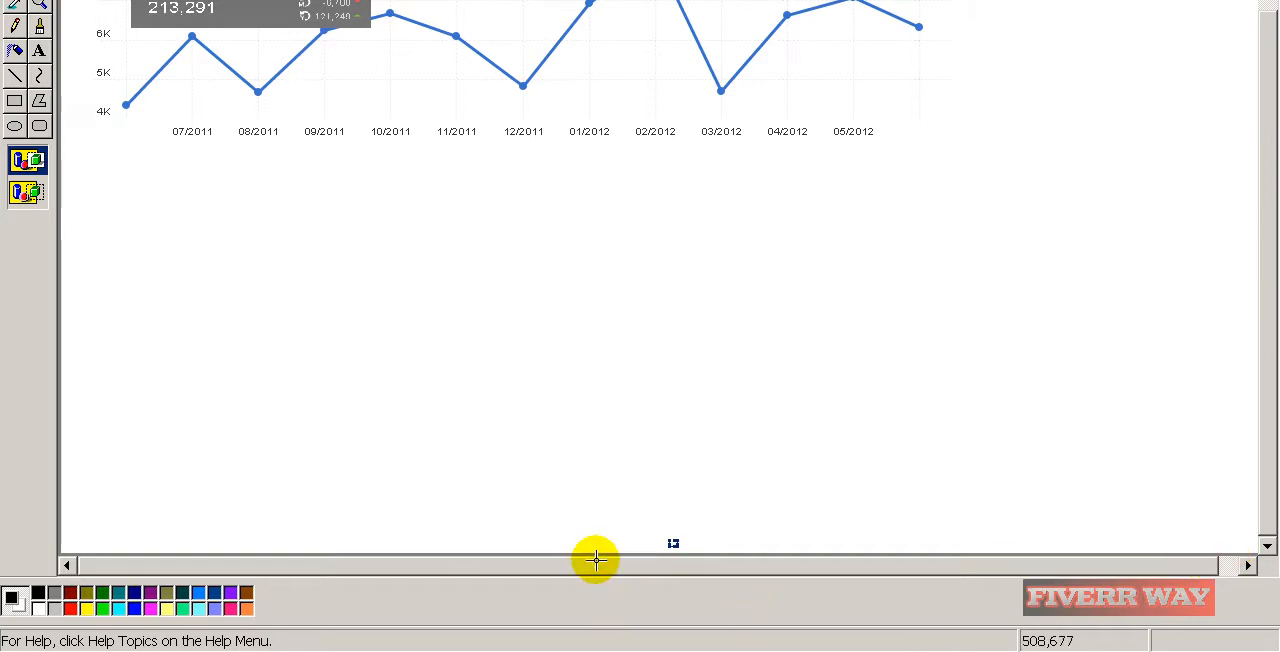
mouse_move(655, 555)
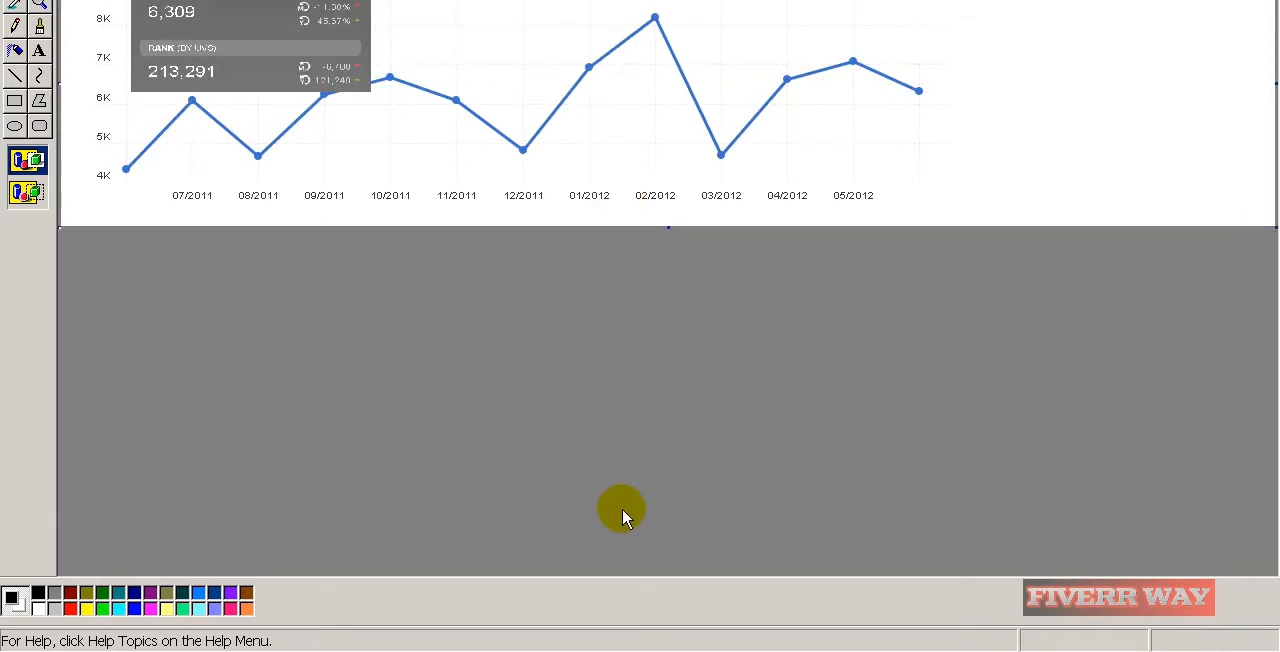
mouse_move(1251, 86)
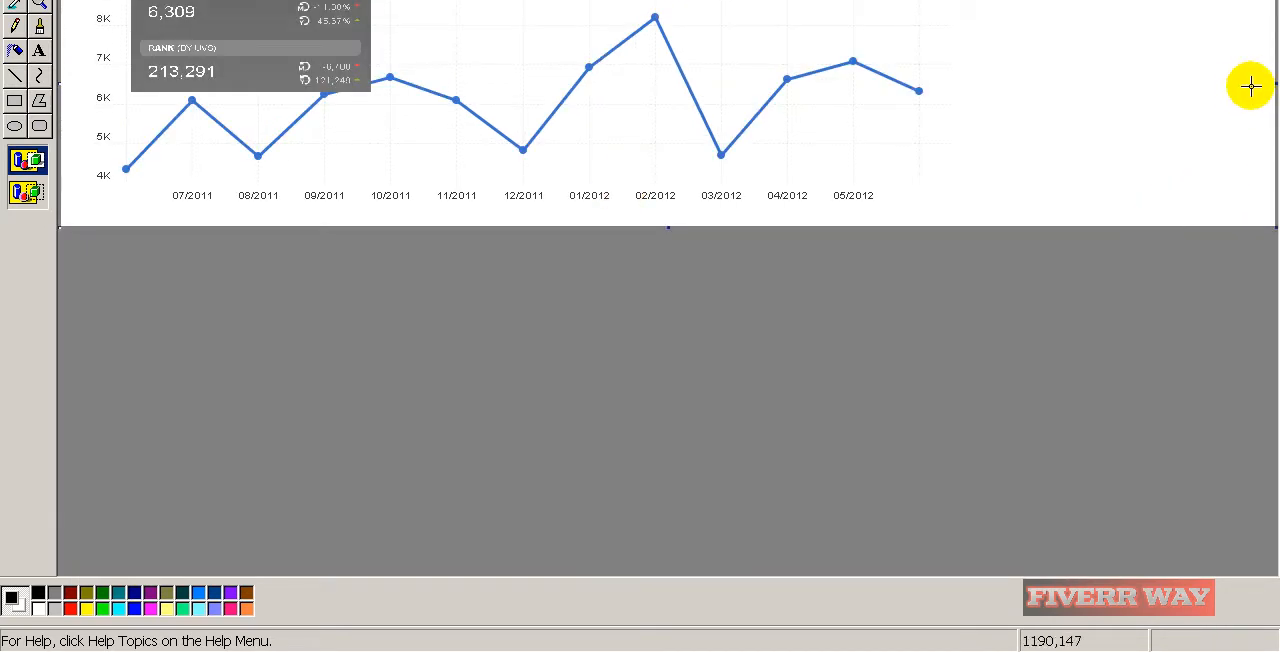
mouse_move(1275, 90)
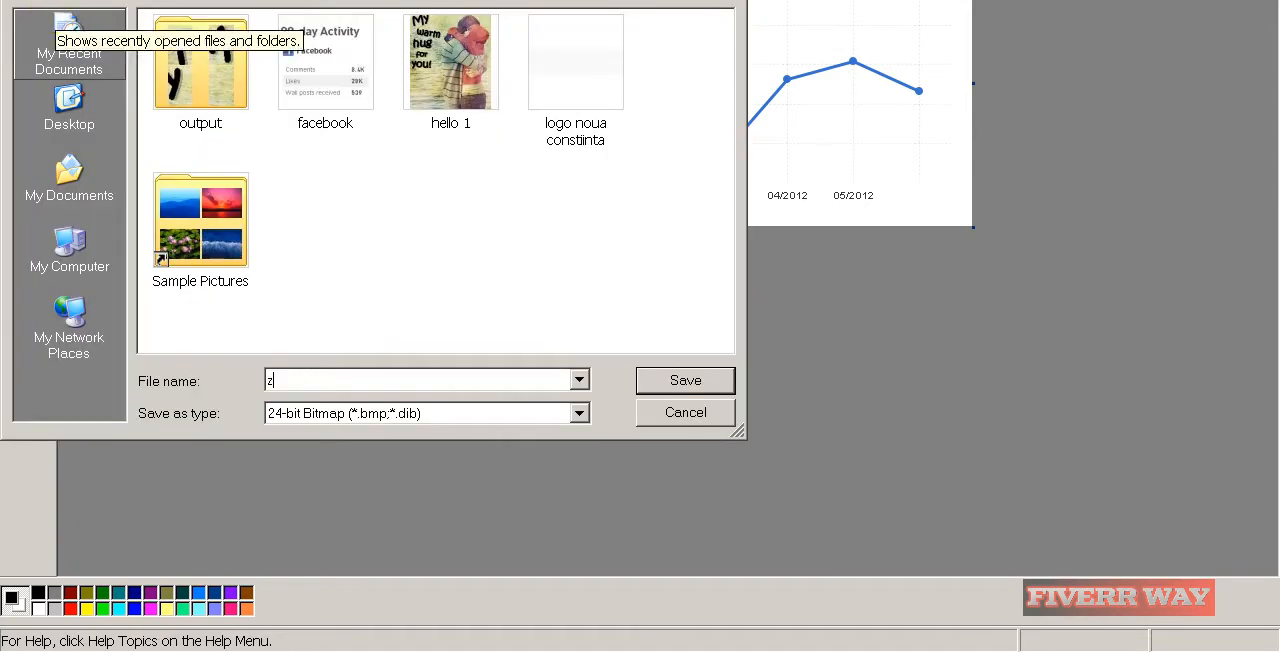
Save the cropped chart to the Desktop as JPEG 'zzzzzzzzzz 5'.
type("zzzzzzzzz 5")
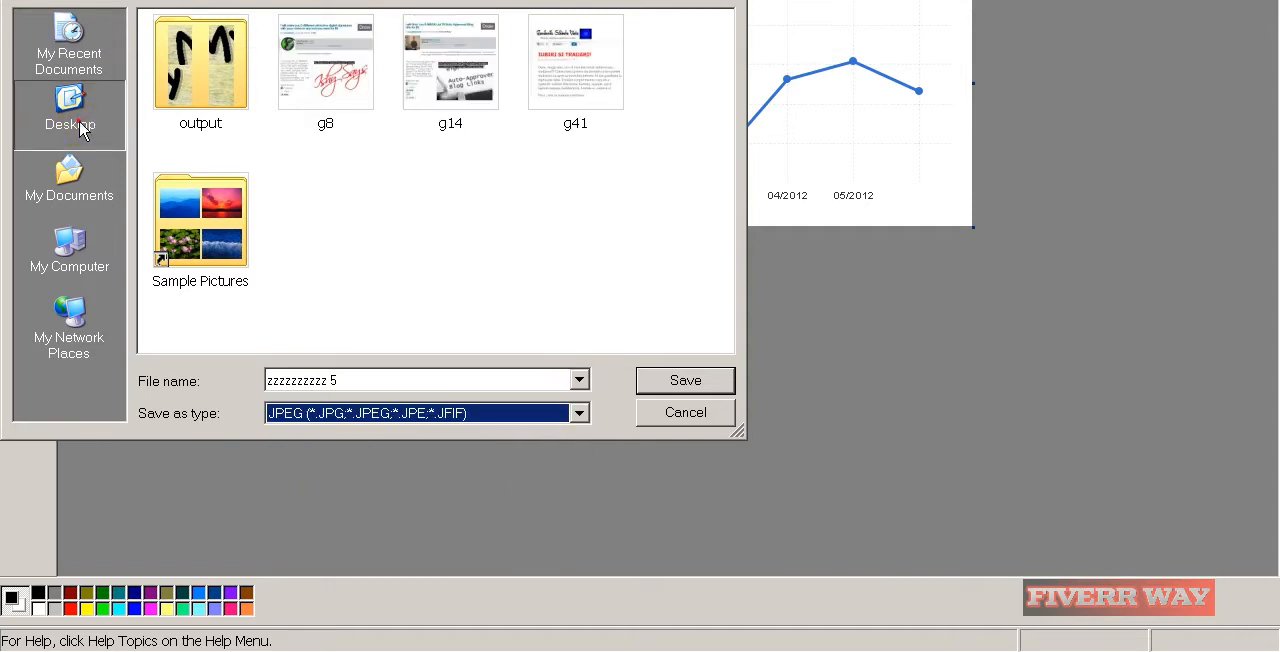
left_click(685, 380)
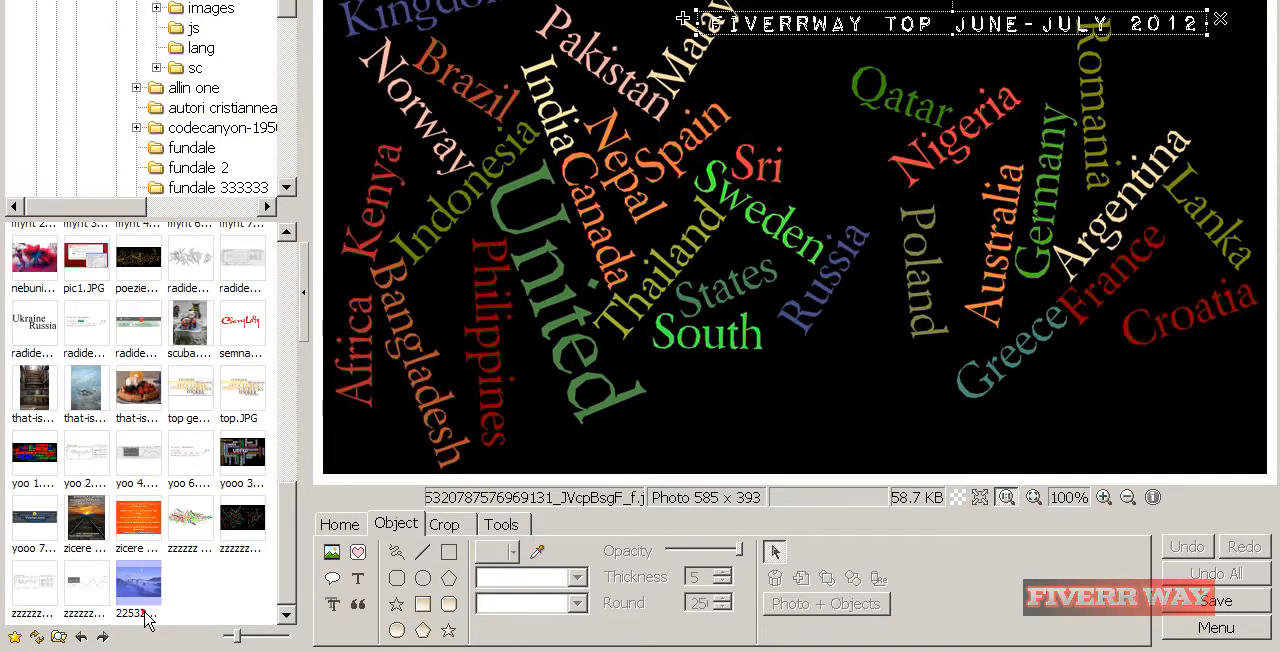
Open the chart image, apply the Printline 01 frame and add dark red watermark text.
left_click(75, 585)
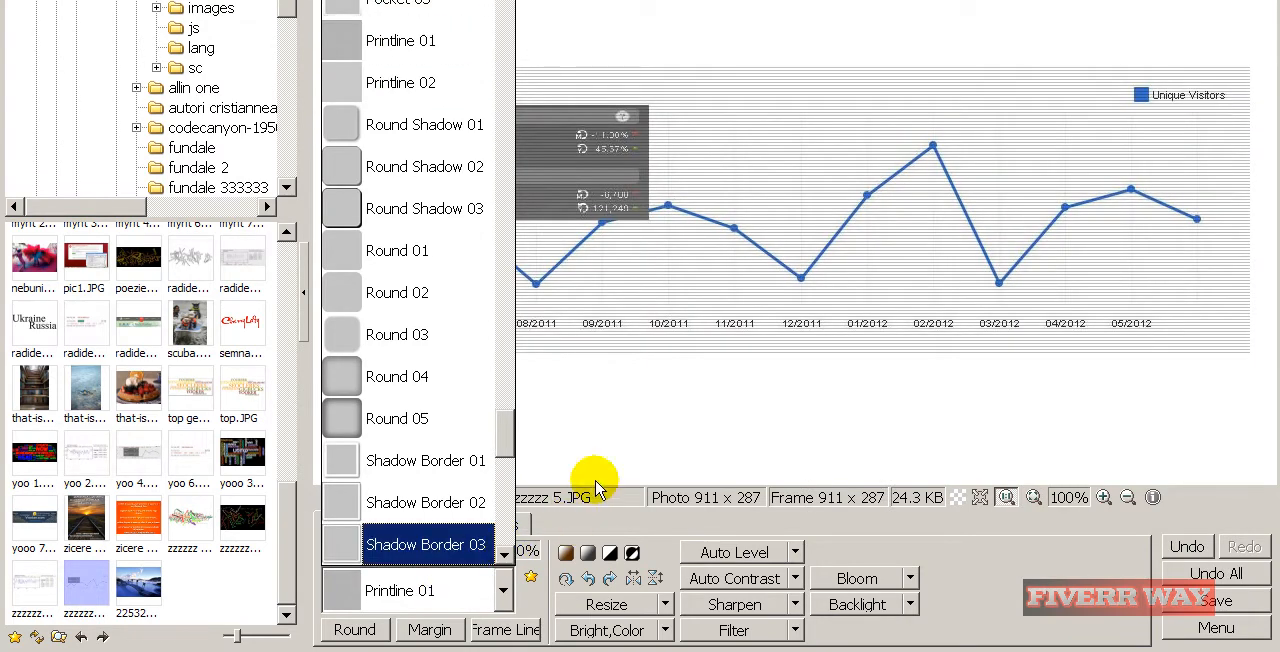
left_click(396, 523)
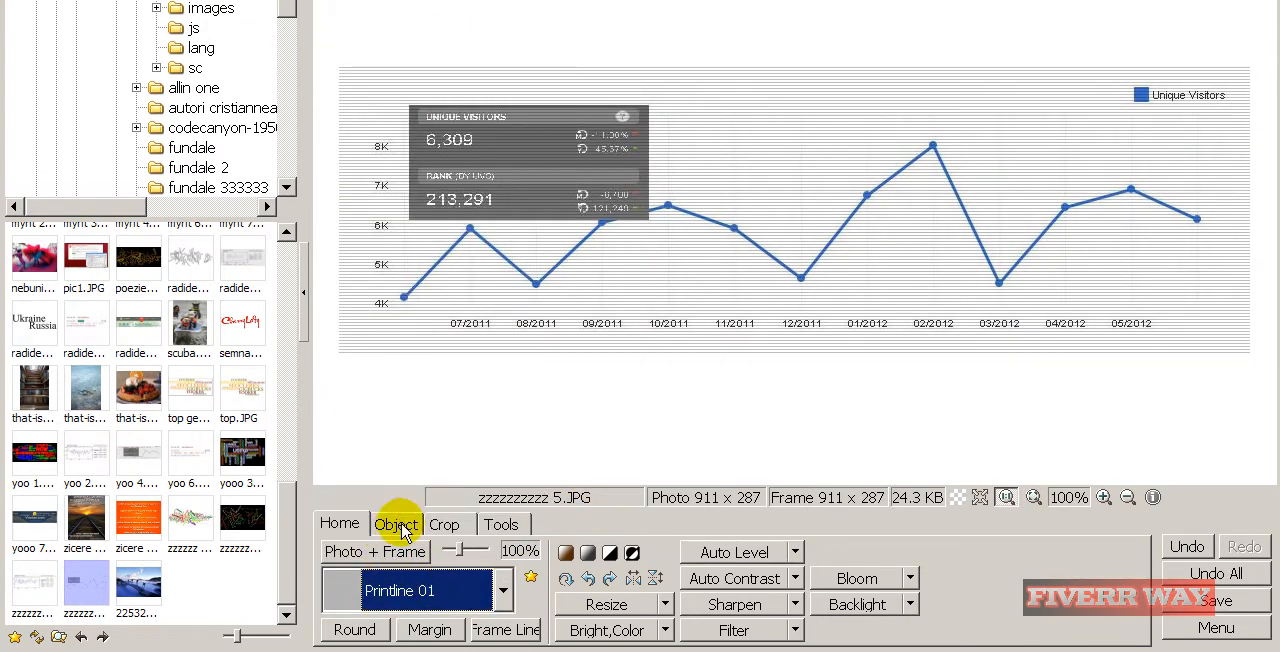
left_click(396, 523)
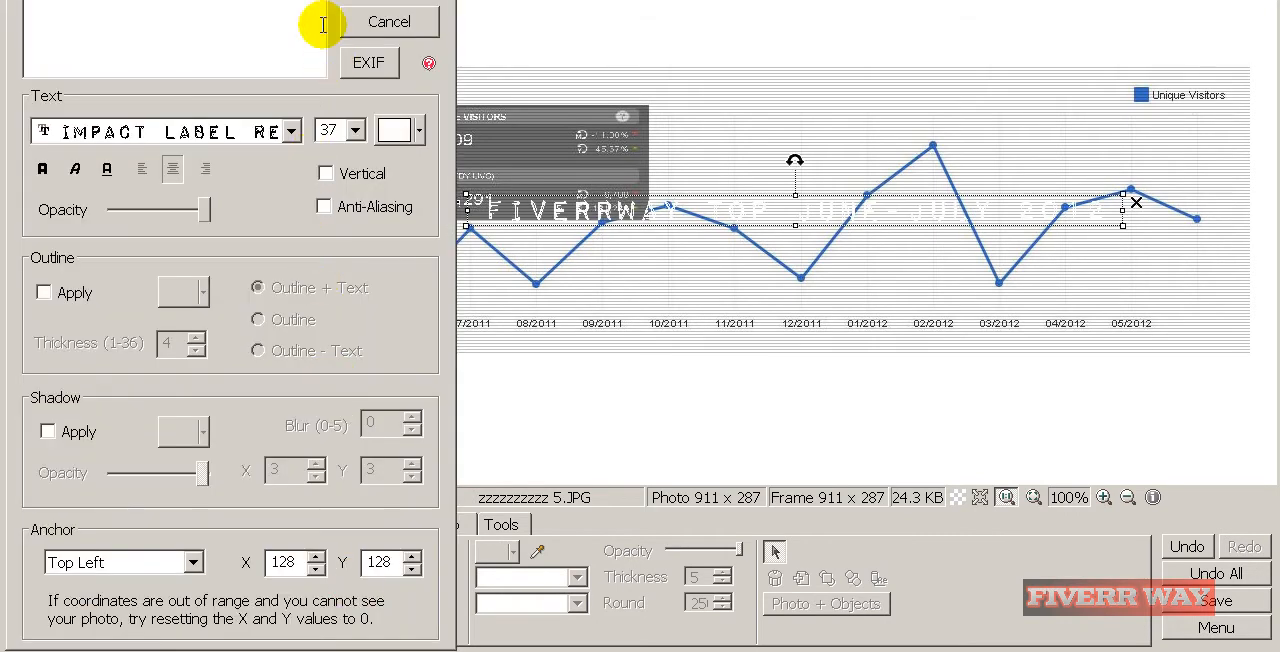
left_click(393, 130)
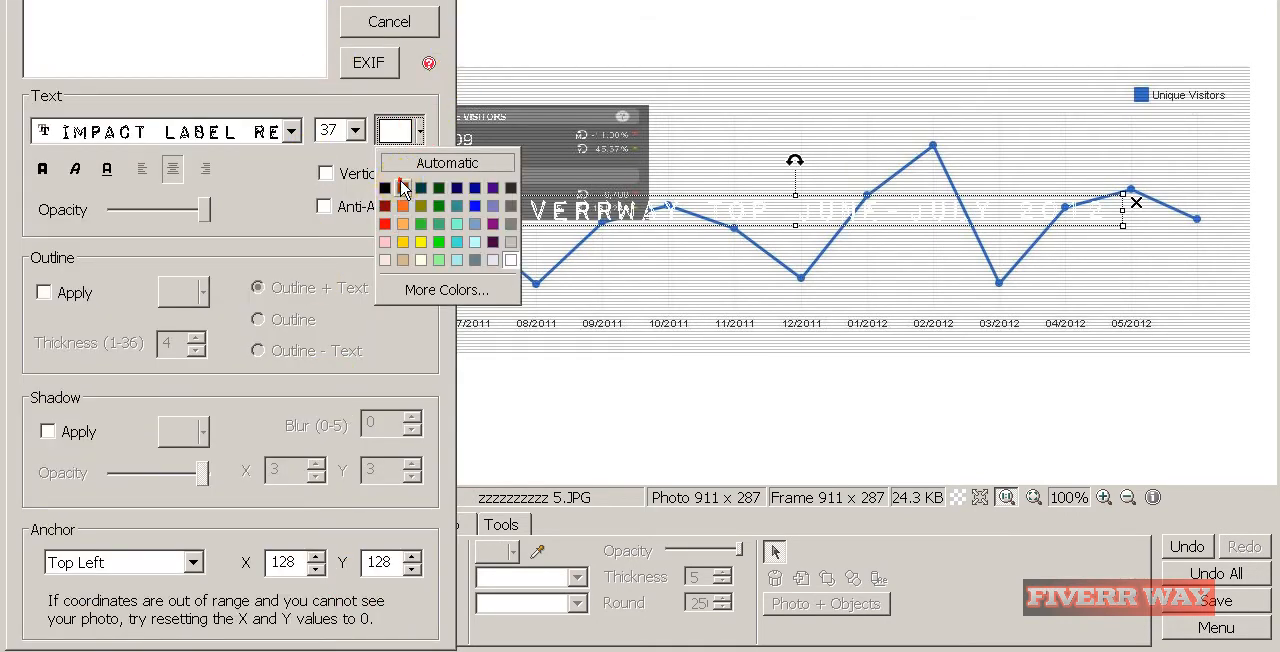
left_click(402, 213)
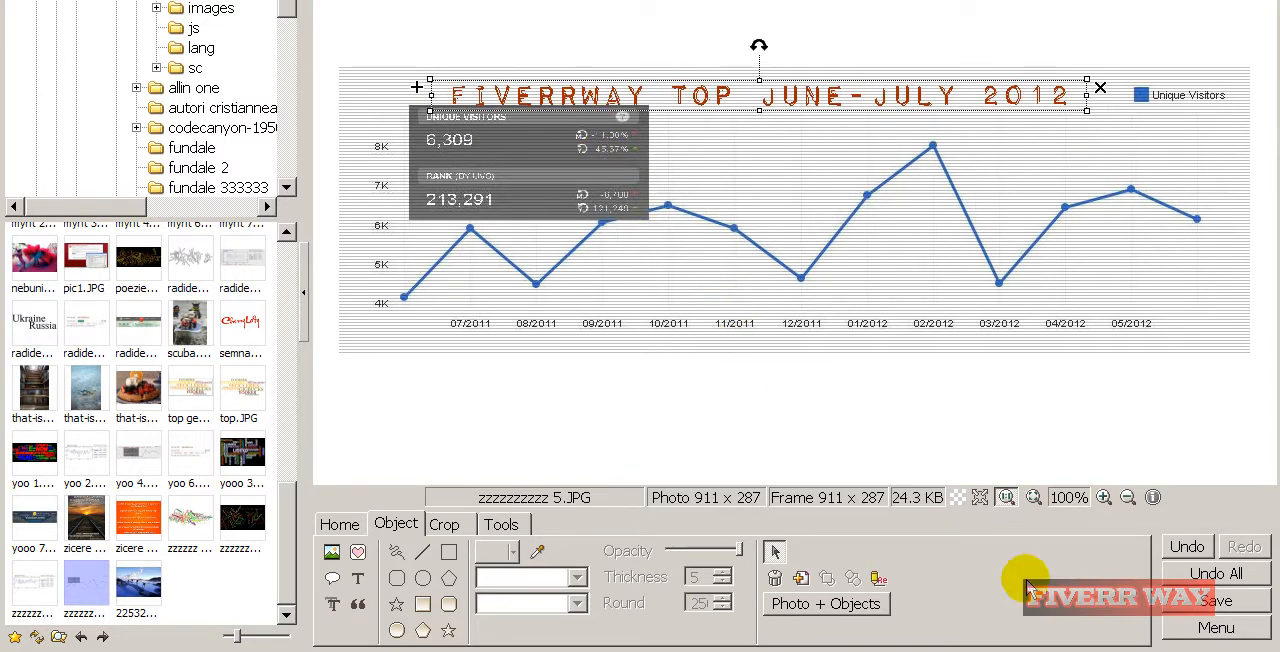
Save the watermarked chart image as JPEG at full quality.
left_click(1216, 600)
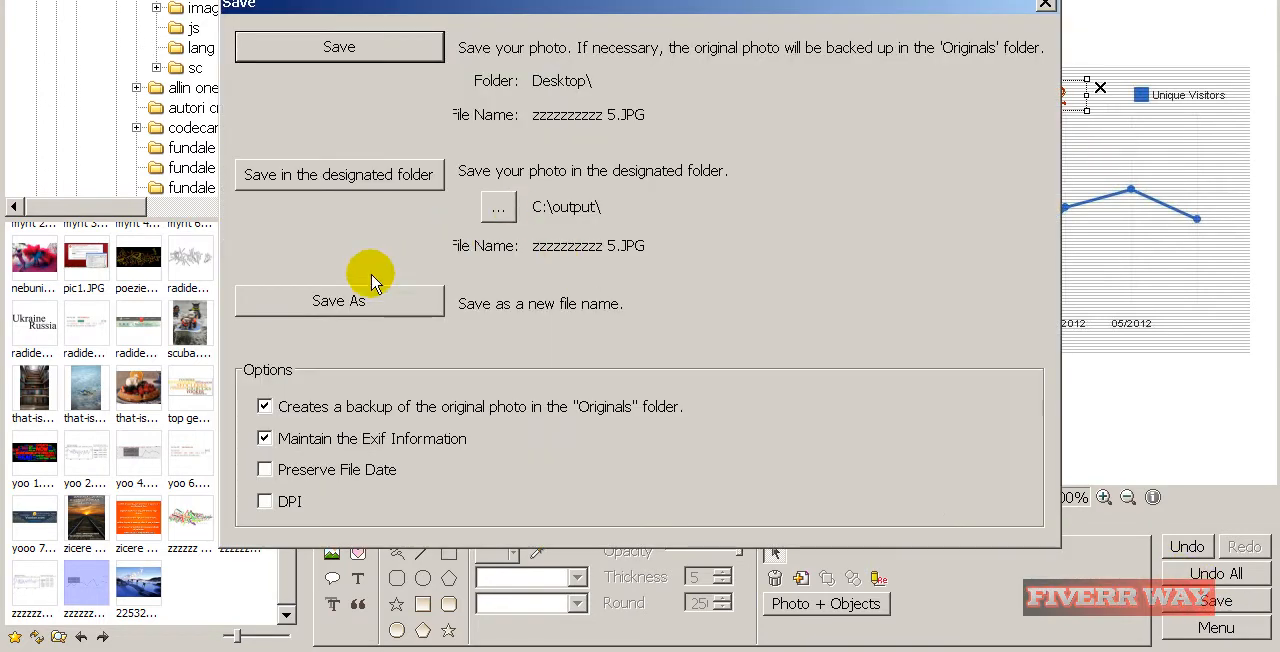
left_click(338, 300)
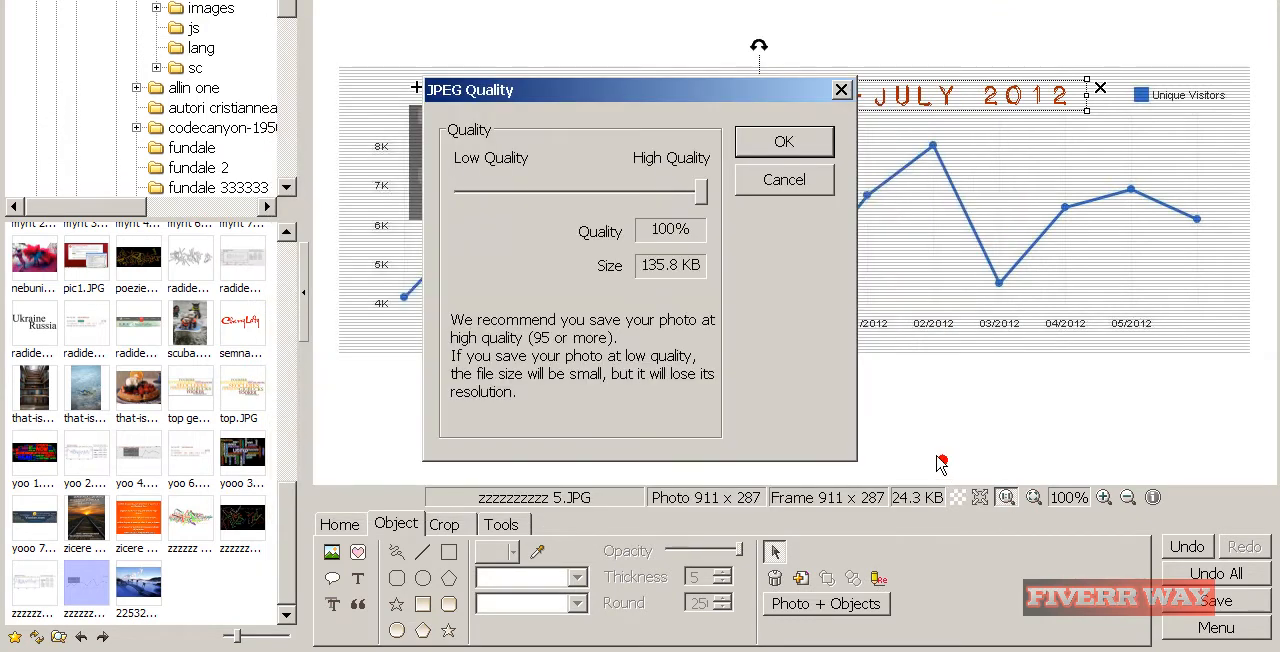
left_click(784, 141)
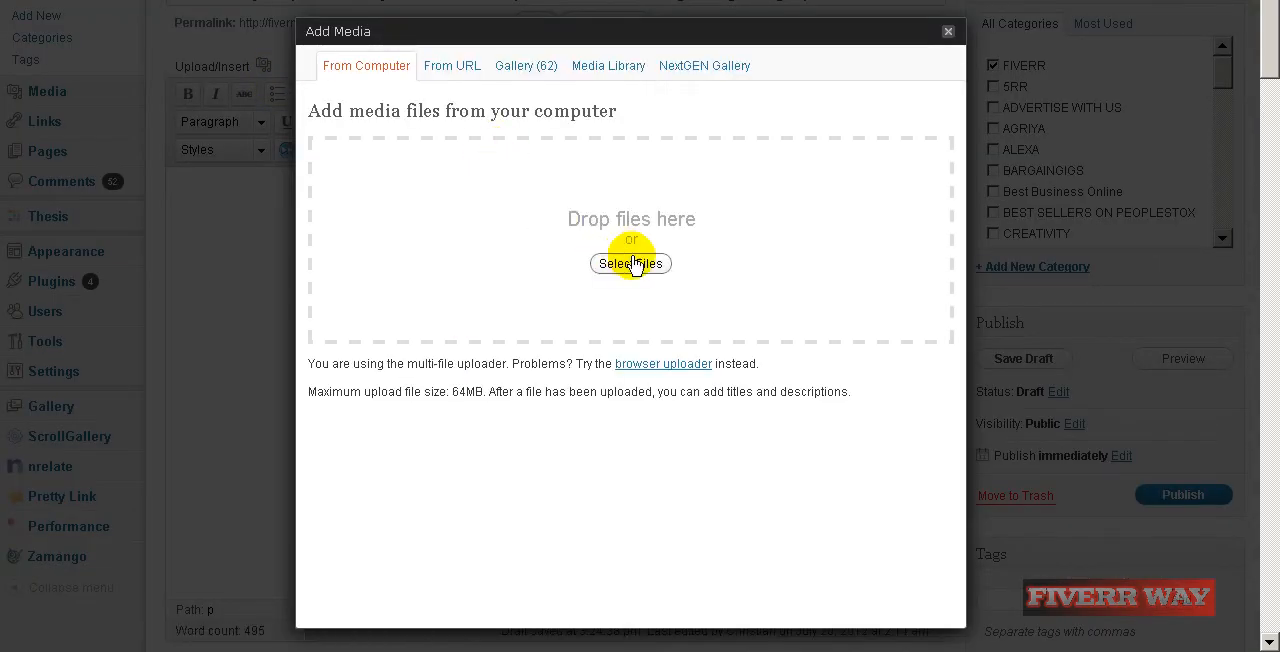
Upload the watermarked gigbucks.com chart and insert it into the post, centred at medium size.
left_click(631, 263)
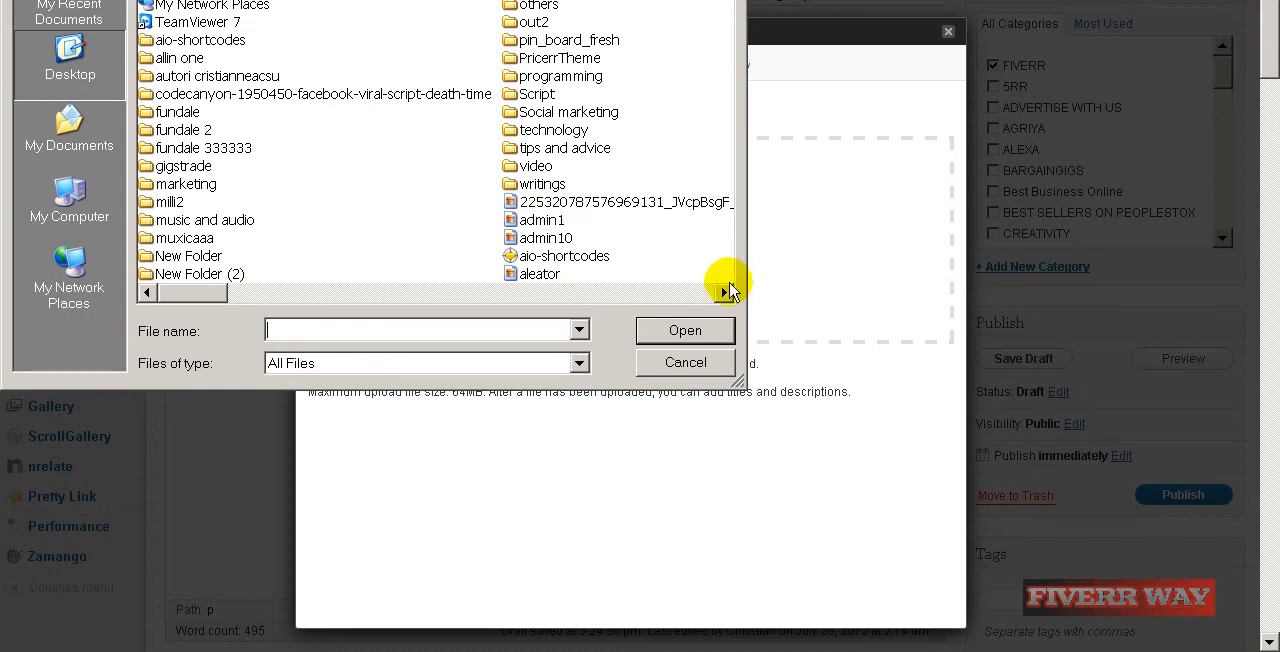
left_click(726, 292)
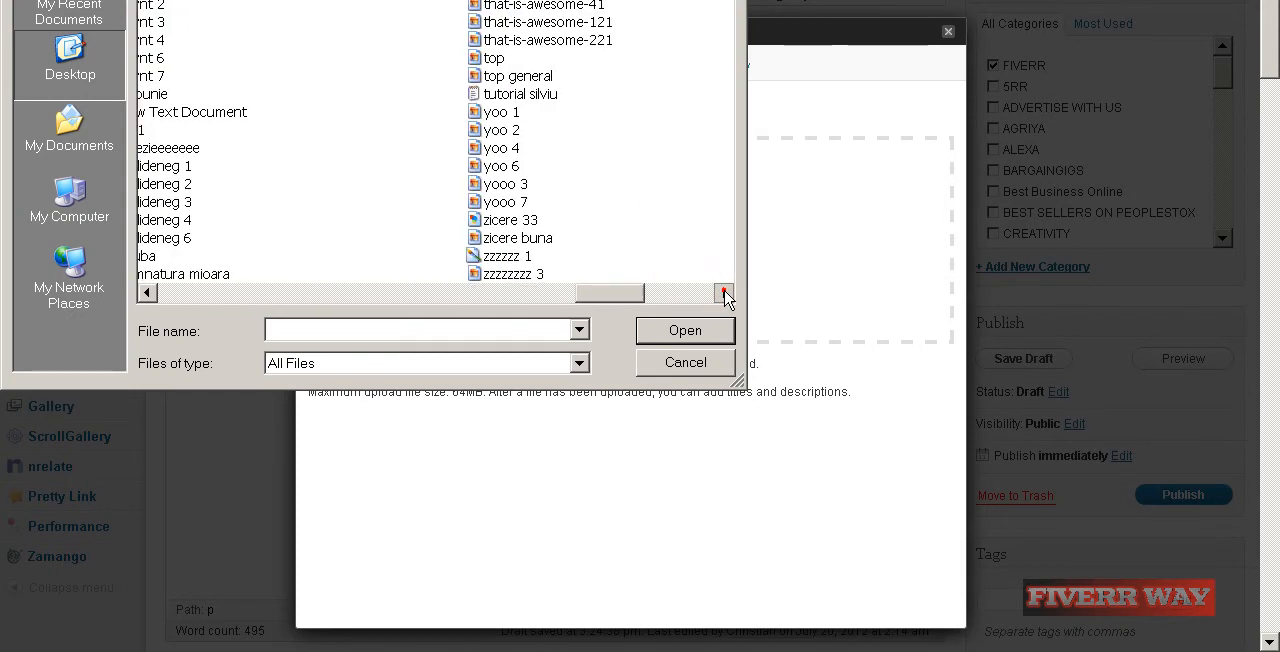
left_click(725, 292)
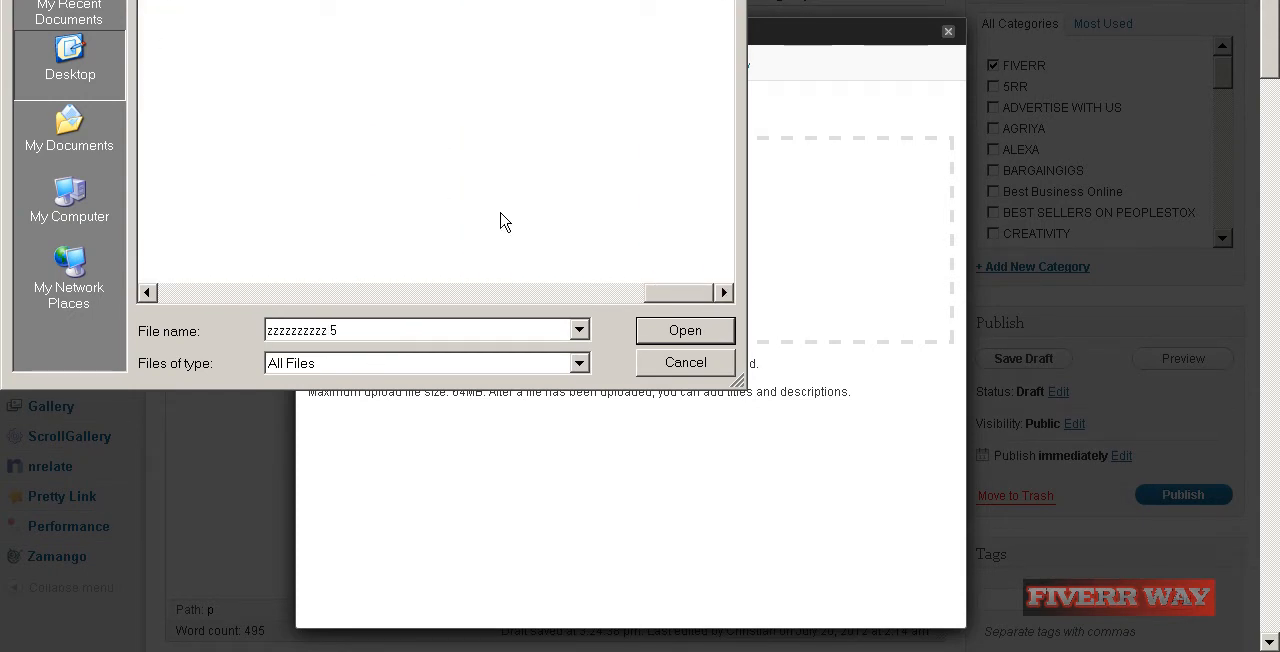
left_click(685, 330)
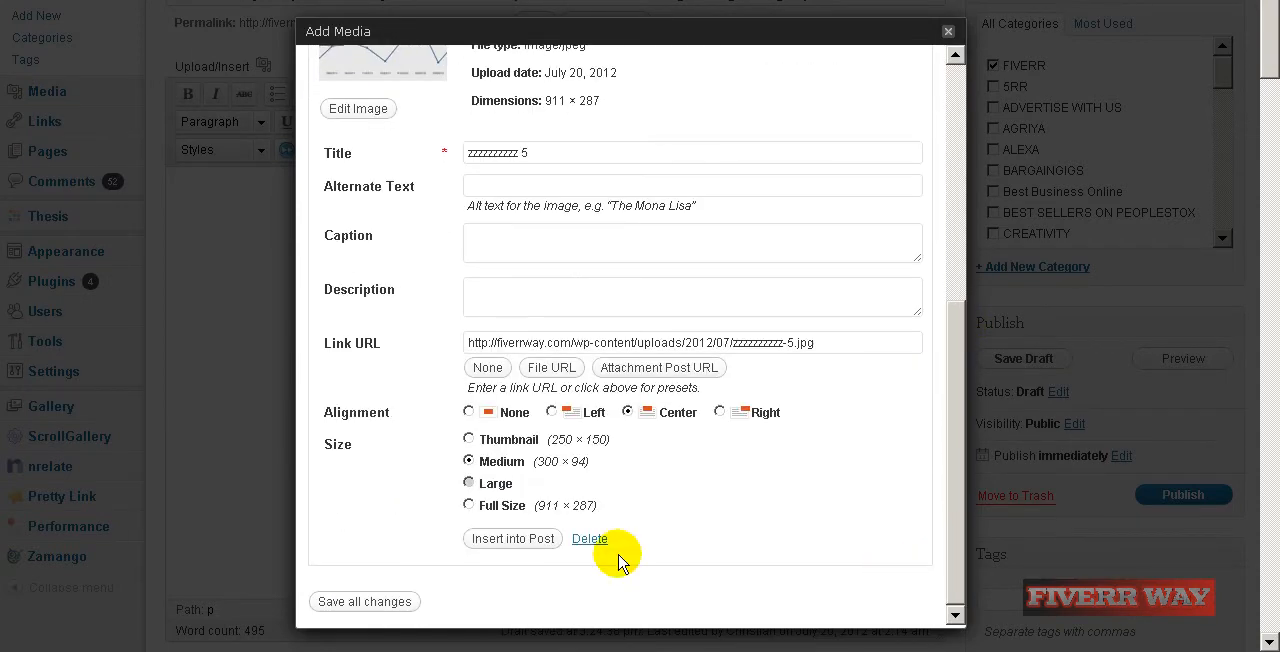
left_click(512, 538)
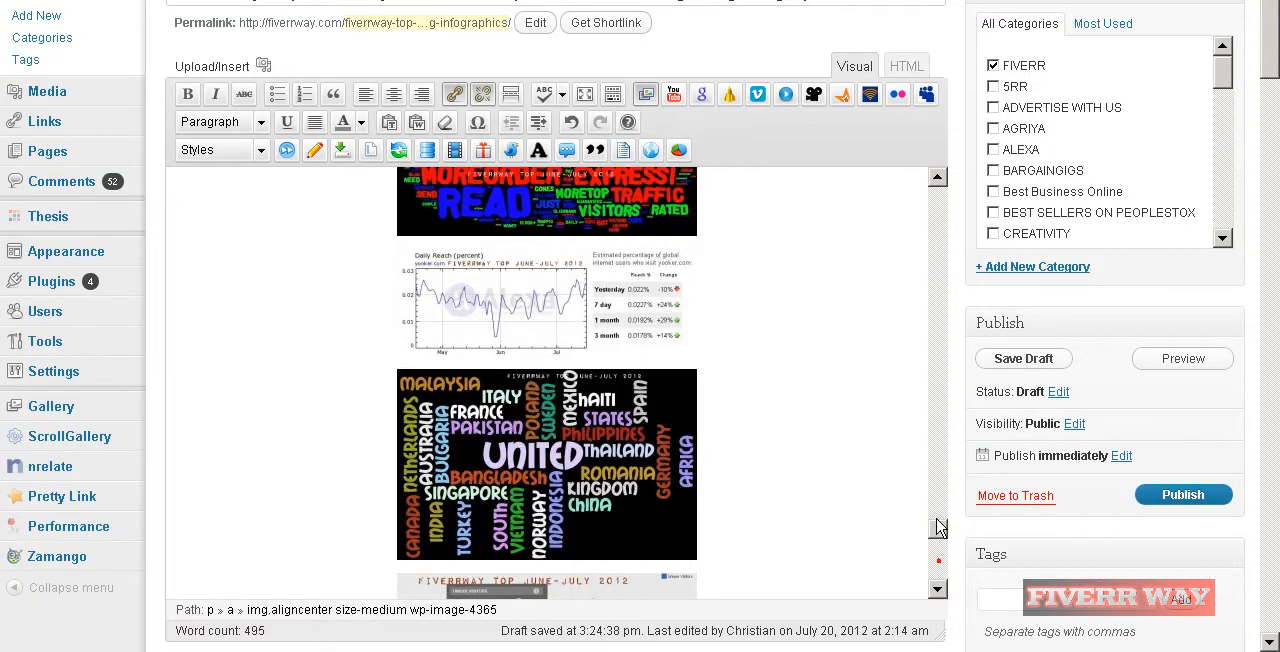
scroll("down", 3)
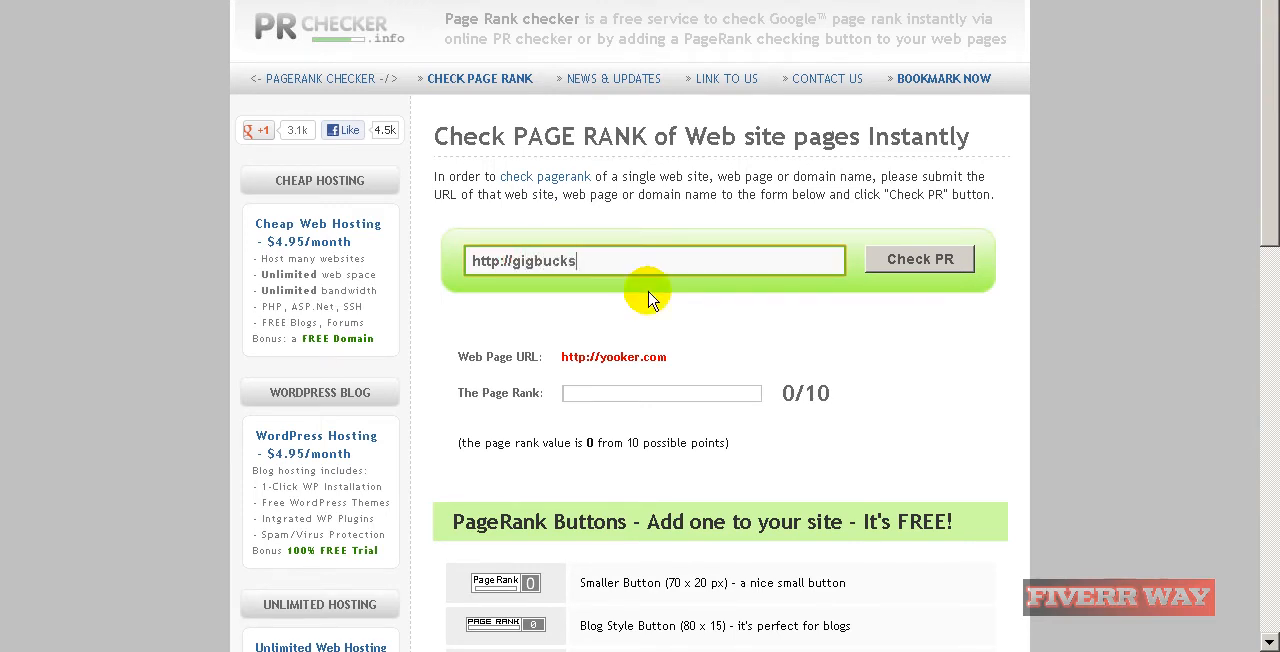
Submit gigbucks.com to PR Checker for a page rank check.
type(".com")
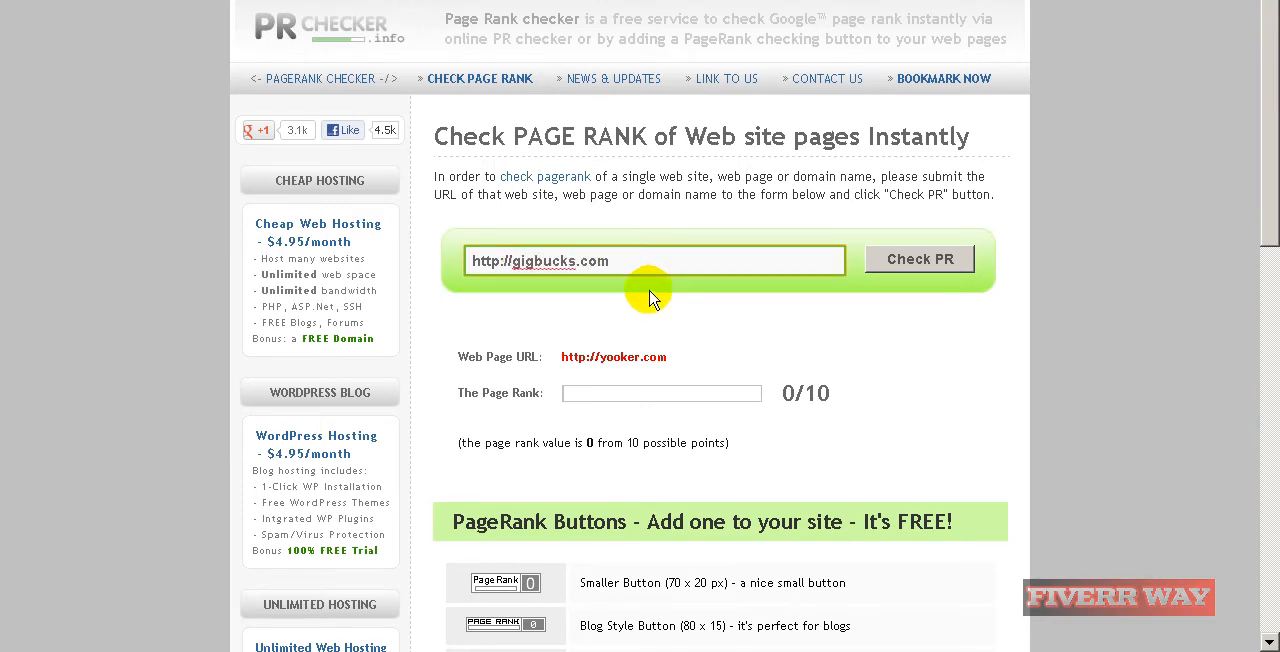
left_click(918, 259)
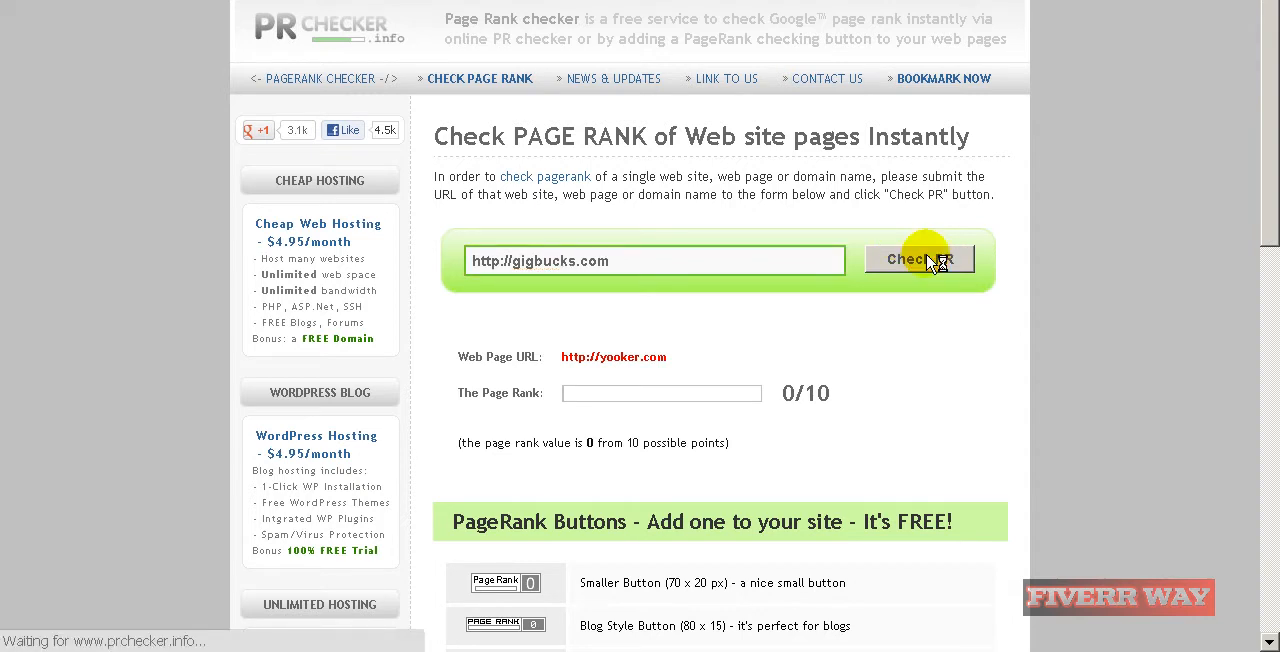
left_click(918, 259)
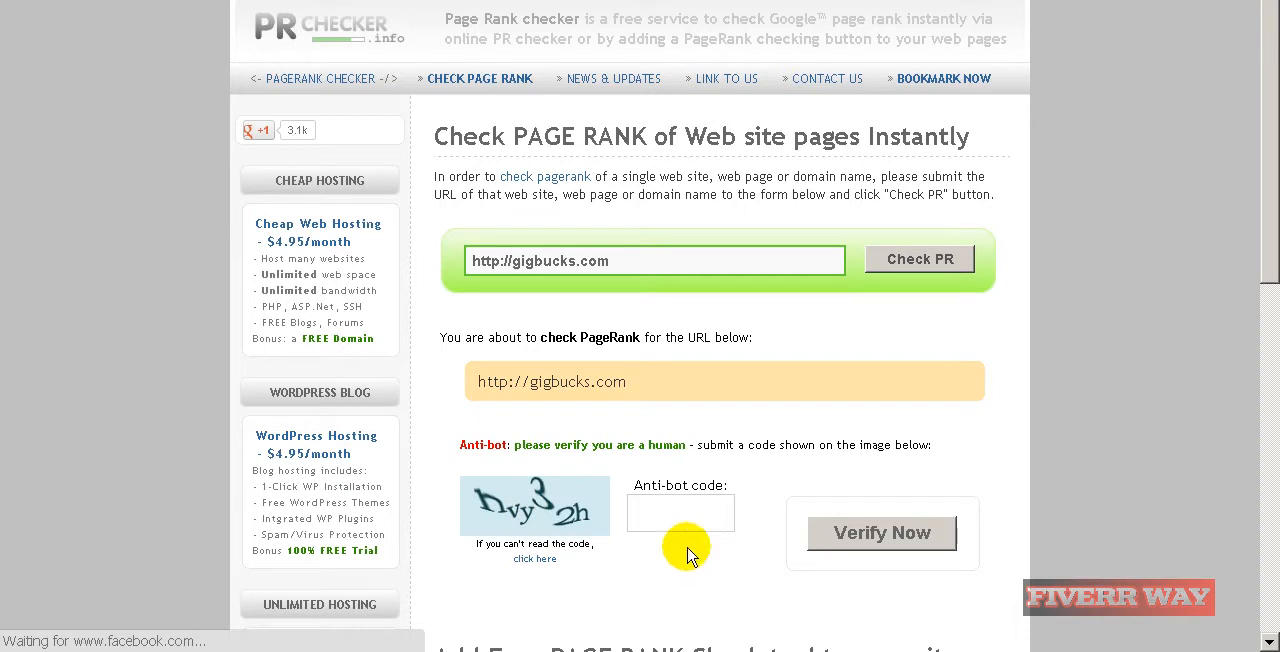
Refresh and enter the anti-bot code to reveal PageRank 4/10.
left_click(535, 558)
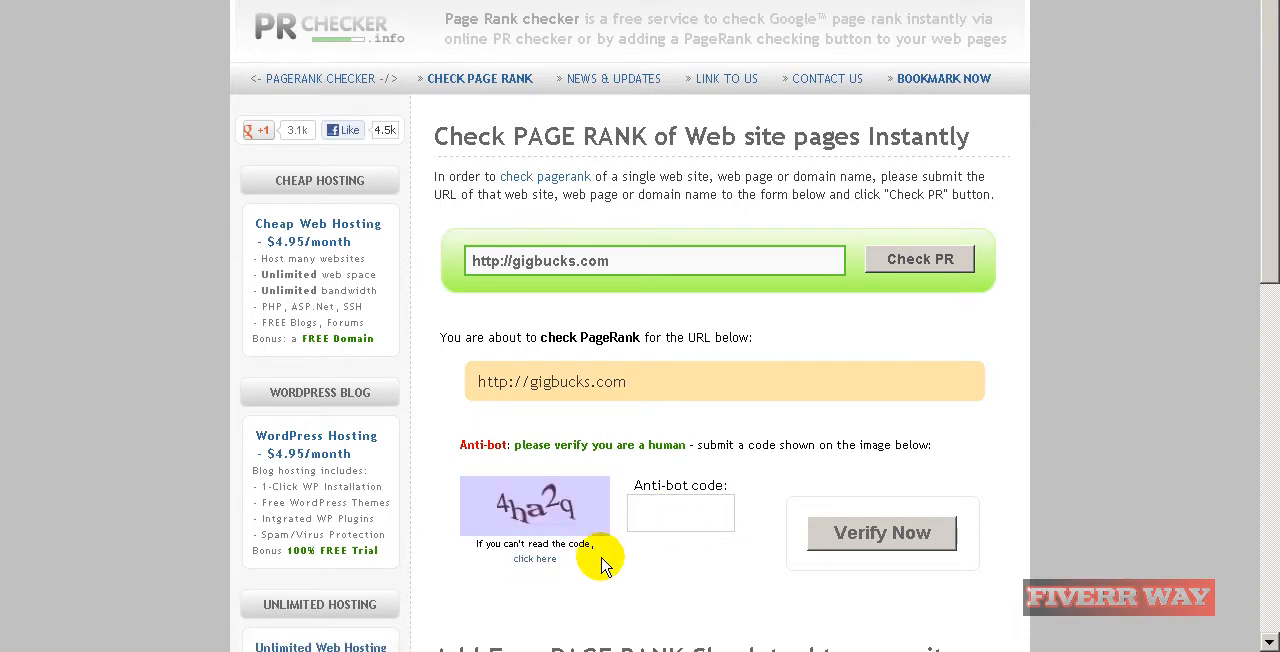
type("4")
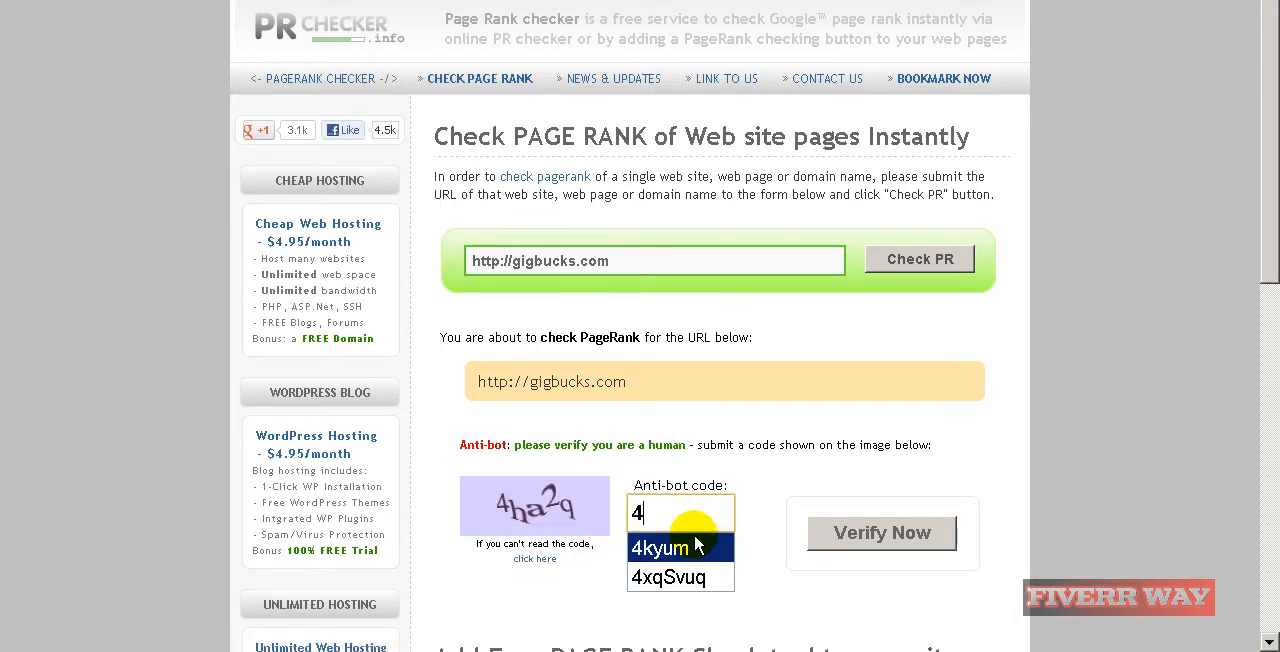
type("ha")
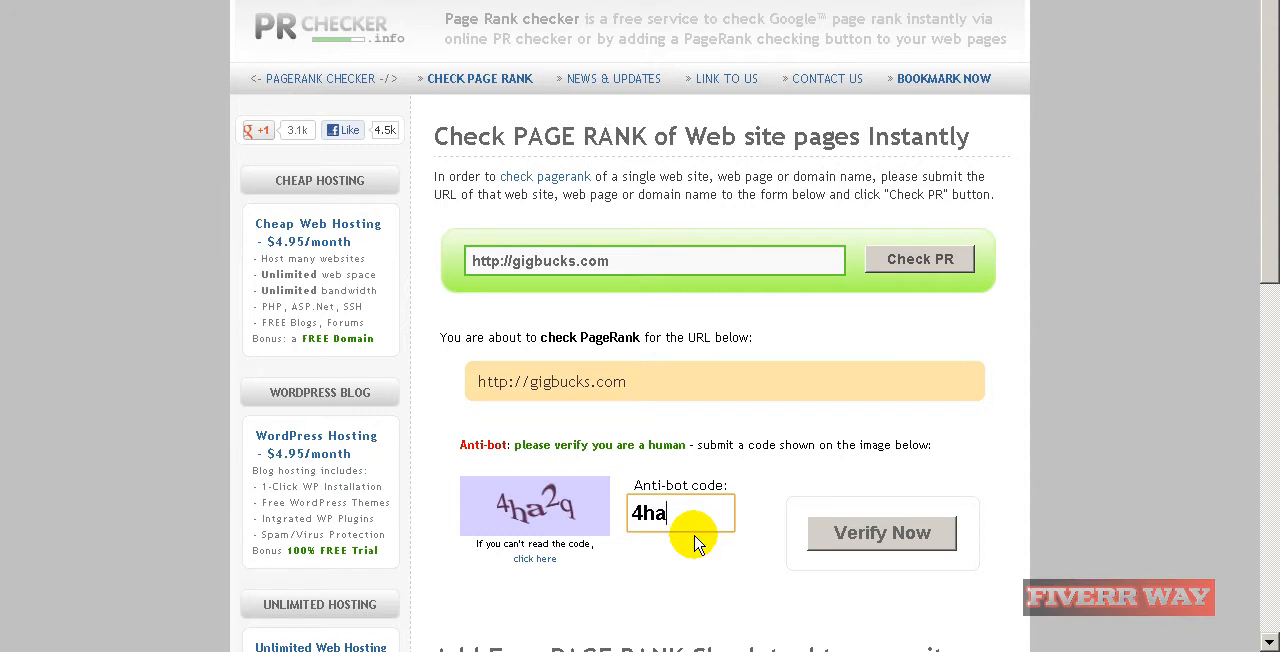
type("2q")
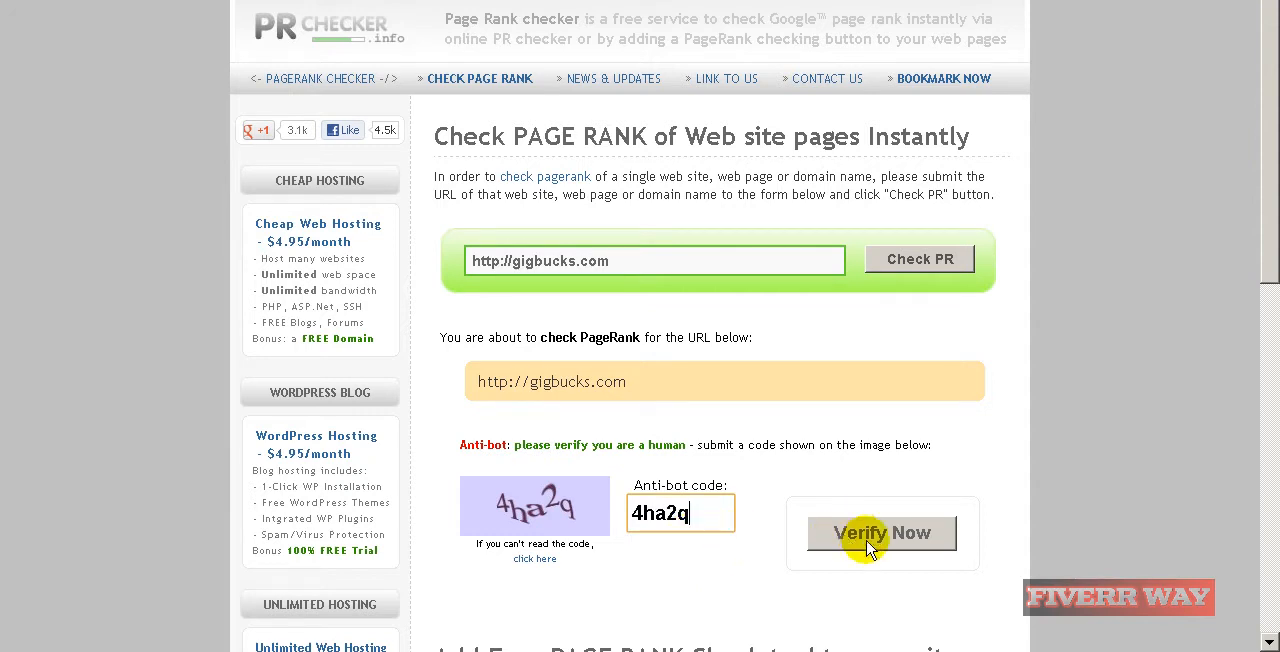
left_click(881, 533)
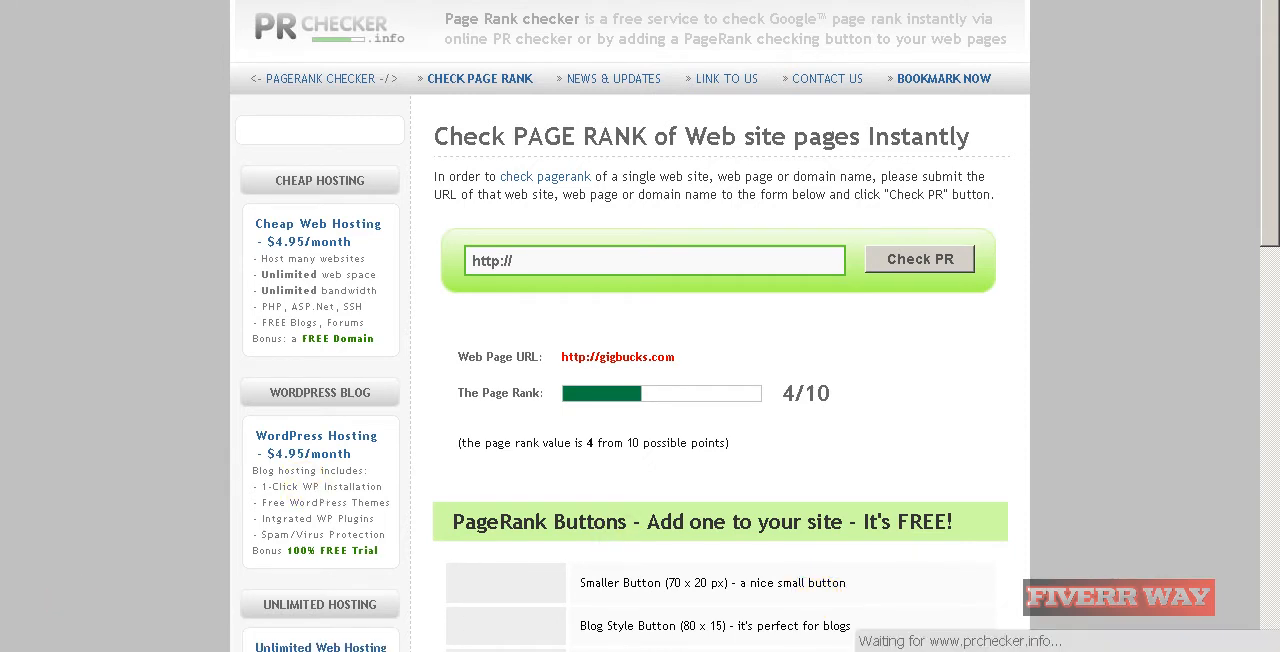
Launch Paint and paste the 4/10 PageRank screenshot.
left_click(20, 640)
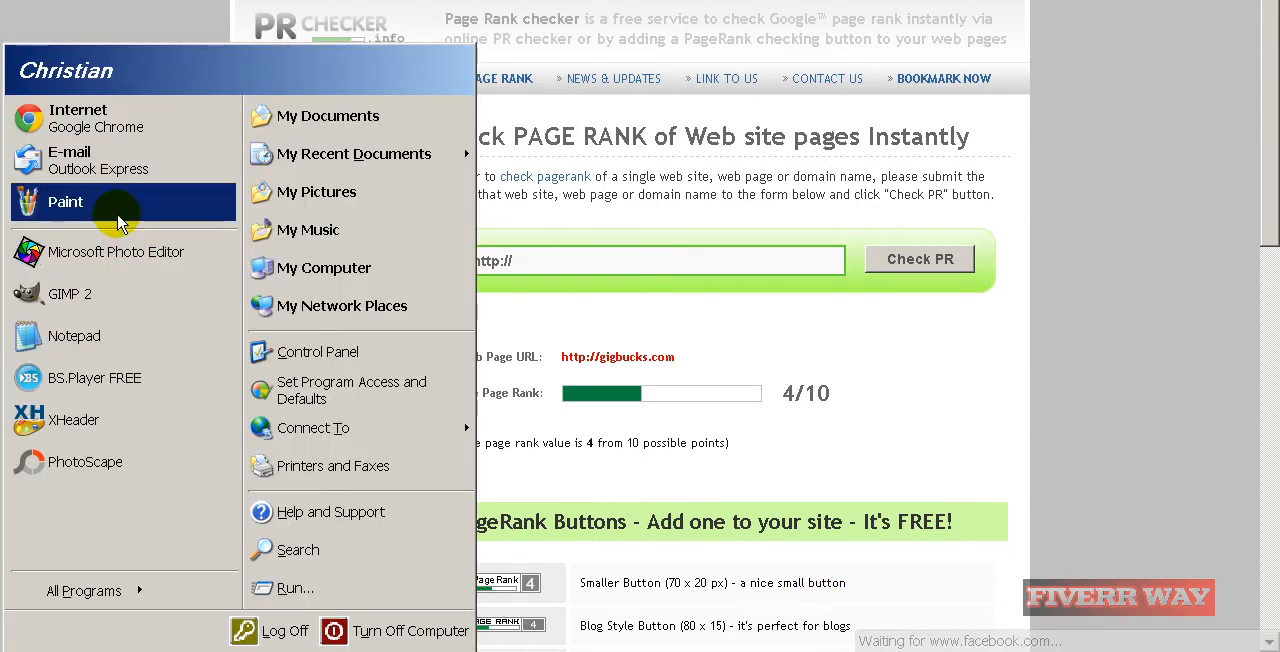
left_click(65, 202)
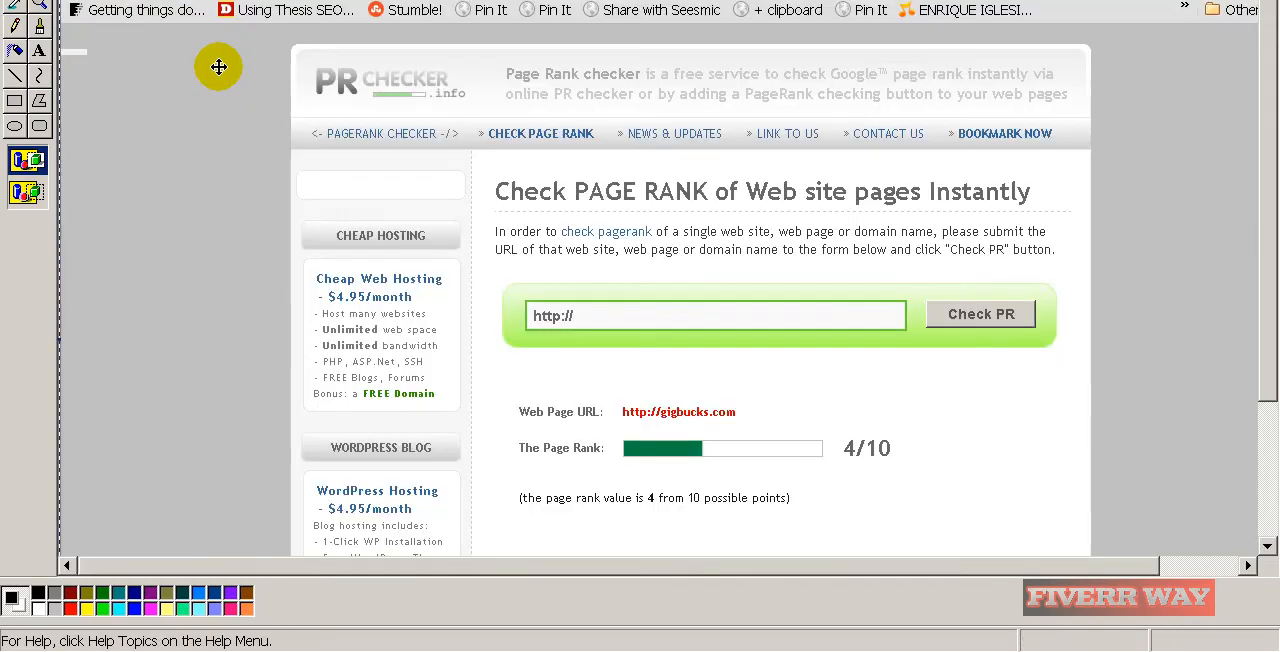
scroll("down", 3)
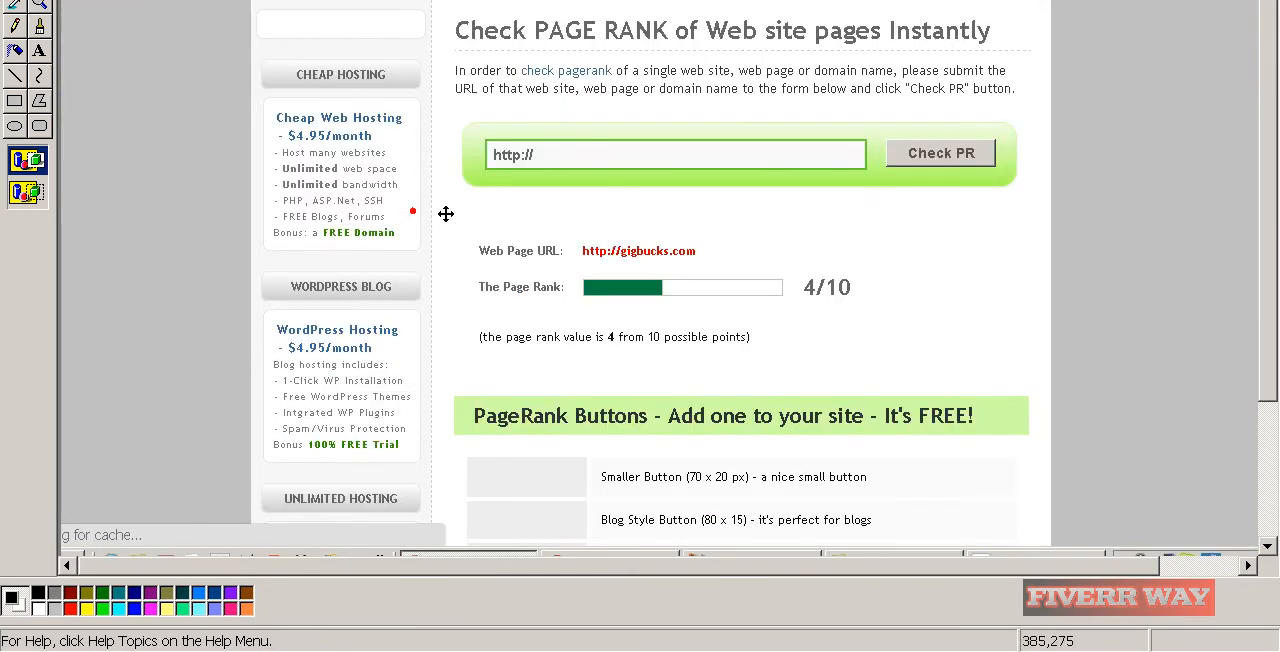
mouse_move(513, 285)
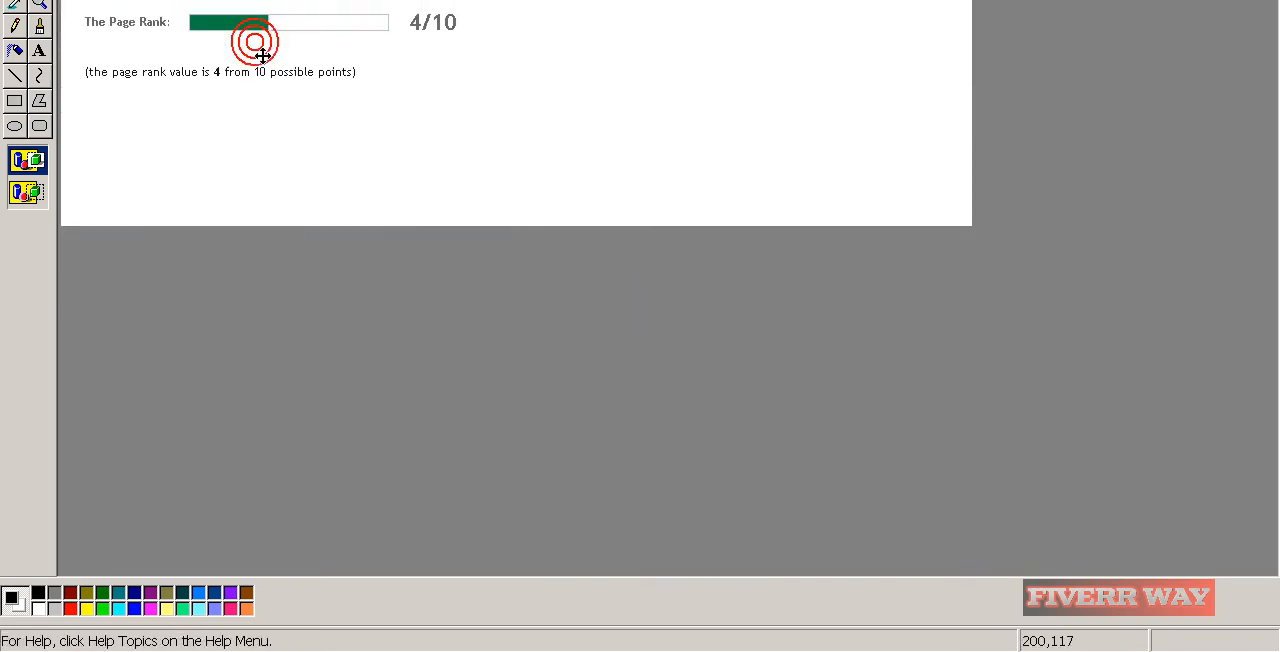
mouse_move(517, 232)
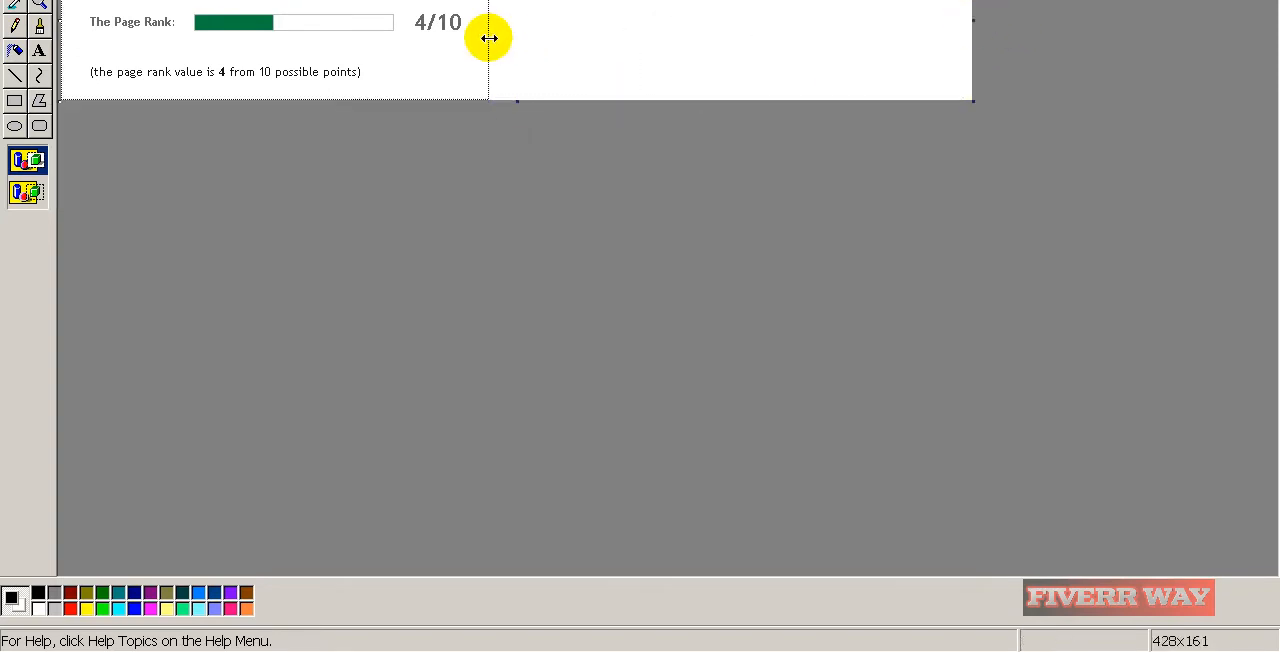
Save the cropped PageRank capture under the new name 'zzzzzzzz 6'.
left_click(30, 5)
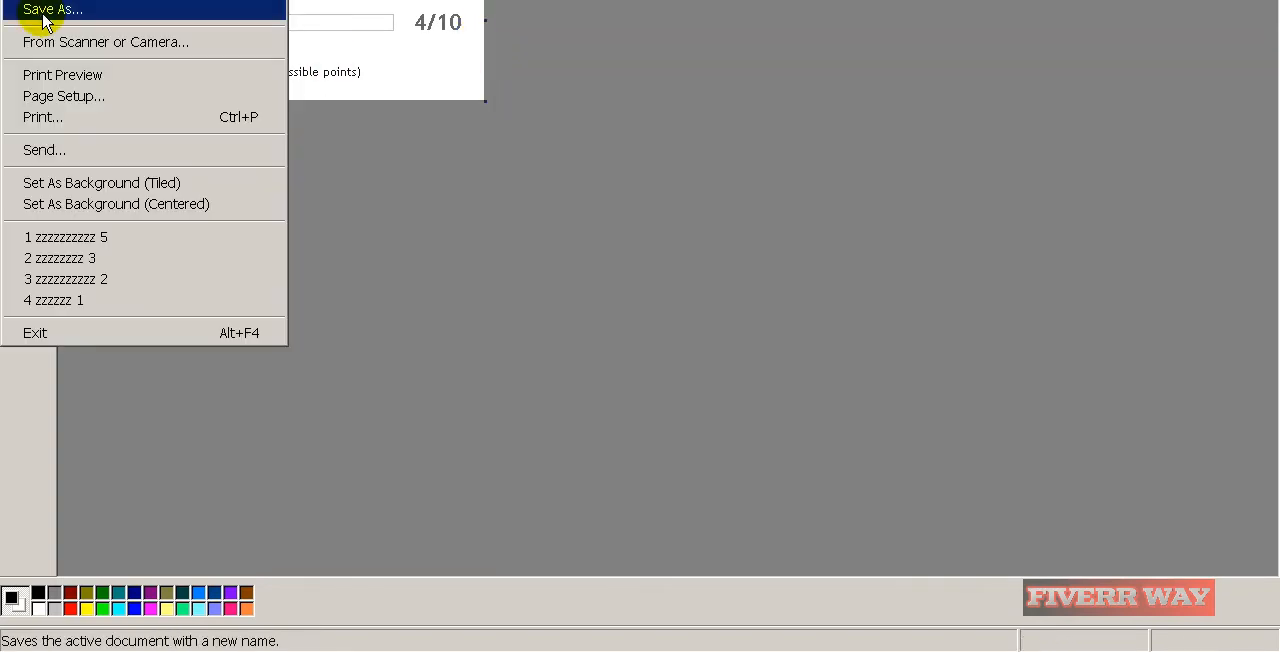
left_click(52, 9)
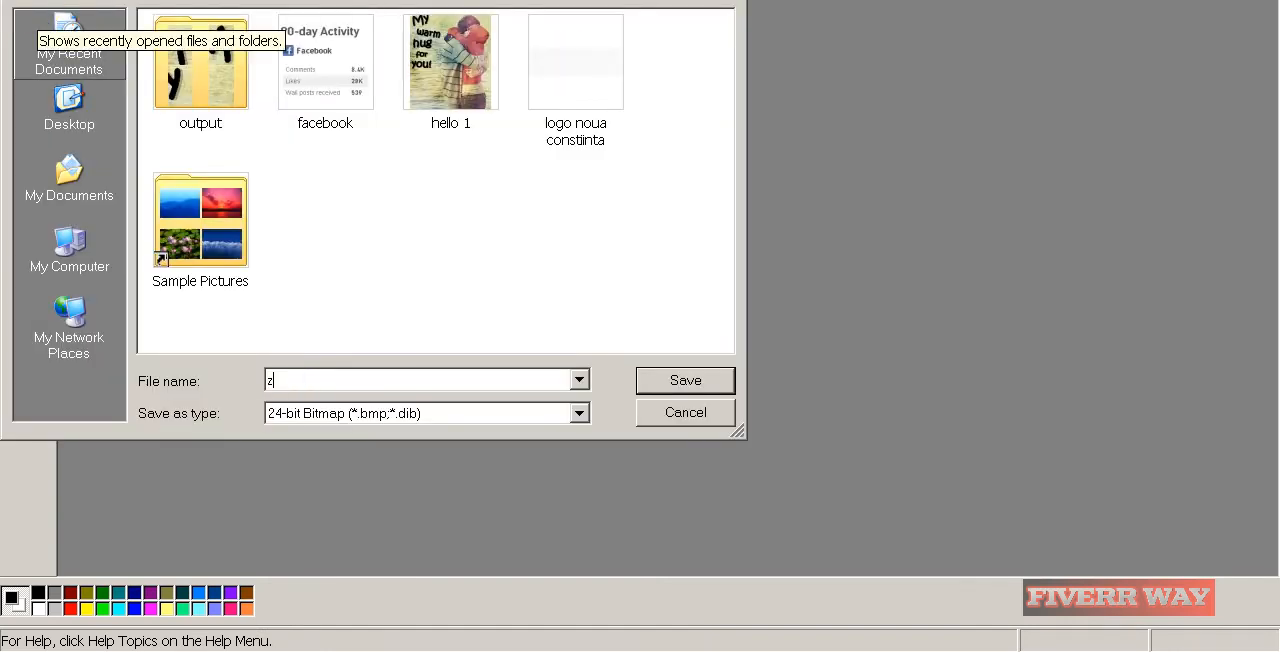
type("zzzzzzz 6")
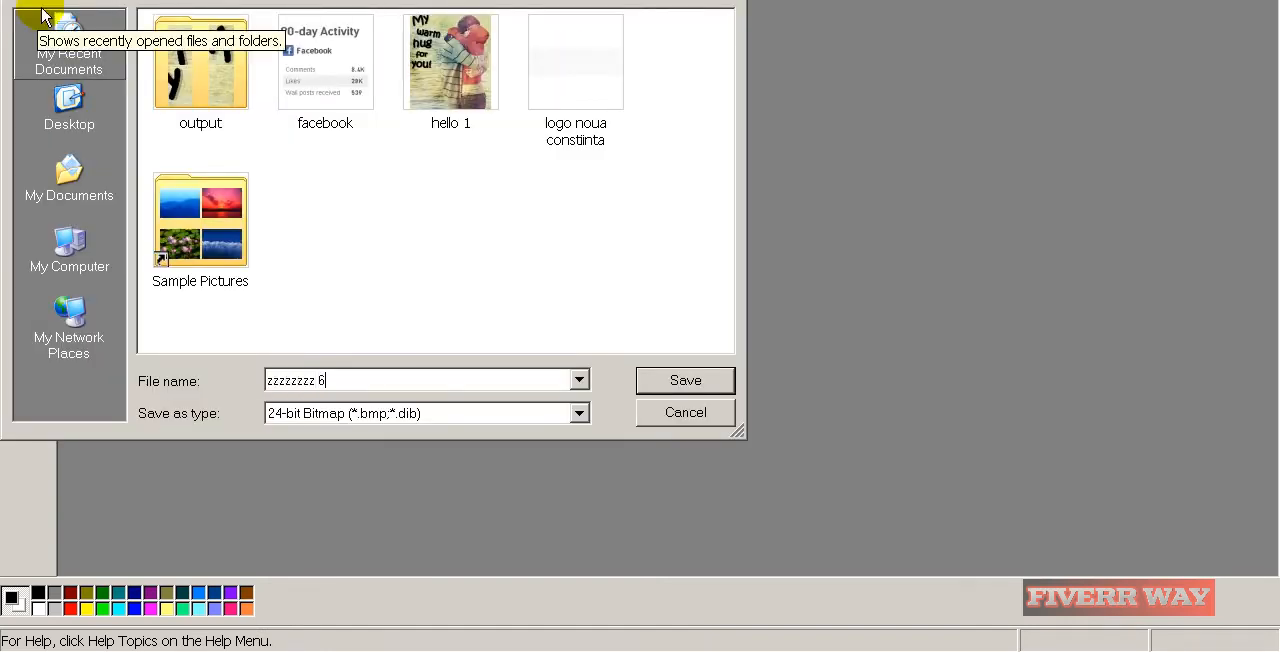
left_click(578, 413)
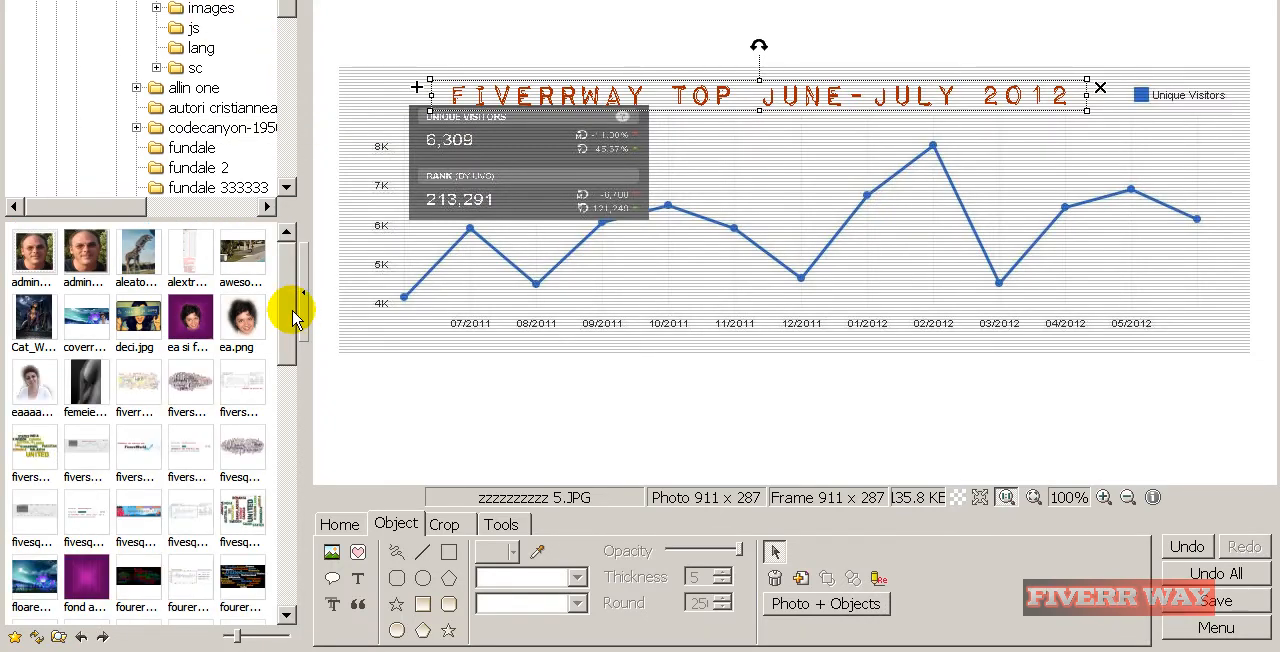
Open the saved PageRank capture from PhotoScape's thumbnails.
scroll("down", 3)
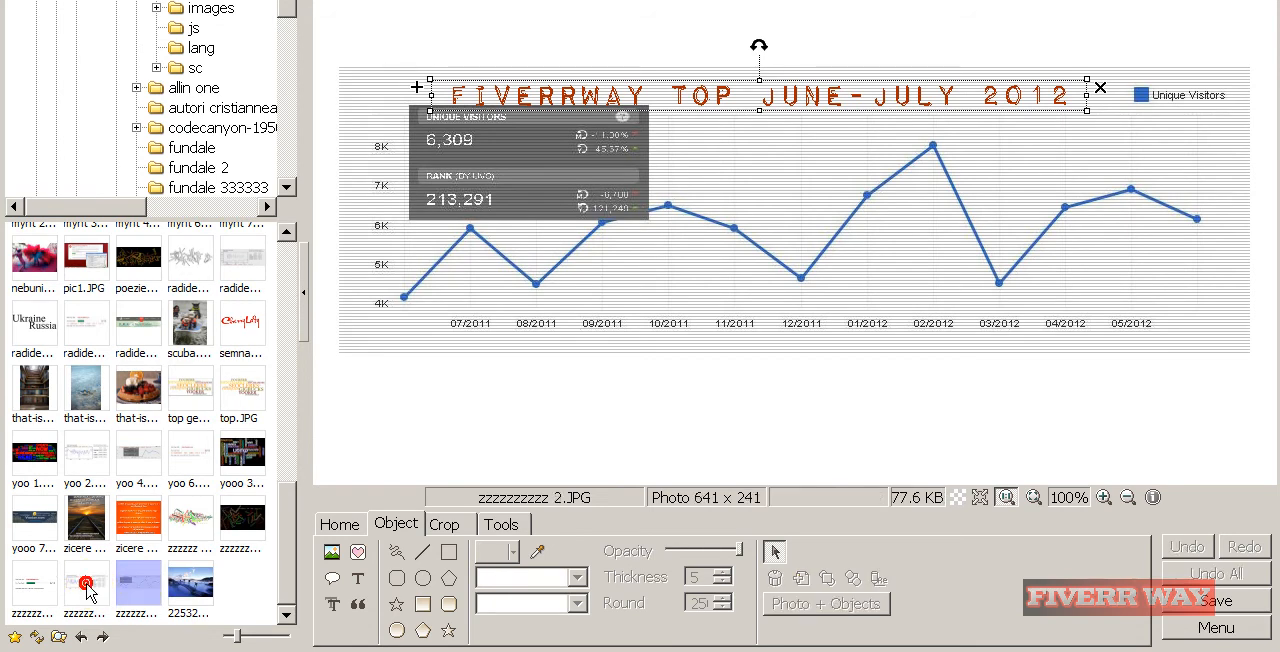
left_click(138, 580)
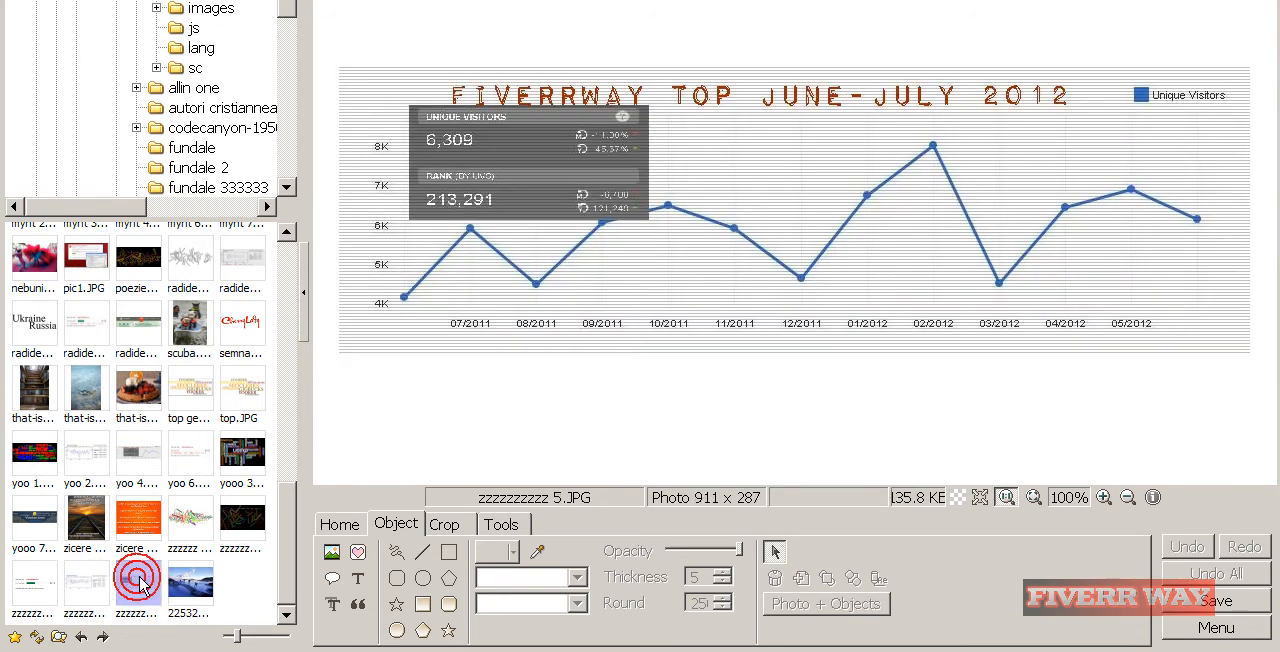
left_click(190, 583)
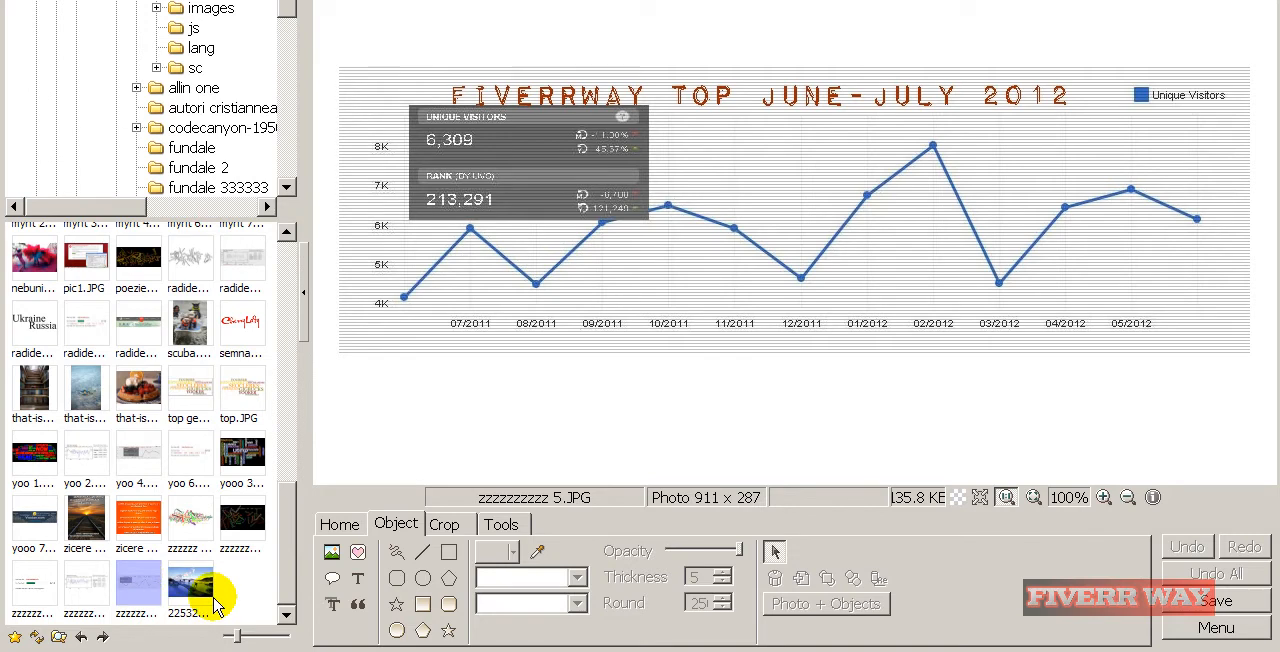
left_click(34, 583)
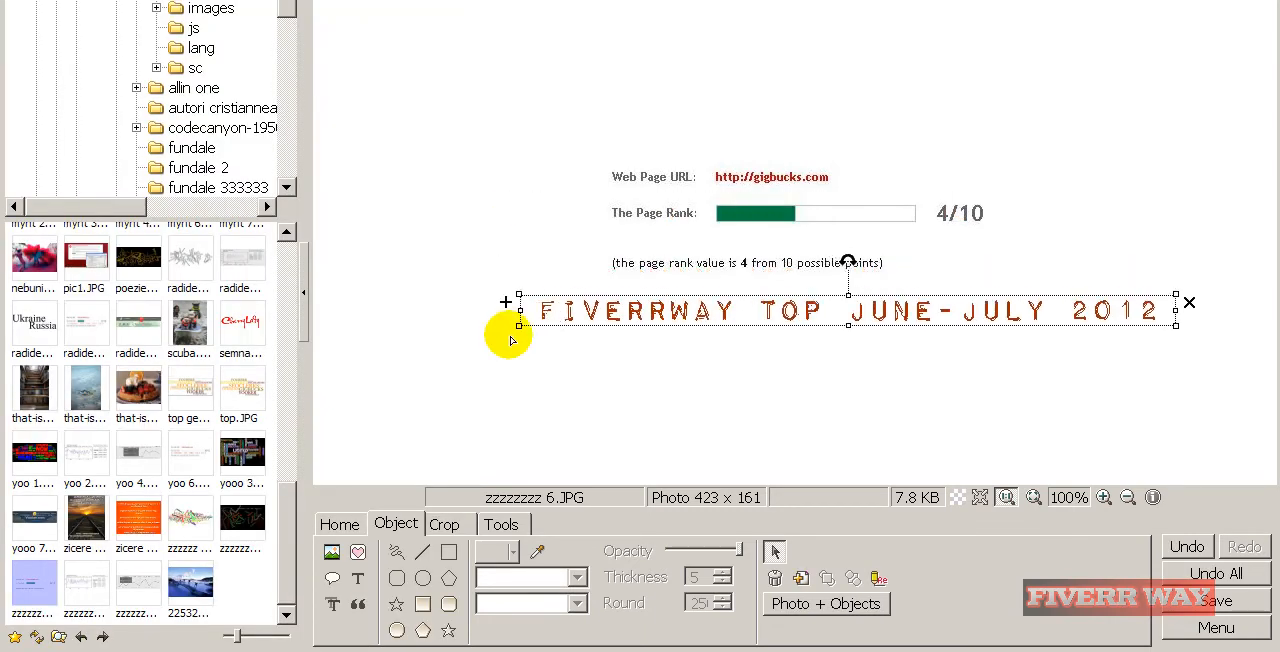
Place the Fiverrway Top June-July 2012 watermark under the rank result and save as JPEG.
left_click_drag(510, 335, 795, 300)
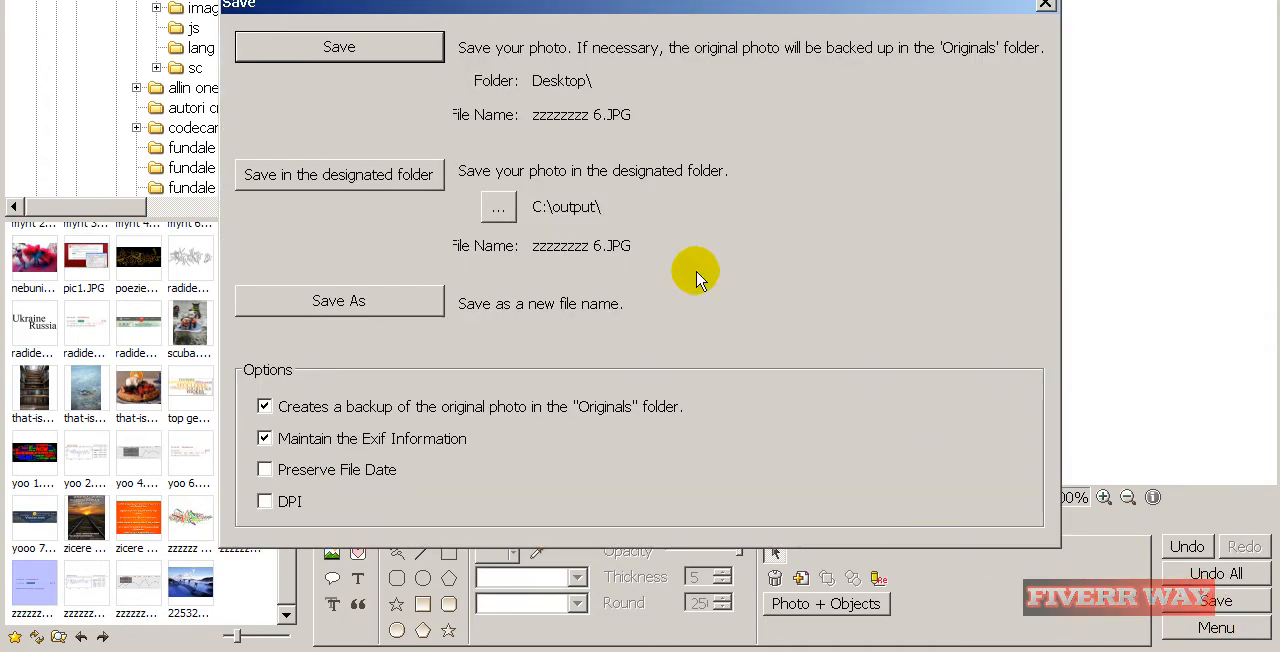
left_click(338, 300)
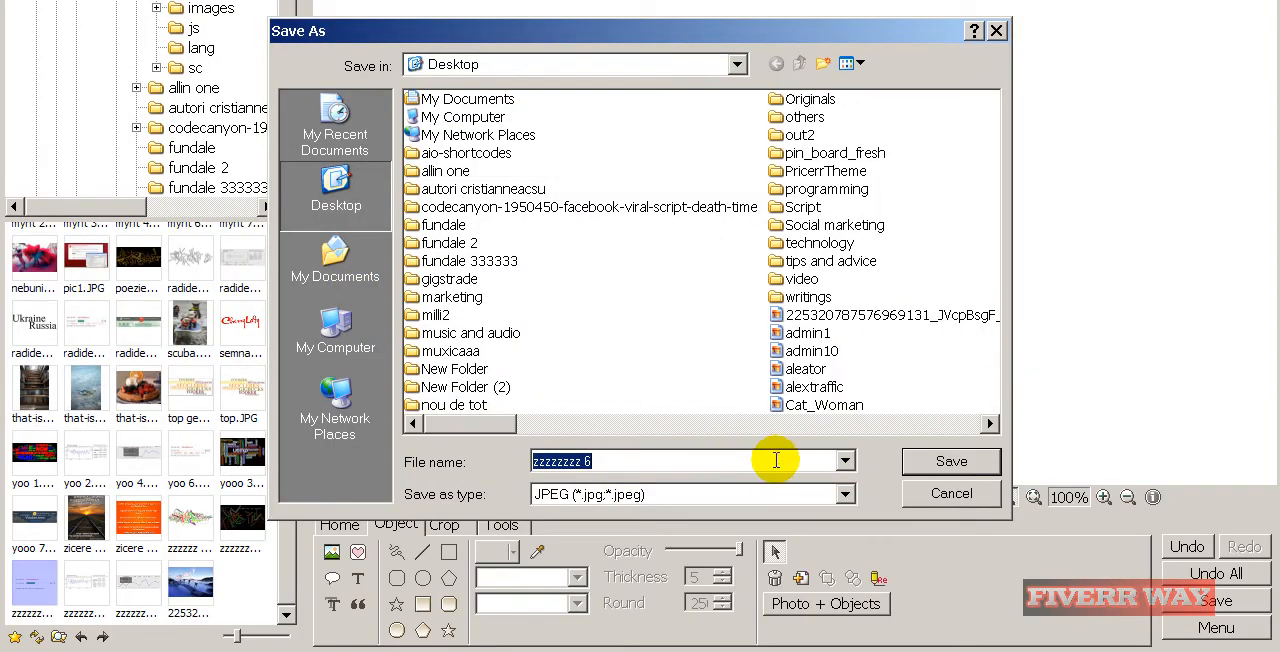
left_click(950, 461)
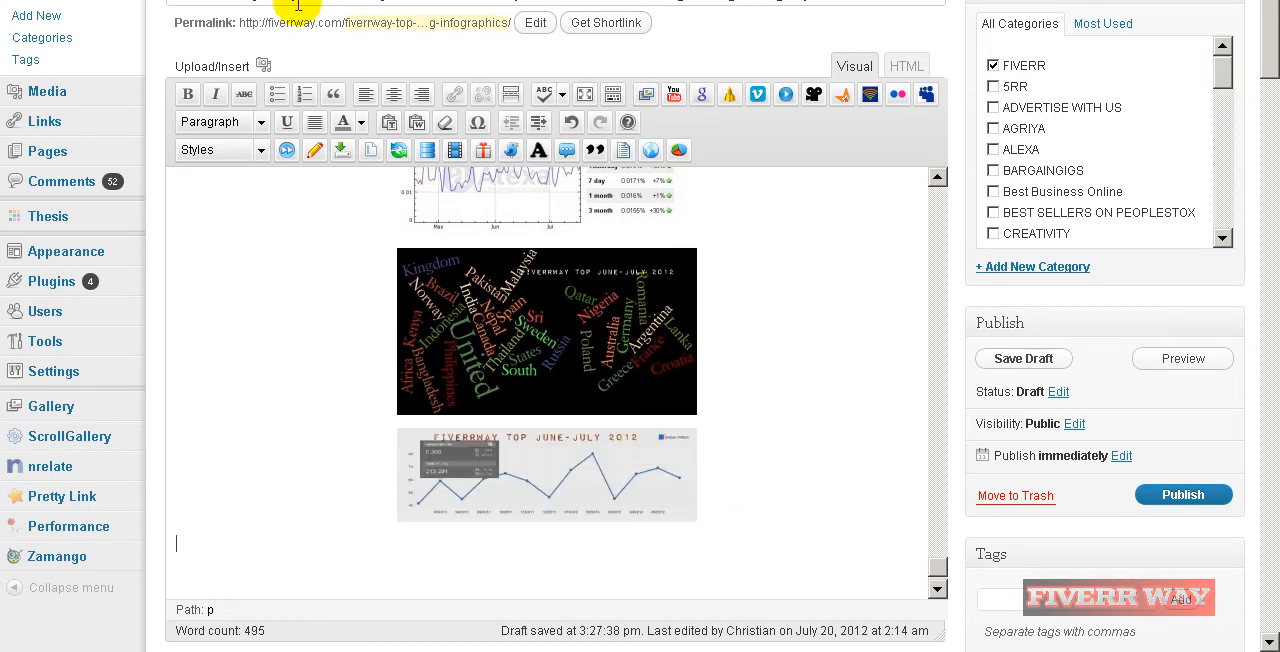
Upload the zzzzzzzz 6 PageRank image through Add Media.
left_click(263, 64)
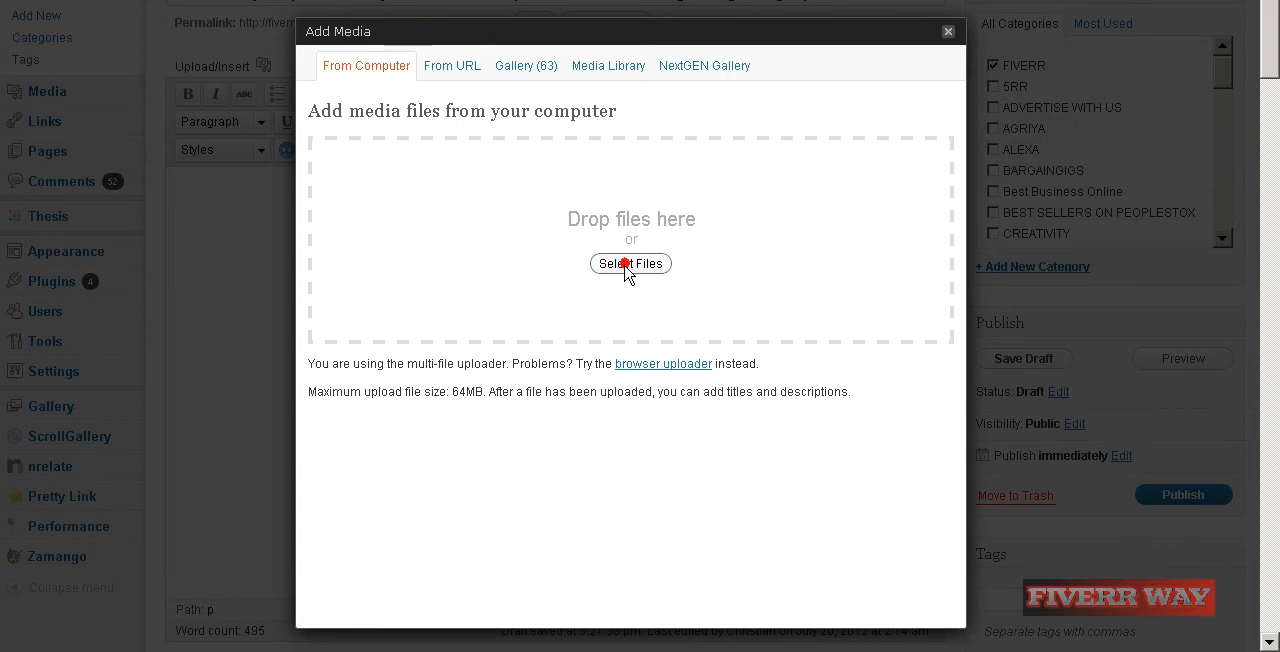
left_click(630, 263)
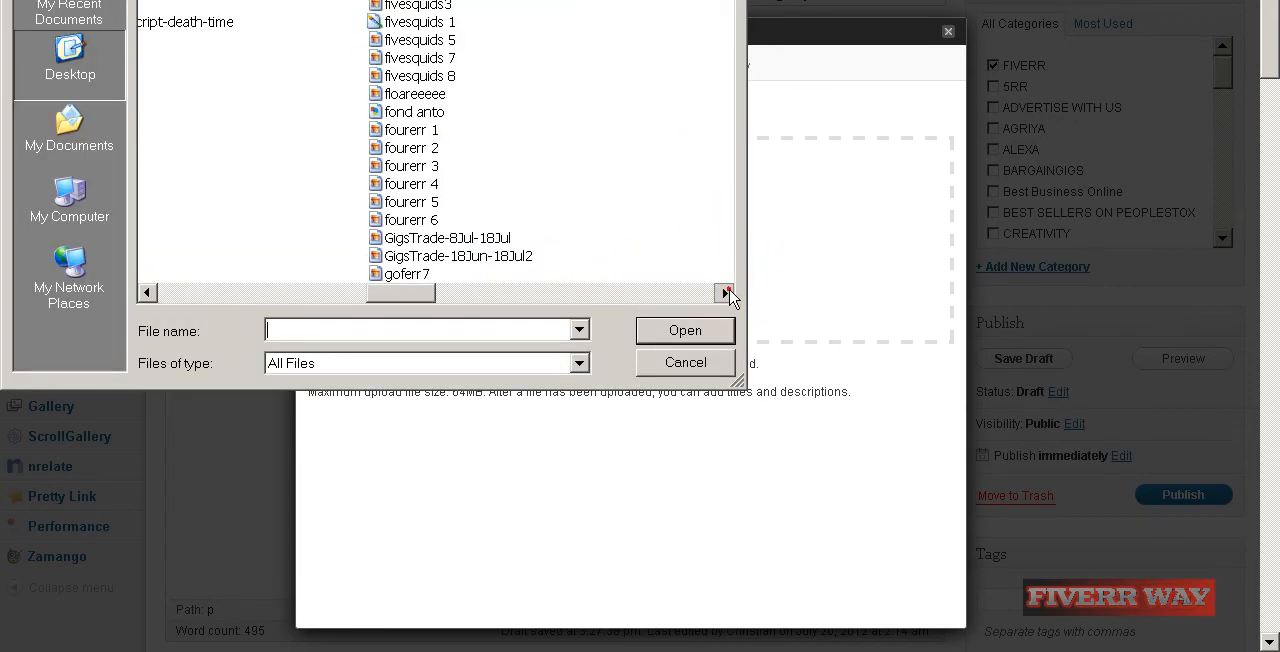
left_click(725, 292)
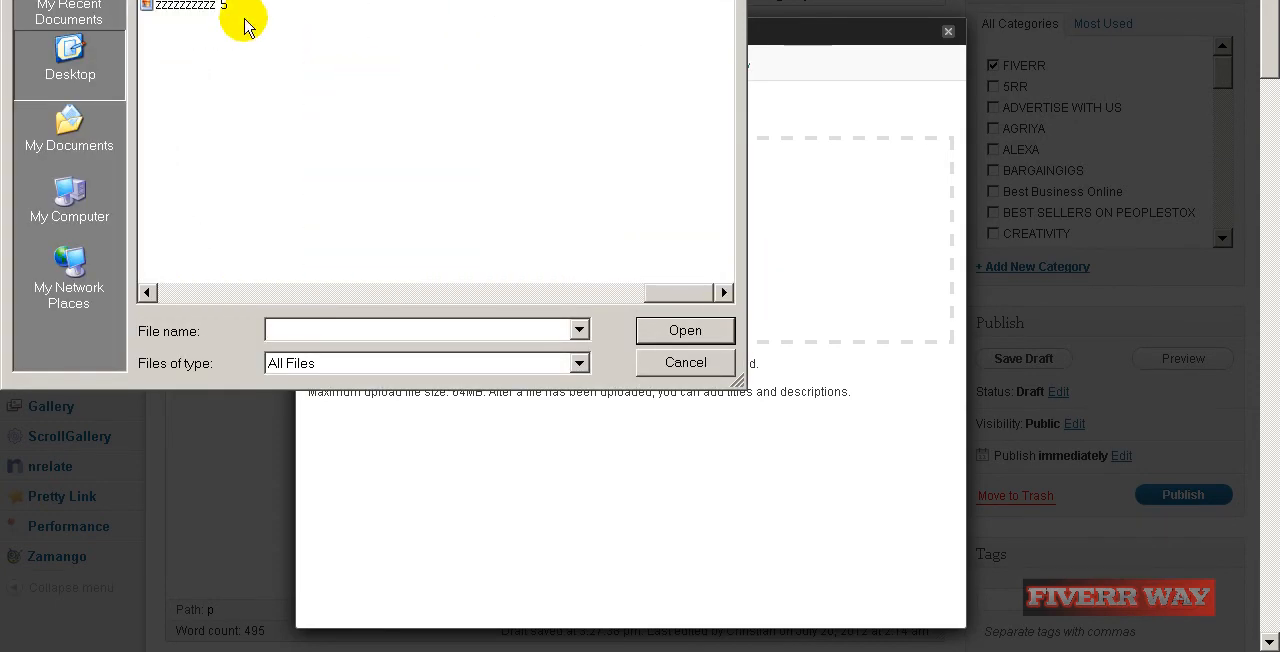
left_click(685, 362)
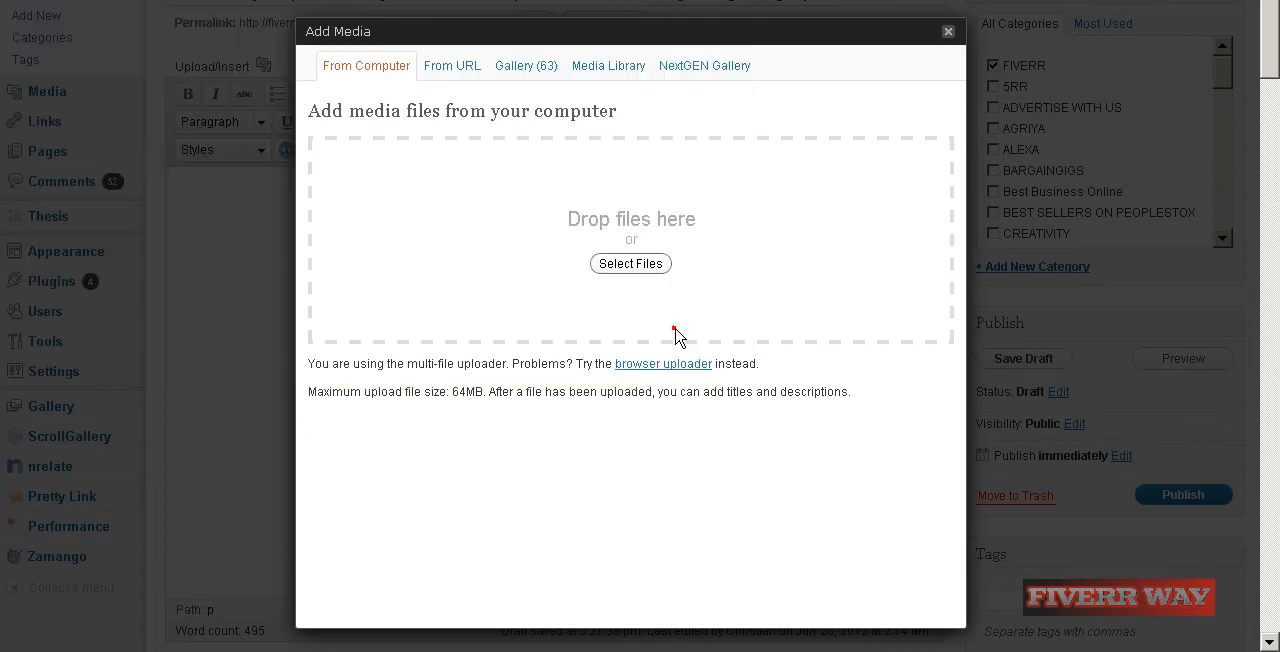
left_click(631, 263)
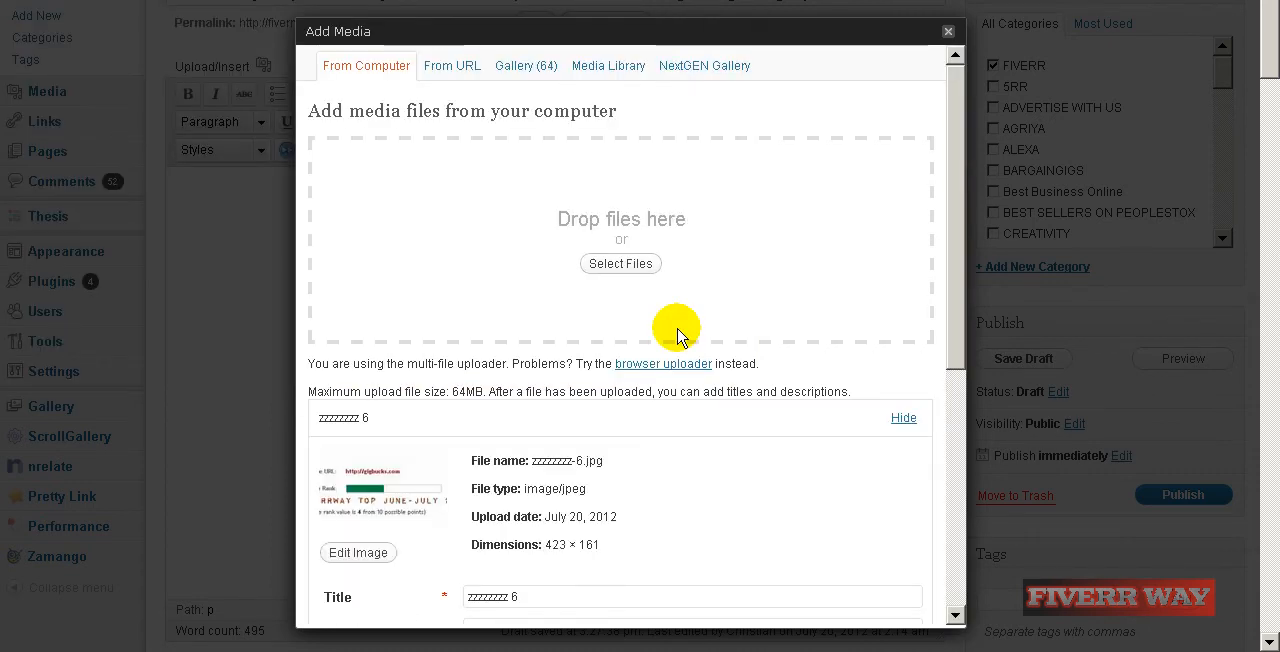
Insert the PageRank image into the post, centred at medium size.
scroll("down", 3)
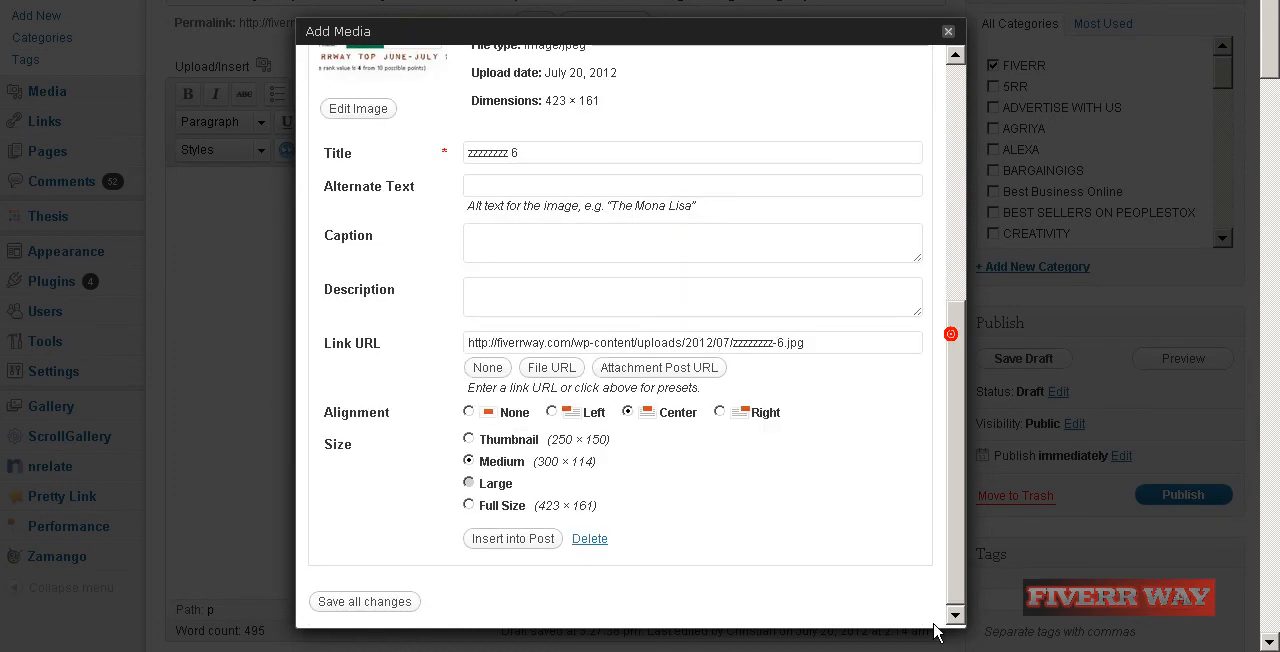
left_click(512, 538)
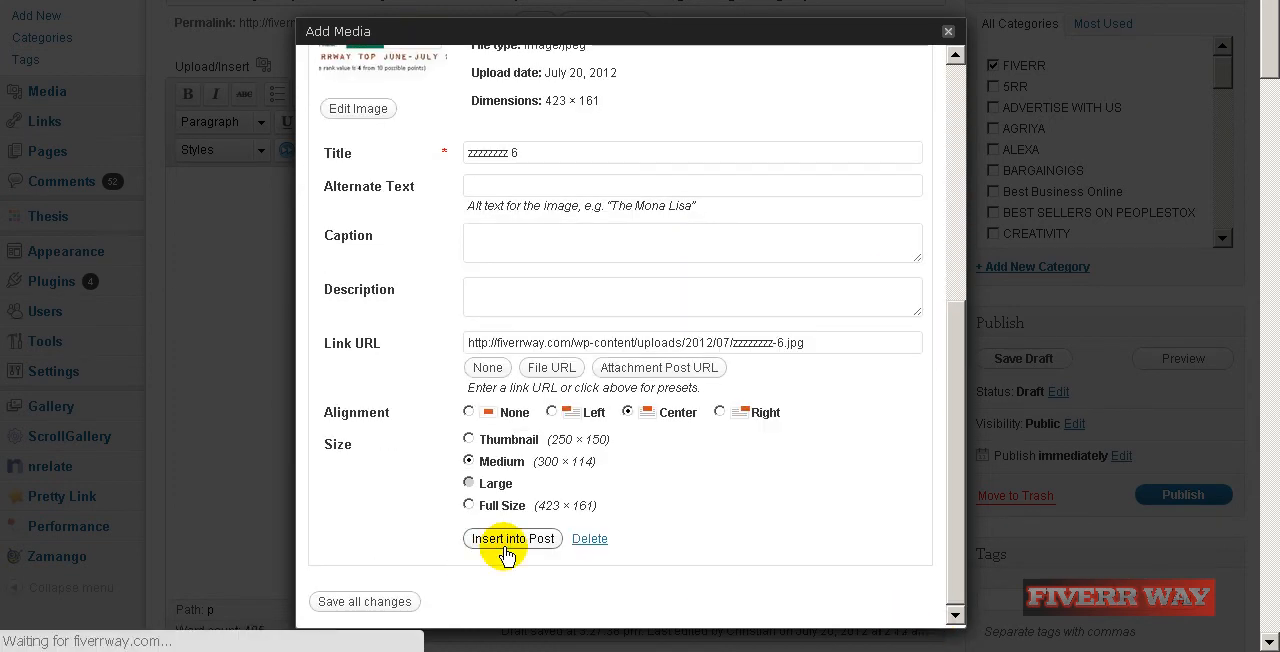
left_click(512, 538)
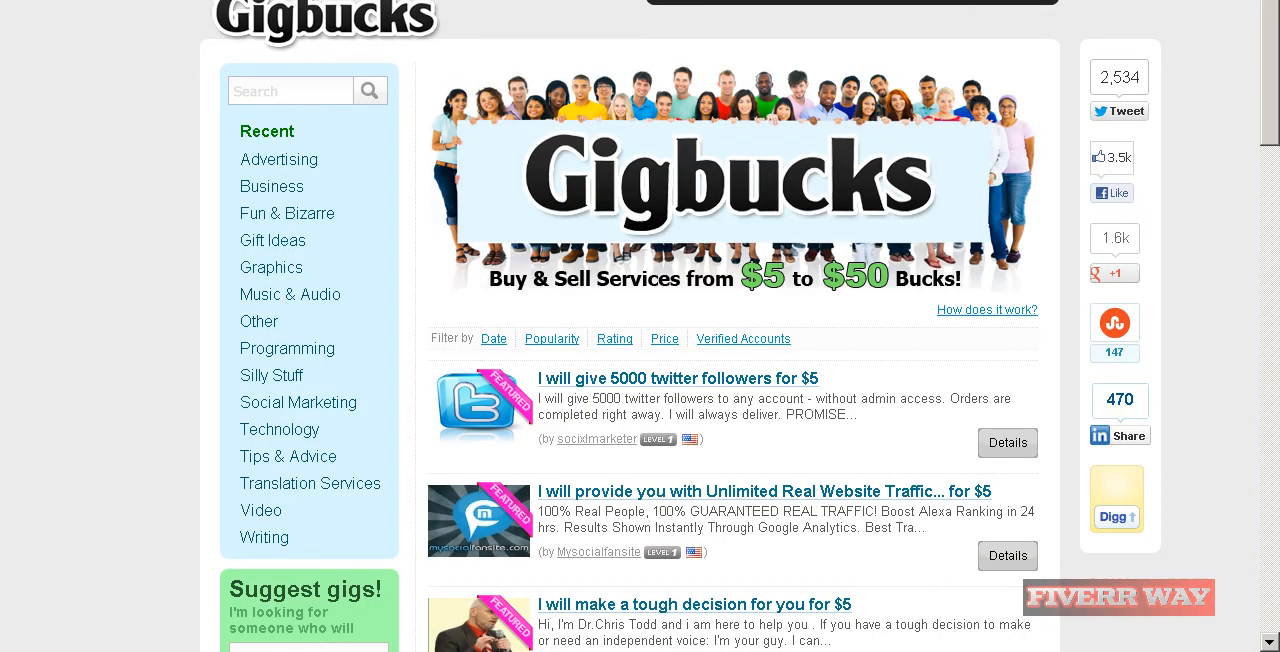
mouse_move(1190, 186)
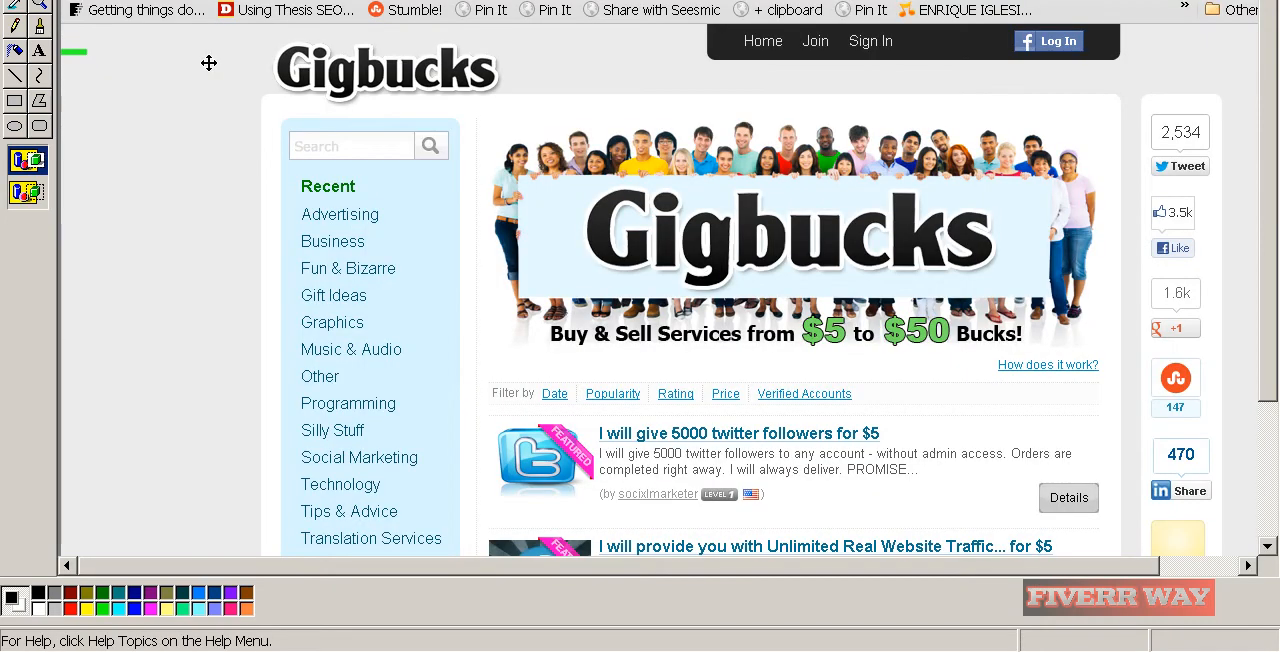
Save the Paint capture of the Gigbucks homepage as JPEG file zzzzzzzzzzz7.
scroll("down", 3)
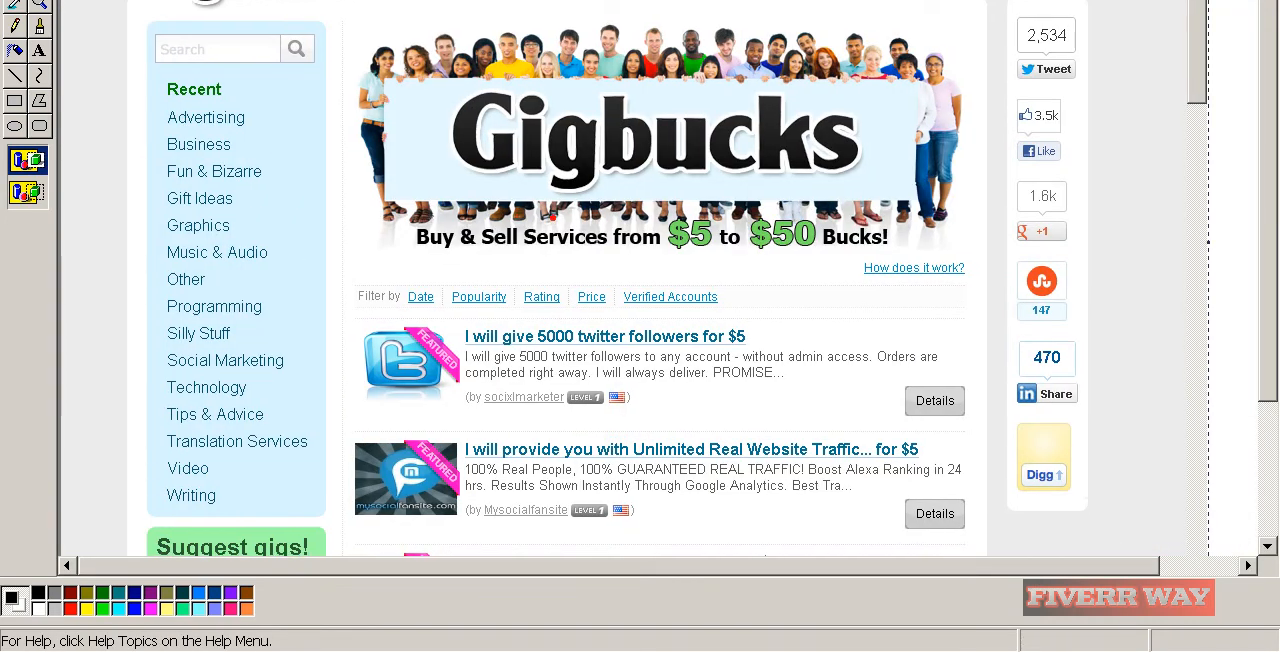
mouse_move(347, 18)
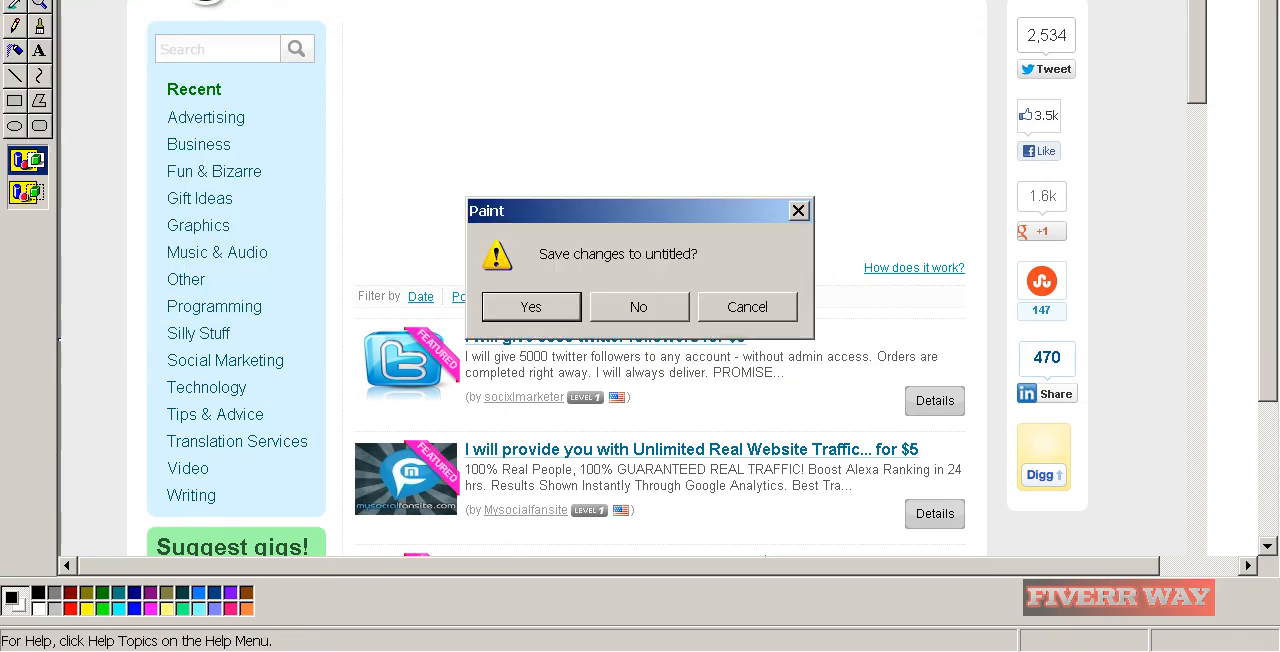
right_click(180, 22)
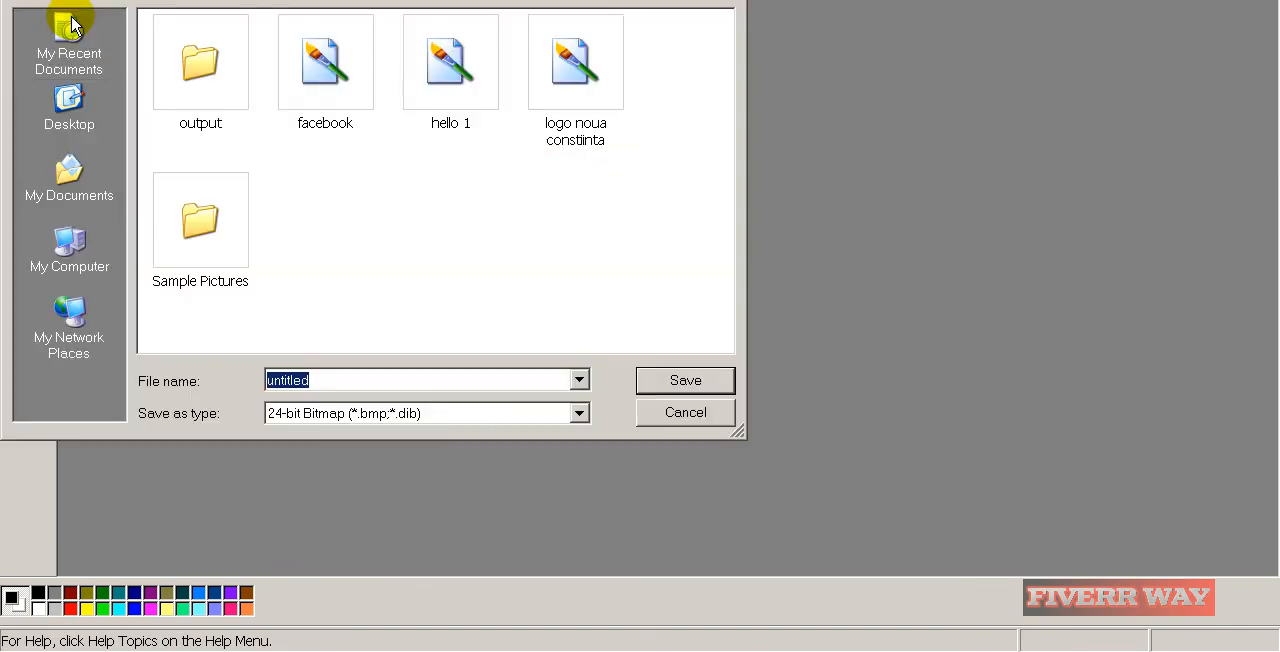
type("zzzzzzzzzz")
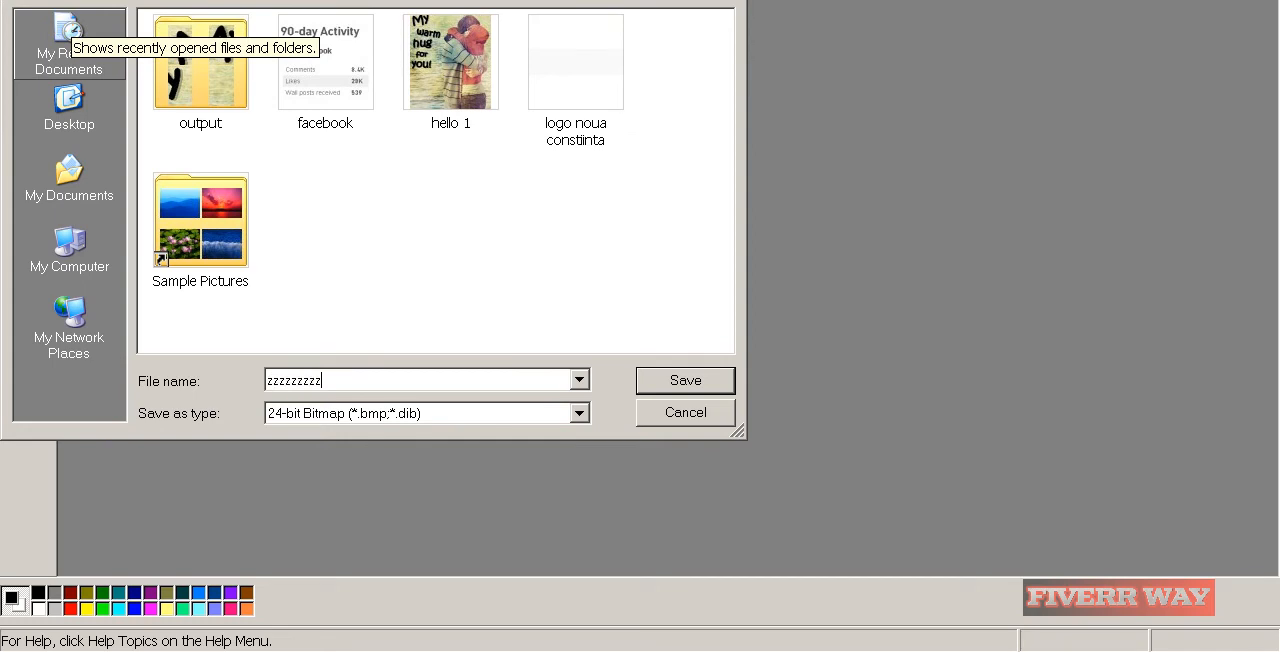
type("z7")
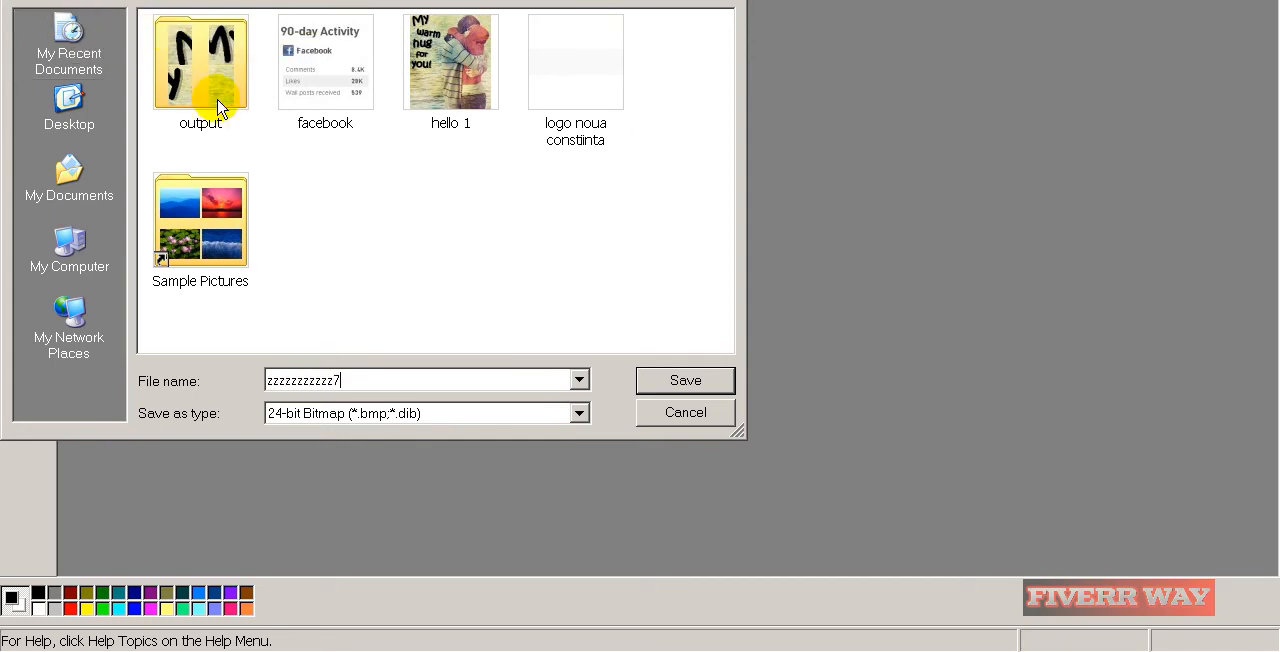
left_click(578, 413)
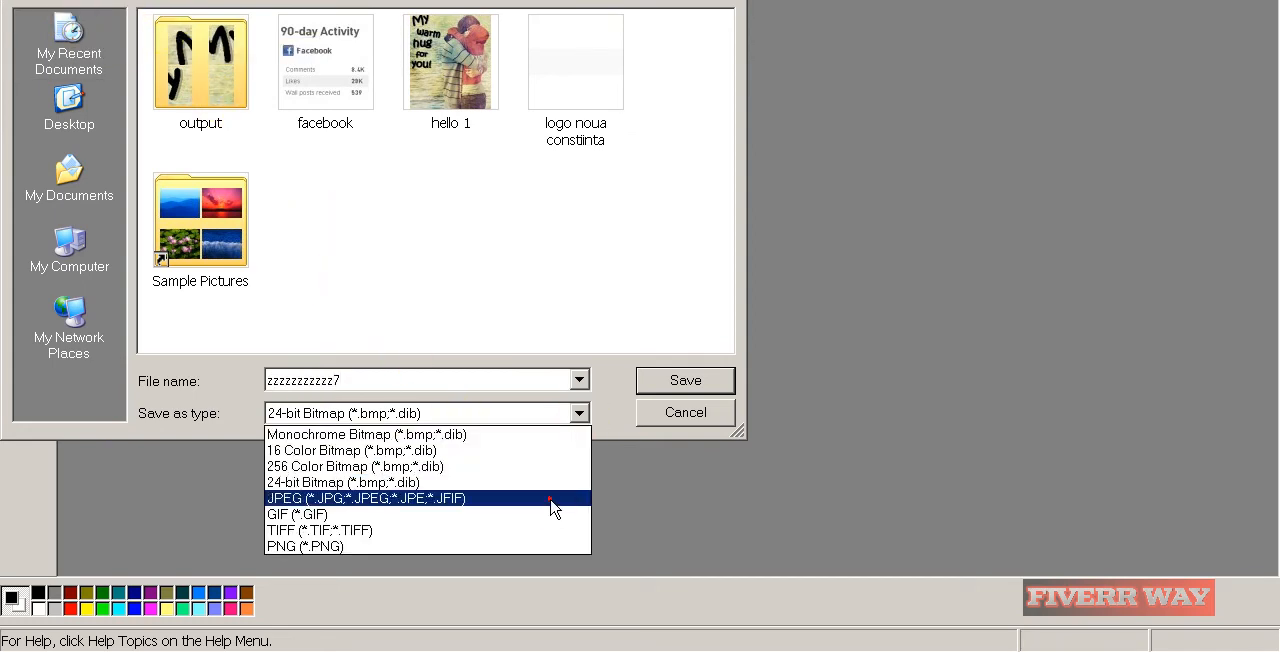
left_click(685, 380)
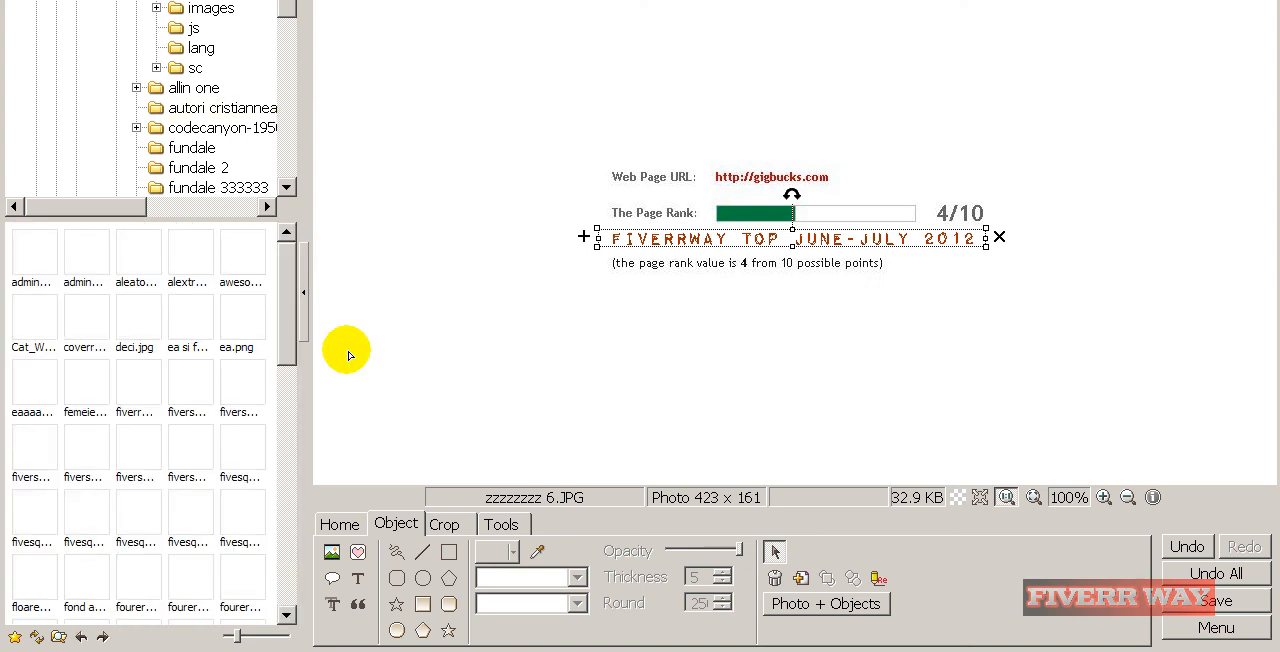
Save the Fiverrway-watermarked Gigbucks banner under a new name at full JPEG quality.
scroll("down", 3)
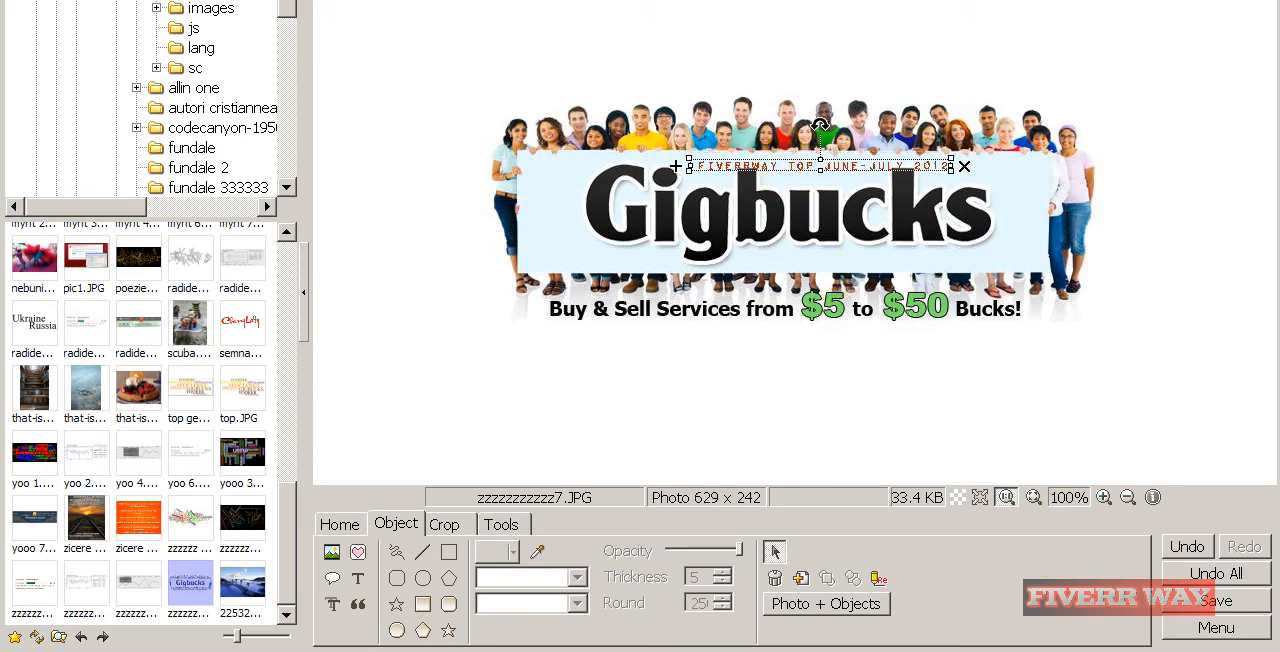
left_click(1216, 600)
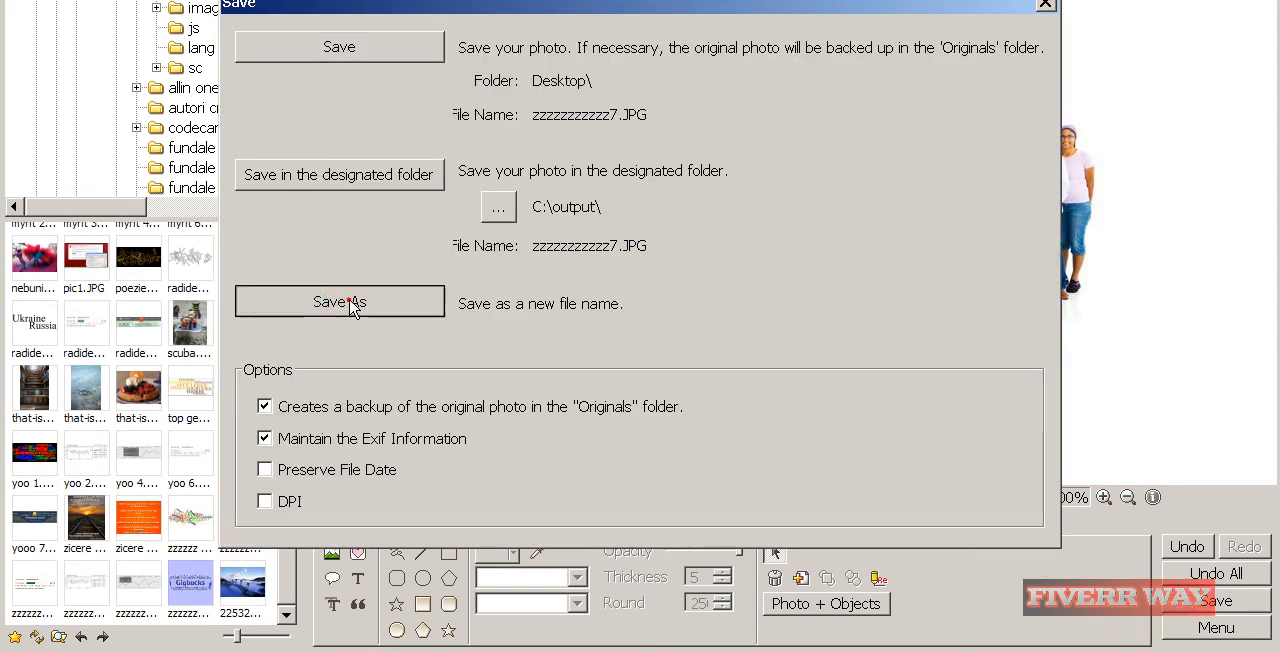
left_click(339, 302)
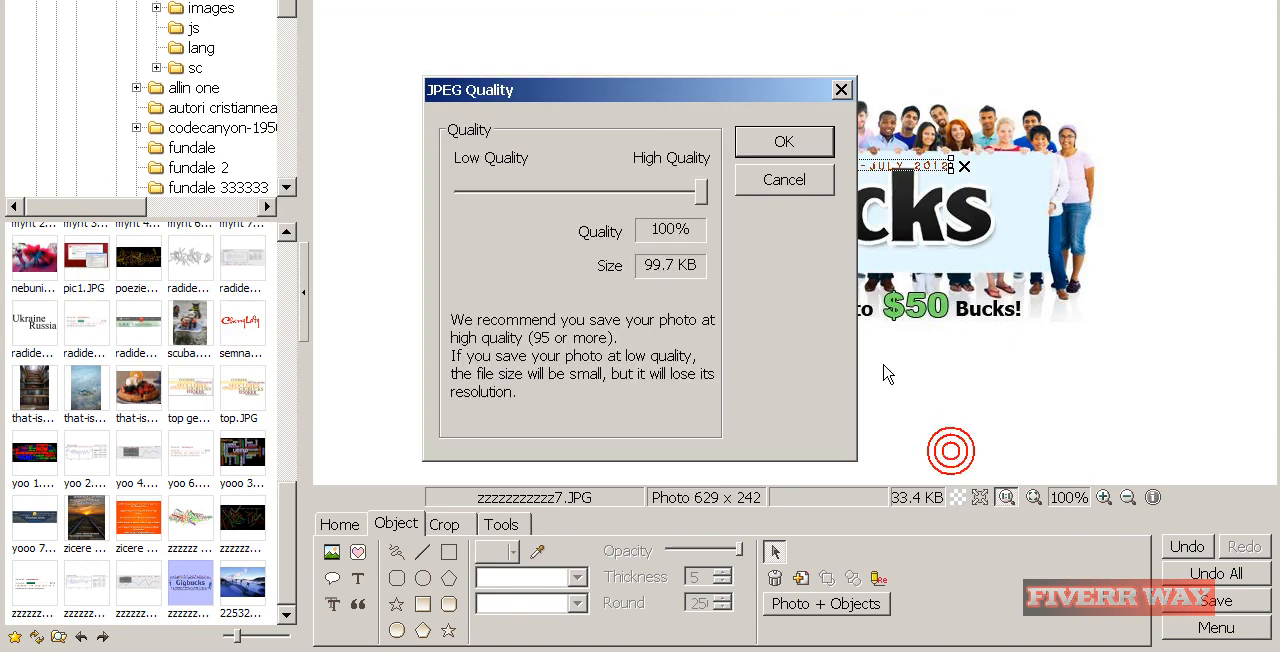
left_click(783, 141)
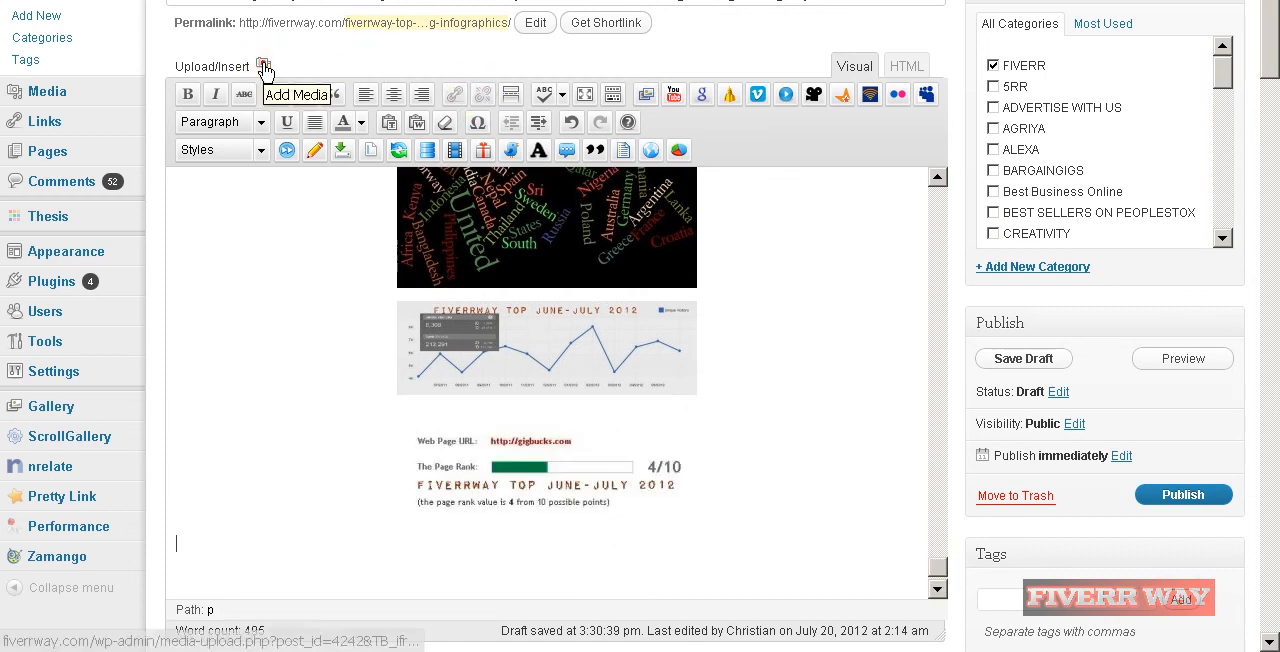
Upload the zzzzzzzzzzz7 Gigbucks banner and insert it centred at medium size.
left_click(264, 66)
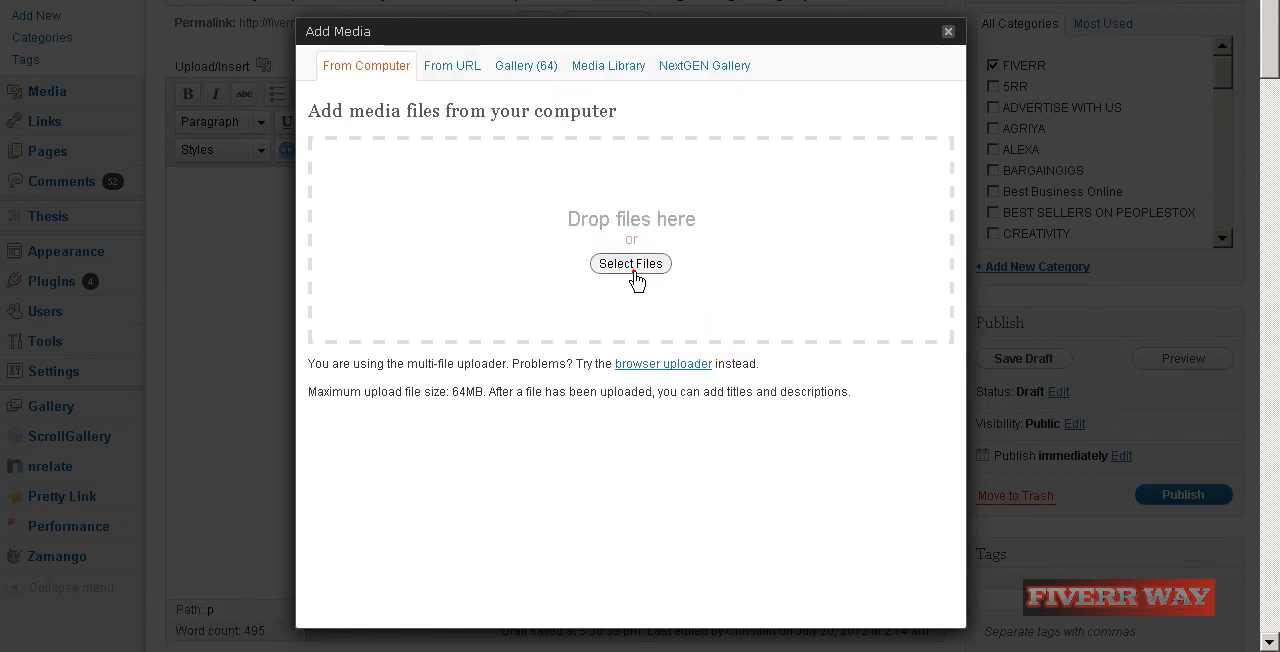
left_click(630, 263)
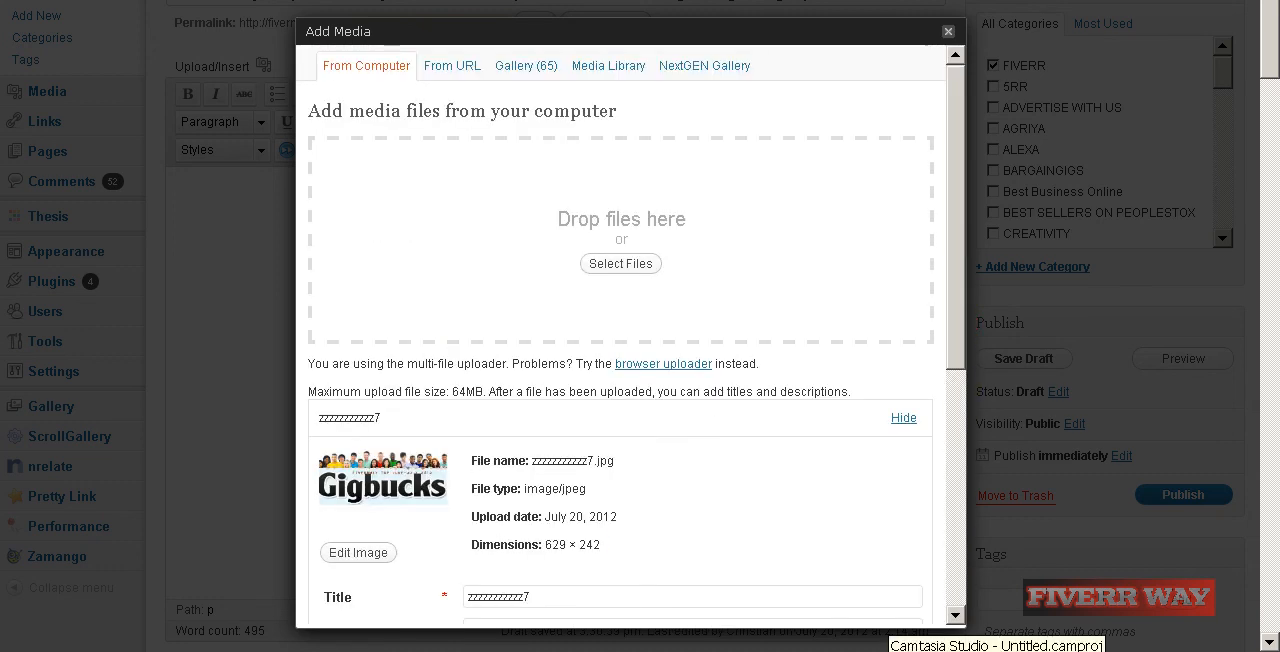
scroll("down", 3)
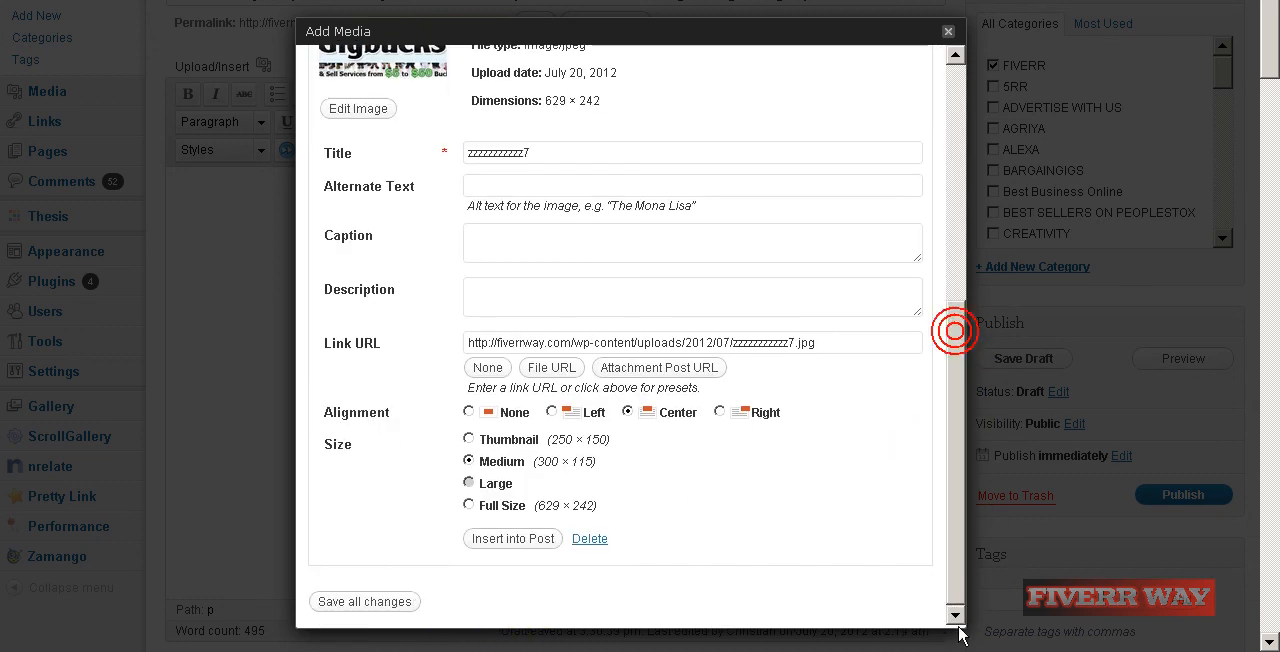
left_click(512, 538)
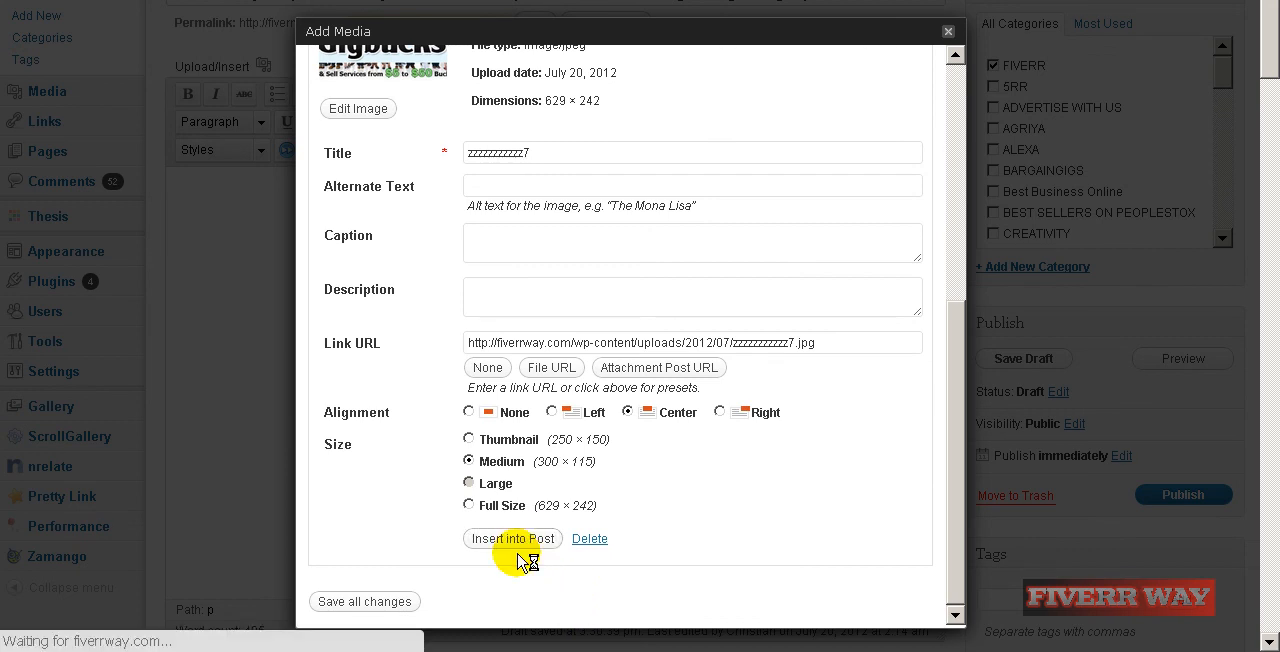
left_click(512, 538)
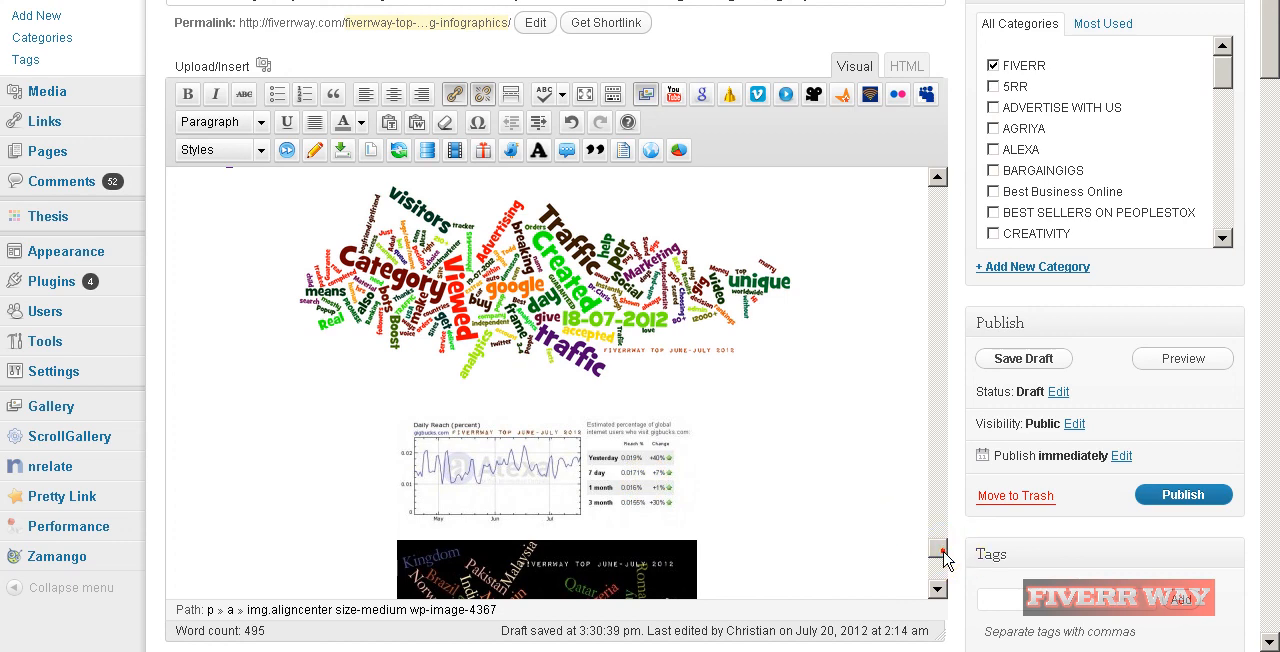
scroll("down", 3)
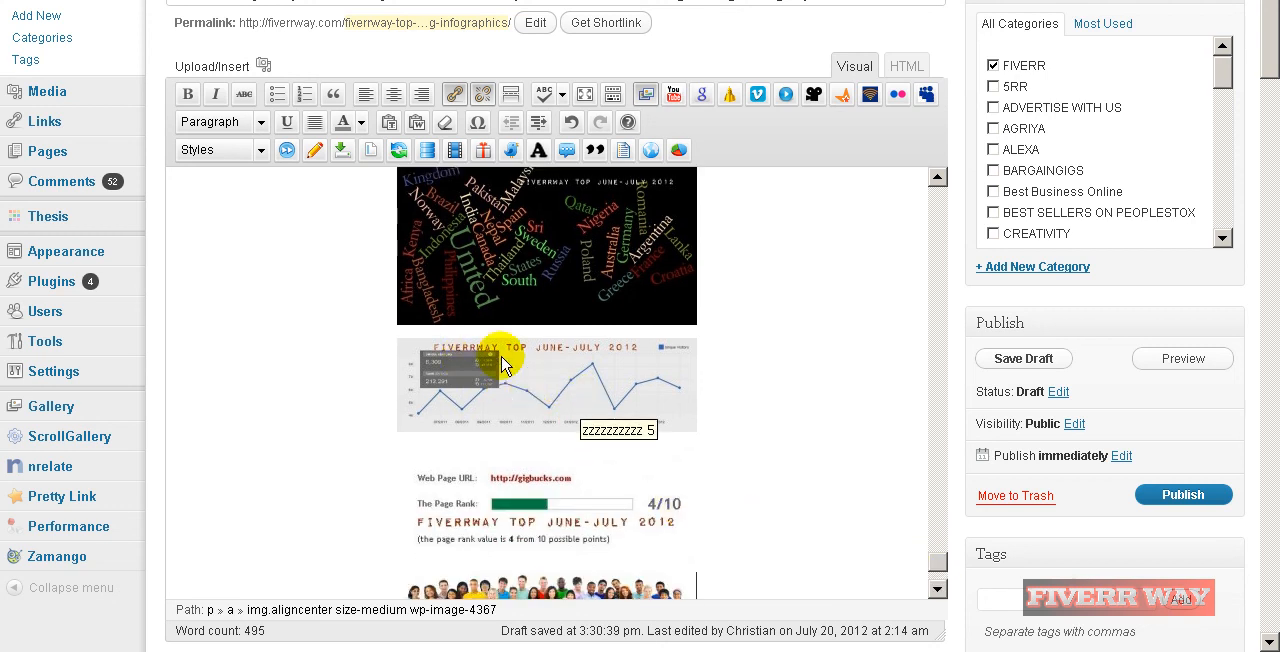
scroll("down", 3)
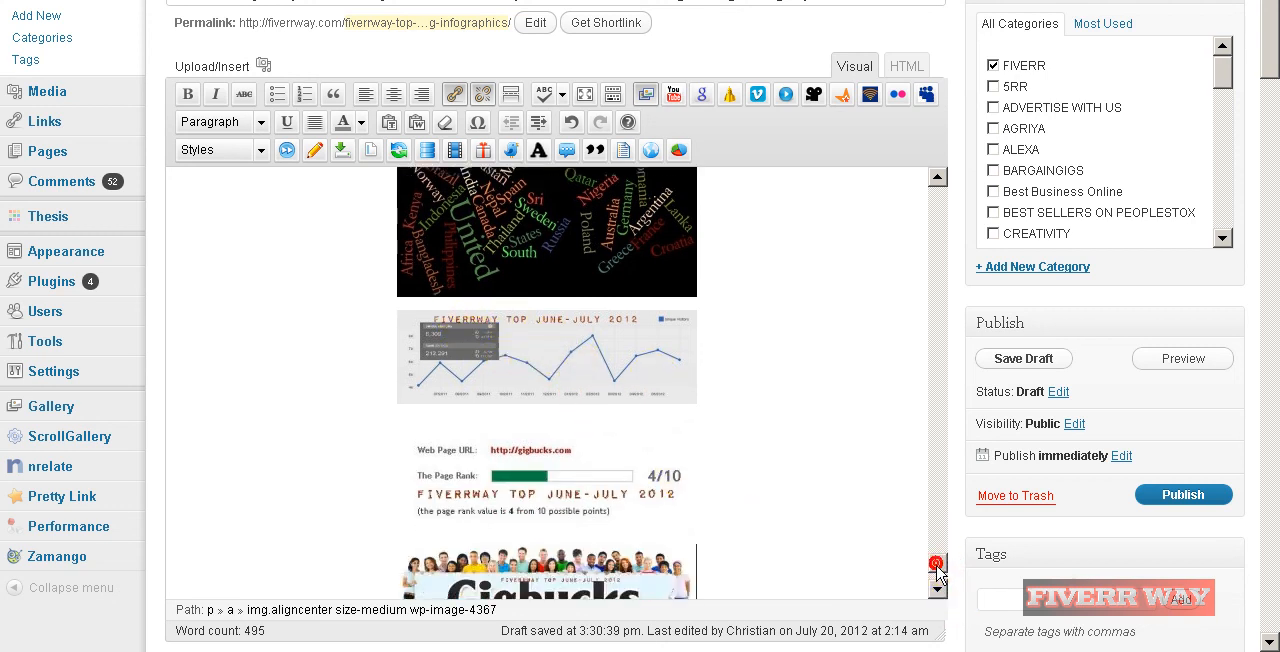
scroll("down", 3)
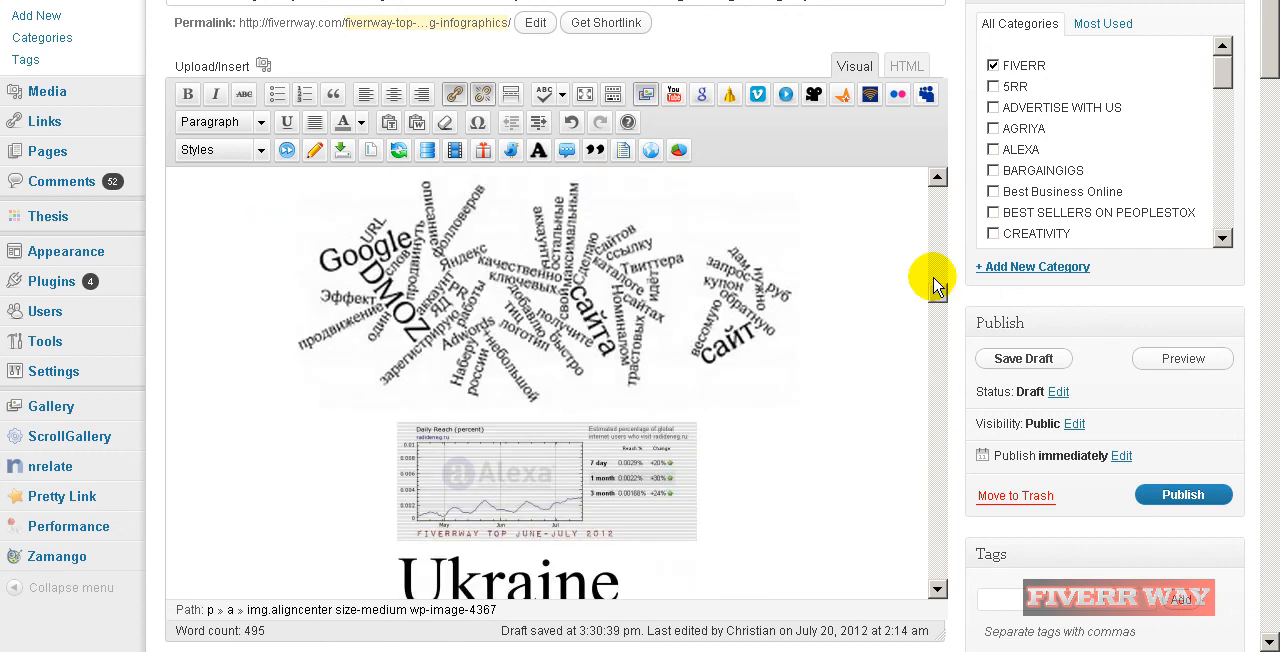
scroll("up", 3)
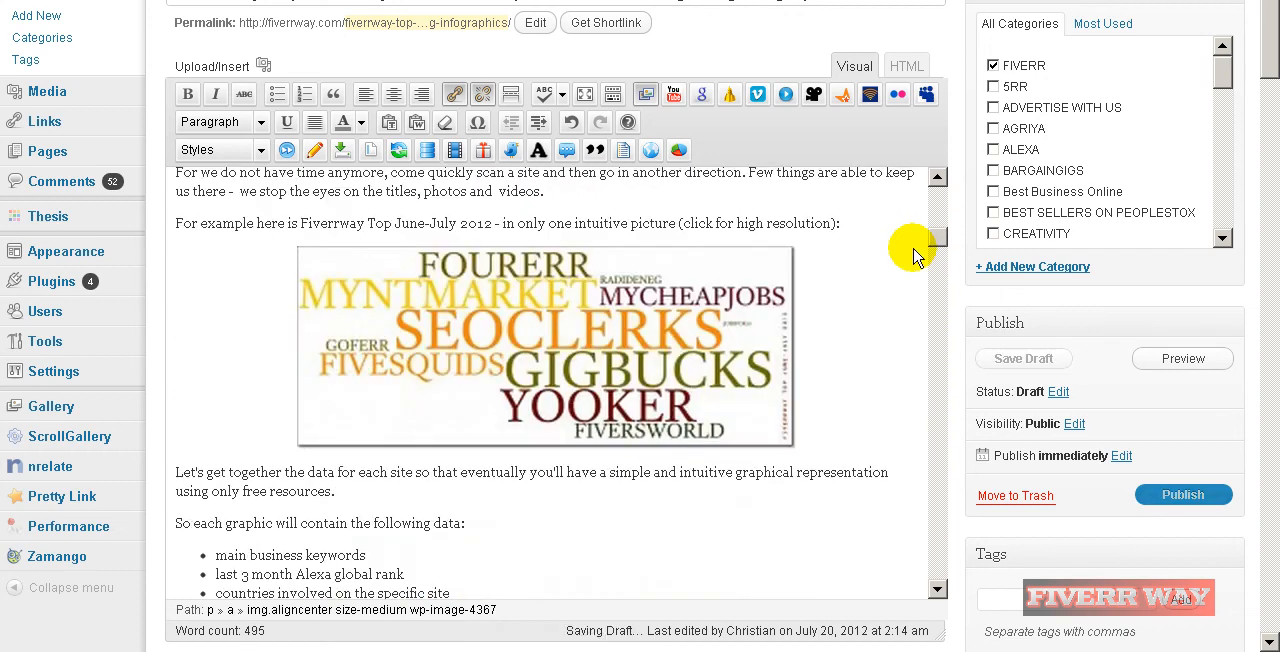
scroll("down", 3)
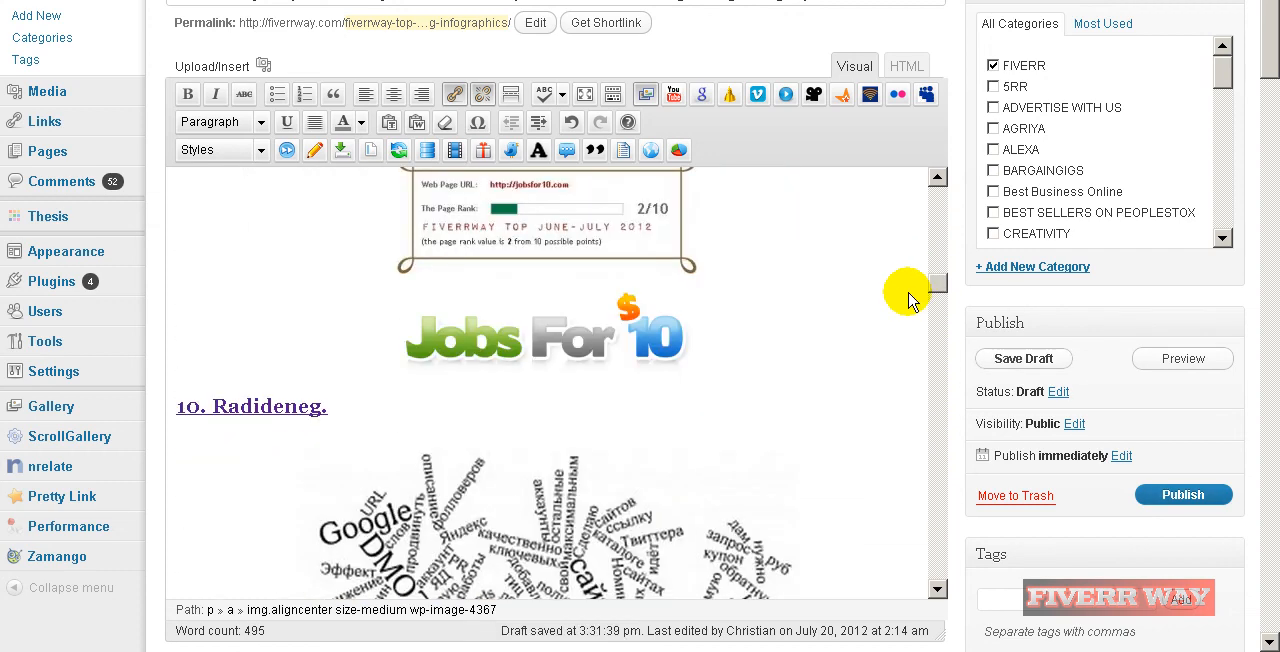
scroll("down", 3)
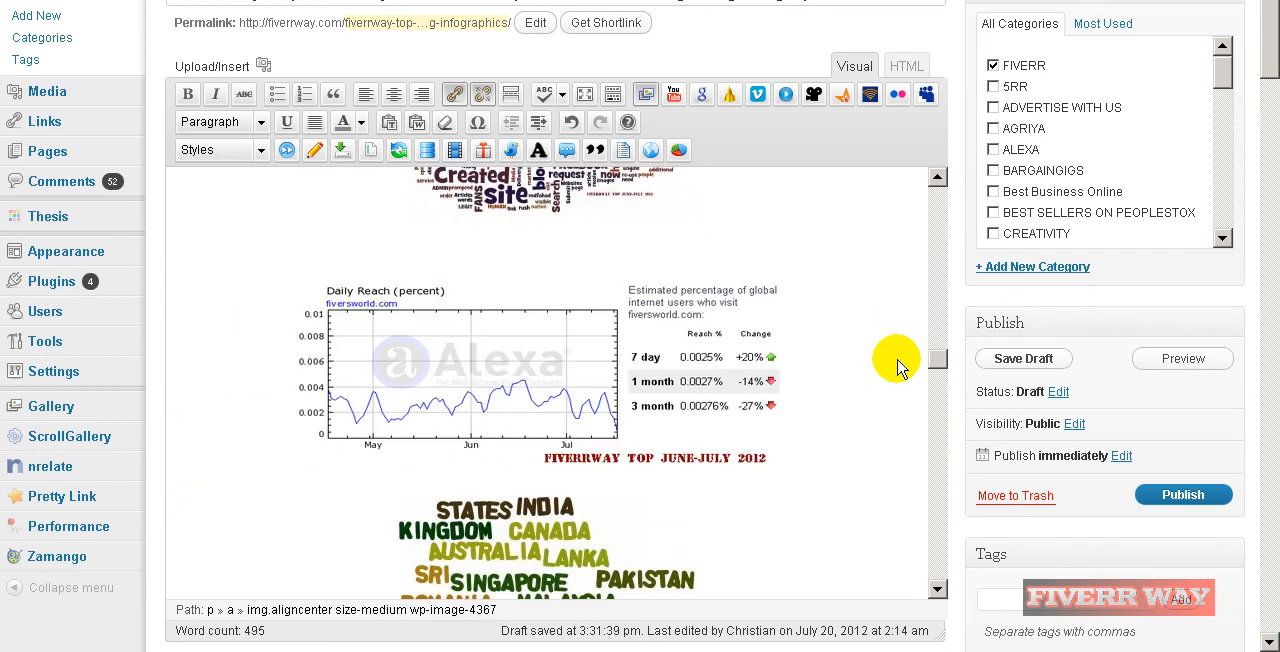
scroll("down", 3)
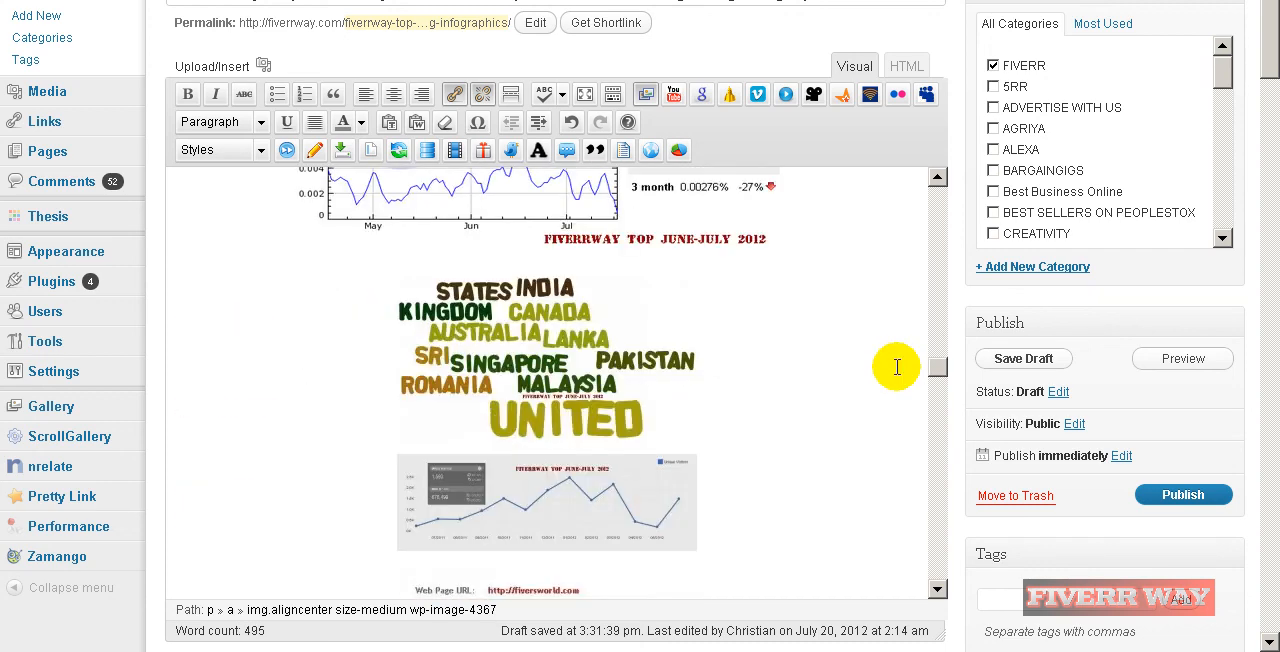